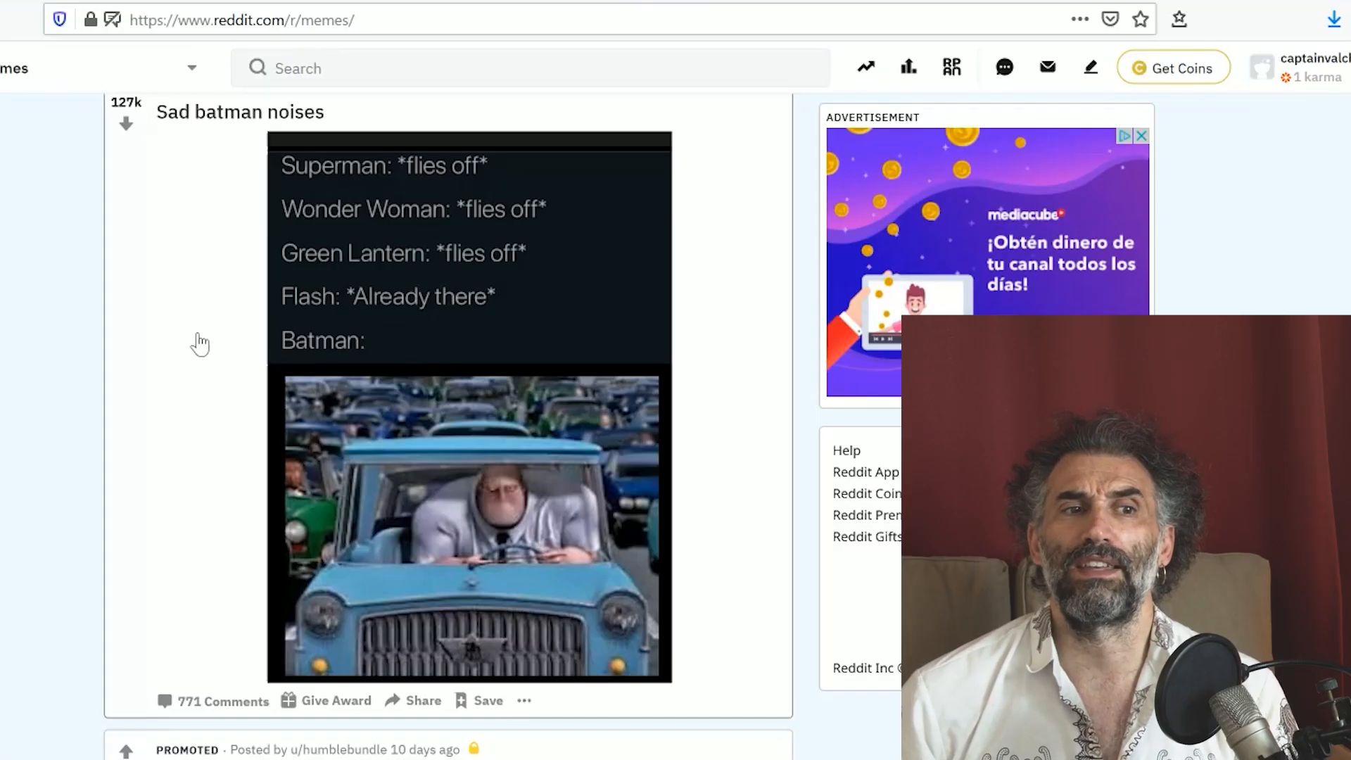
Scroll the r/memes feed past 'Sad batman noises' and a promoted ad to the Japan meme
scroll(up, 3)
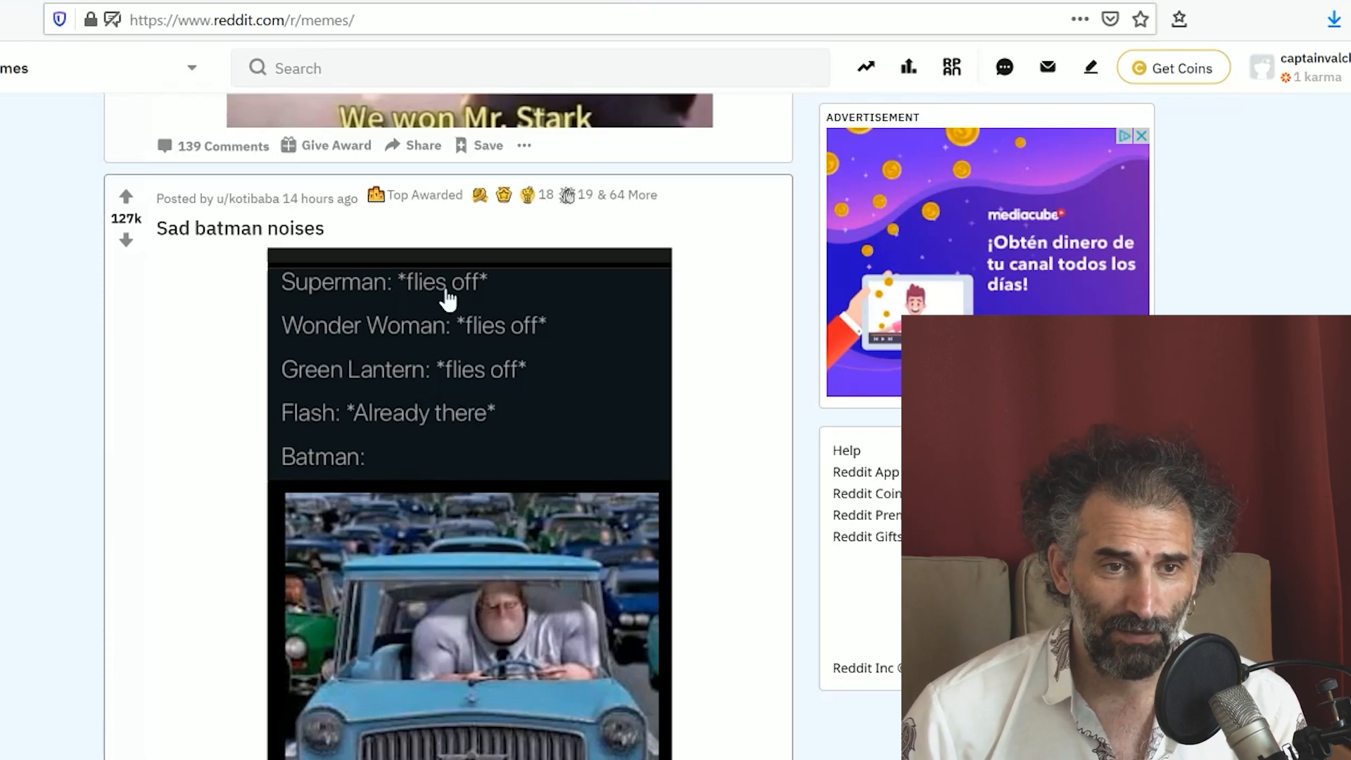
mouse_move(331, 346)
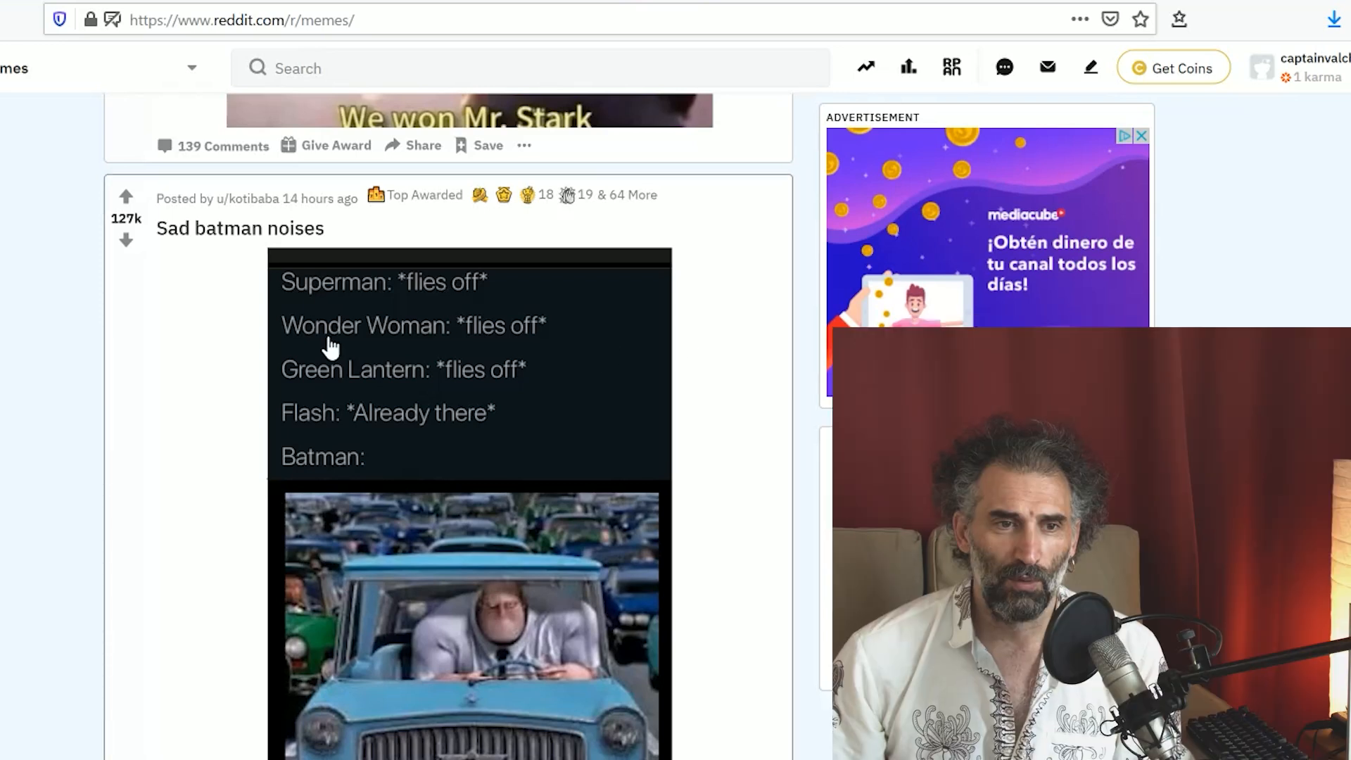
mouse_move(491, 353)
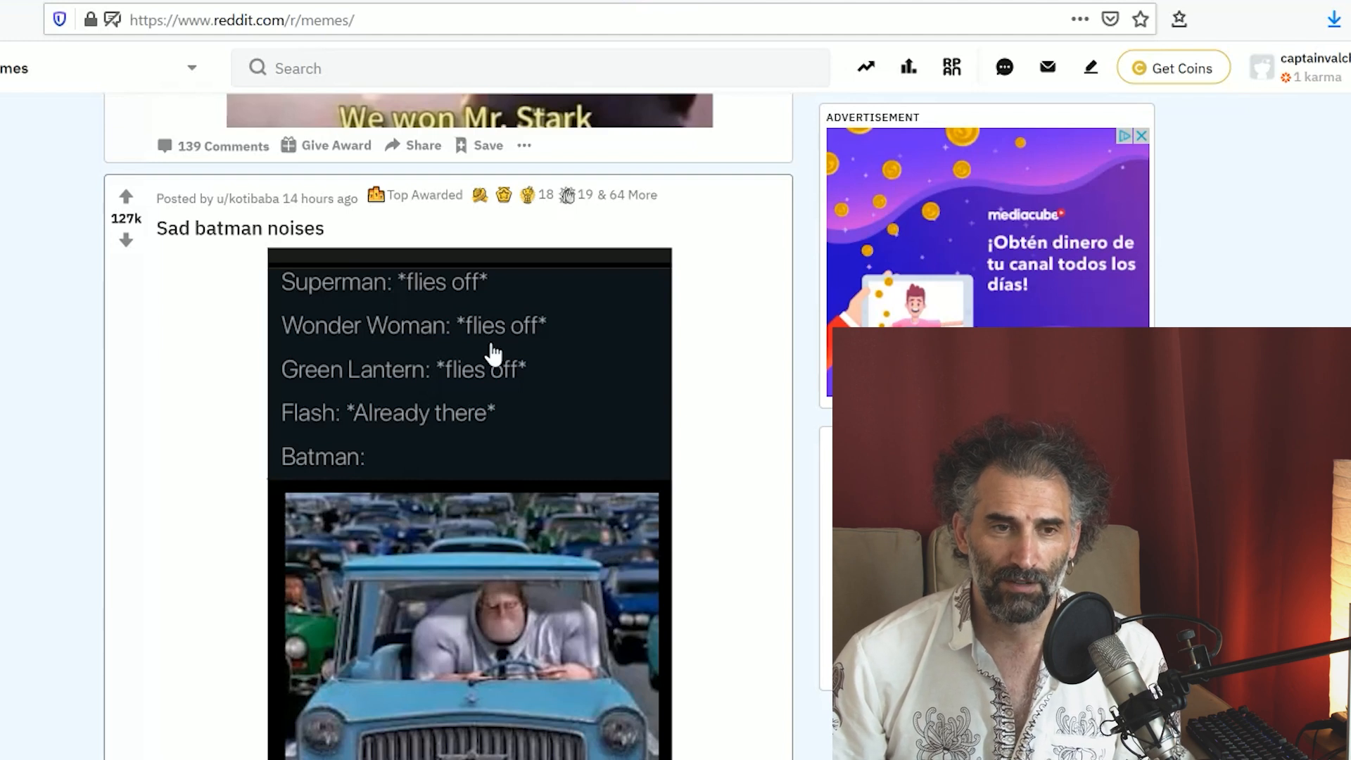
mouse_move(344, 381)
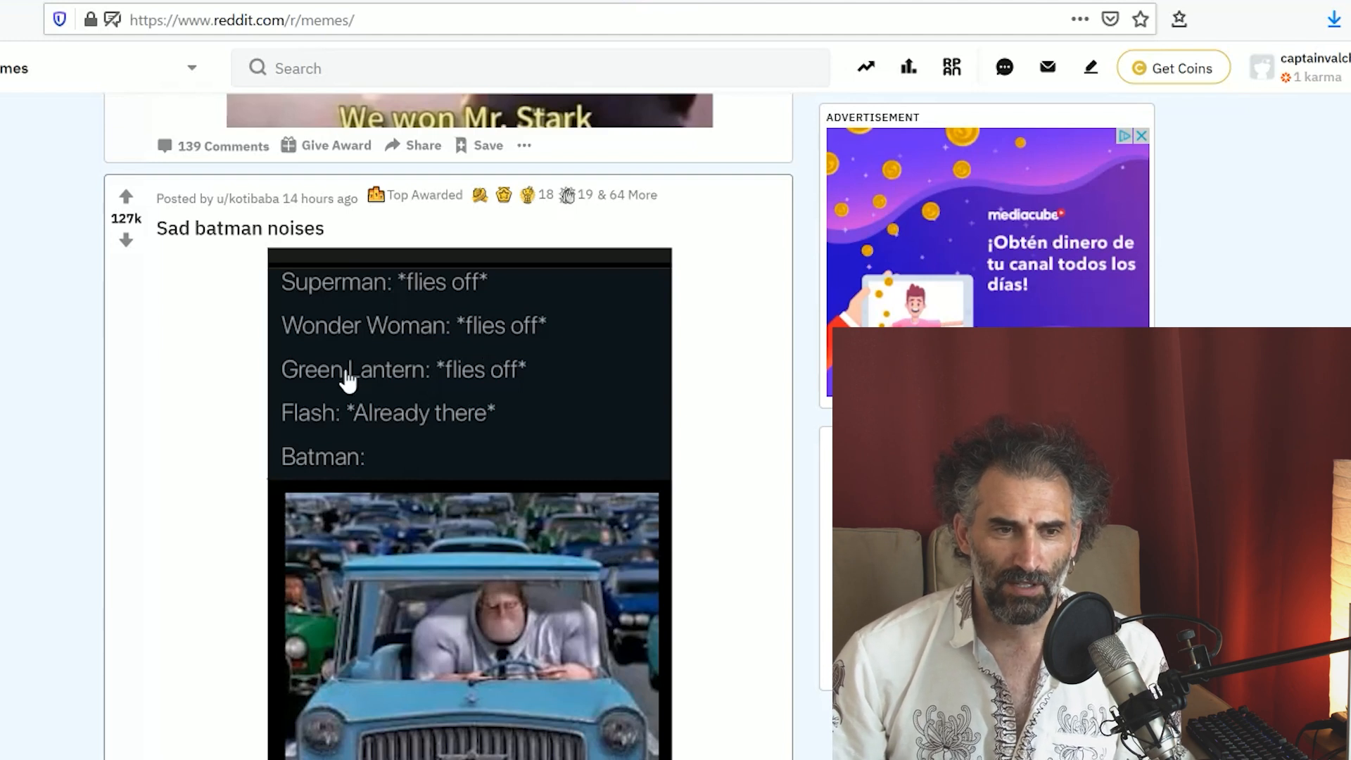
mouse_move(603, 389)
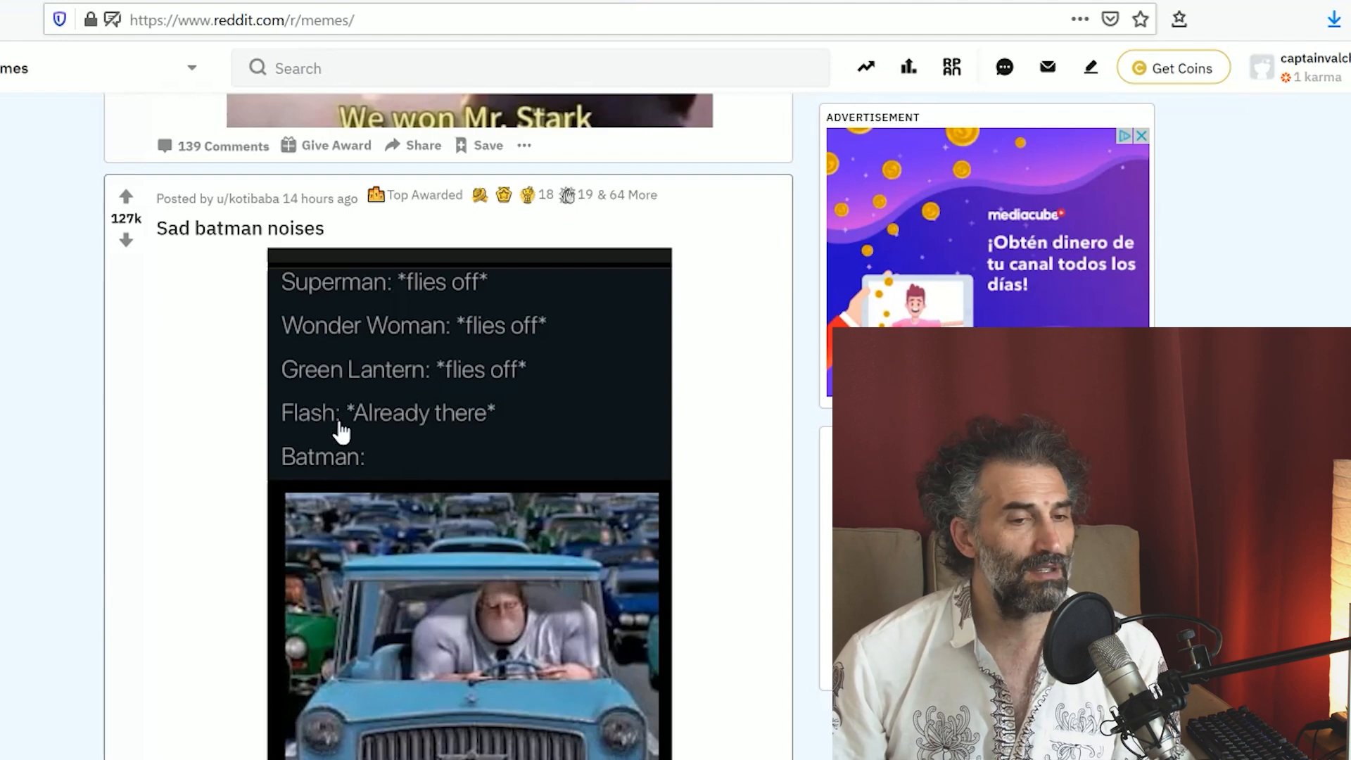
scroll(down, 3)
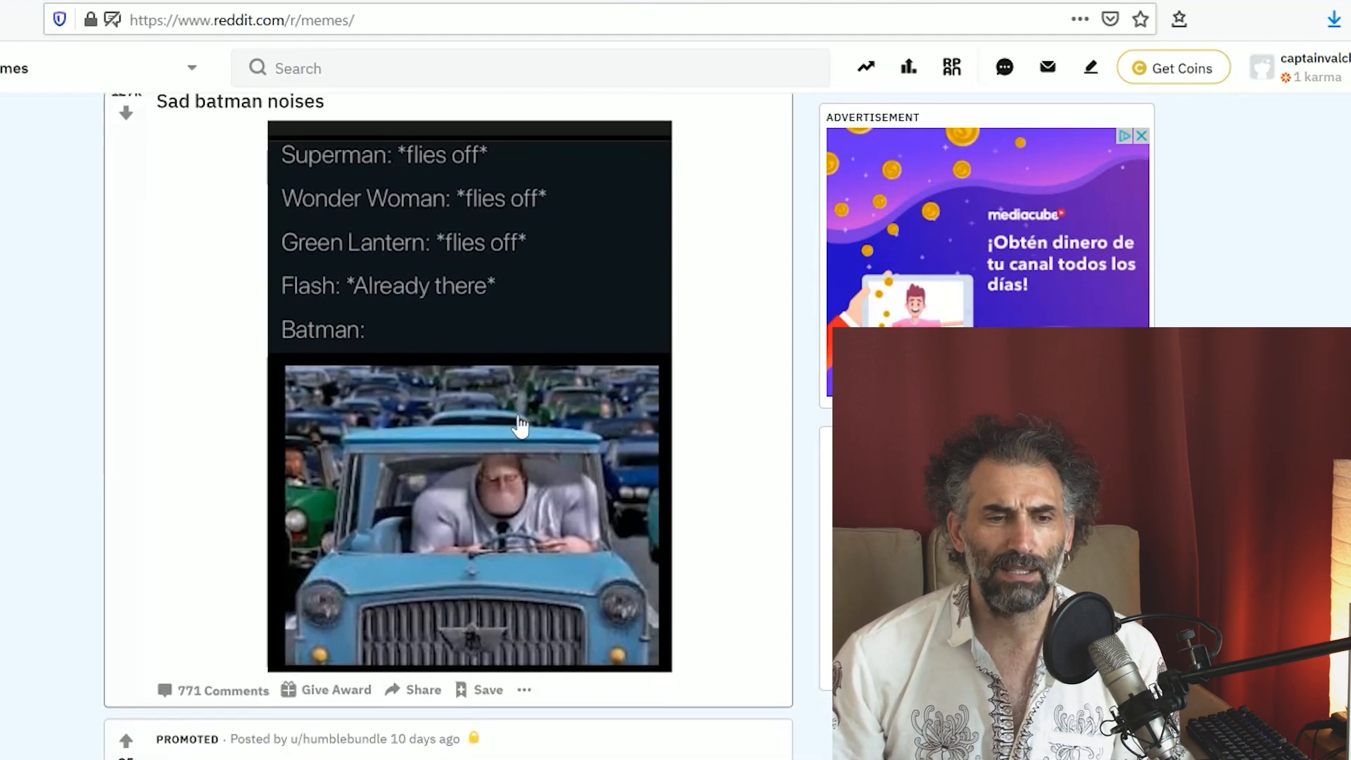
scroll(up, 3)
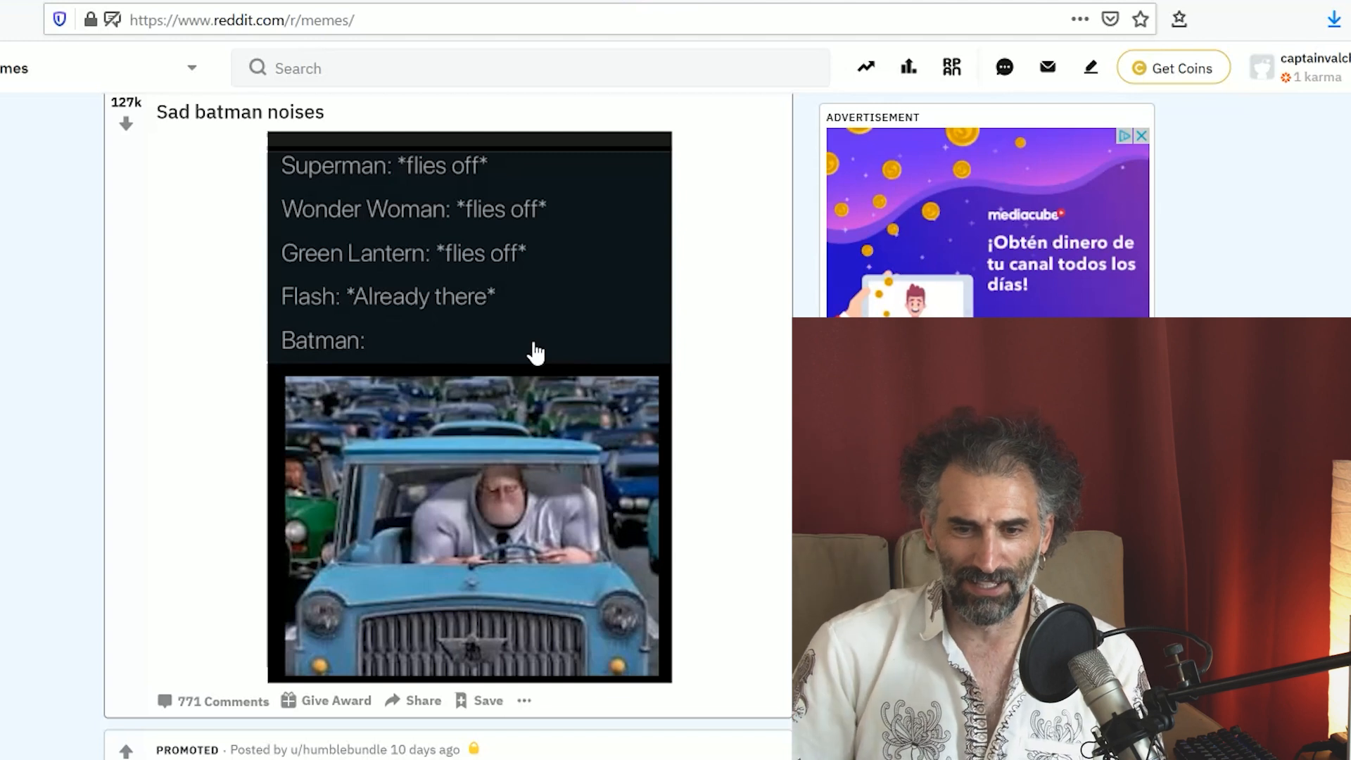
mouse_move(688, 461)
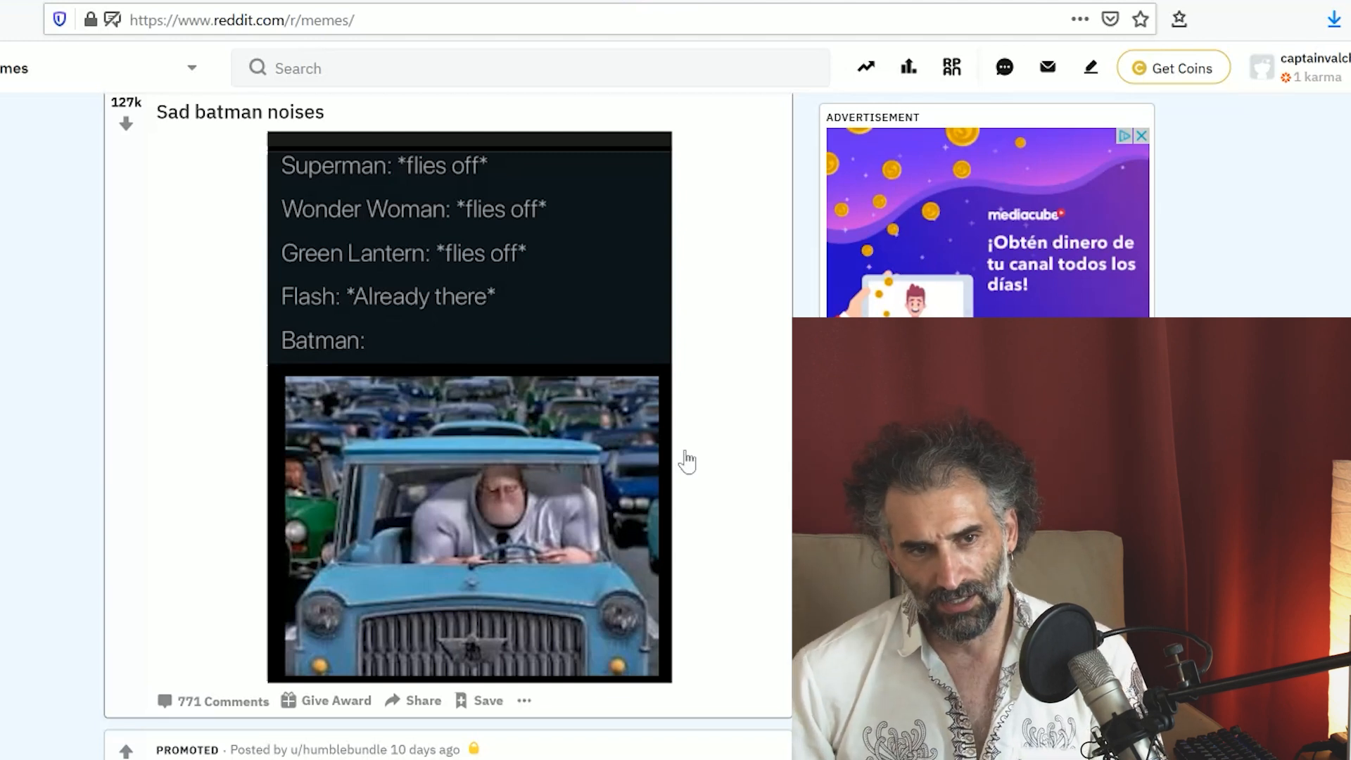
scroll(down, 3)
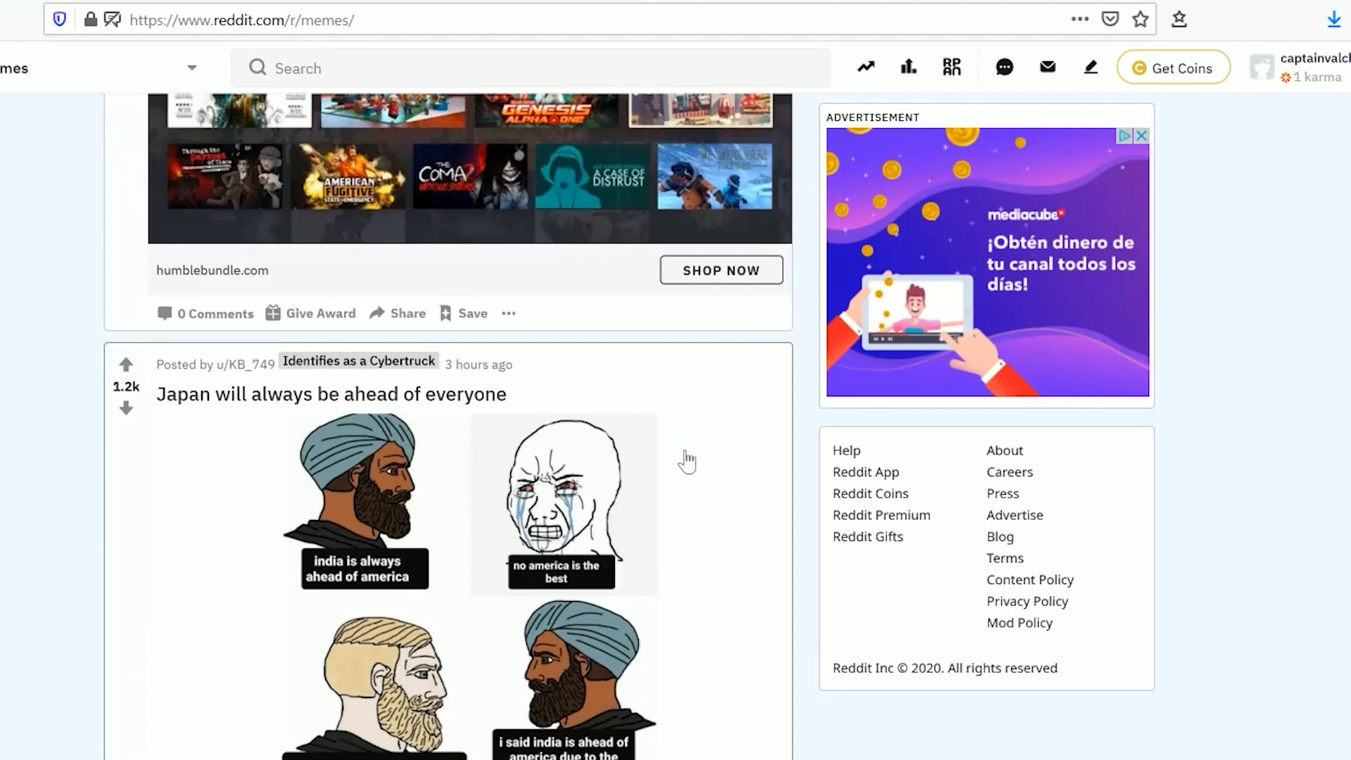
Read the Japan post's comments, close it, and reach the 'MURICAAAAA' post
scroll(down, 3)
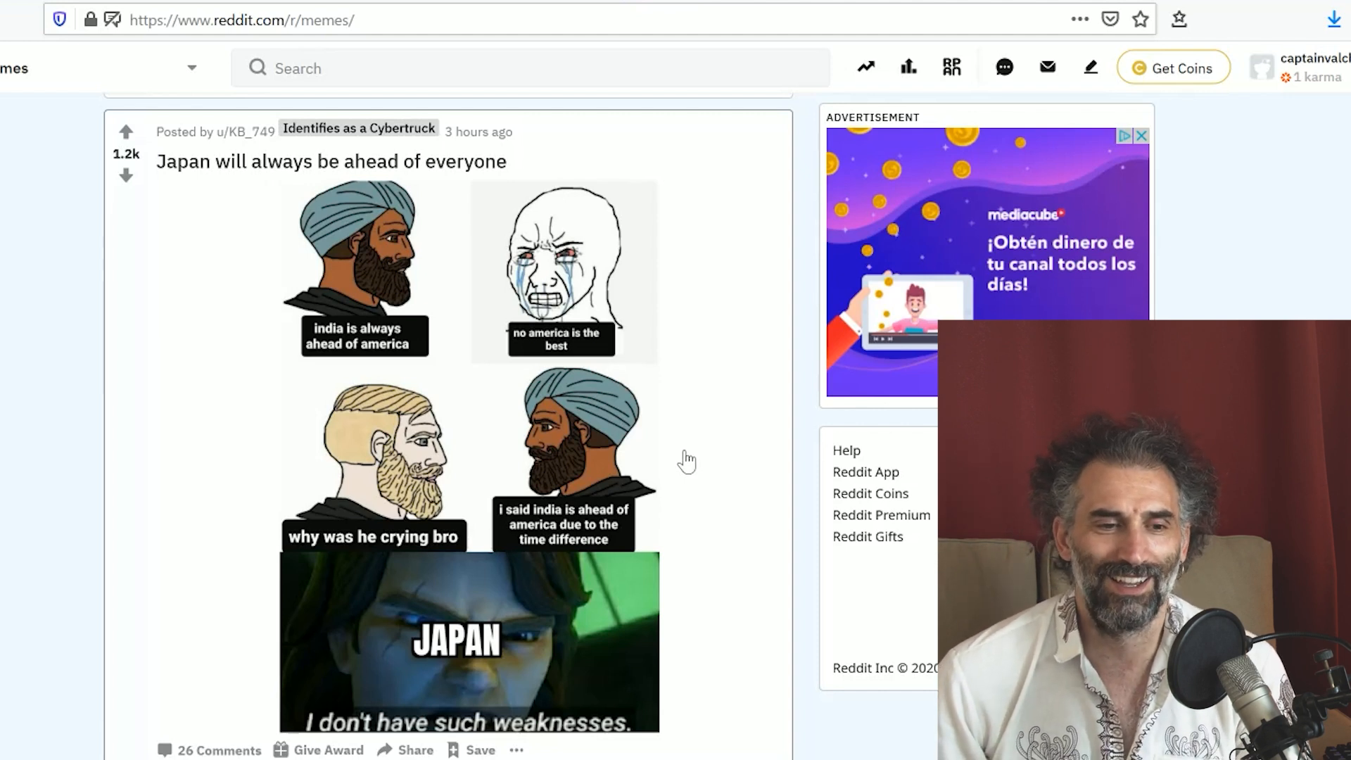
mouse_move(552, 661)
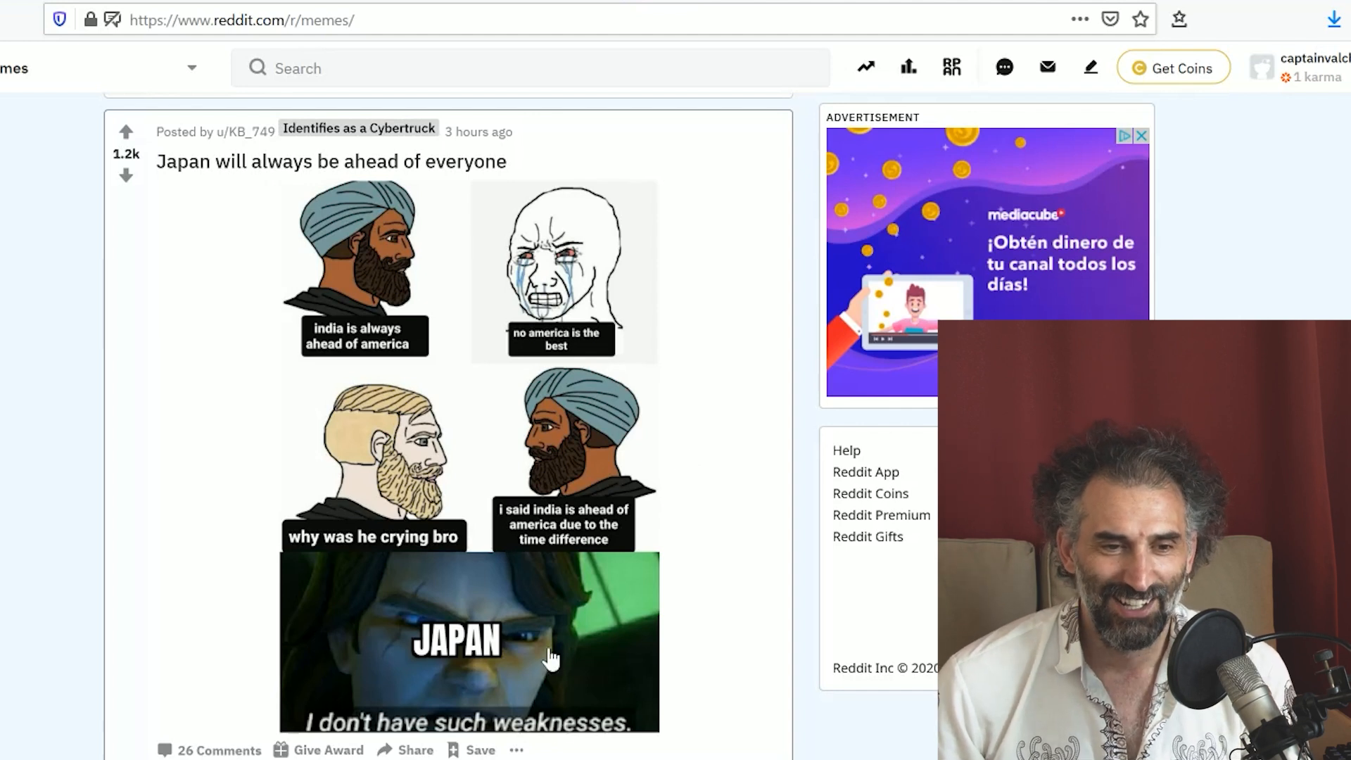
mouse_move(566, 646)
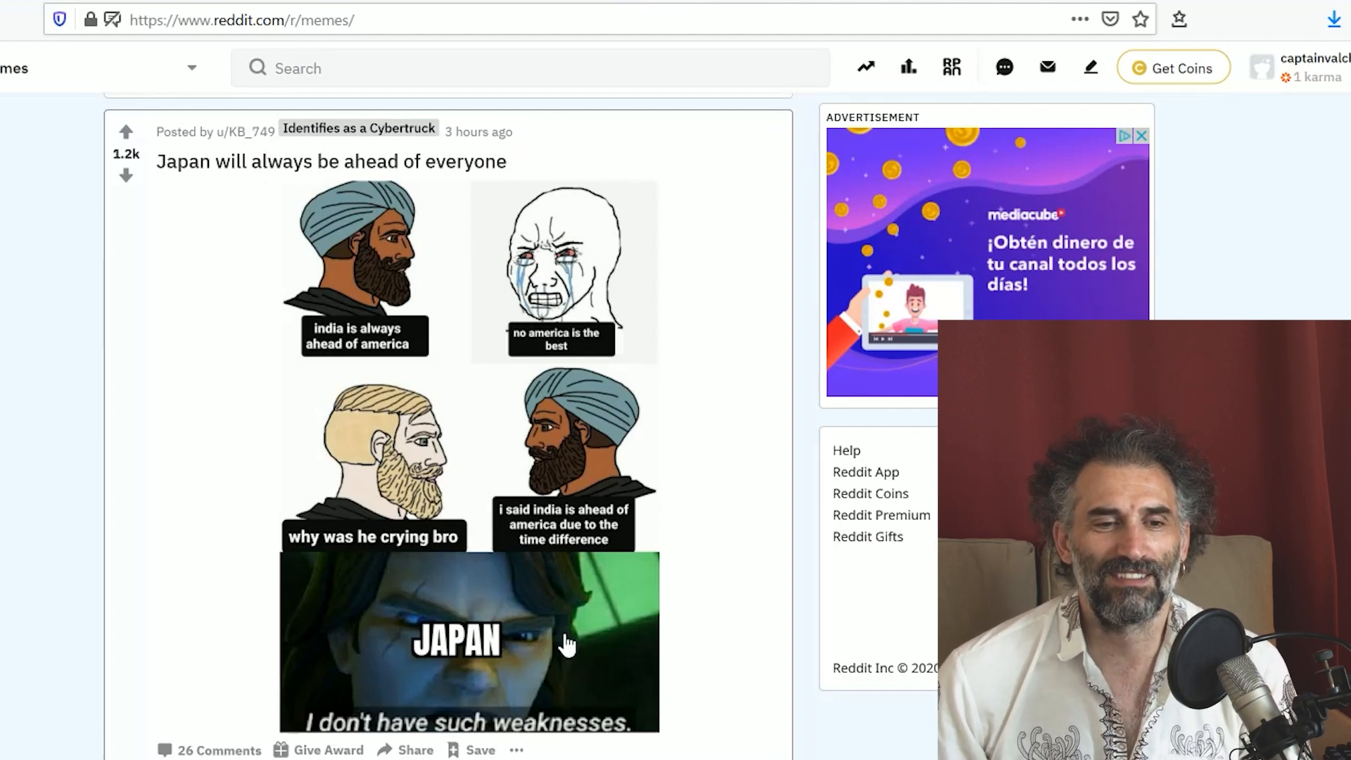
mouse_move(541, 645)
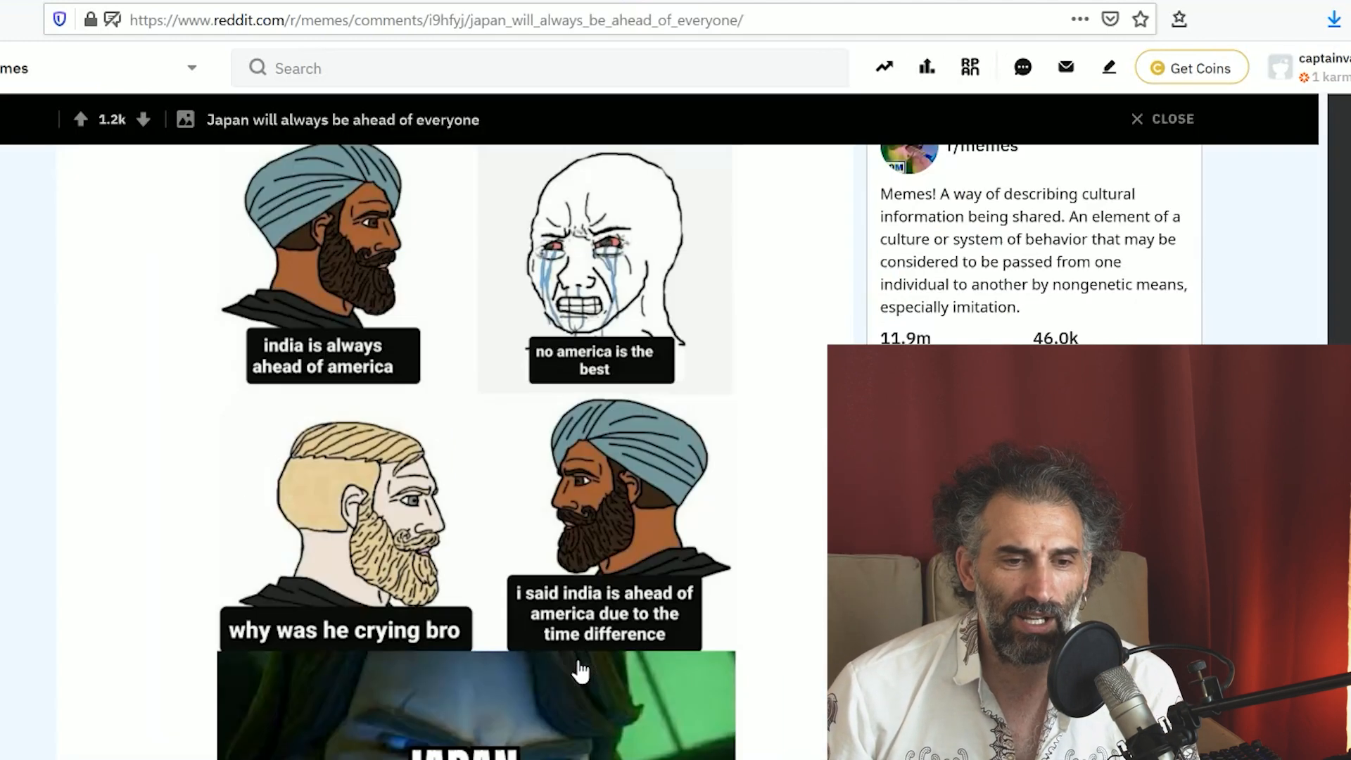
scroll(down, 3)
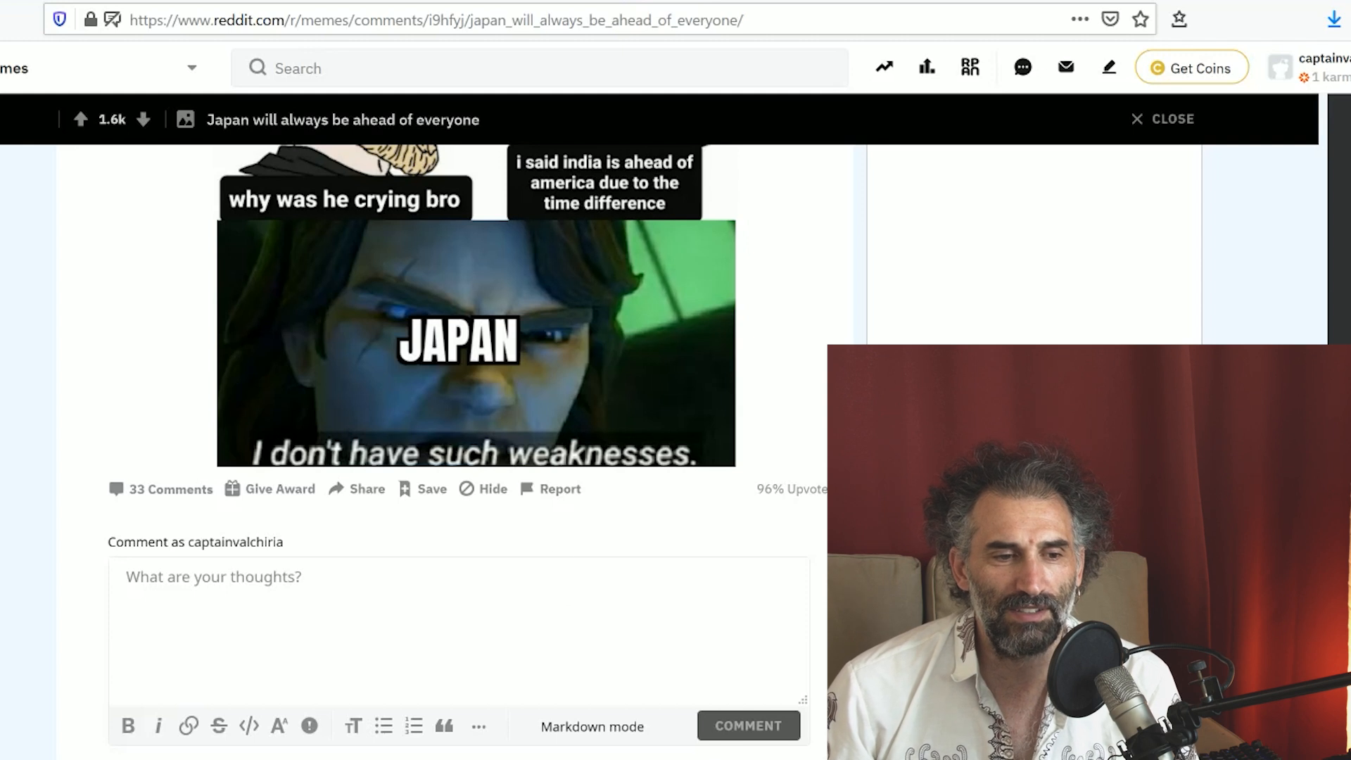
scroll(down, 3)
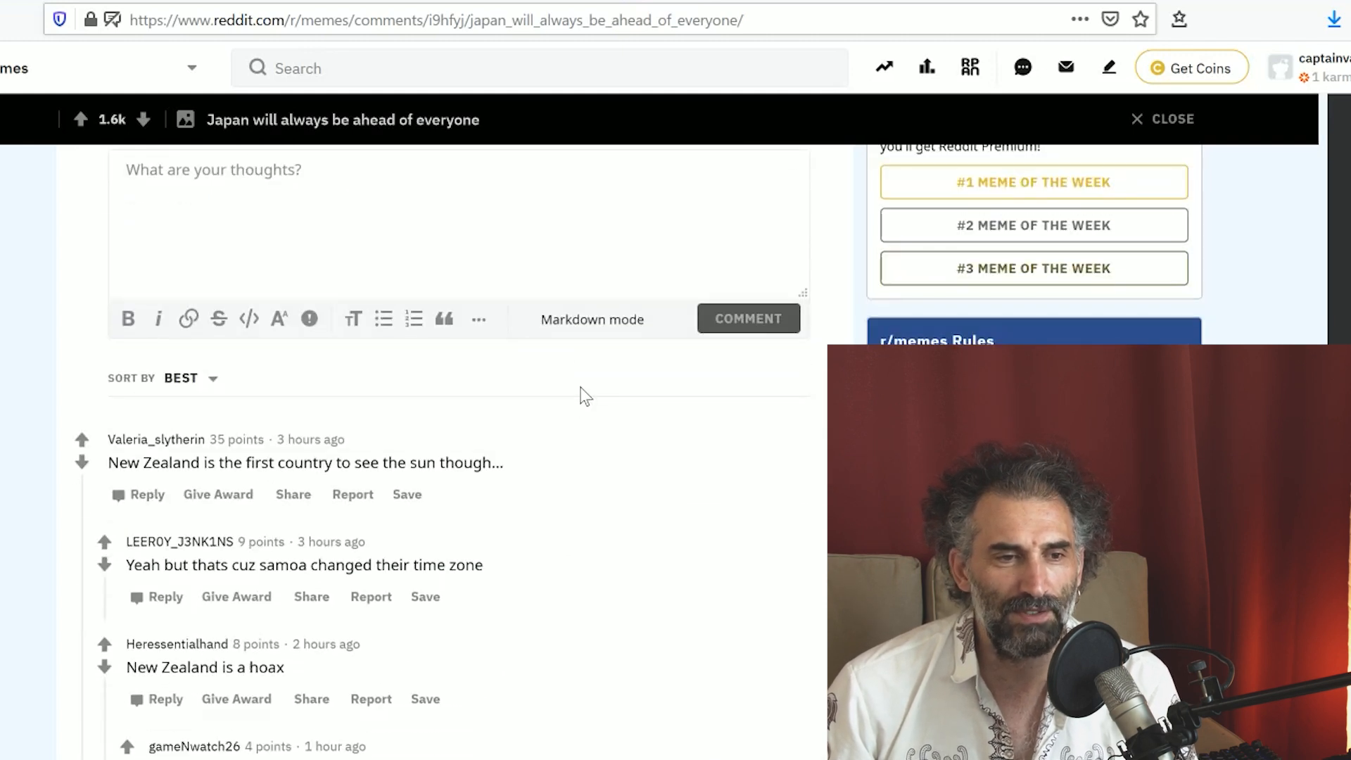
scroll(up, 3)
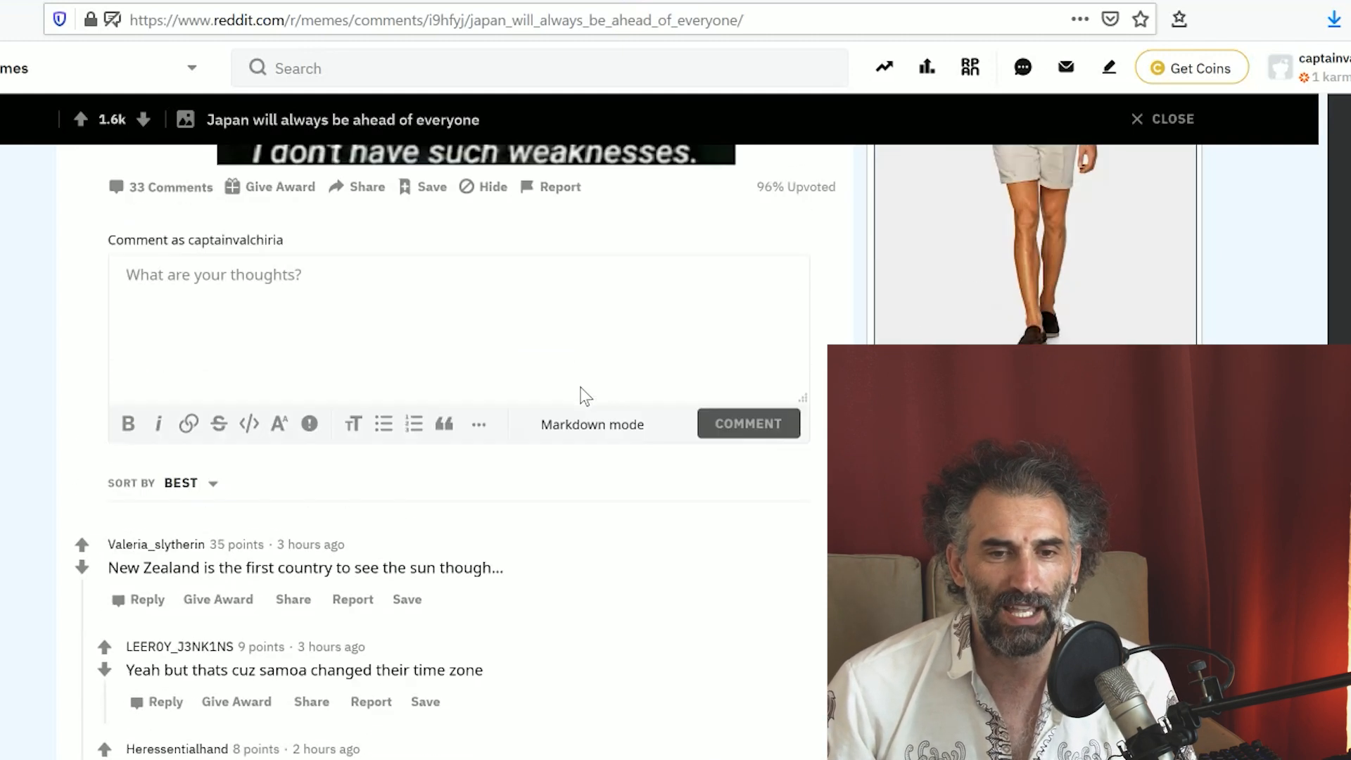
scroll(up, 3)
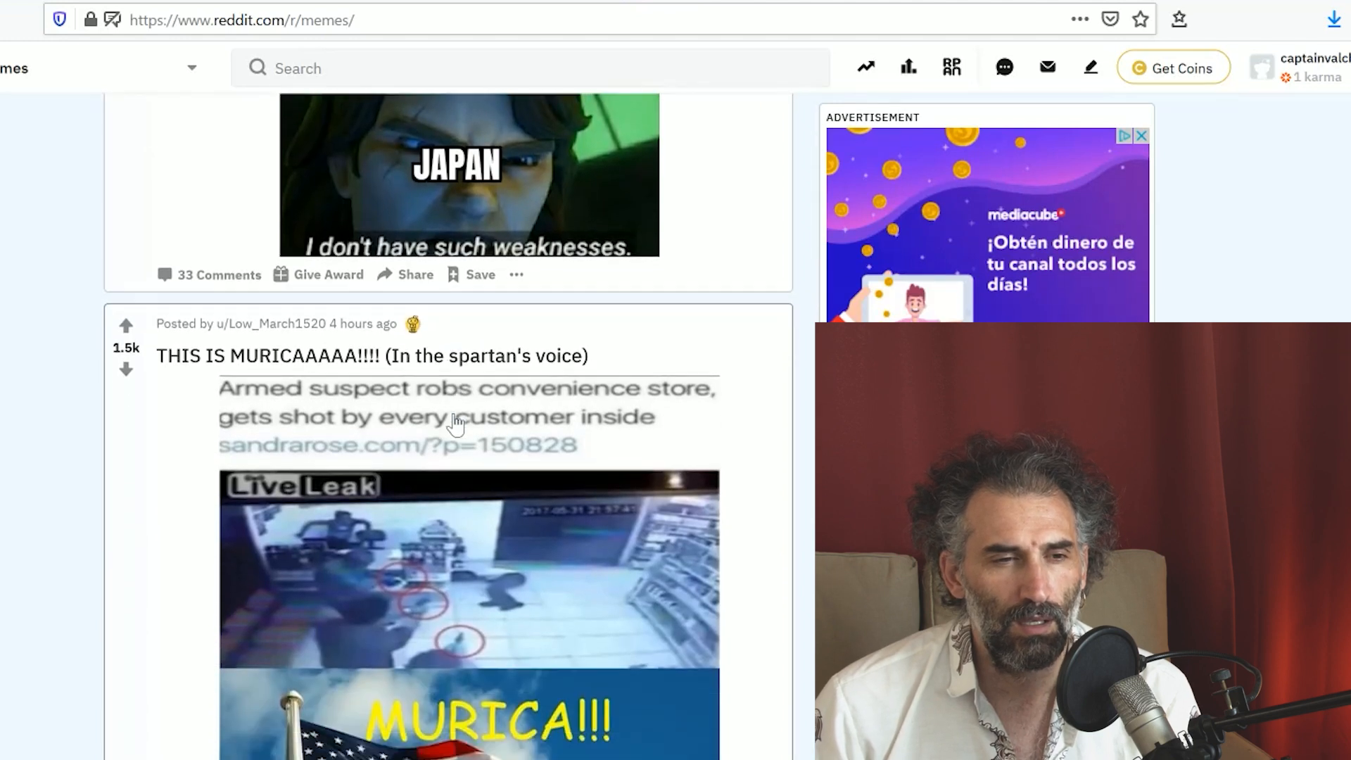
Scroll past the MURICA and 'Well fuck' Scooby Gang memes to the Mr.floof drake post
scroll(down, 3)
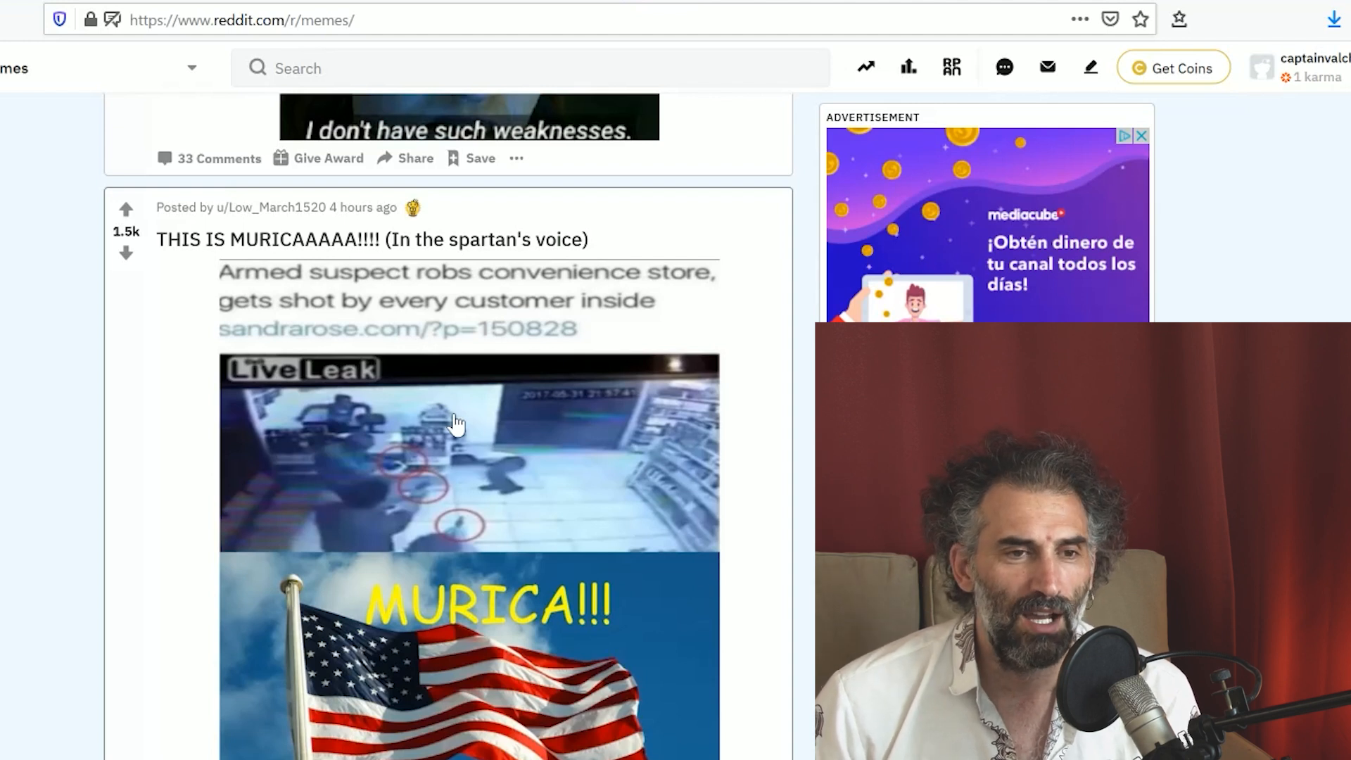
mouse_move(249, 323)
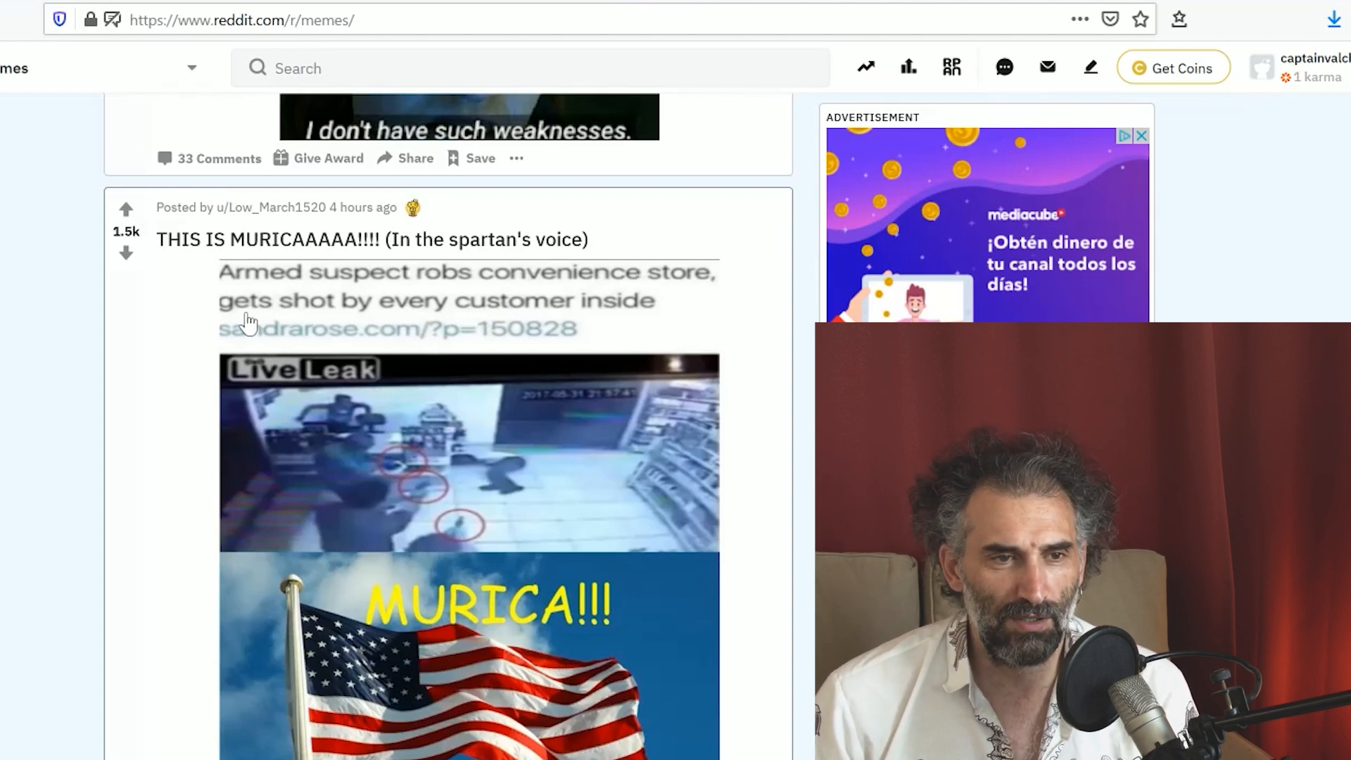
mouse_move(696, 327)
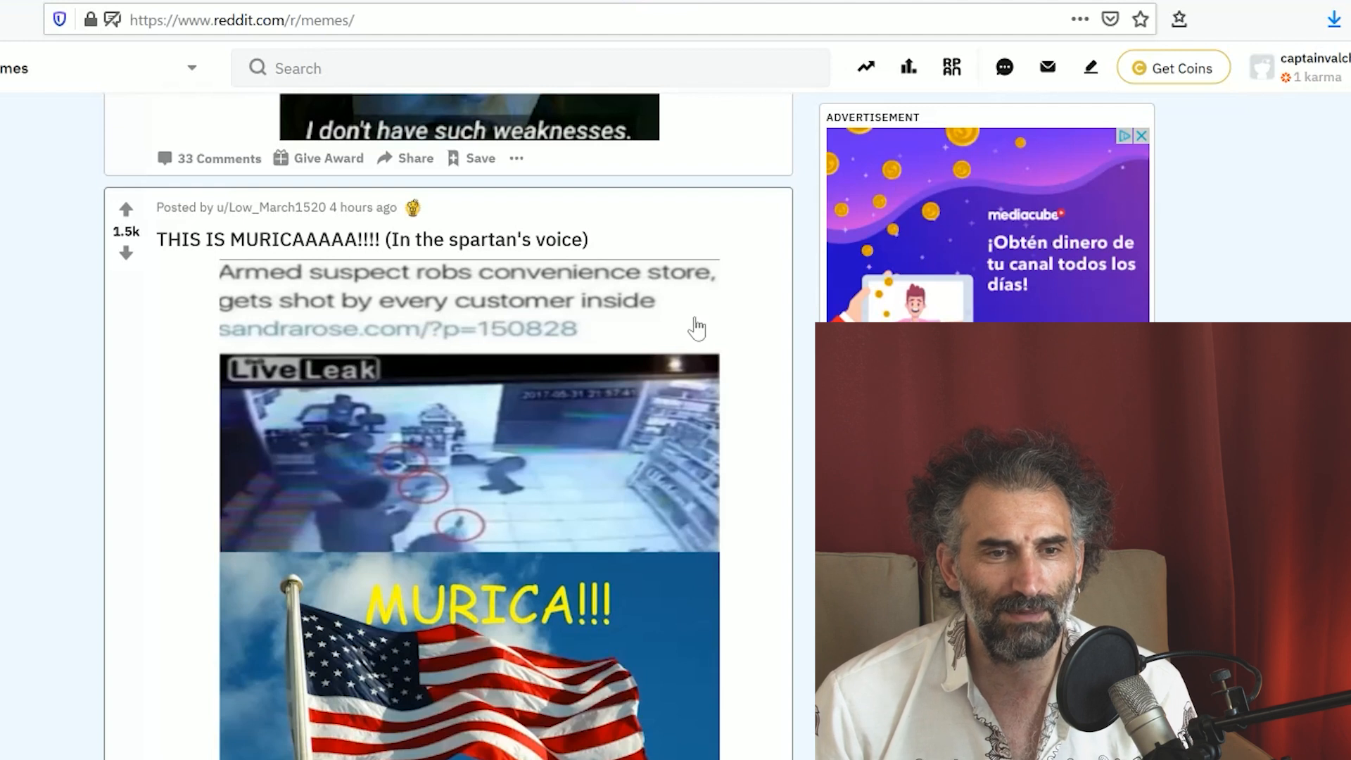
mouse_move(614, 481)
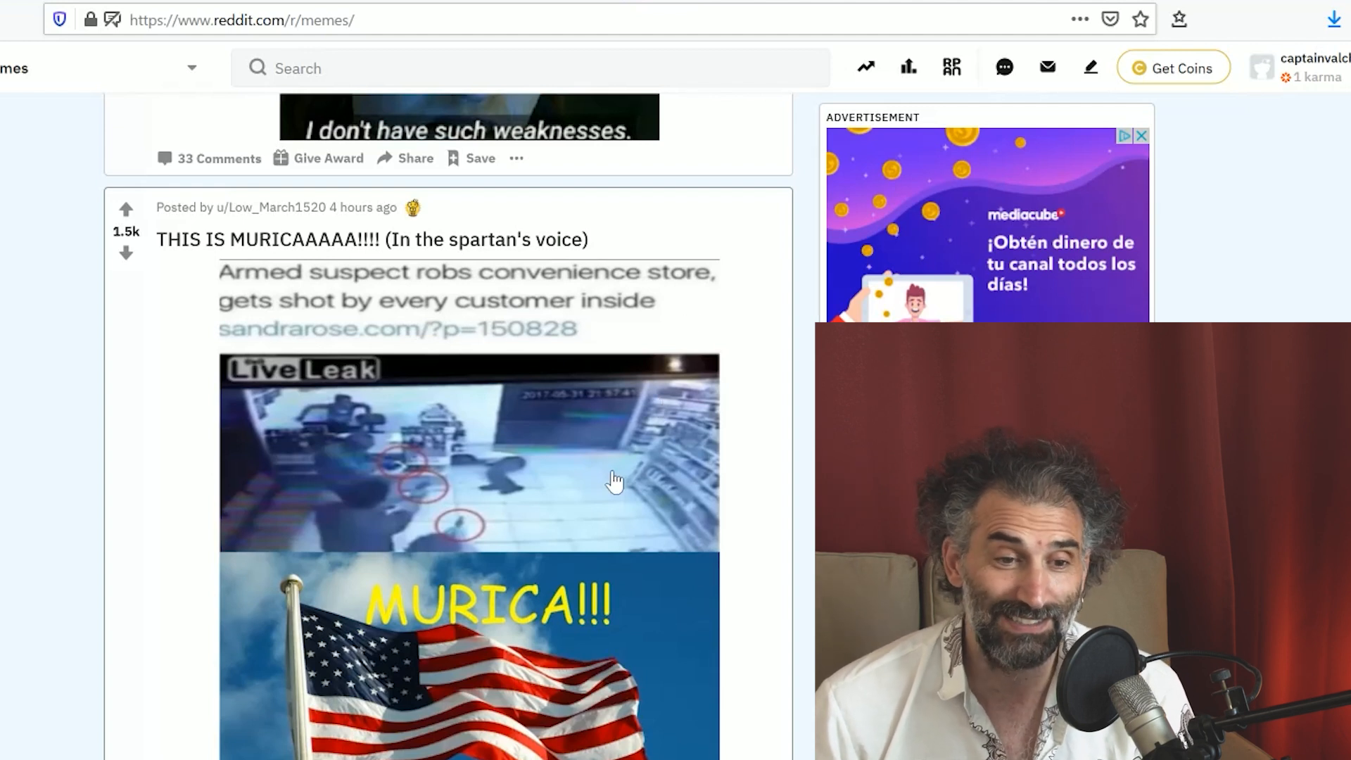
scroll(down, 3)
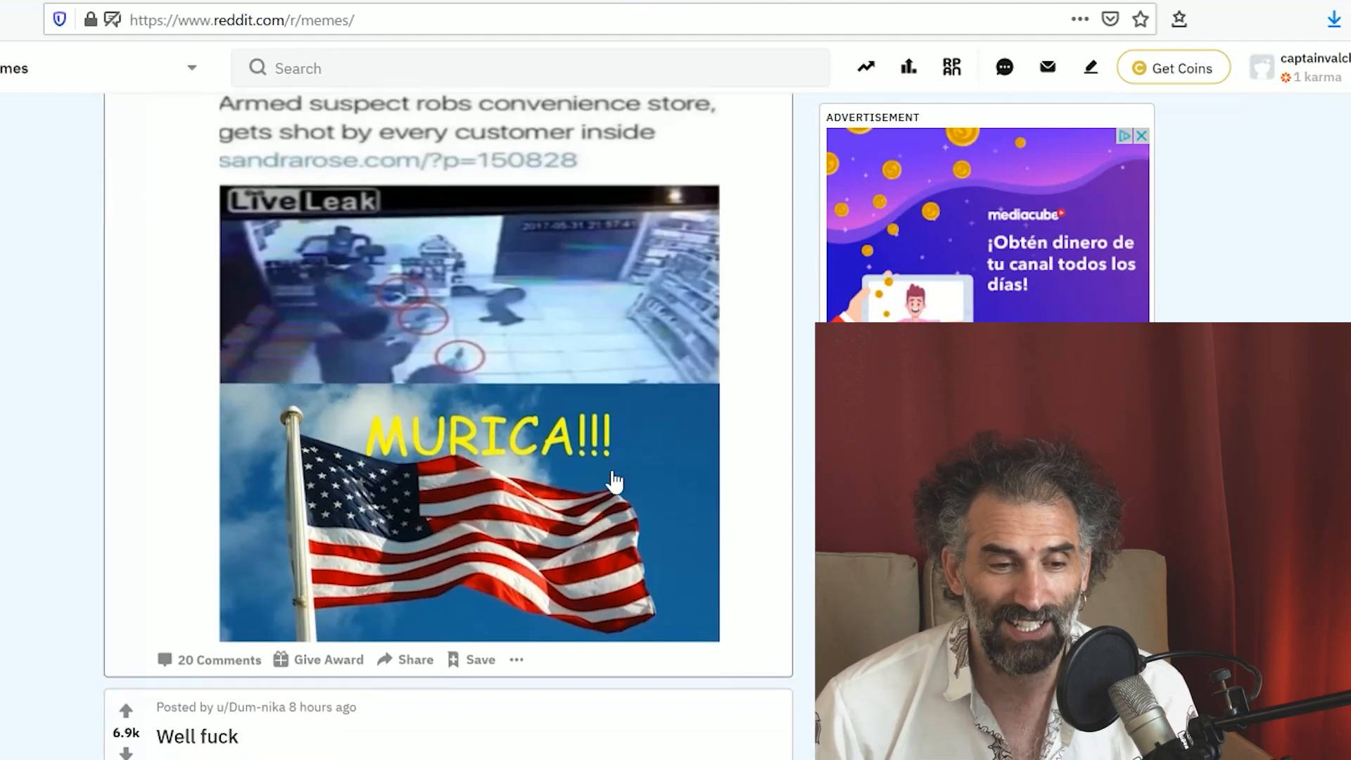
scroll(down, 3)
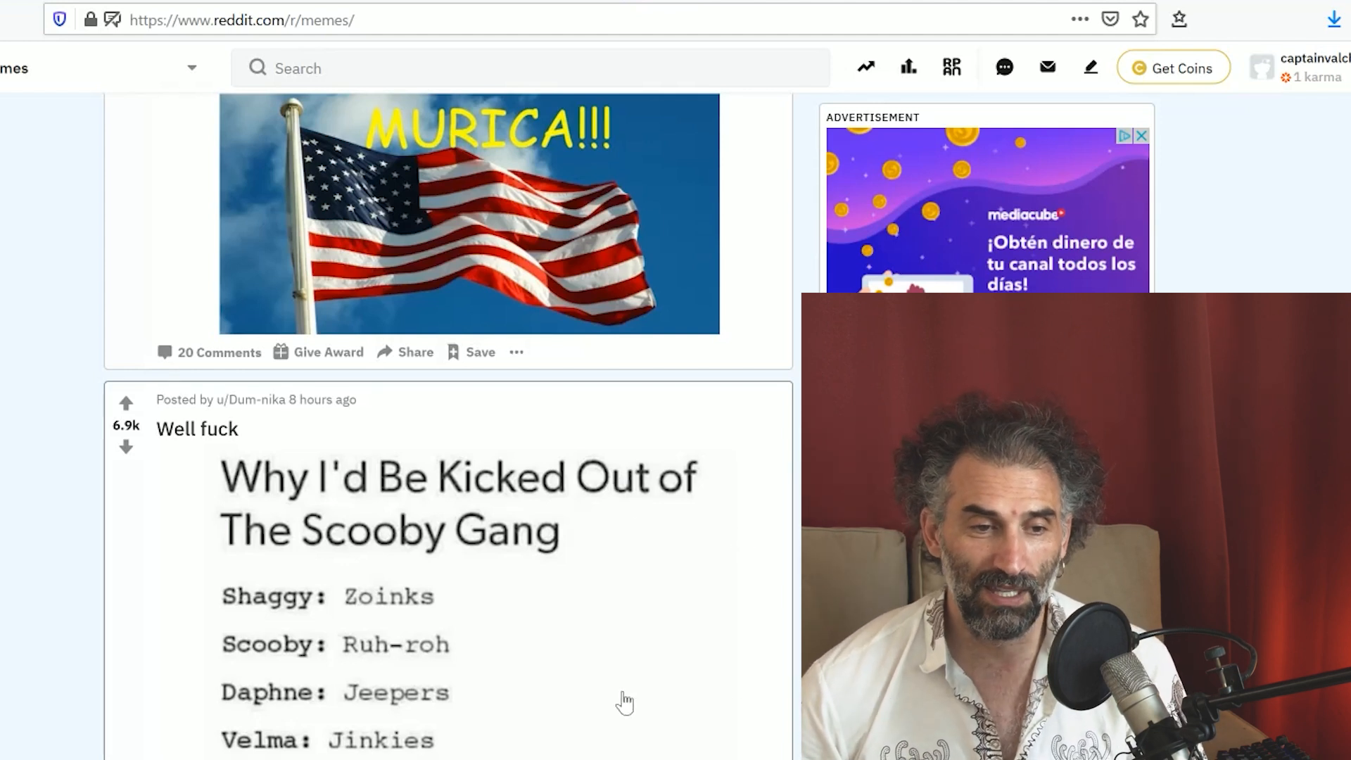
scroll(down, 3)
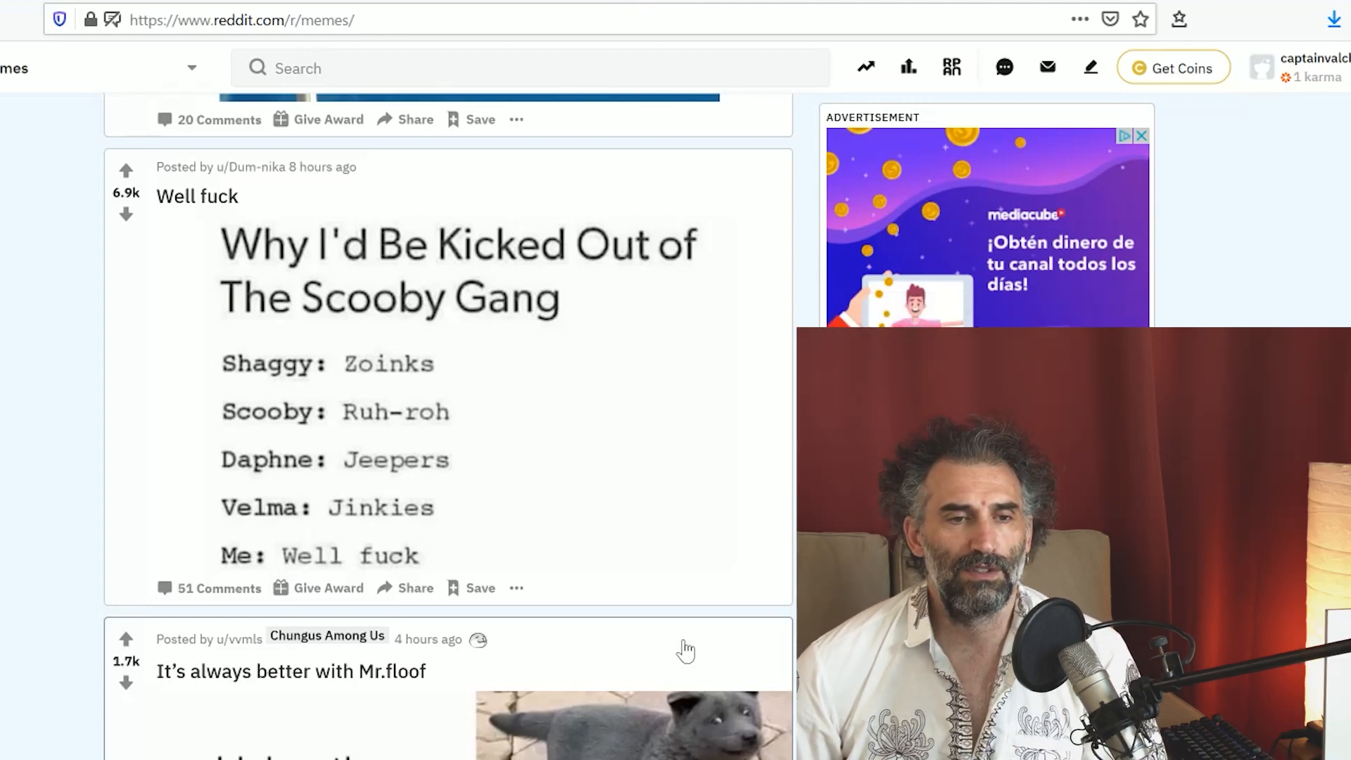
mouse_move(632, 377)
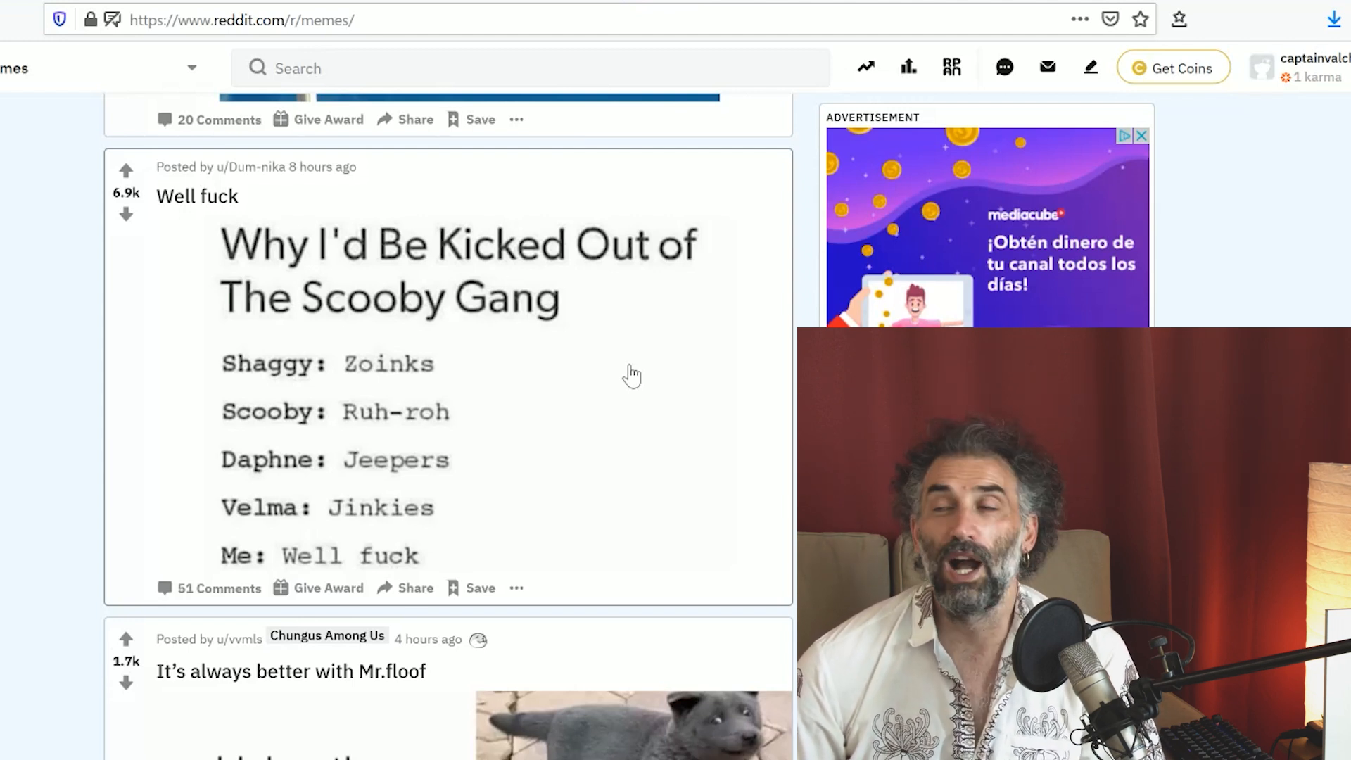
mouse_move(609, 378)
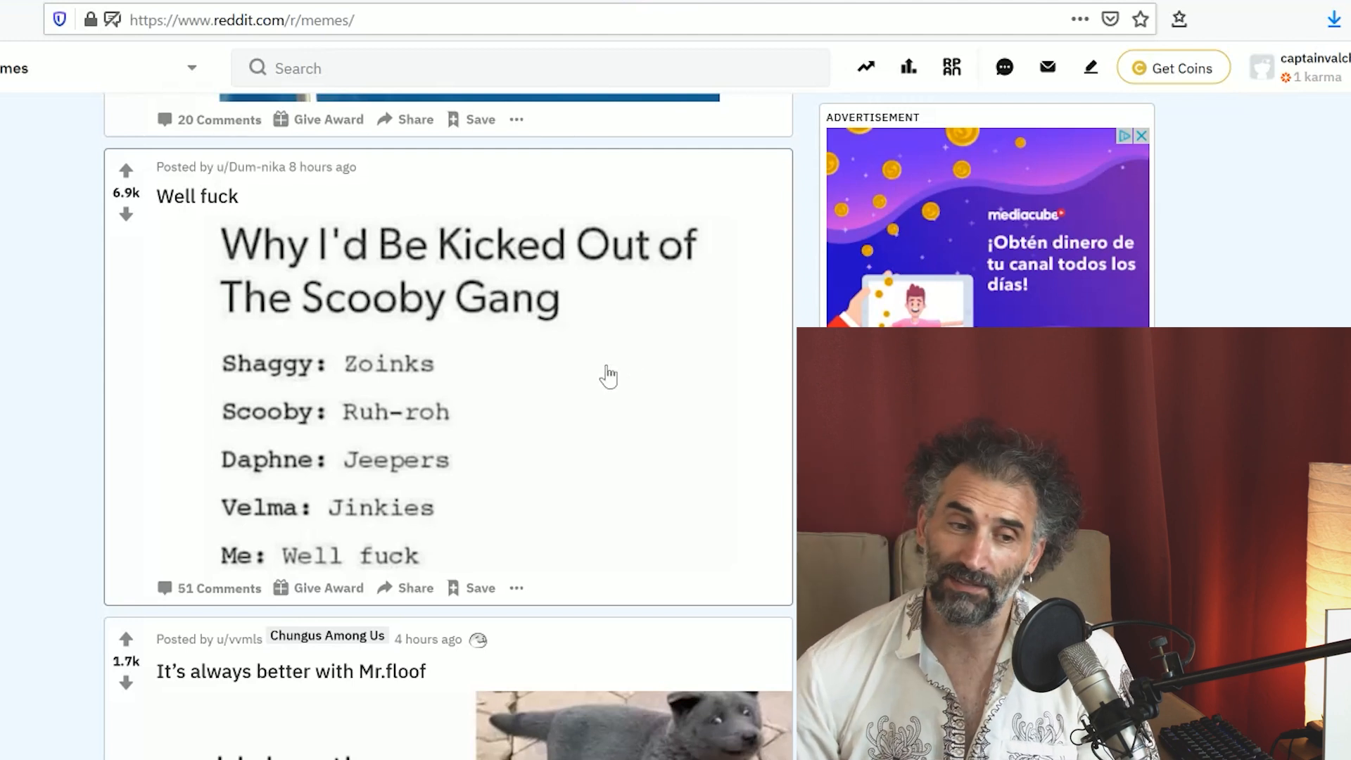
scroll(down, 3)
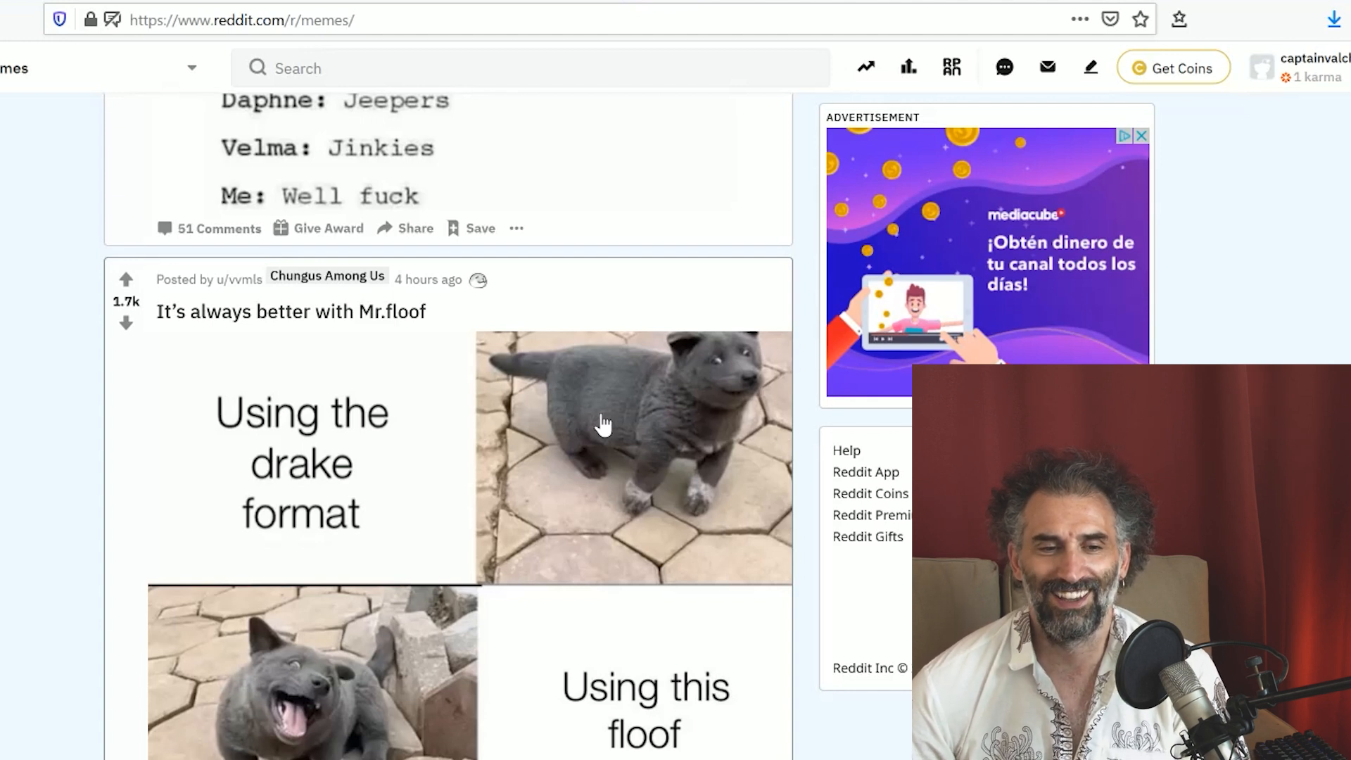
Scroll past the 'Nobody move a muscle!' Jurassic Park meme to the 'Pumpkin month' skeleton post
scroll(down, 3)
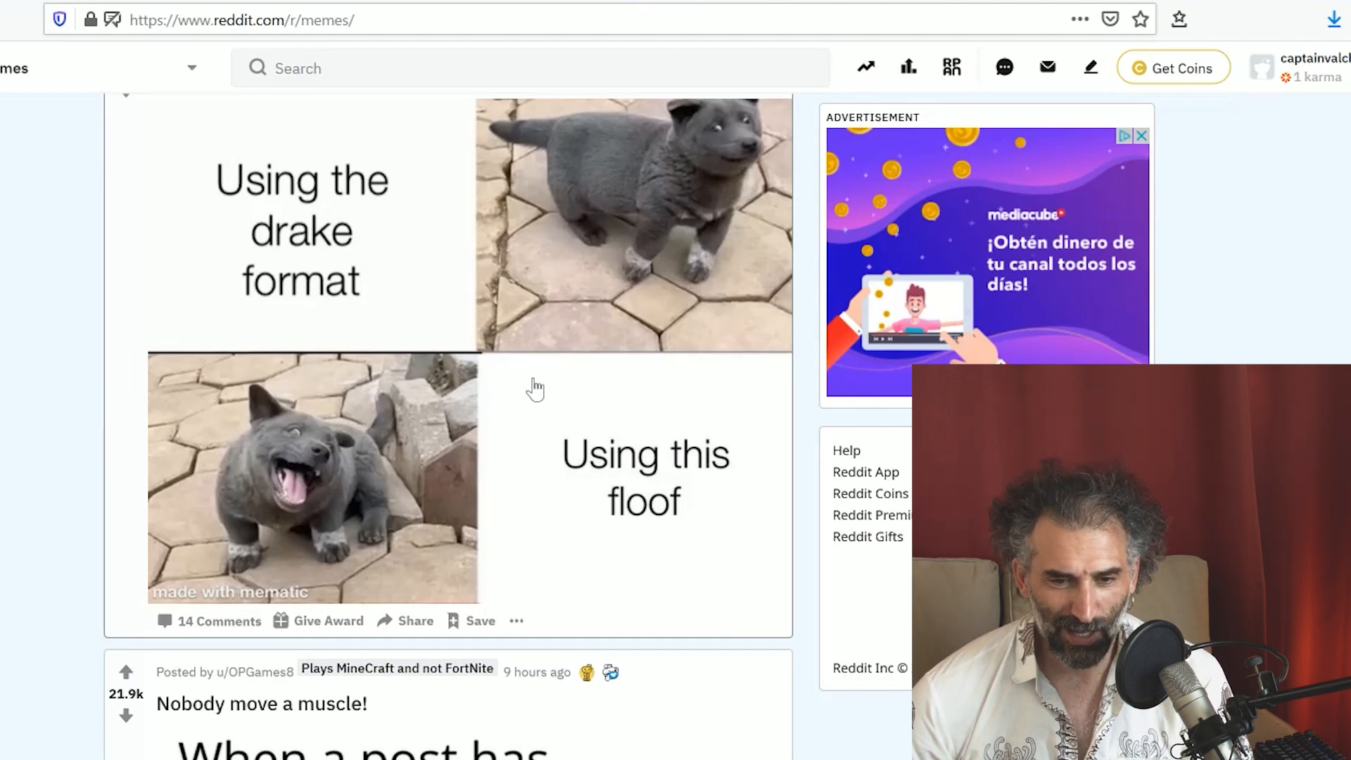
scroll(down, 3)
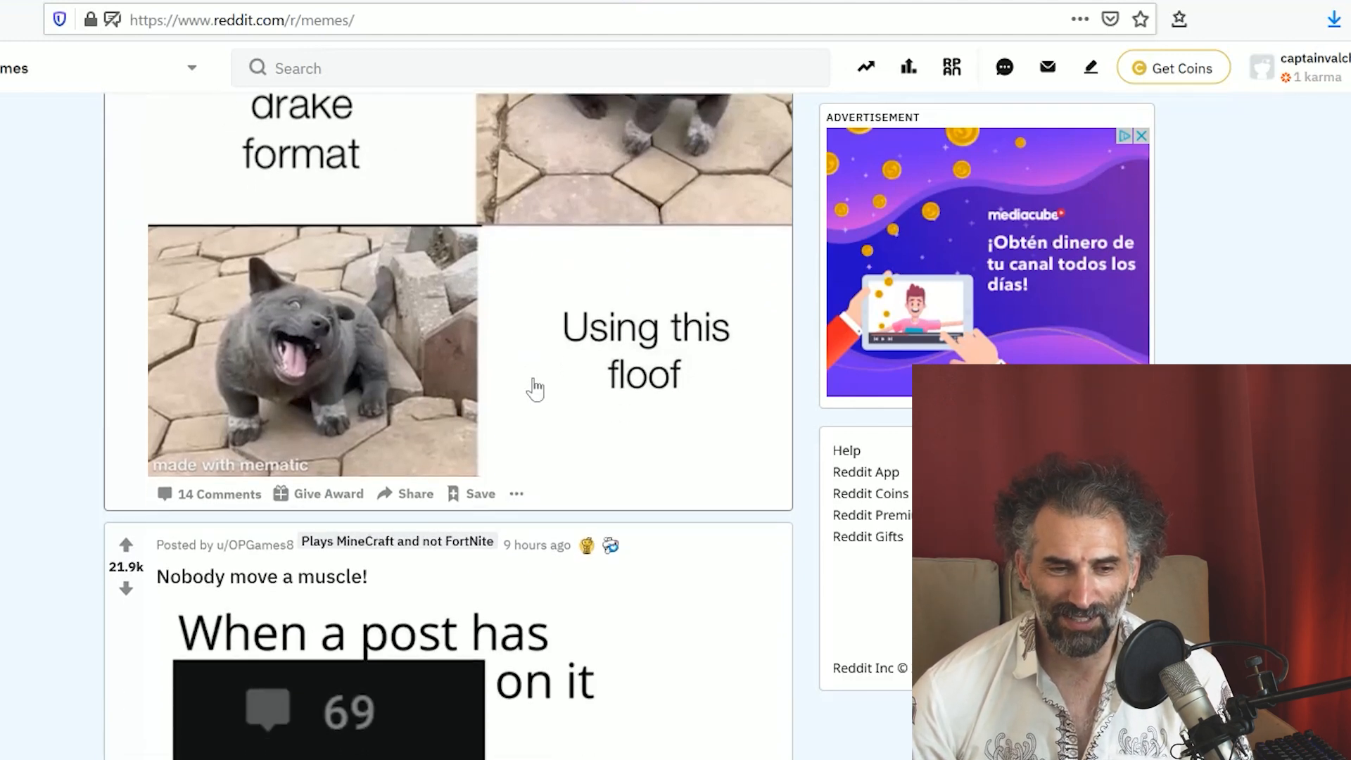
scroll(up, 3)
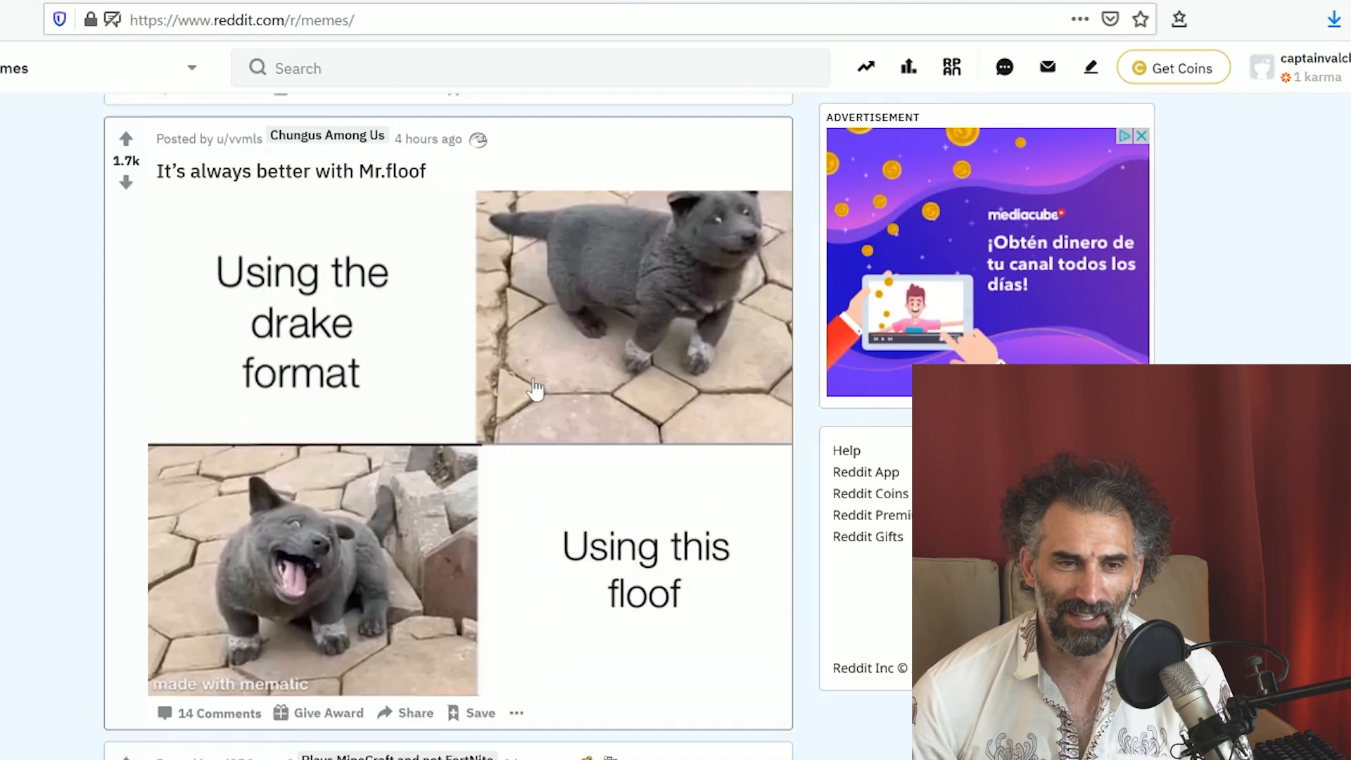
scroll(down, 3)
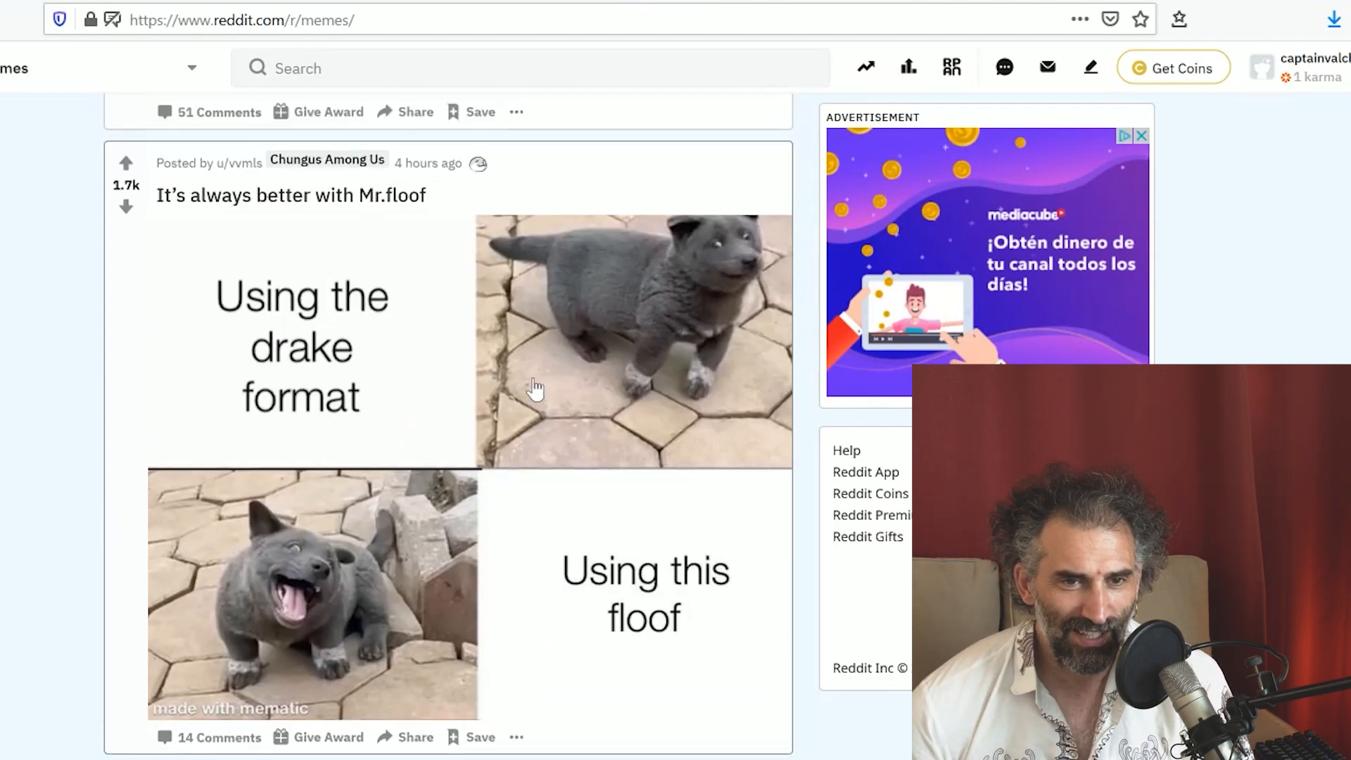
scroll(down, 3)
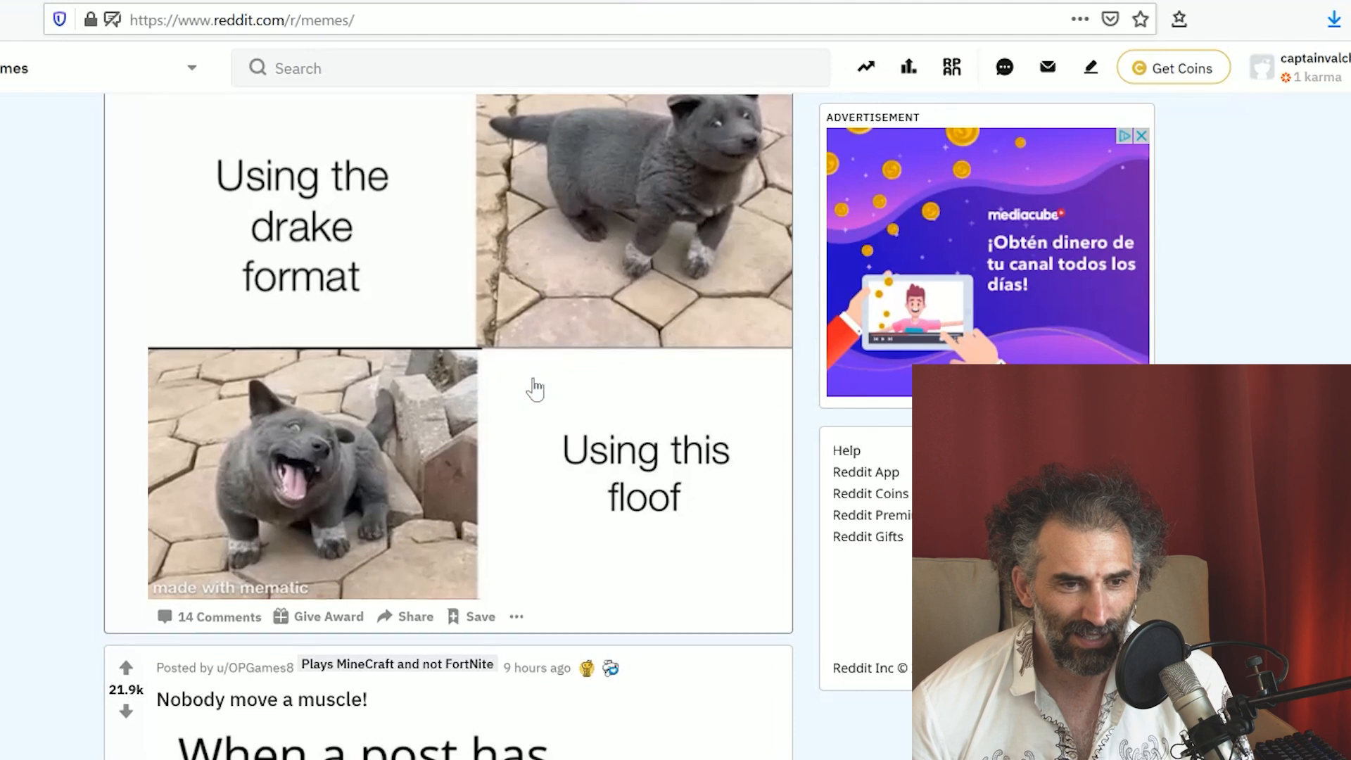
scroll(down, 3)
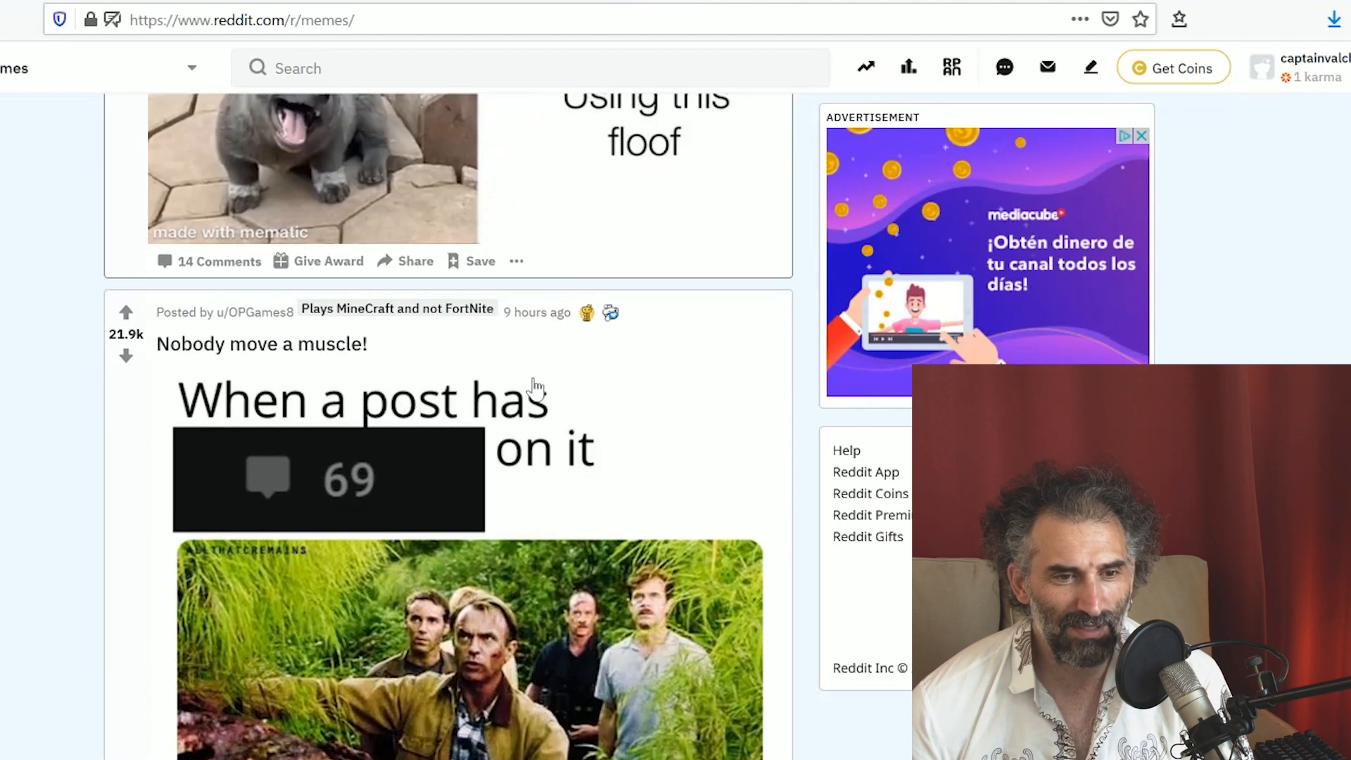
scroll(down, 3)
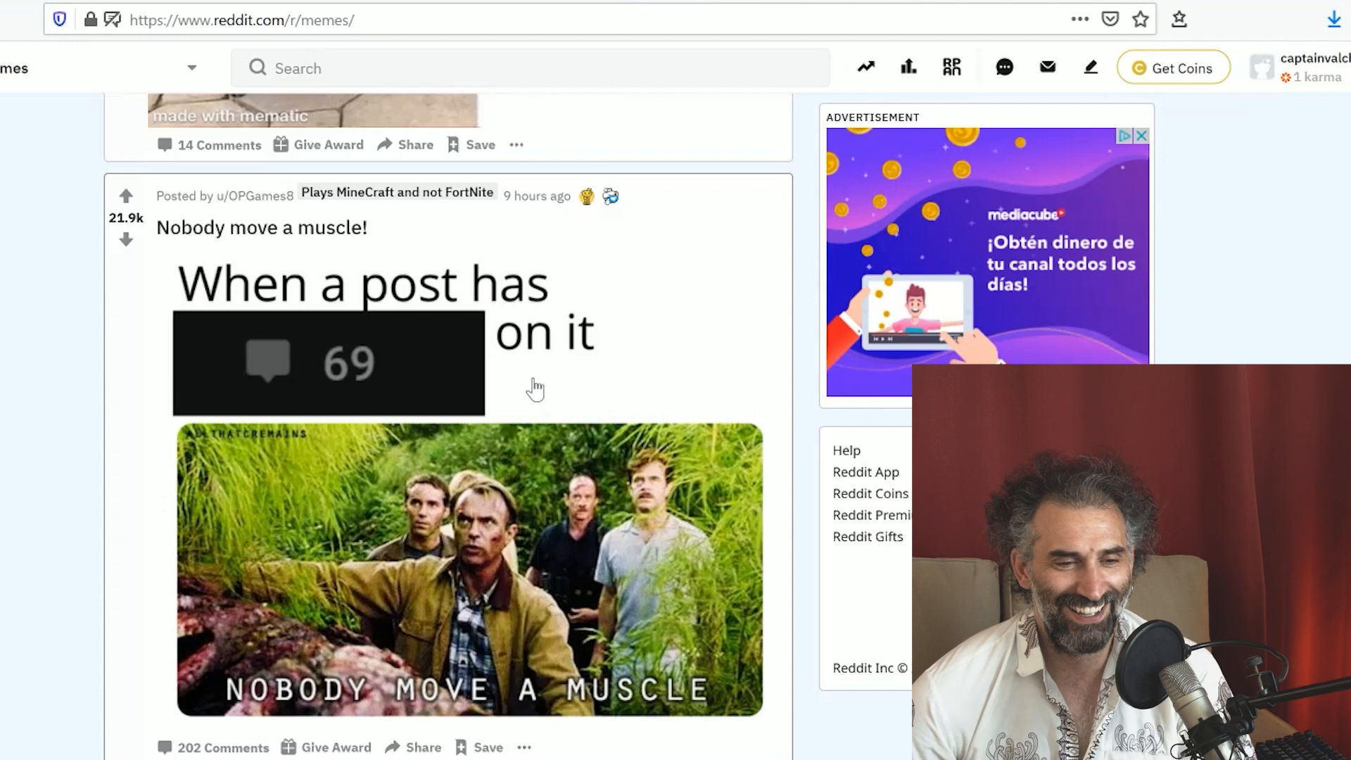
scroll(down, 3)
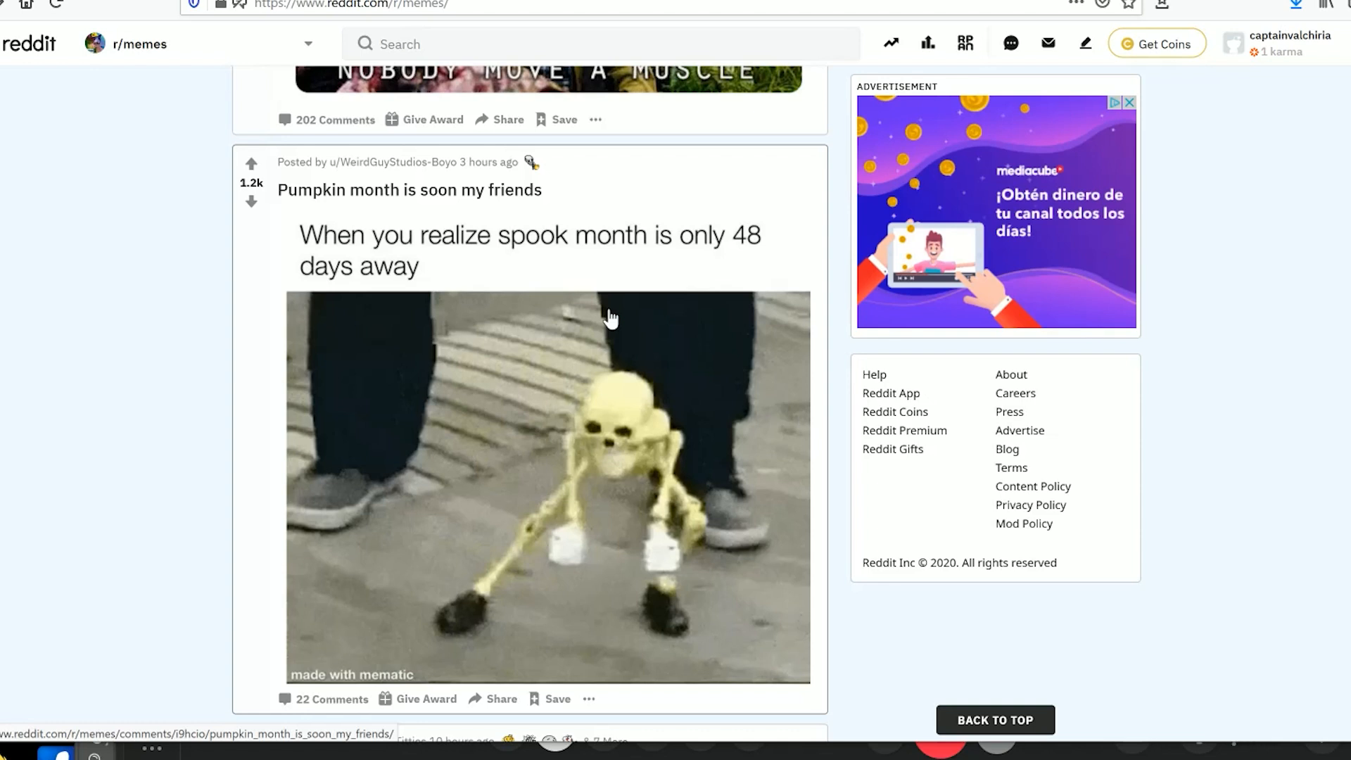
Open the World Burn $100 bill post and view the whole image
scroll(down, 3)
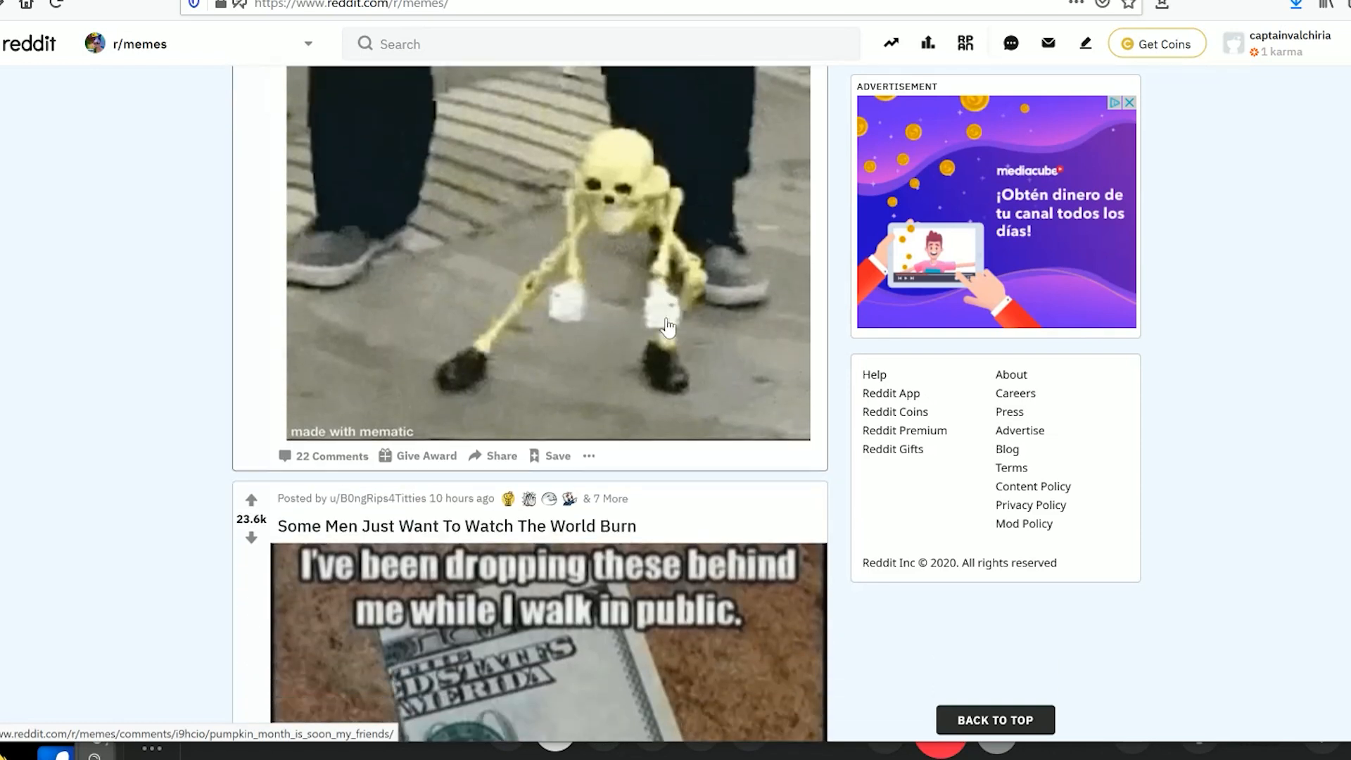
scroll(down, 3)
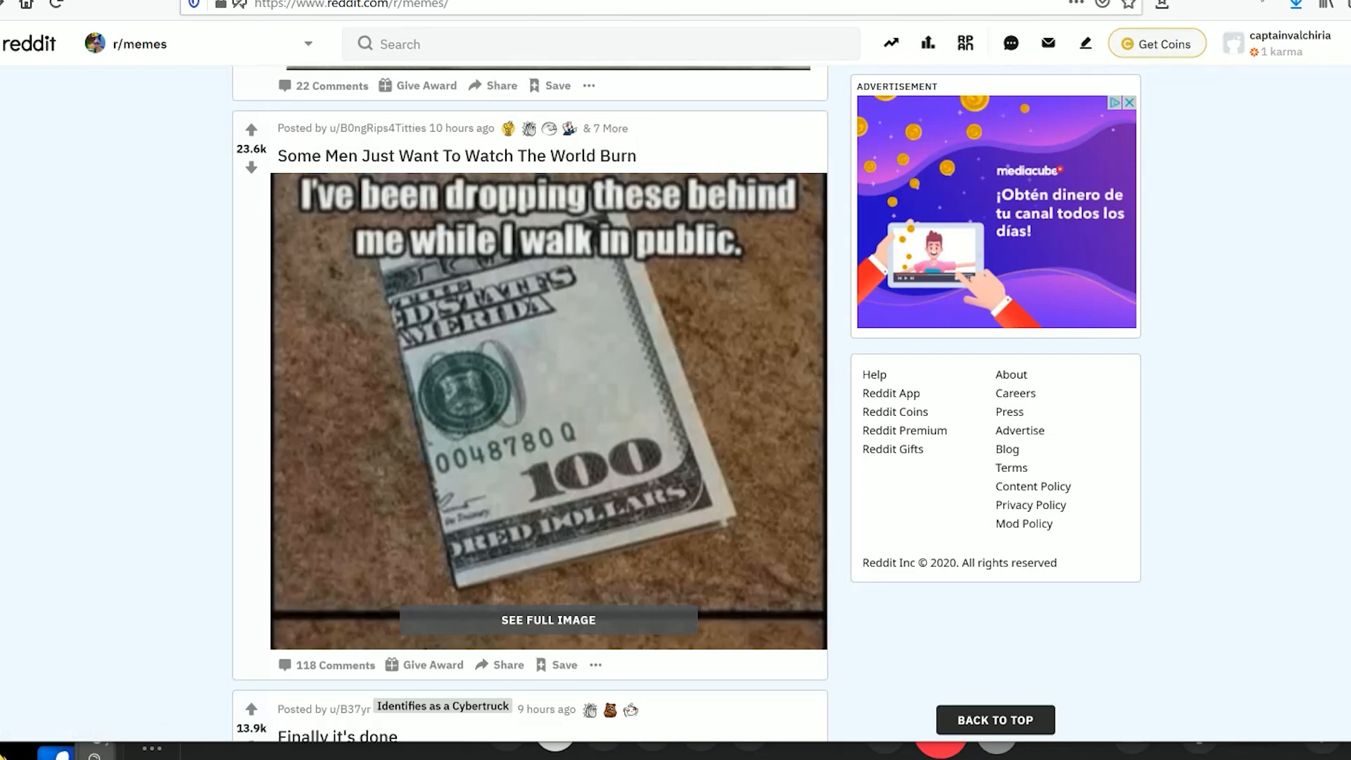
scroll(down, 3)
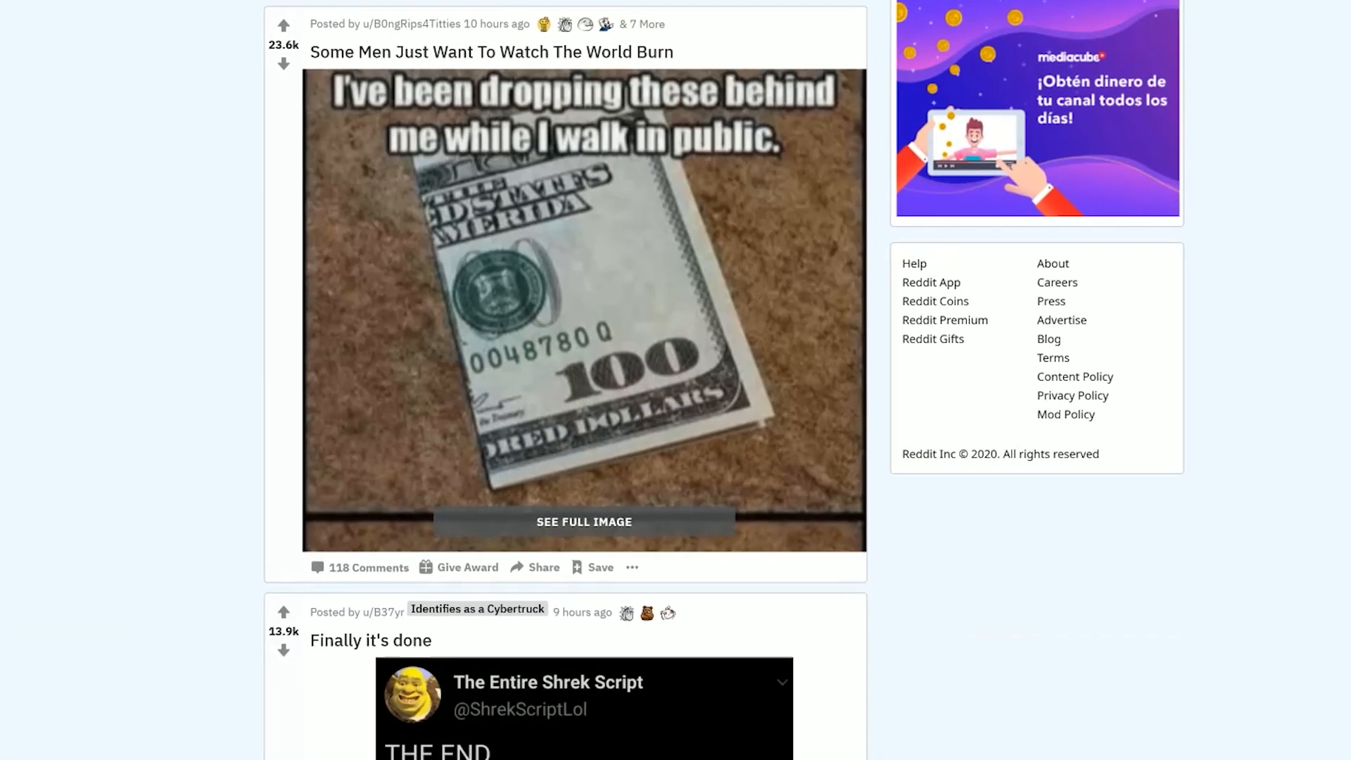
mouse_move(974, 247)
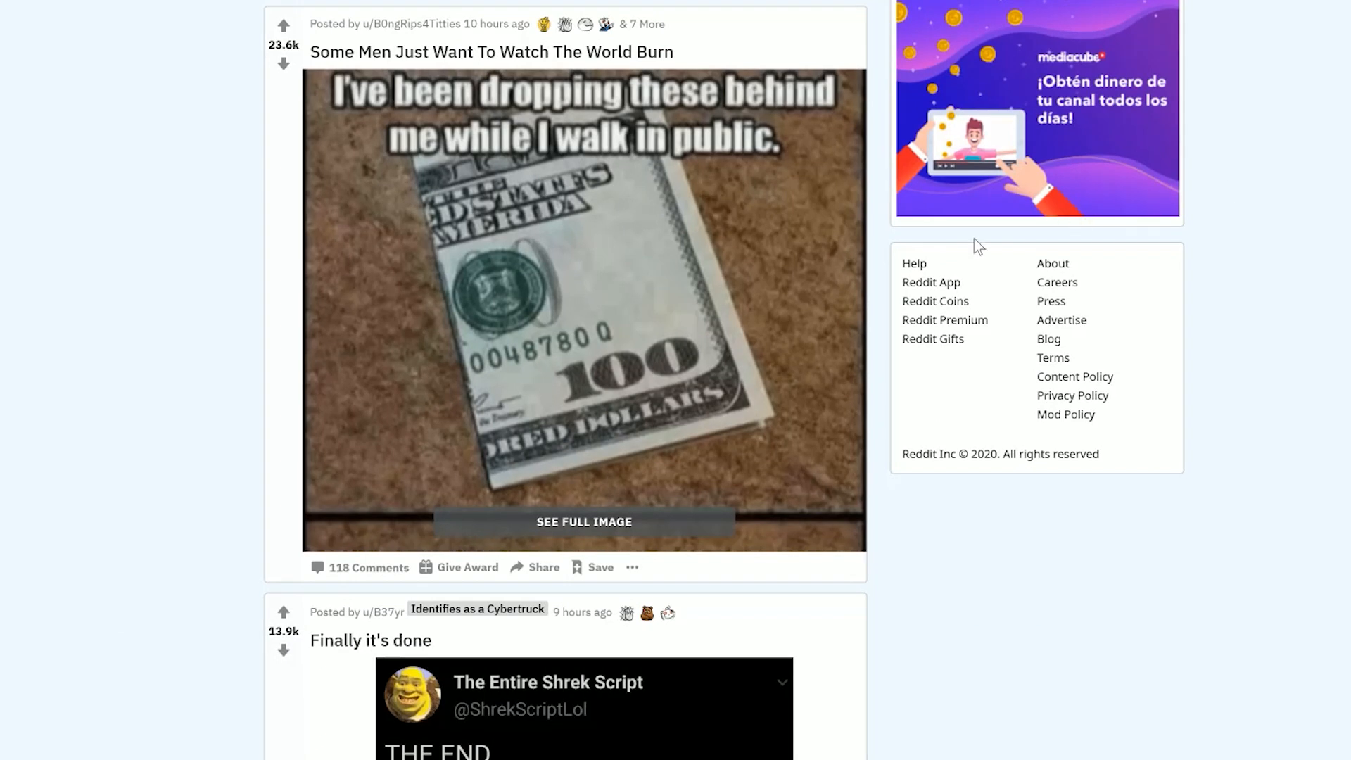
mouse_move(664, 418)
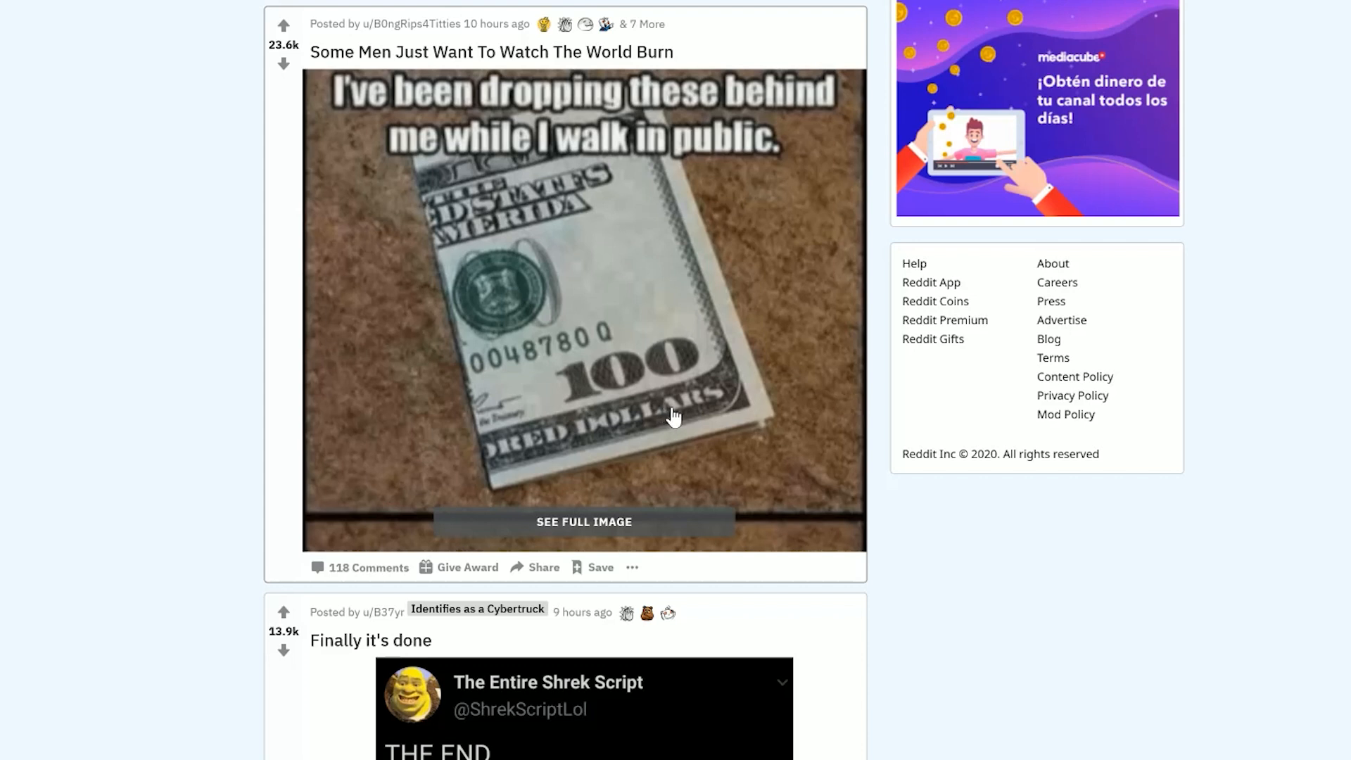
click(583, 521)
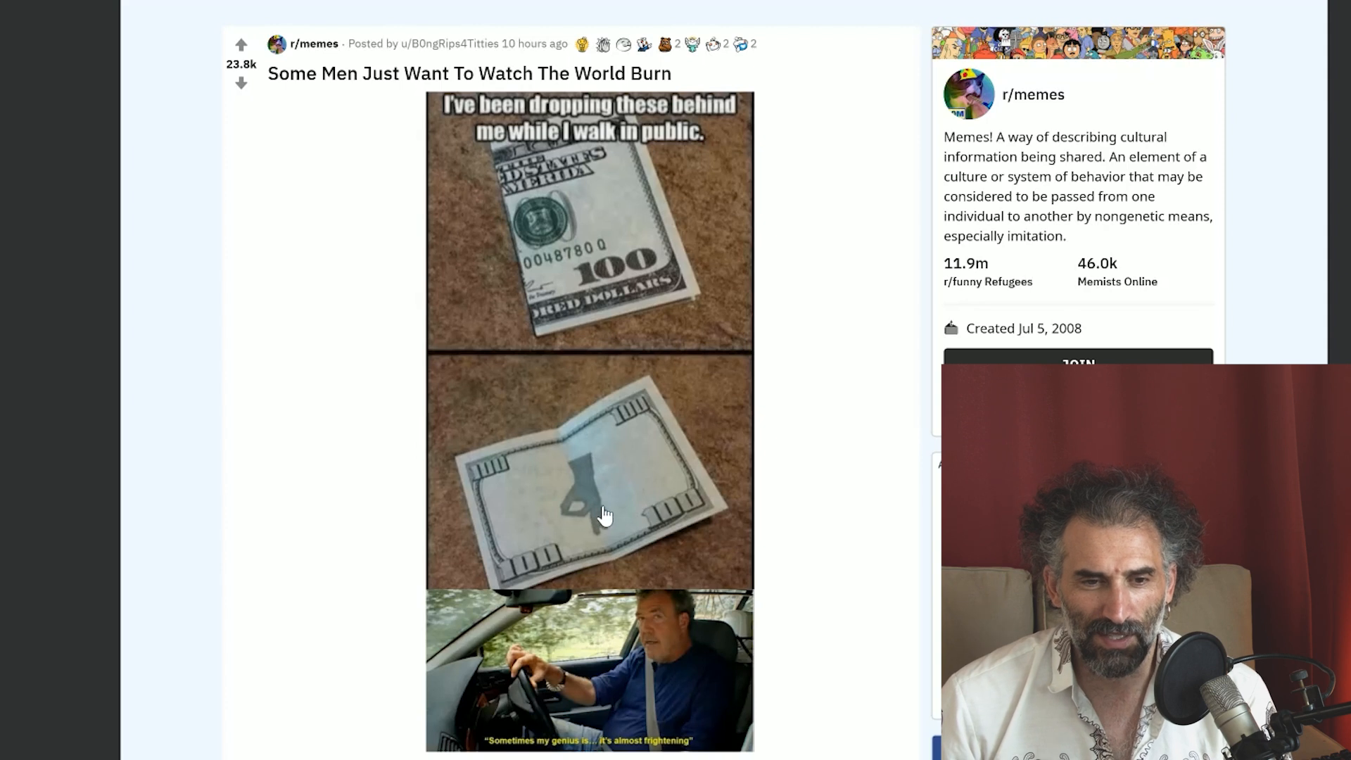
scroll(down, 3)
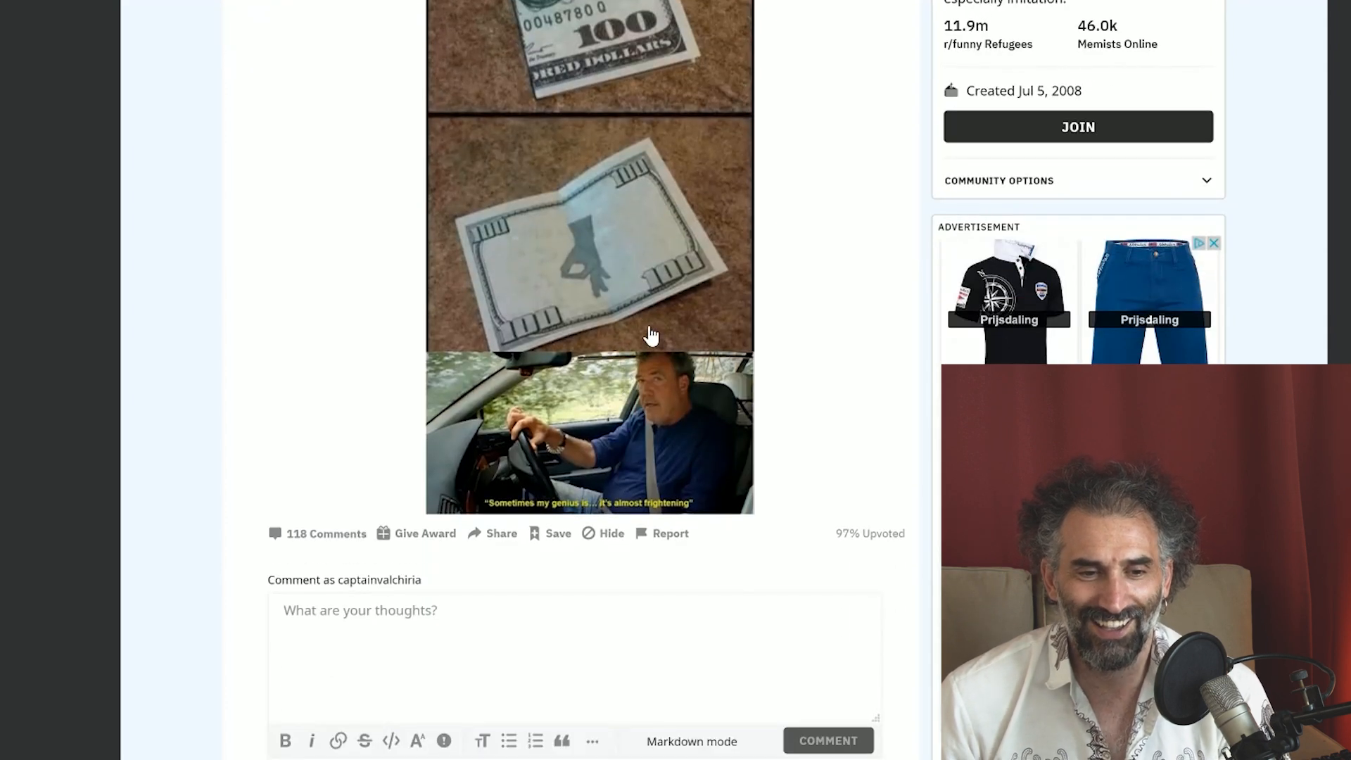
mouse_move(636, 337)
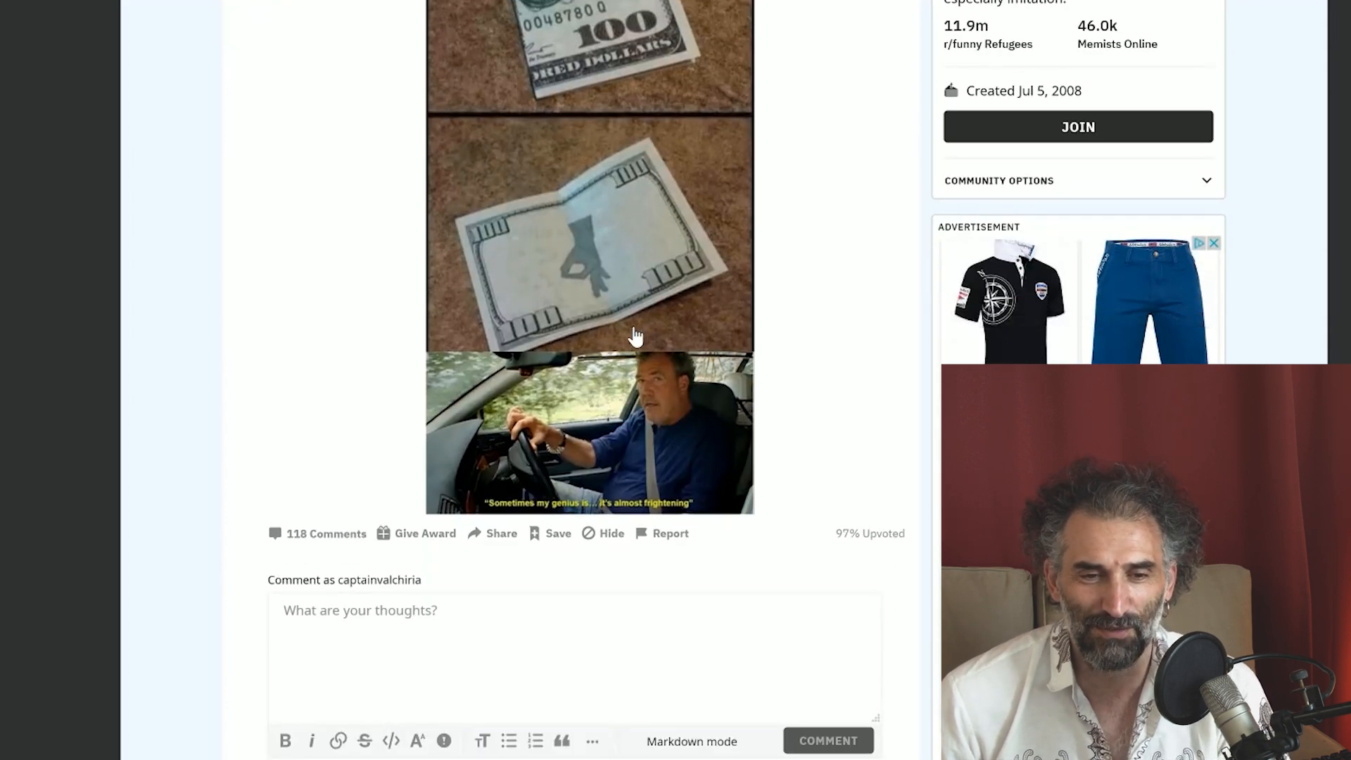
scroll(up, 3)
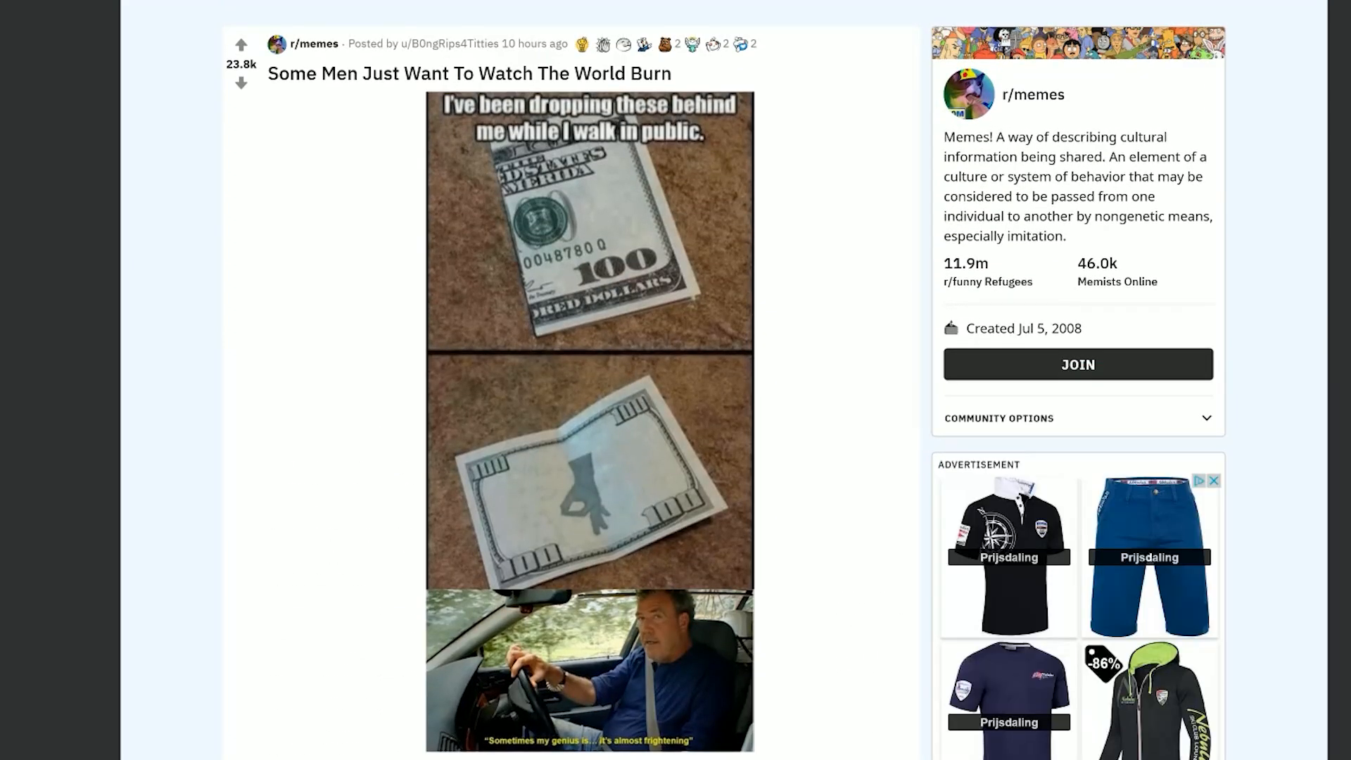
scroll(down, 3)
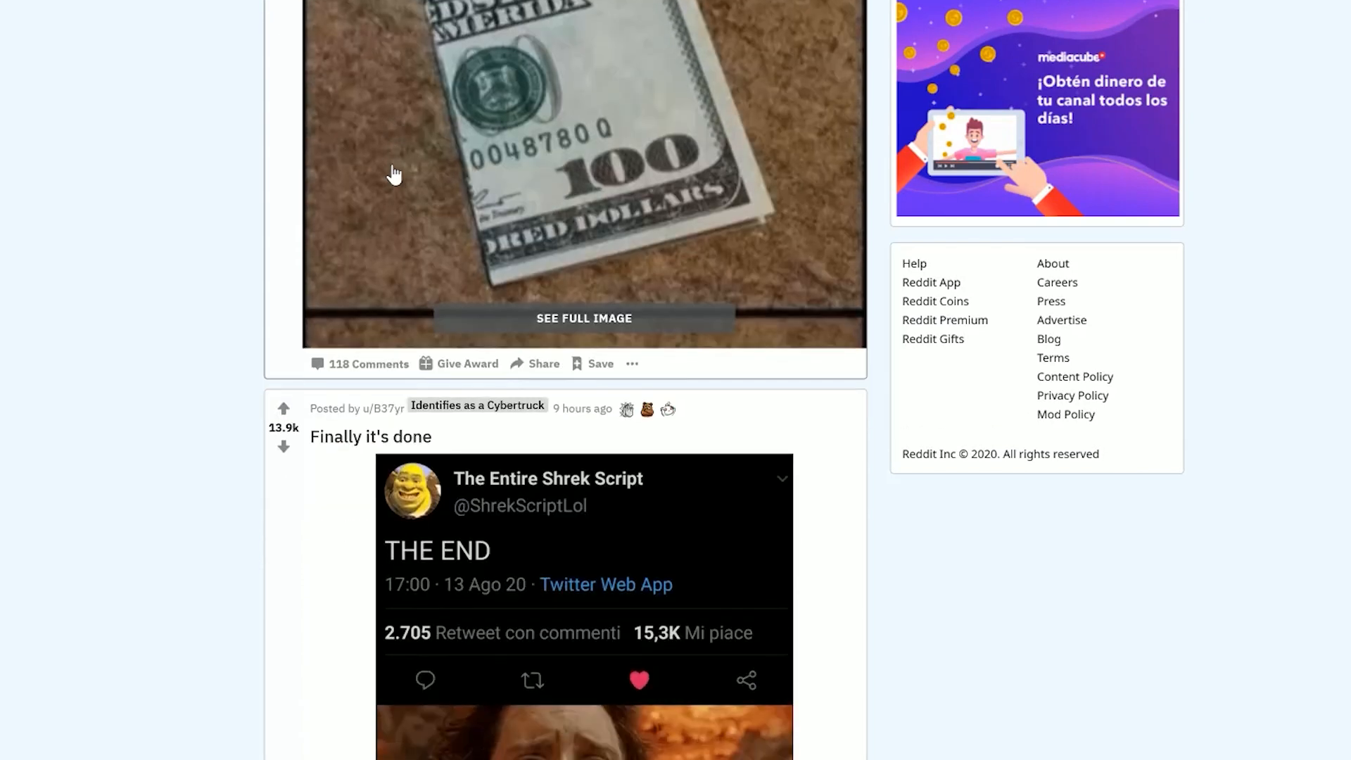
scroll(down, 3)
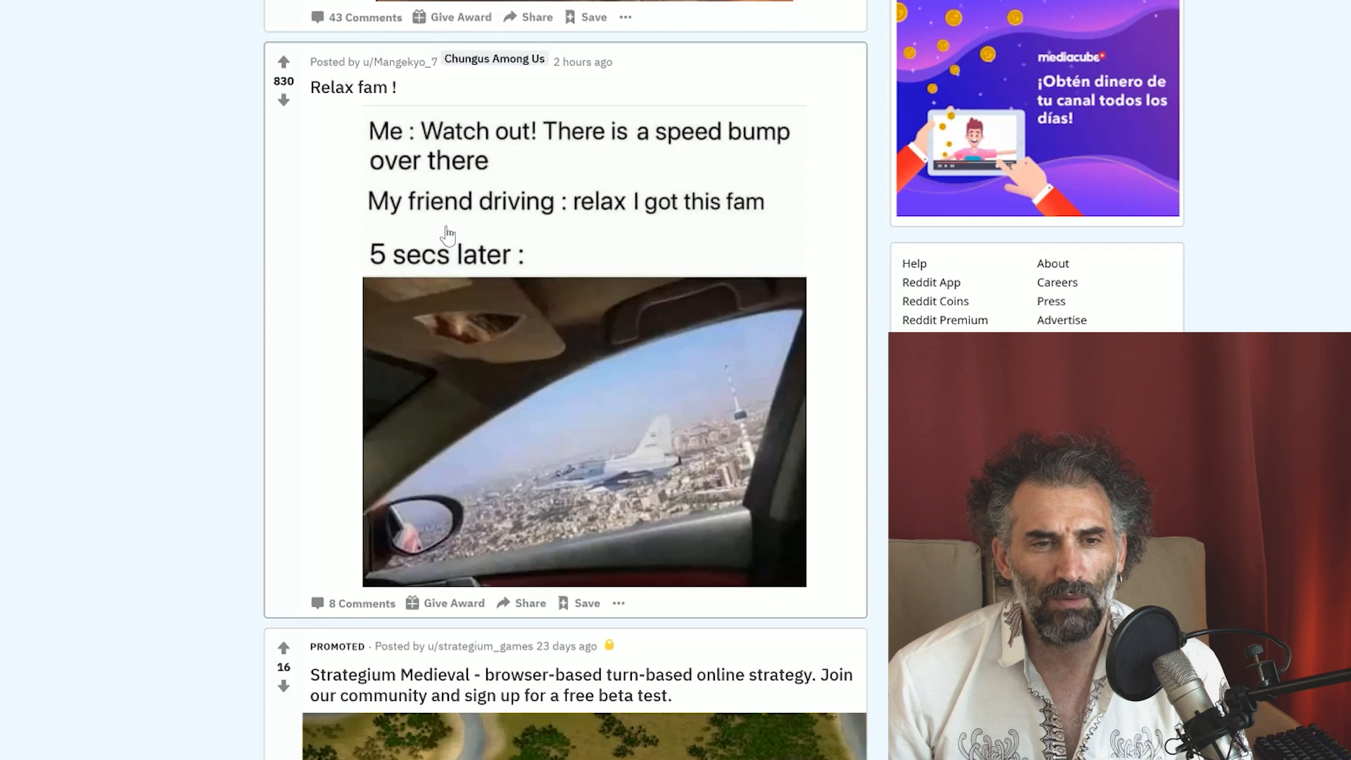
mouse_move(525, 208)
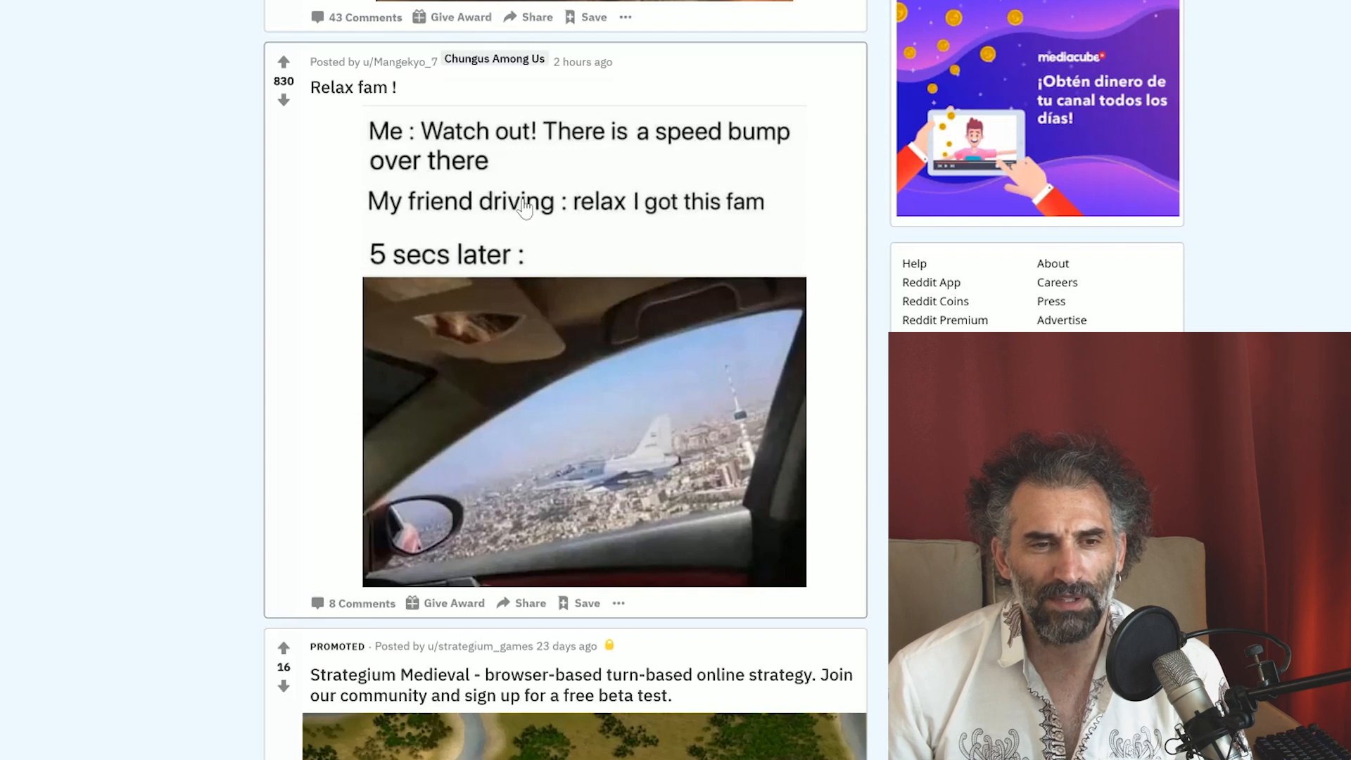
mouse_move(584, 159)
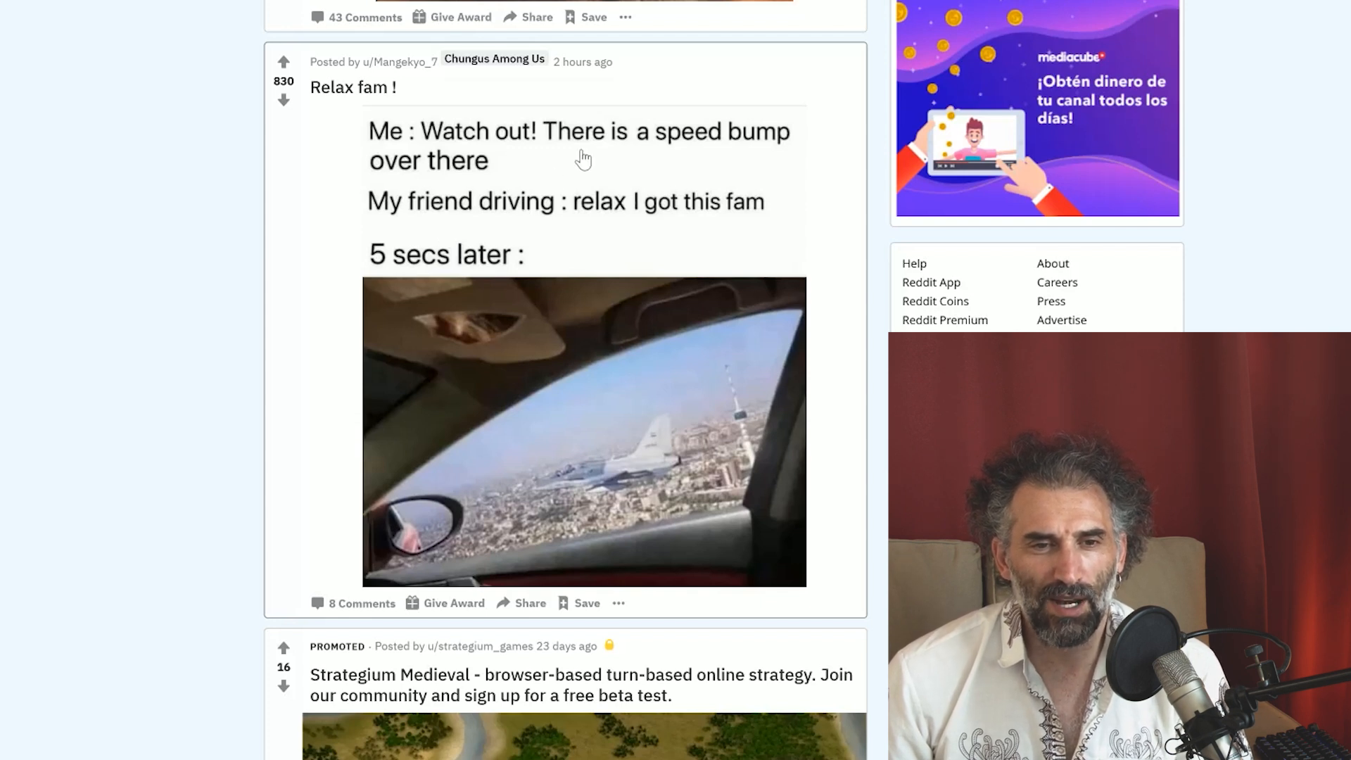
Scroll past 'Relax fam !' and a promoted post to 'It's over, we have the high ground'
scroll(down, 3)
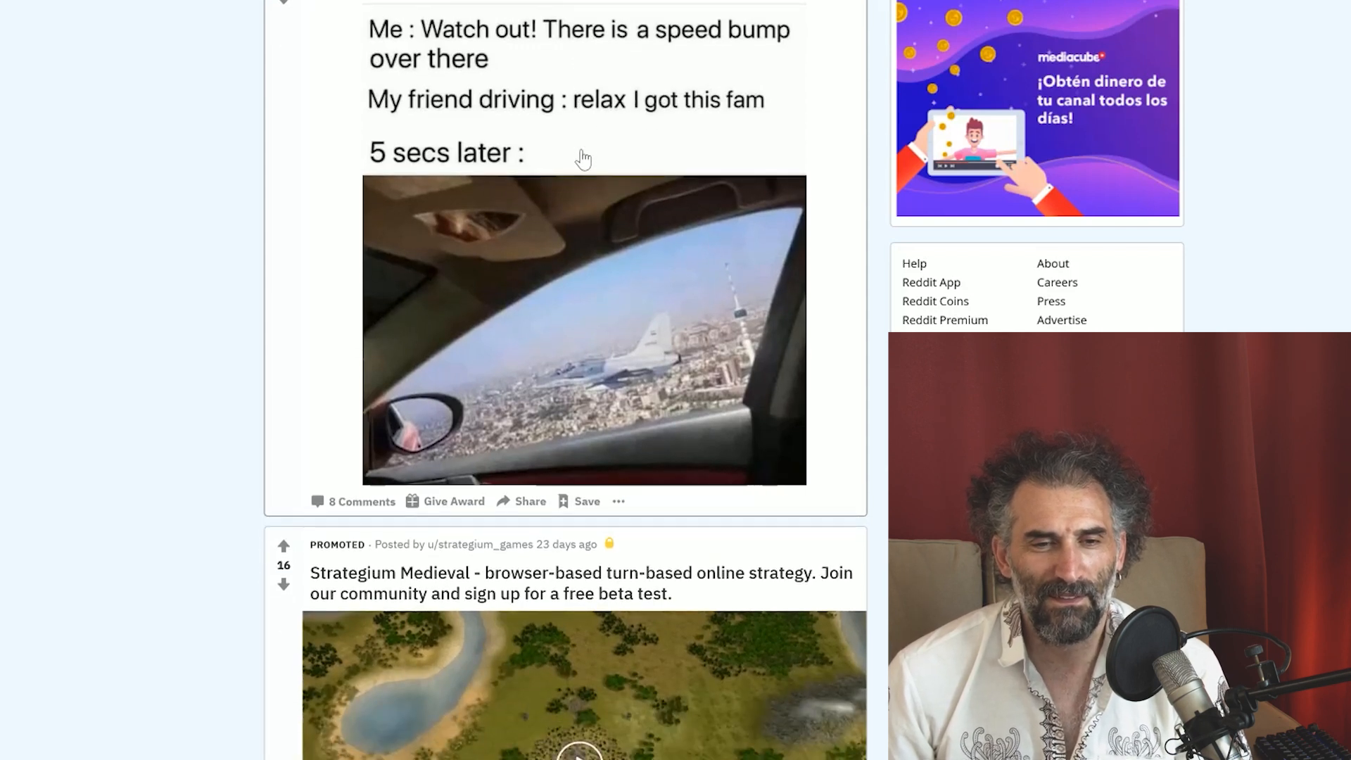
scroll(down, 3)
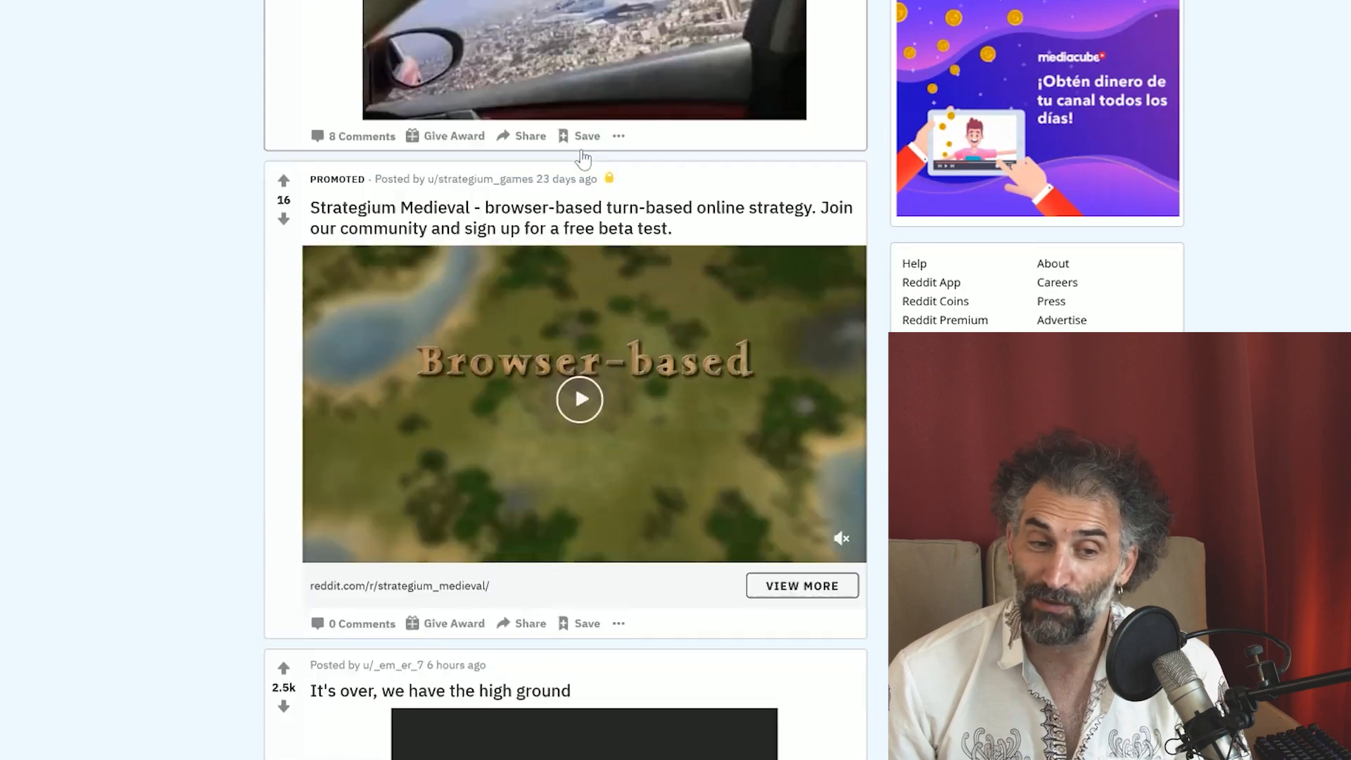
scroll(down, 3)
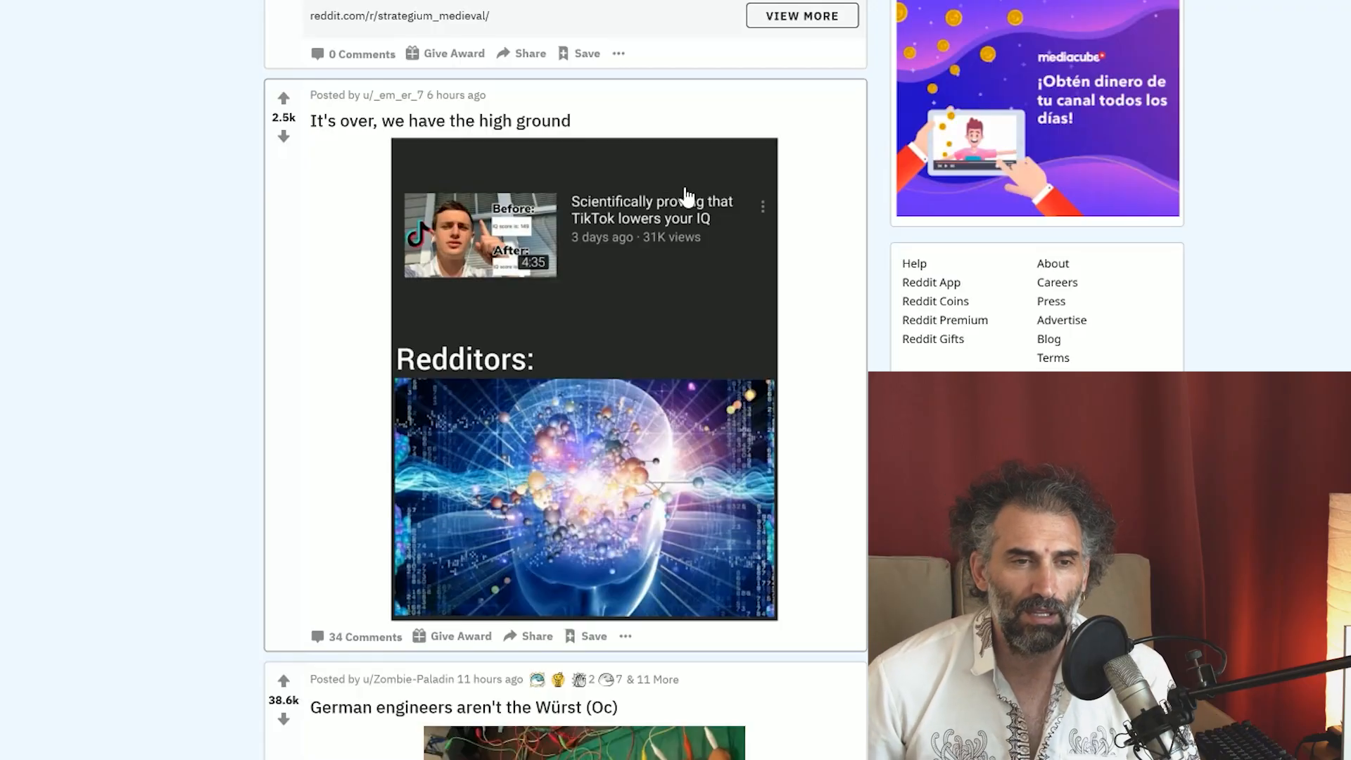
mouse_move(711, 200)
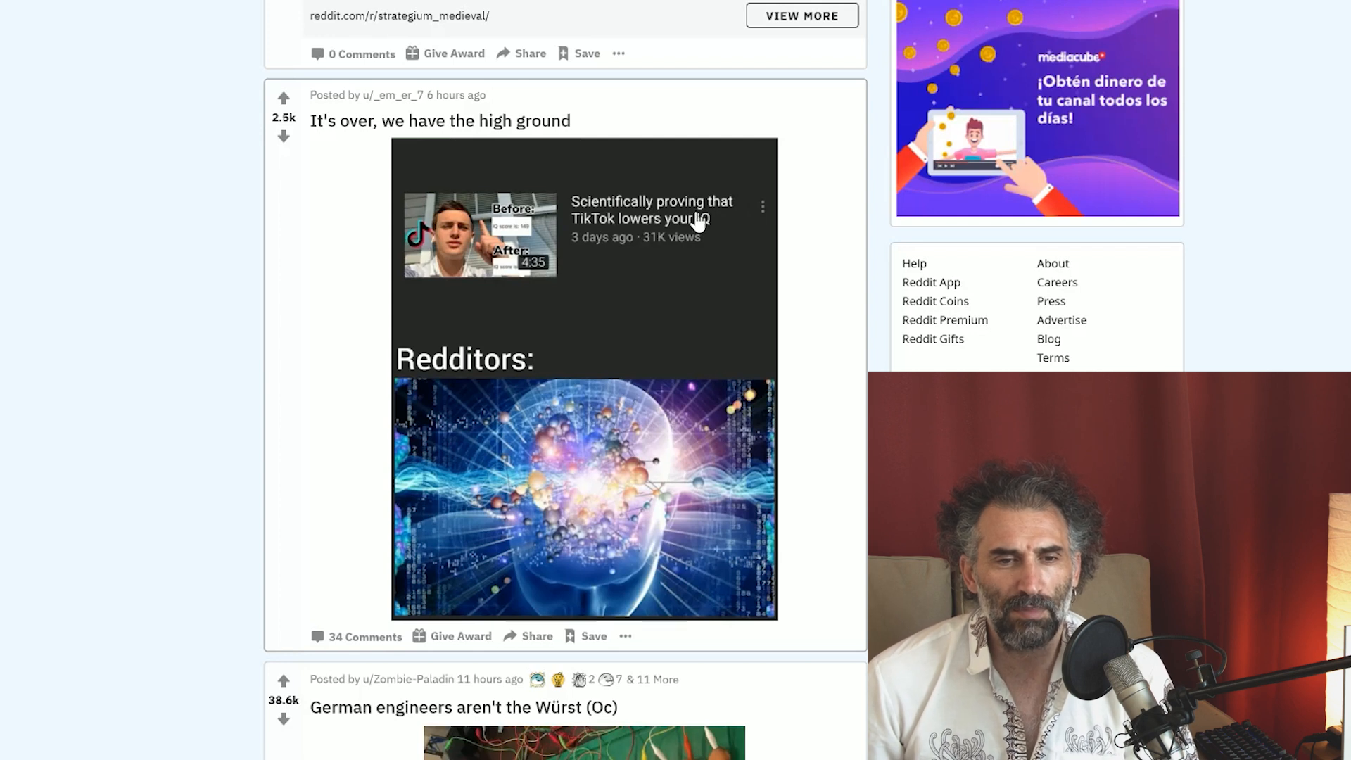
mouse_move(695, 233)
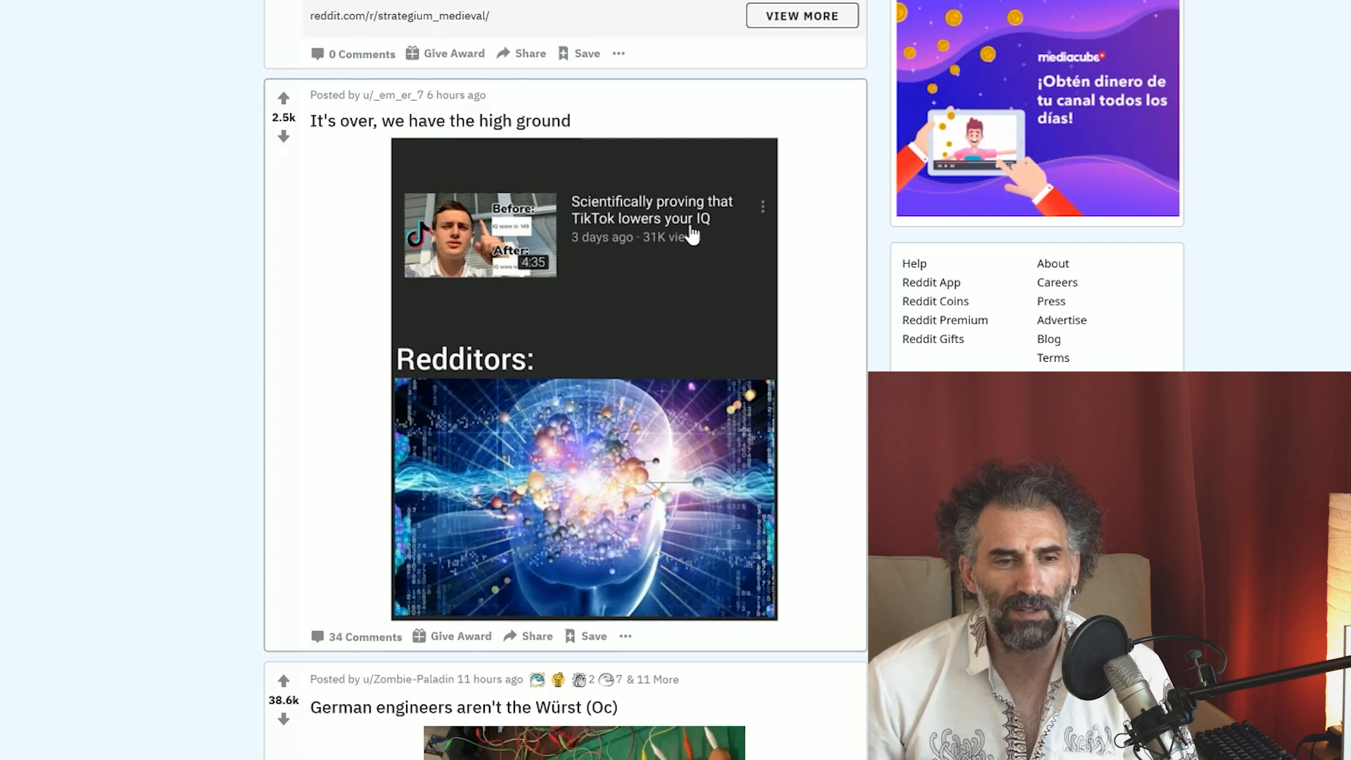
Scroll past the high ground meme to the 'German engineers aren't the Würst (Oc)' sausage-piano post
scroll(down, 3)
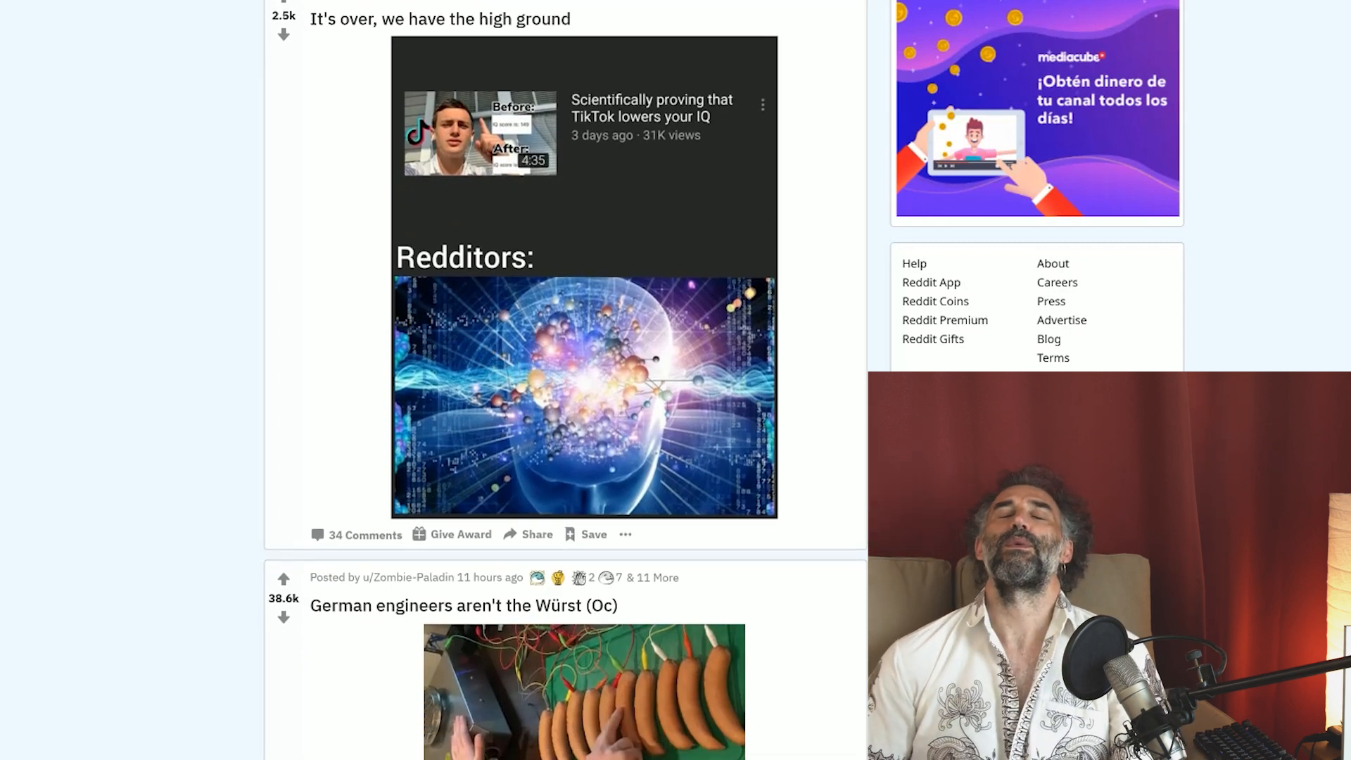
mouse_move(339, 174)
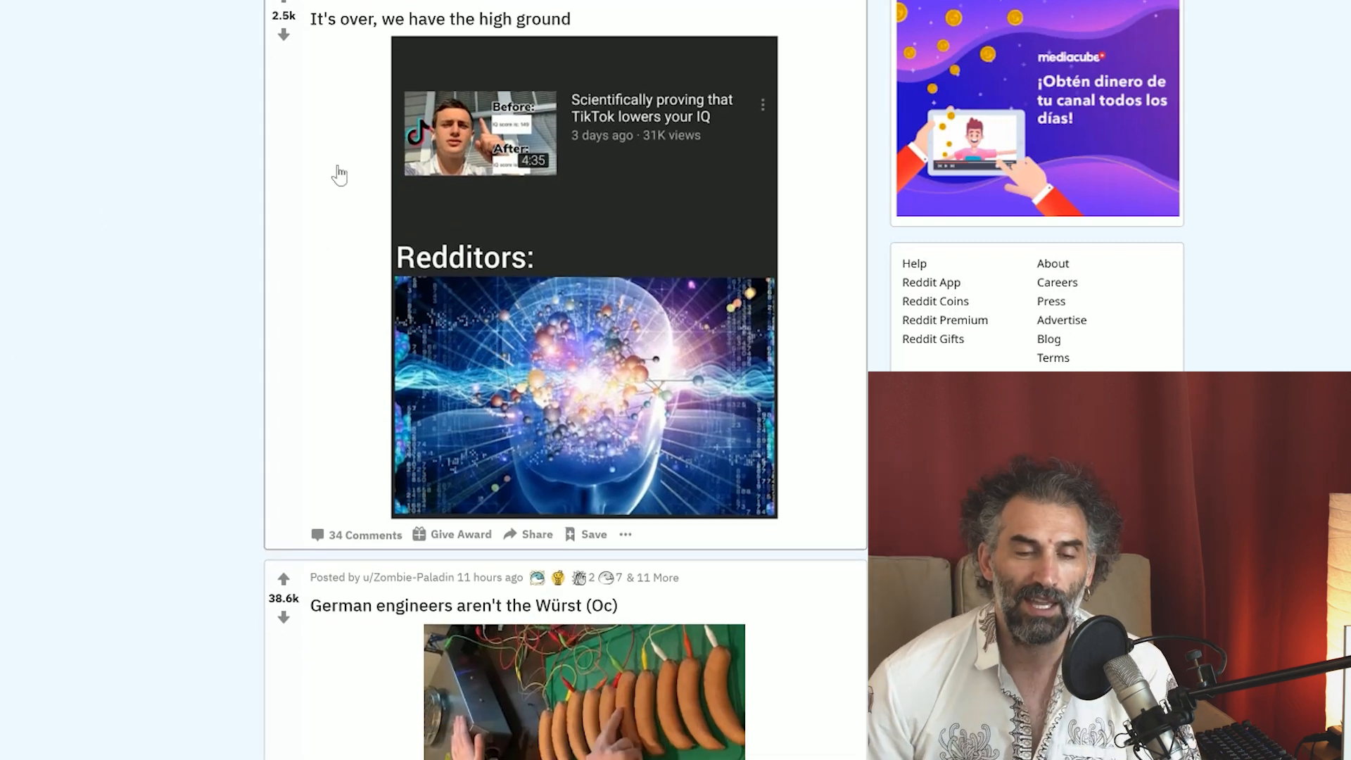
mouse_move(534, 160)
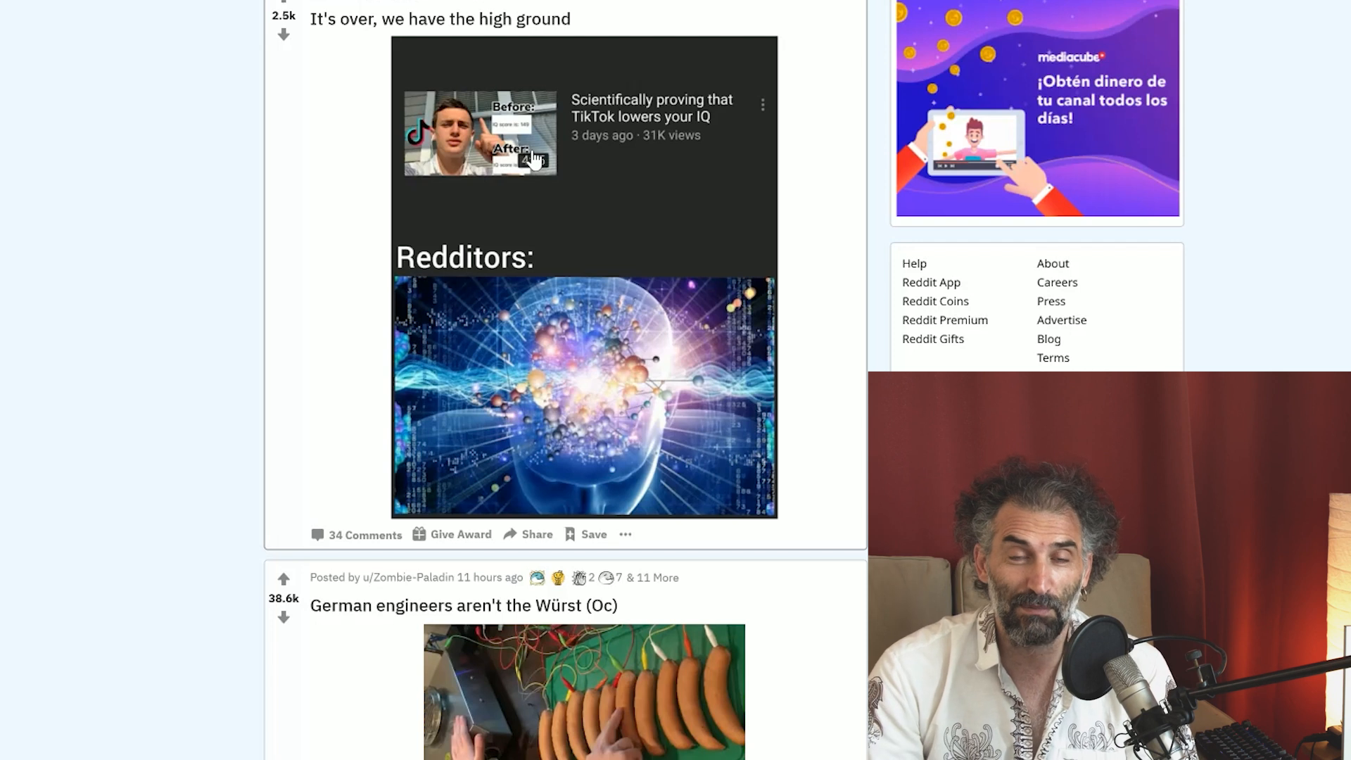
mouse_move(814, 143)
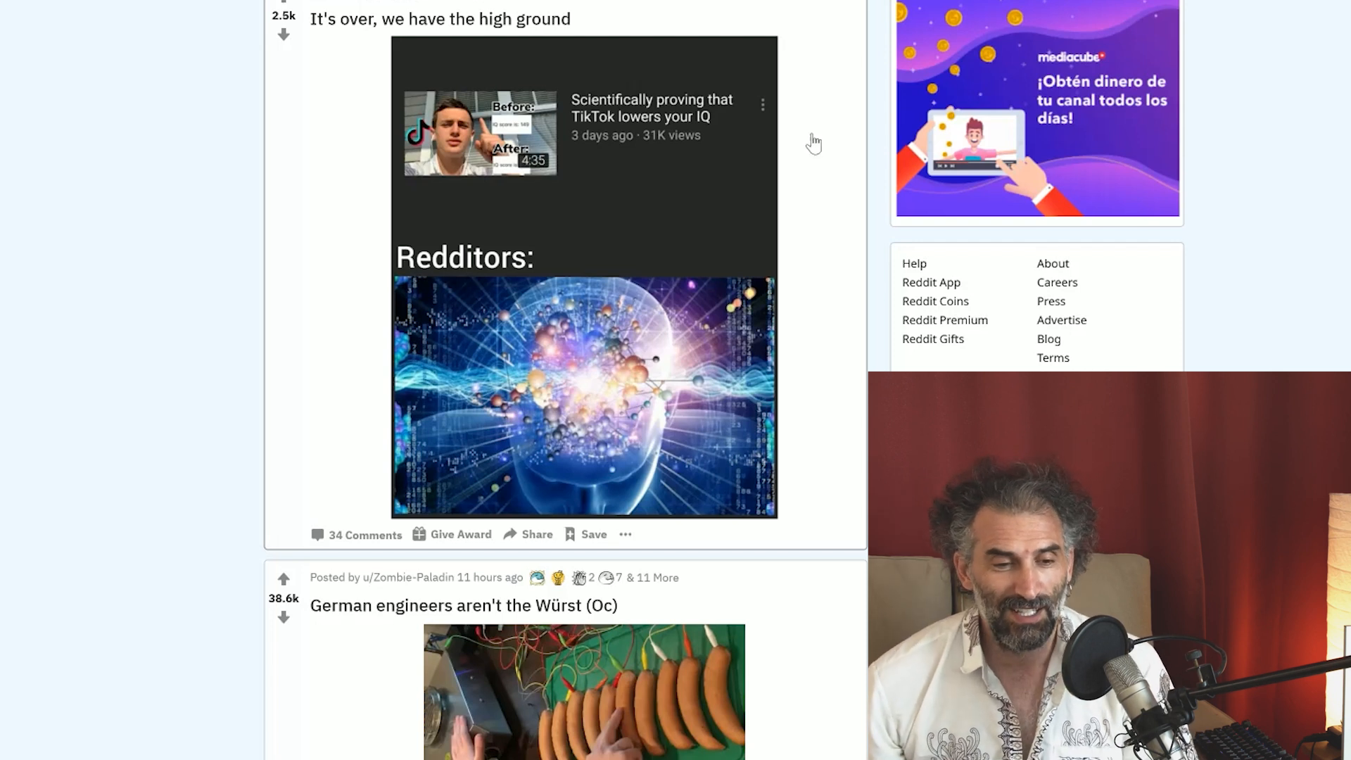
scroll(down, 3)
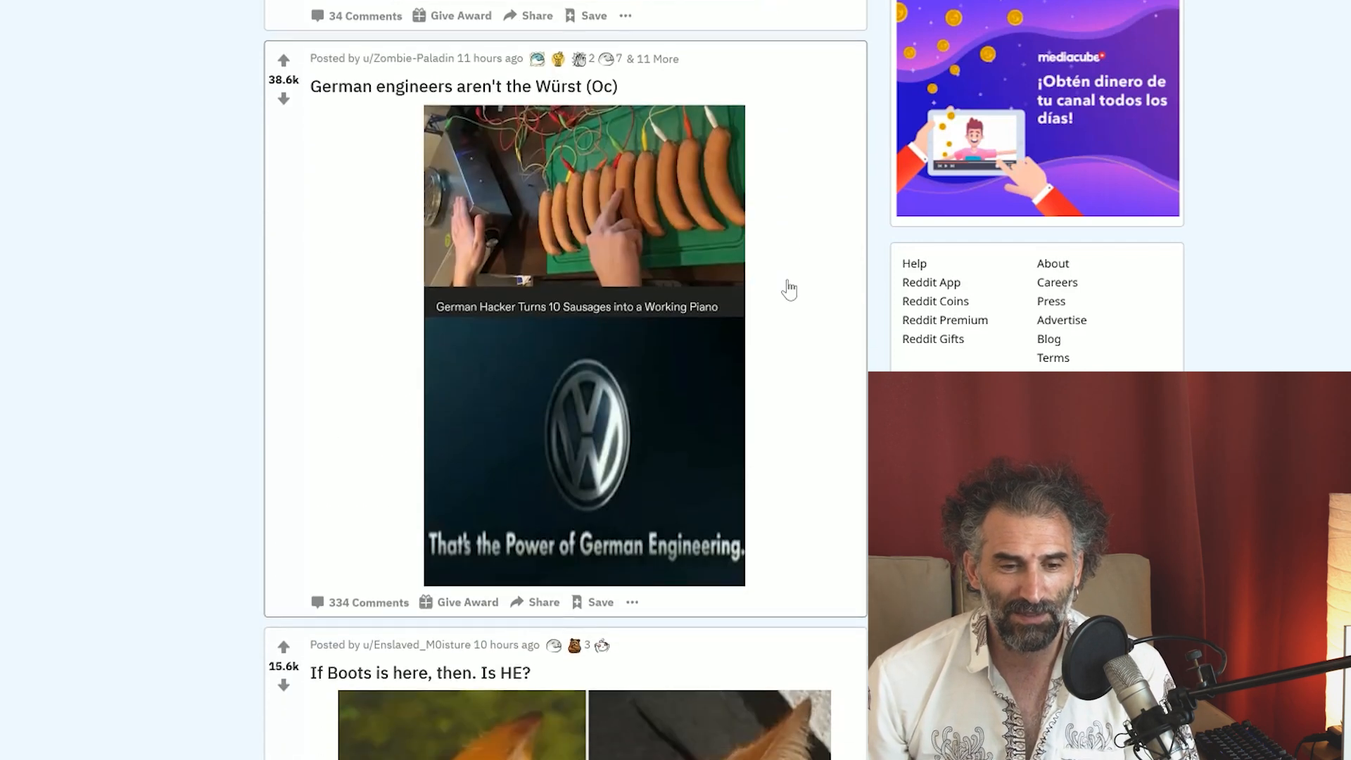
mouse_move(720, 273)
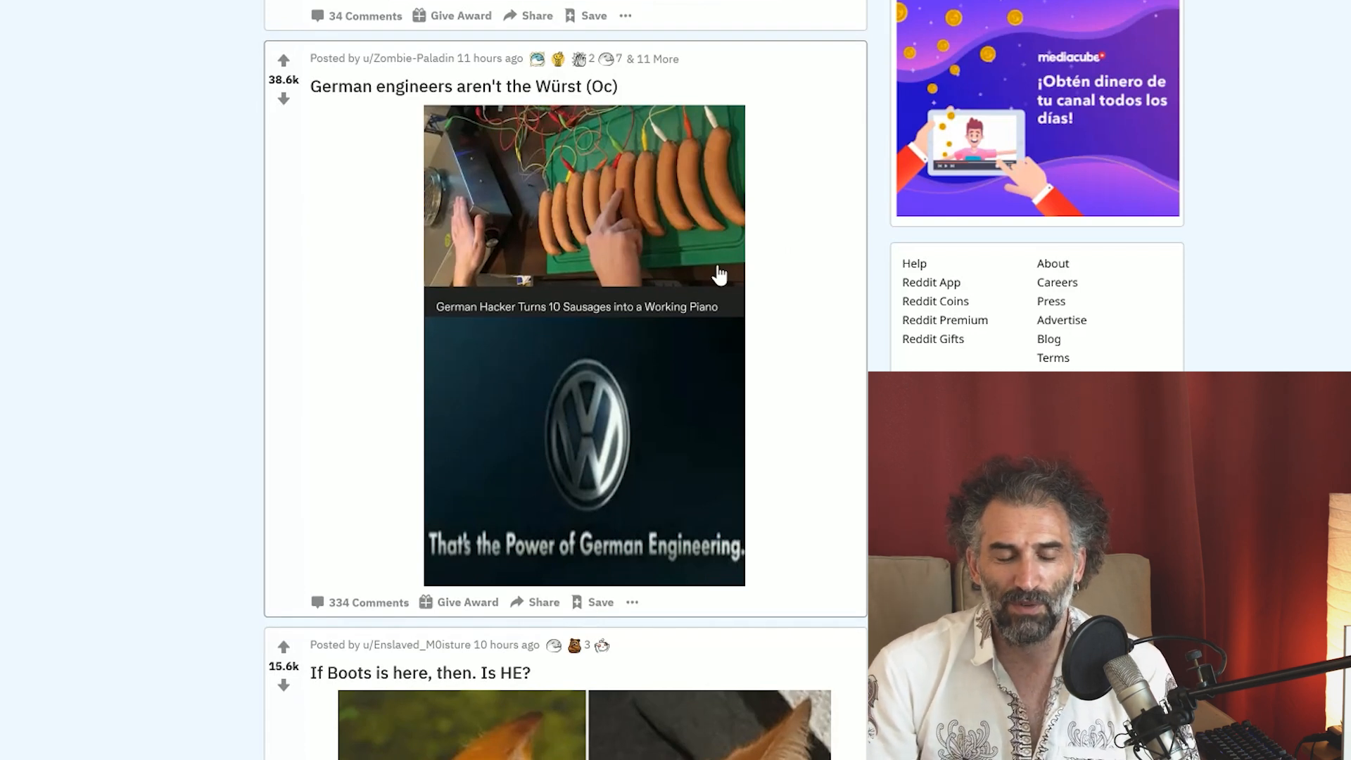
mouse_move(560, 299)
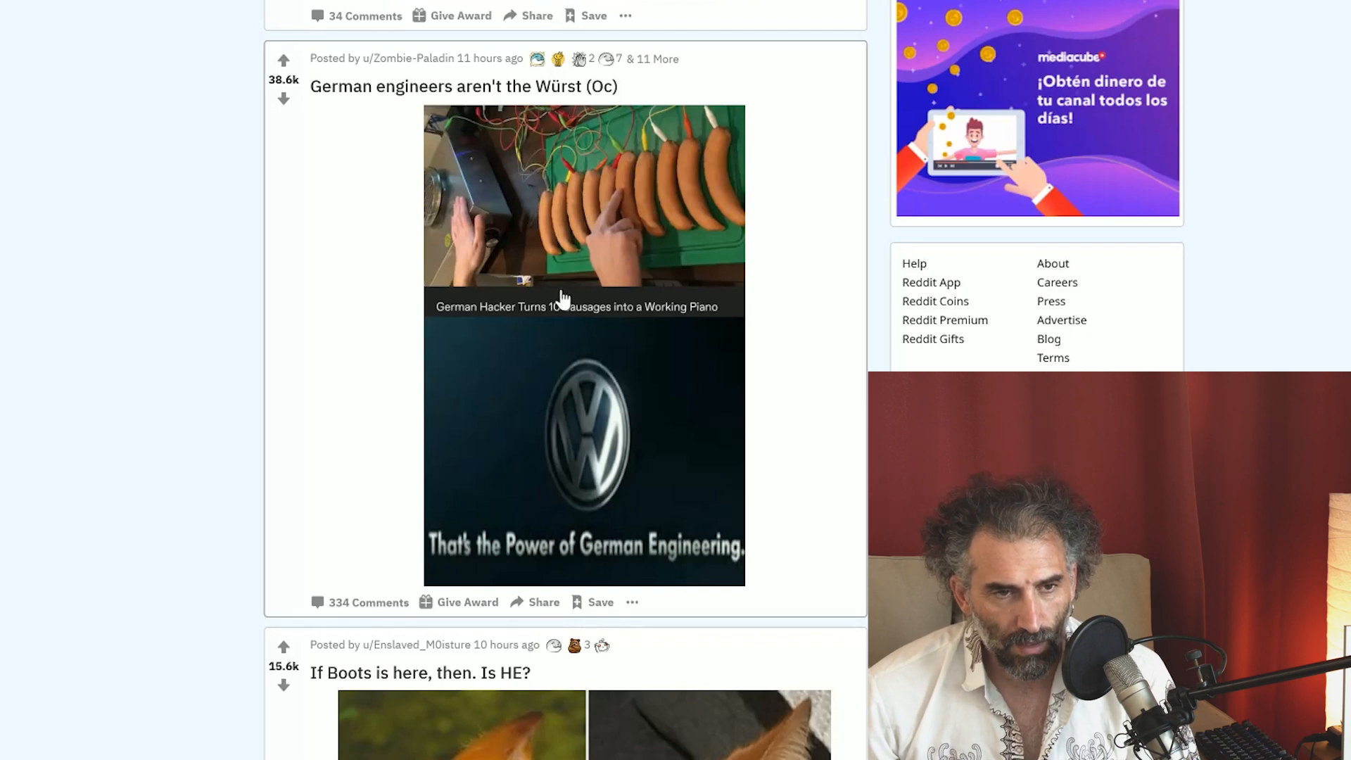
mouse_move(538, 116)
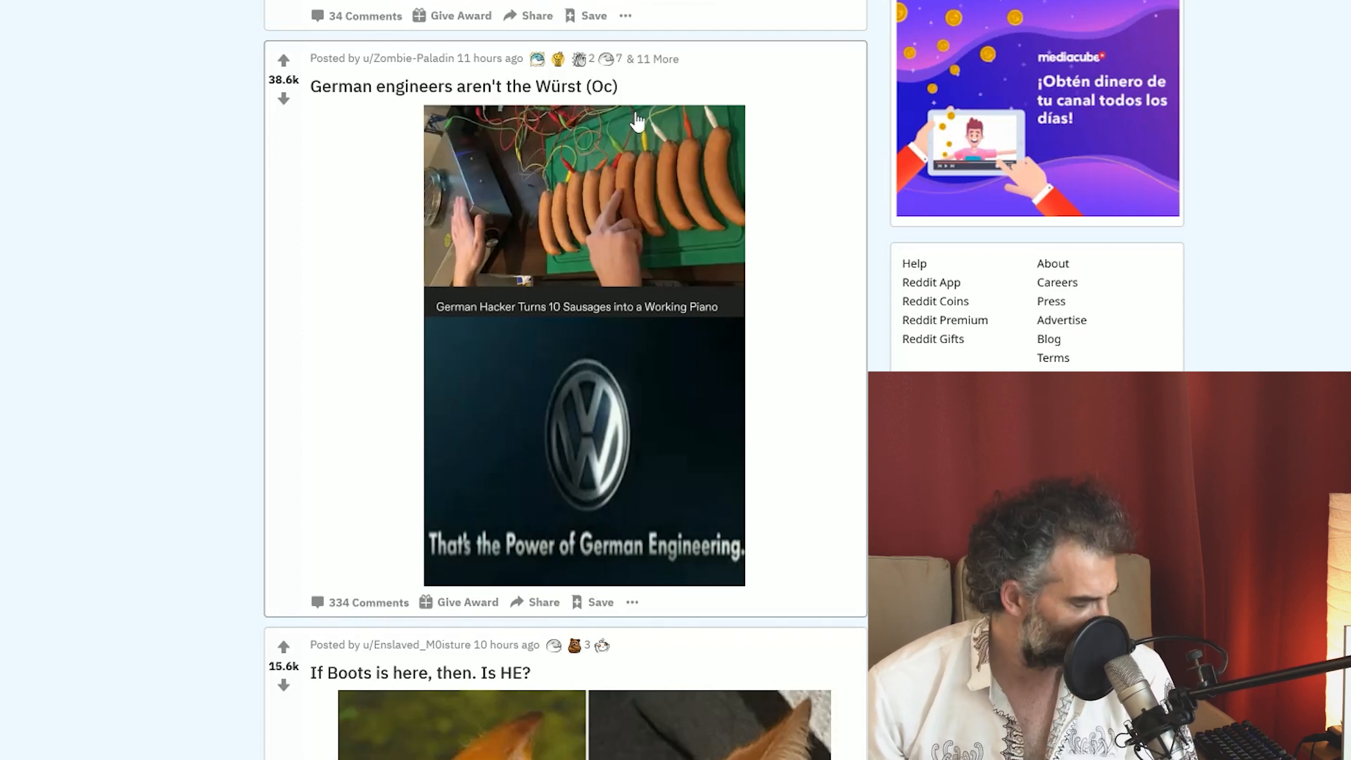
mouse_move(616, 303)
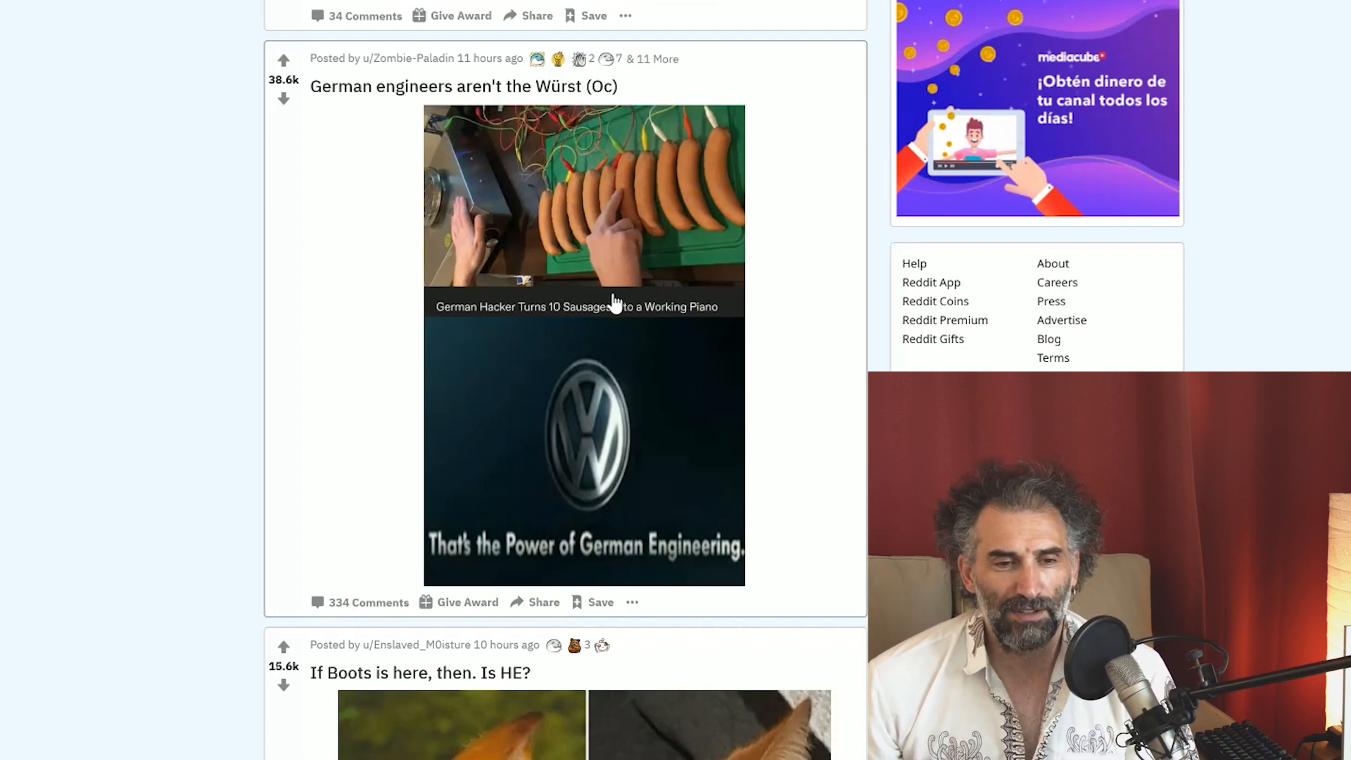
mouse_move(676, 326)
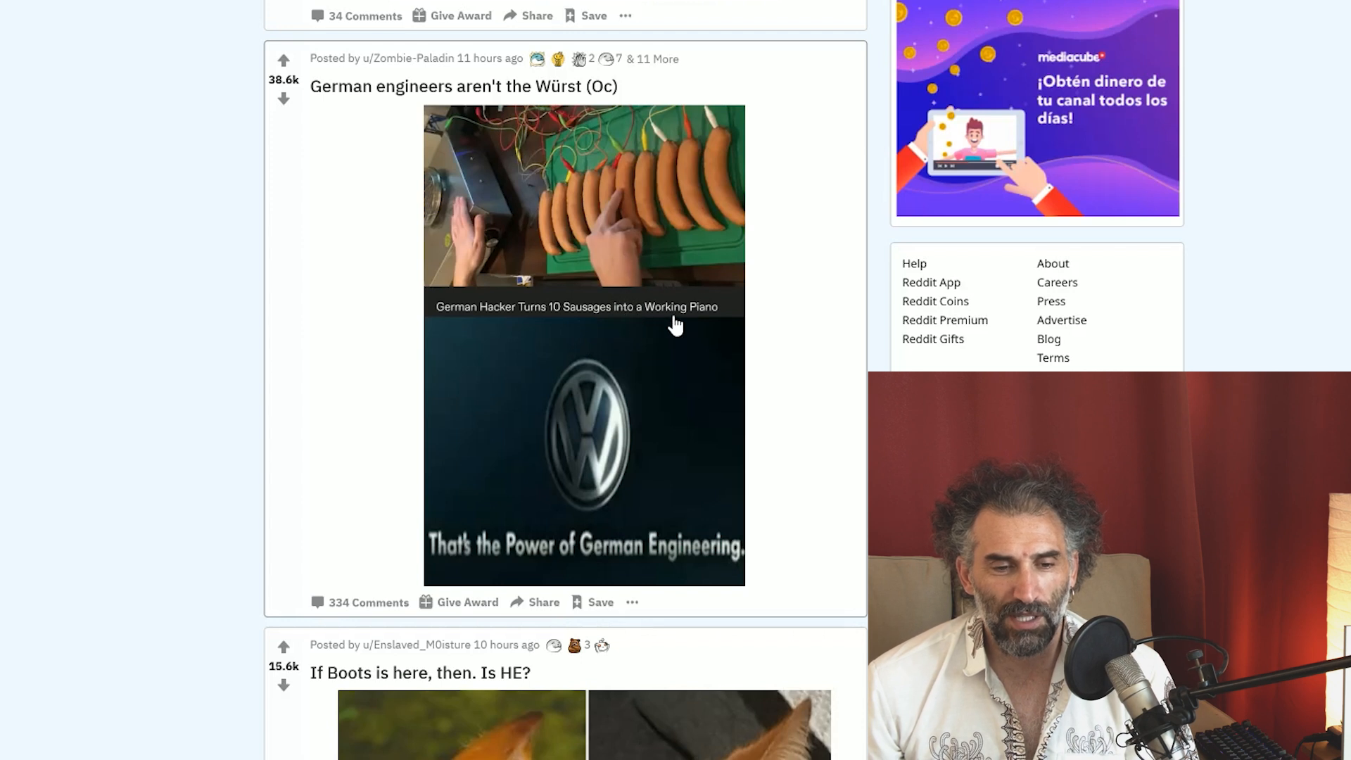
mouse_move(632, 572)
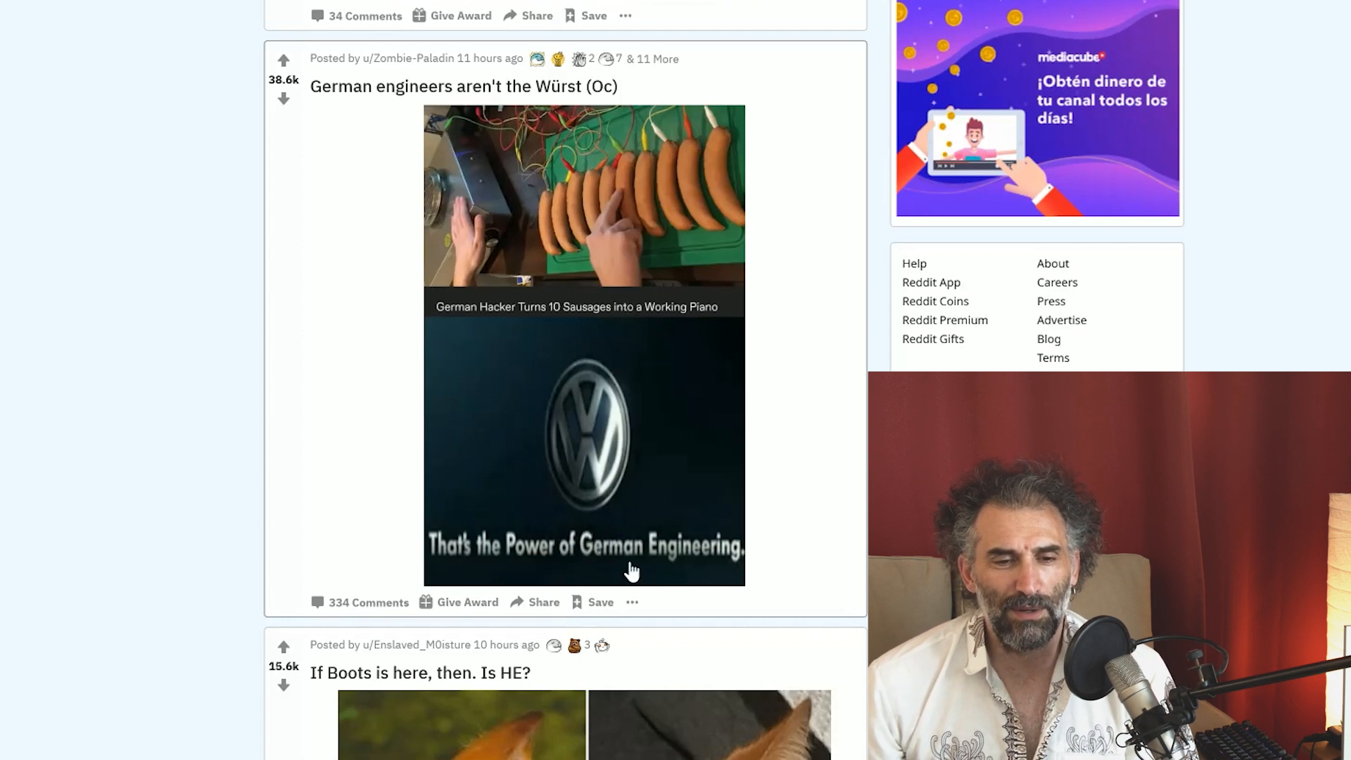
mouse_move(665, 434)
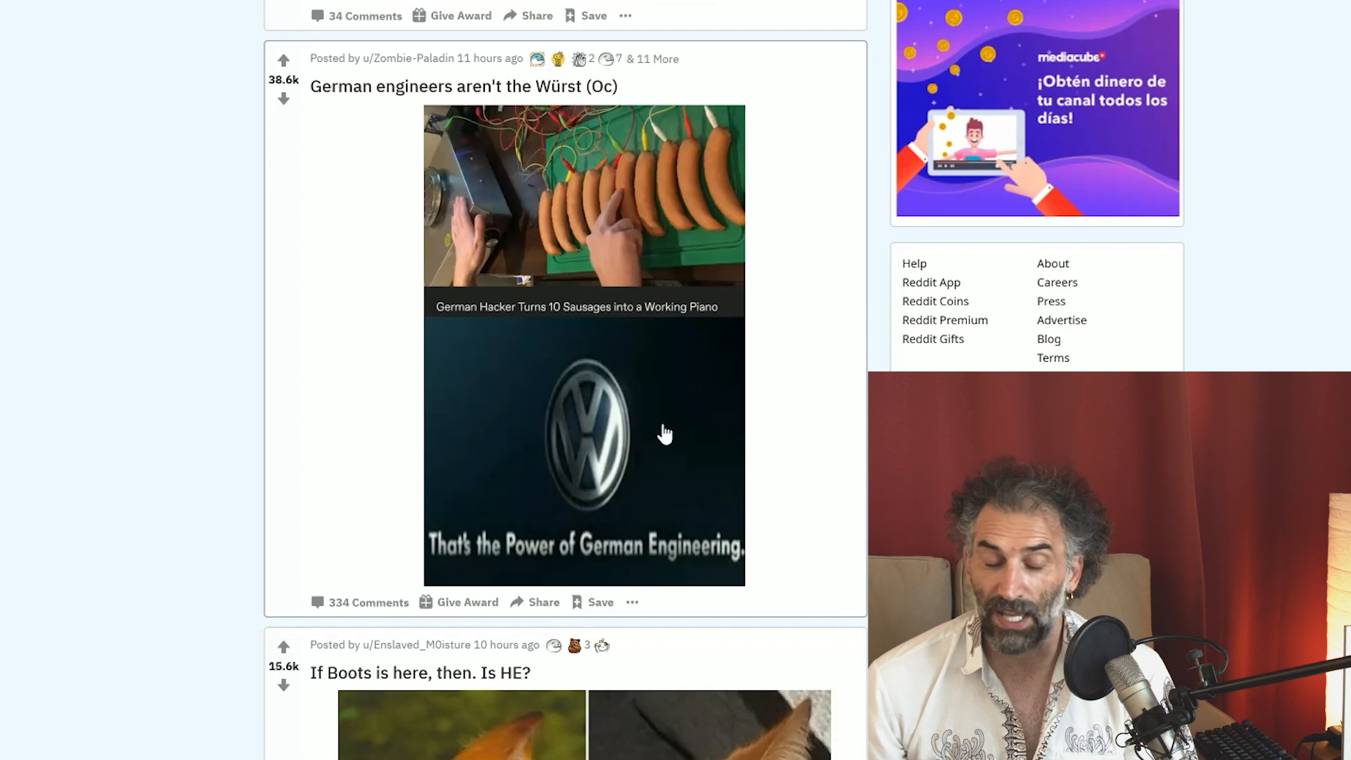
Open and close the 'If Boots is here, then. Is HE?' RTX cat post, reaching 'It was fun doe'
scroll(down, 3)
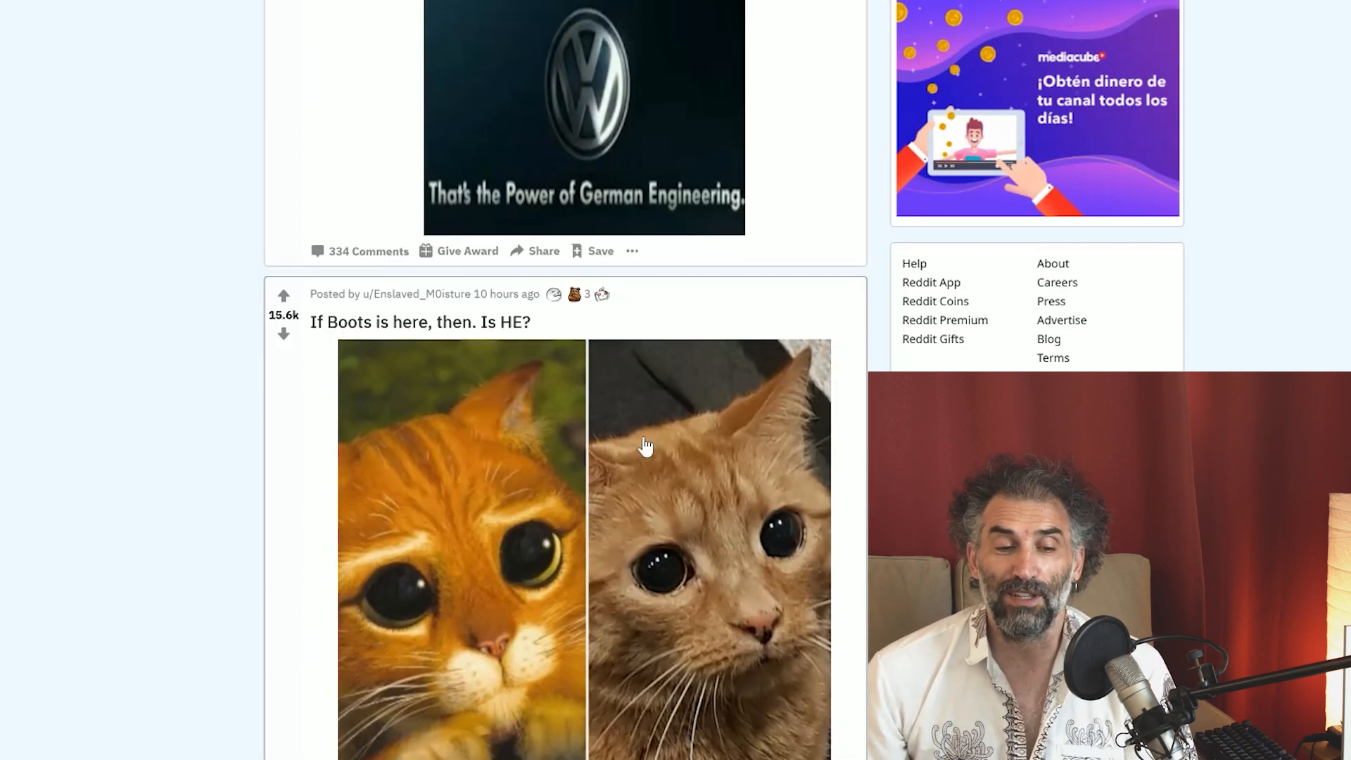
scroll(down, 3)
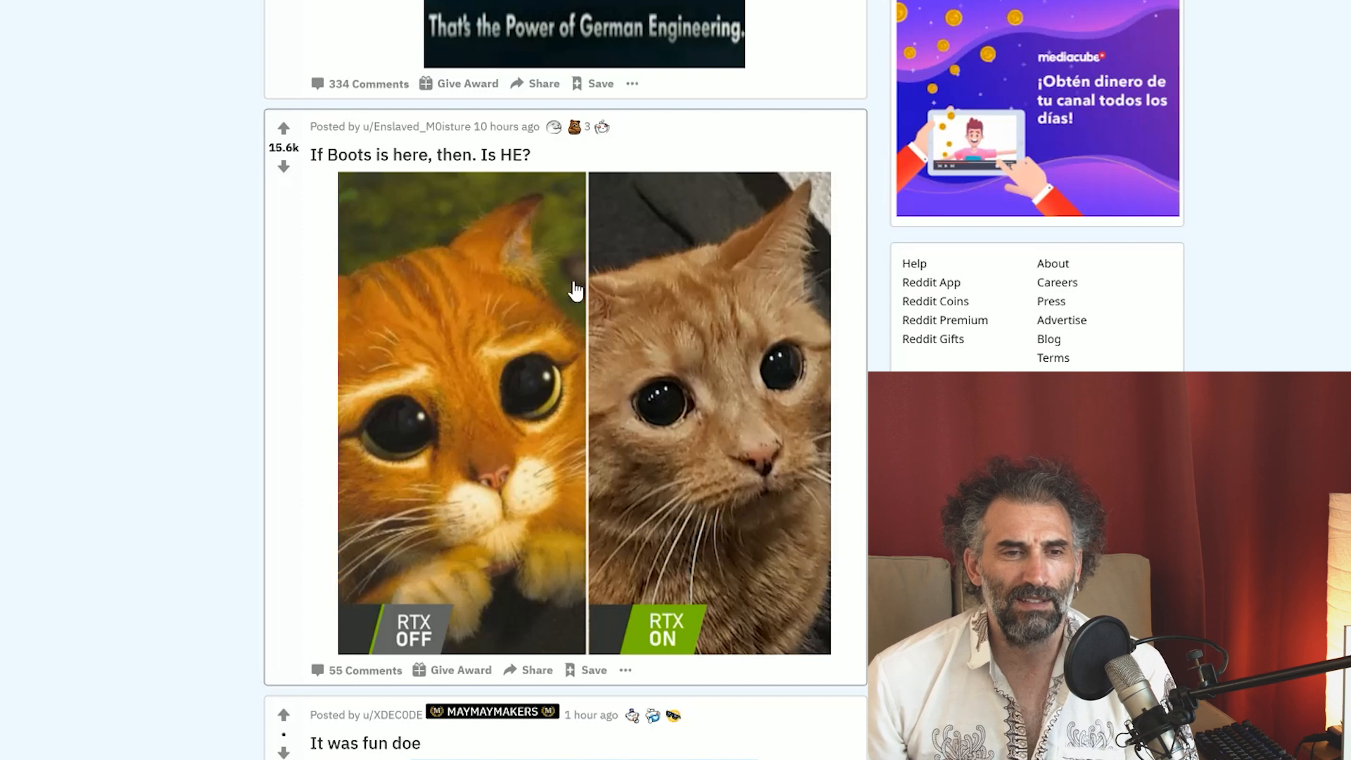
mouse_move(562, 293)
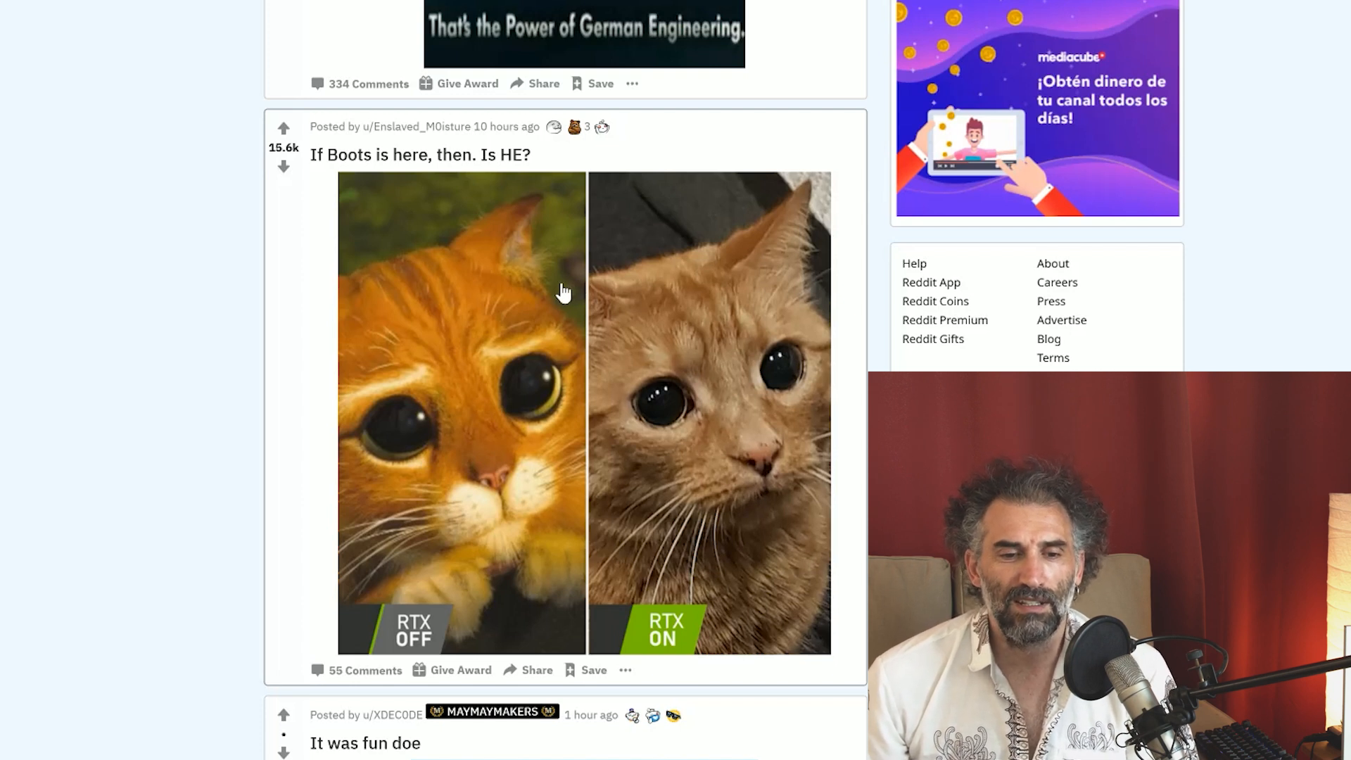
scroll(up, 3)
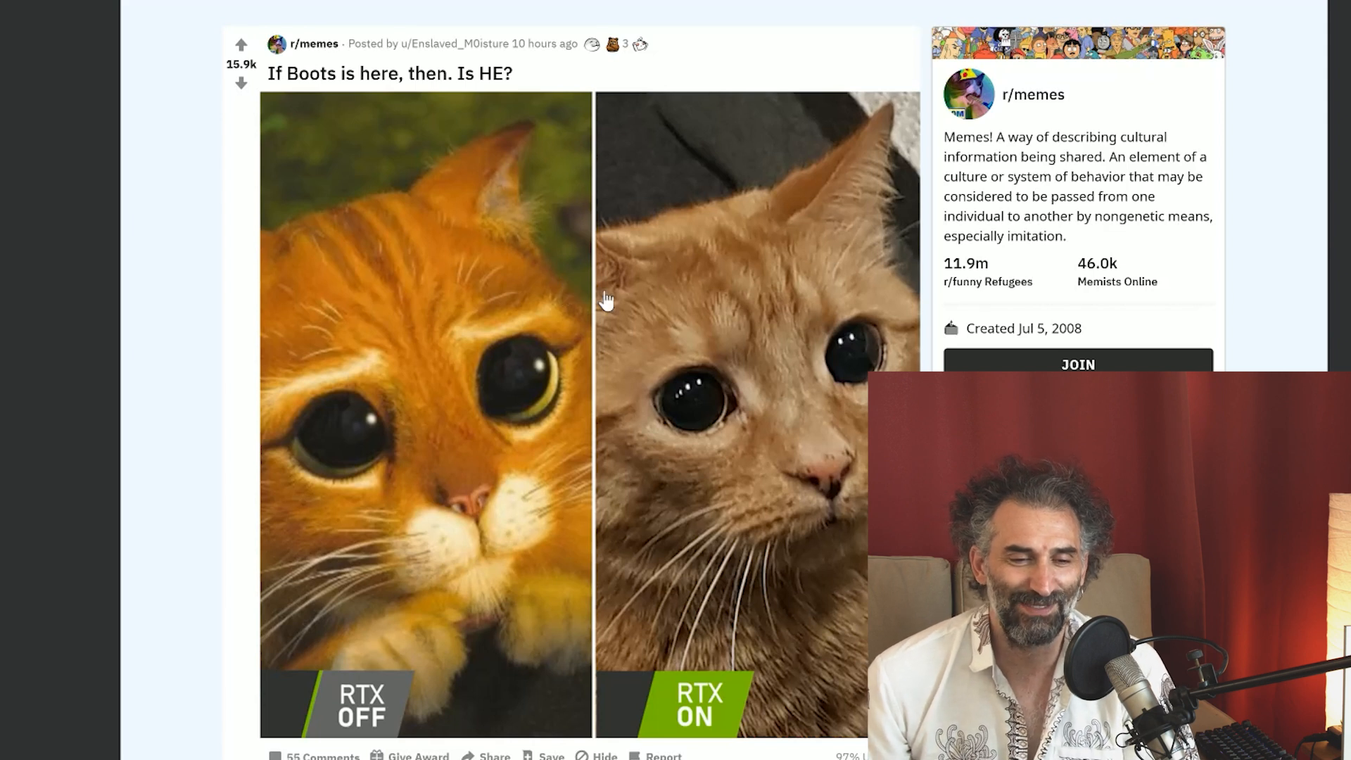
mouse_move(664, 361)
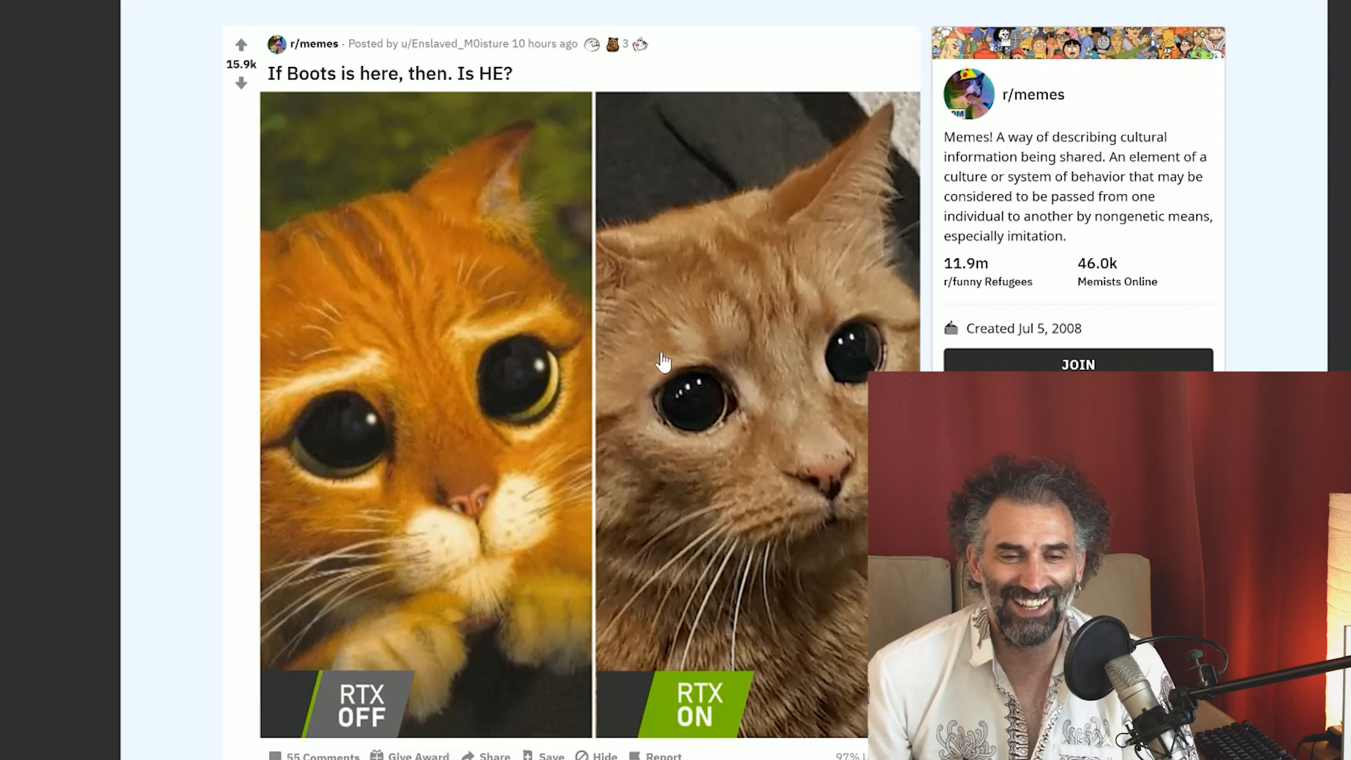
mouse_move(513, 19)
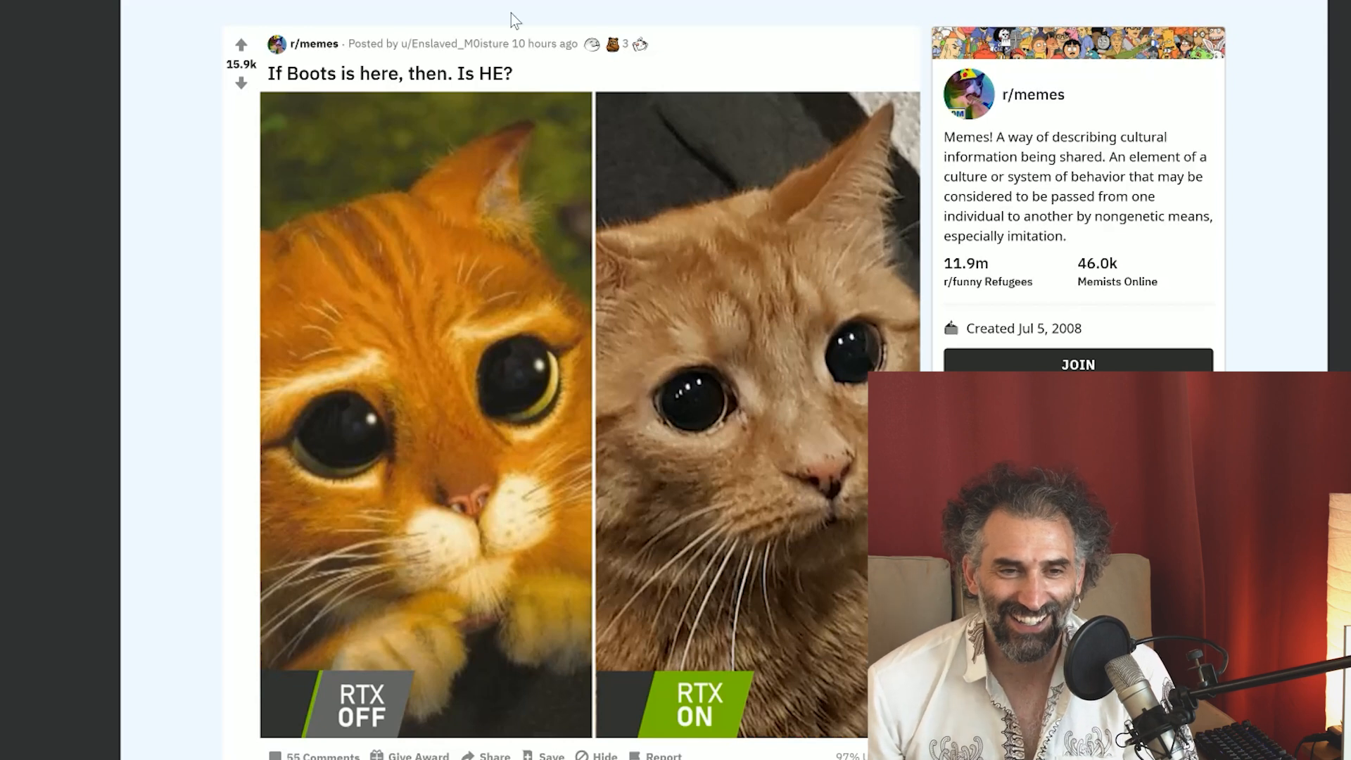
scroll(down, 3)
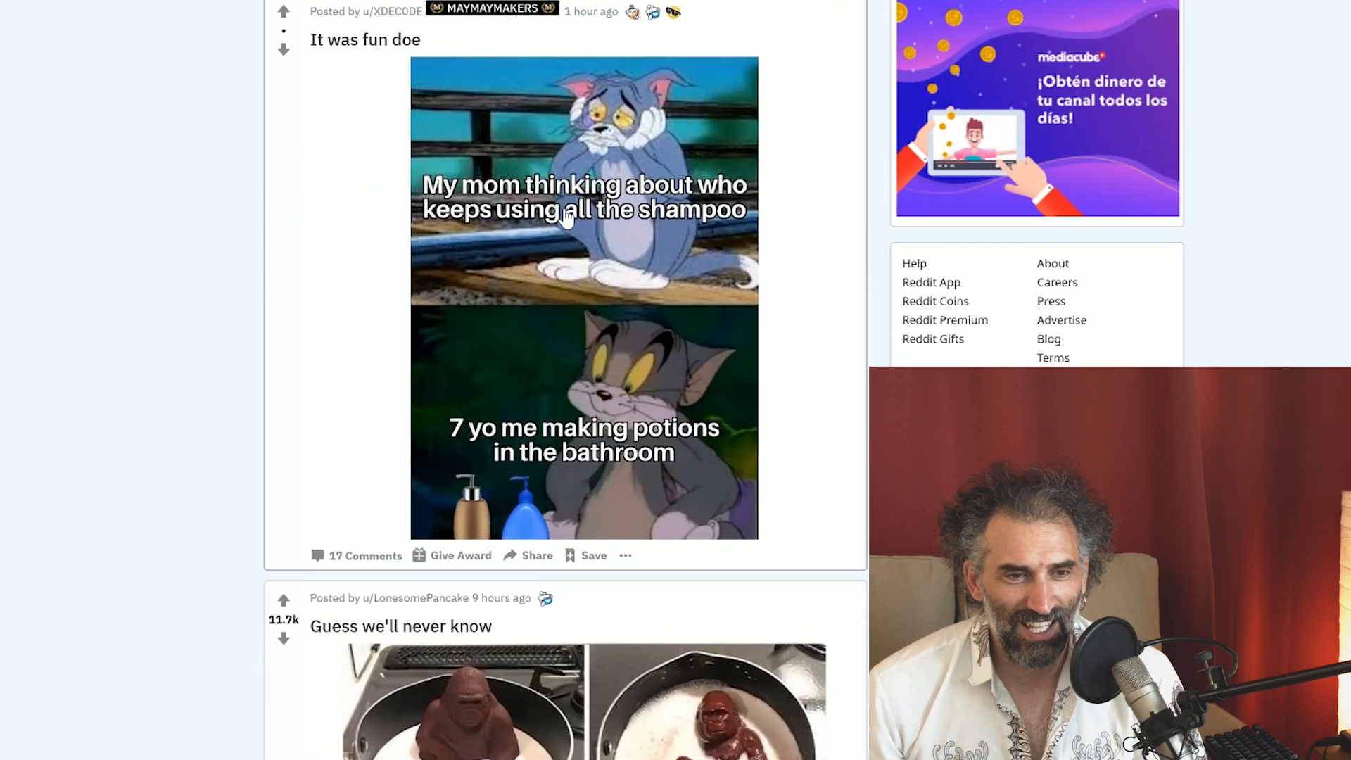
Scroll past the 'Guess we'll never know' chocolate gorilla meme to the 'It was 11 years ago...' Rick and Morty post
scroll(down, 3)
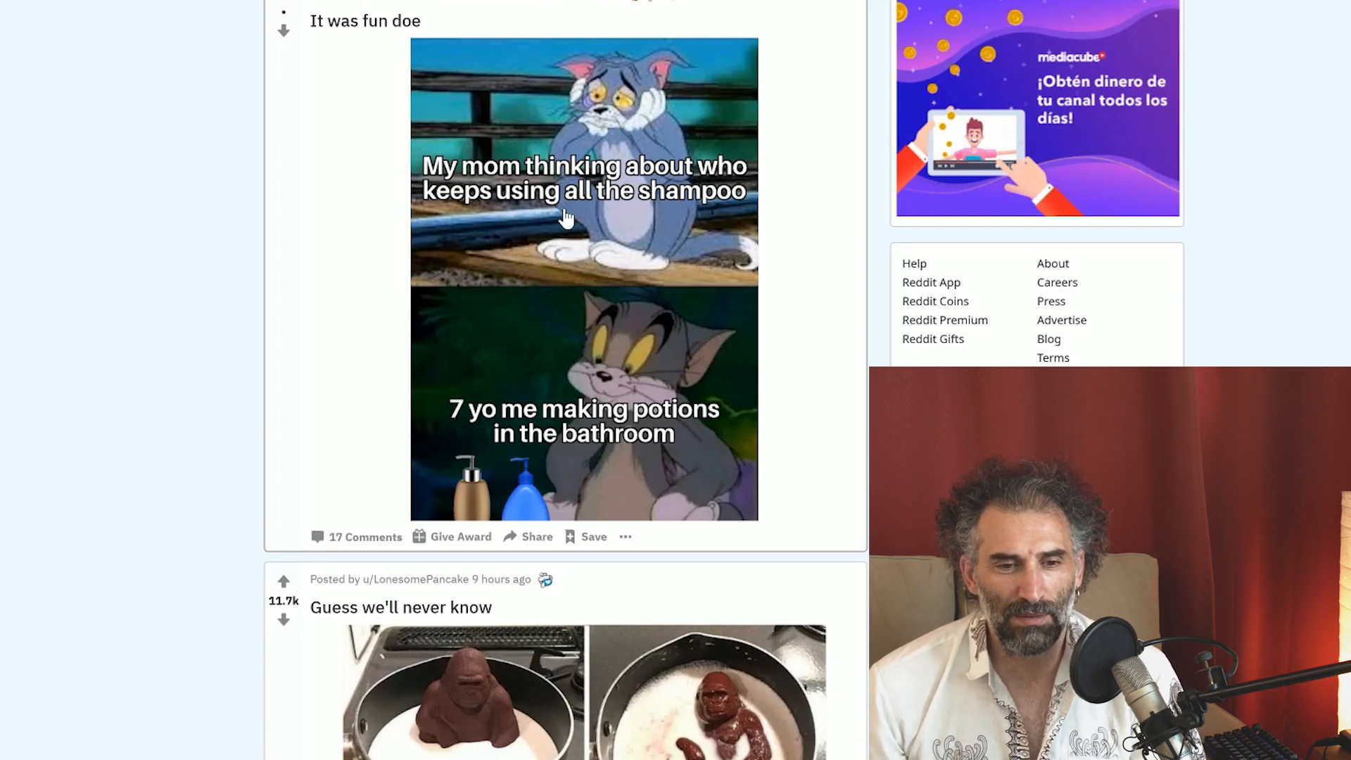
scroll(down, 3)
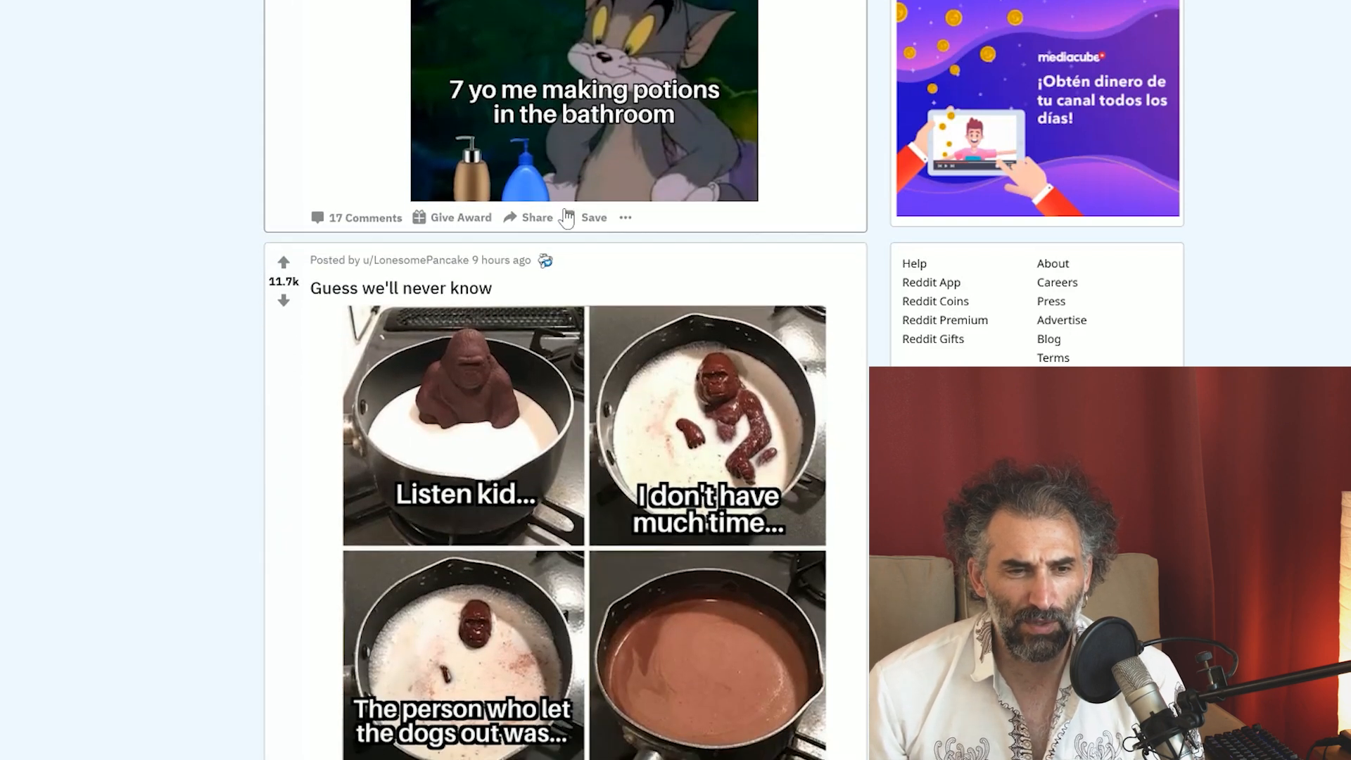
scroll(down, 3)
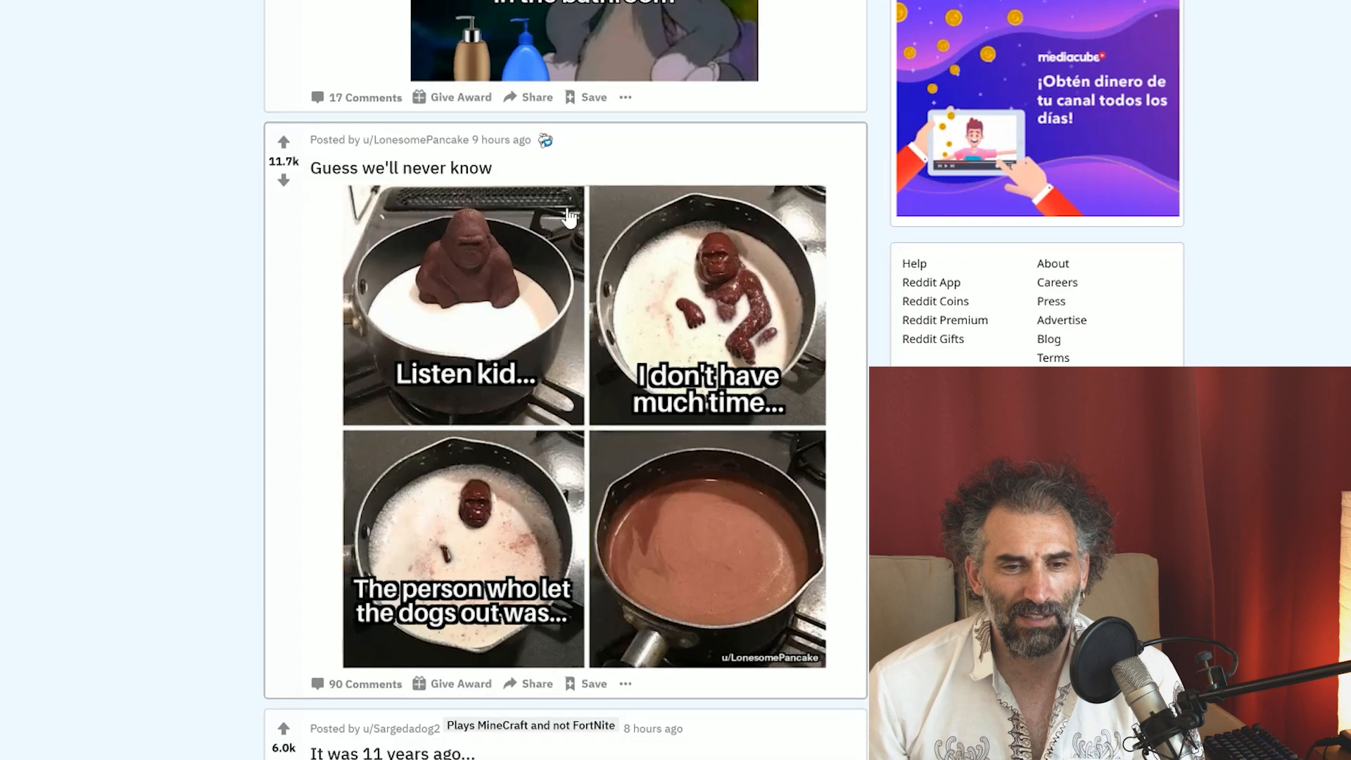
scroll(down, 3)
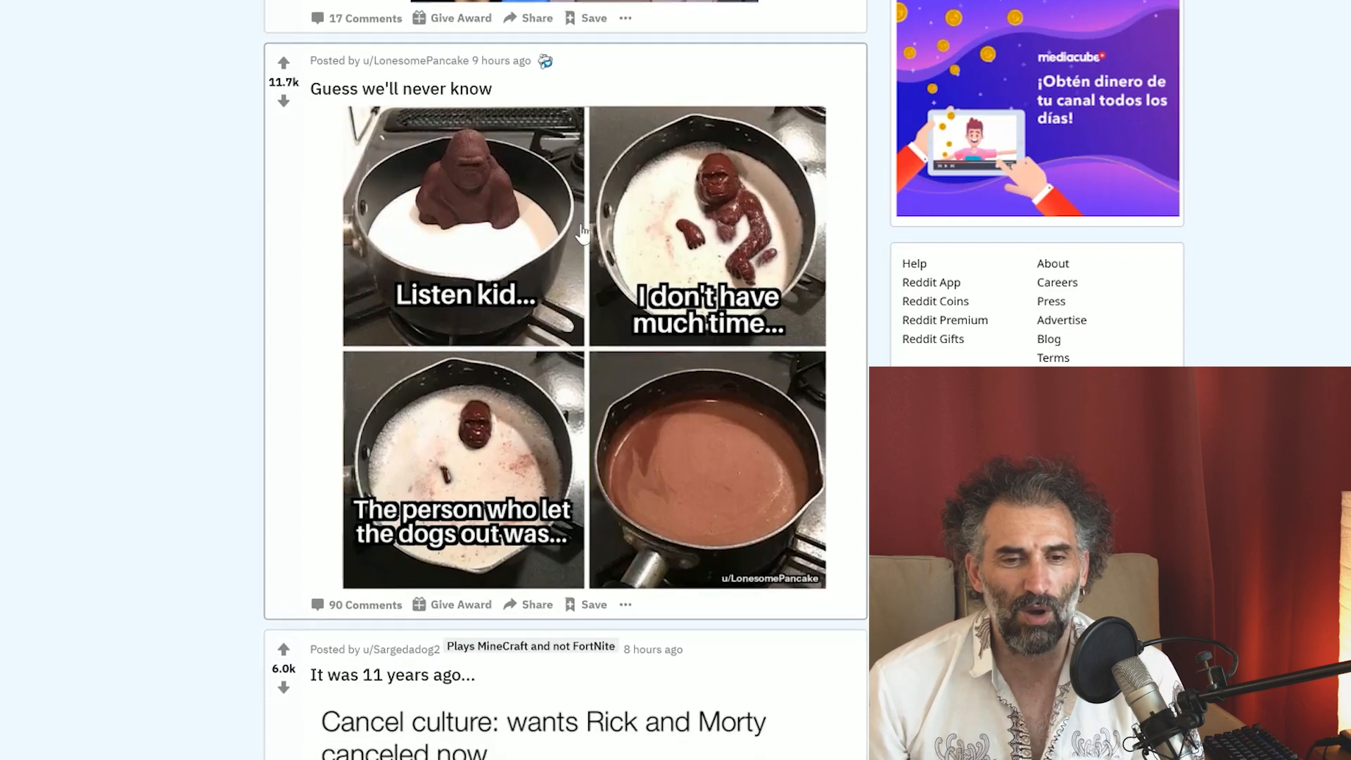
scroll(down, 3)
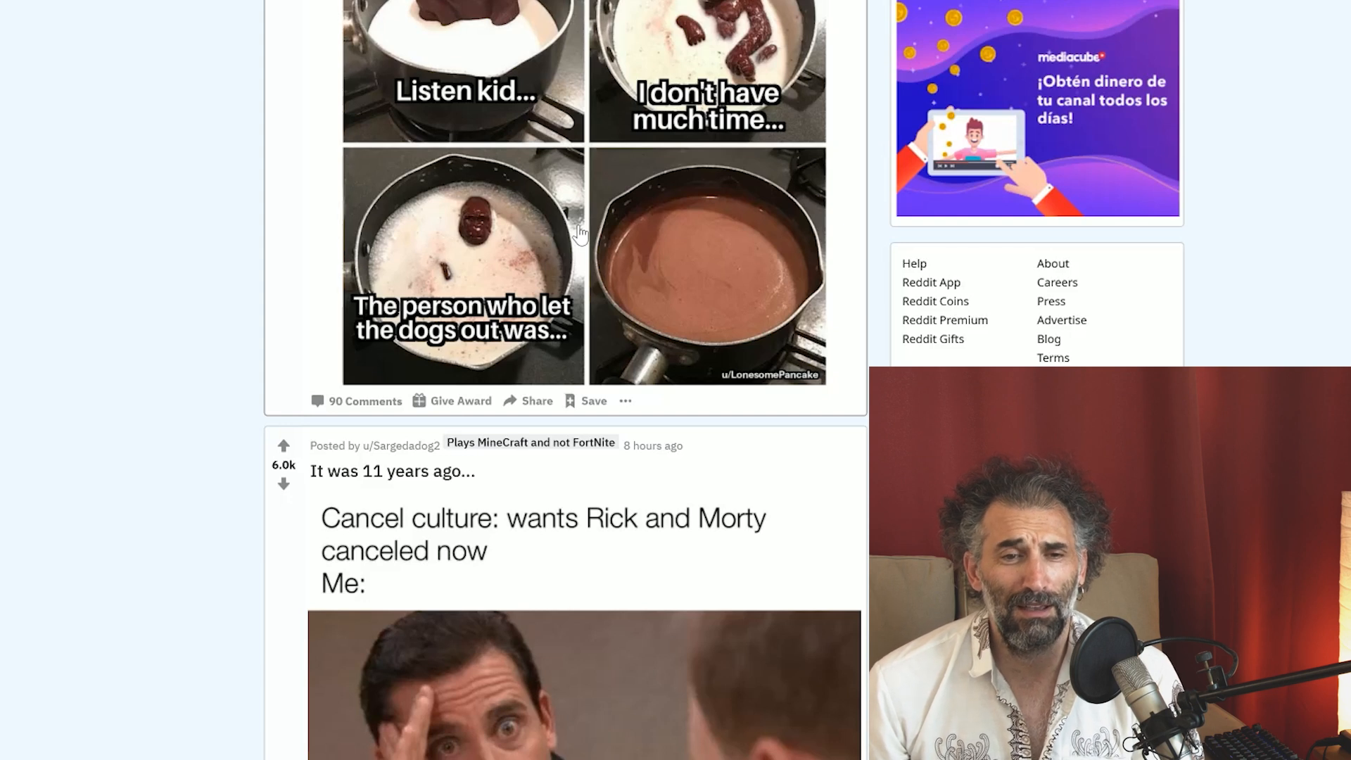
scroll(down, 3)
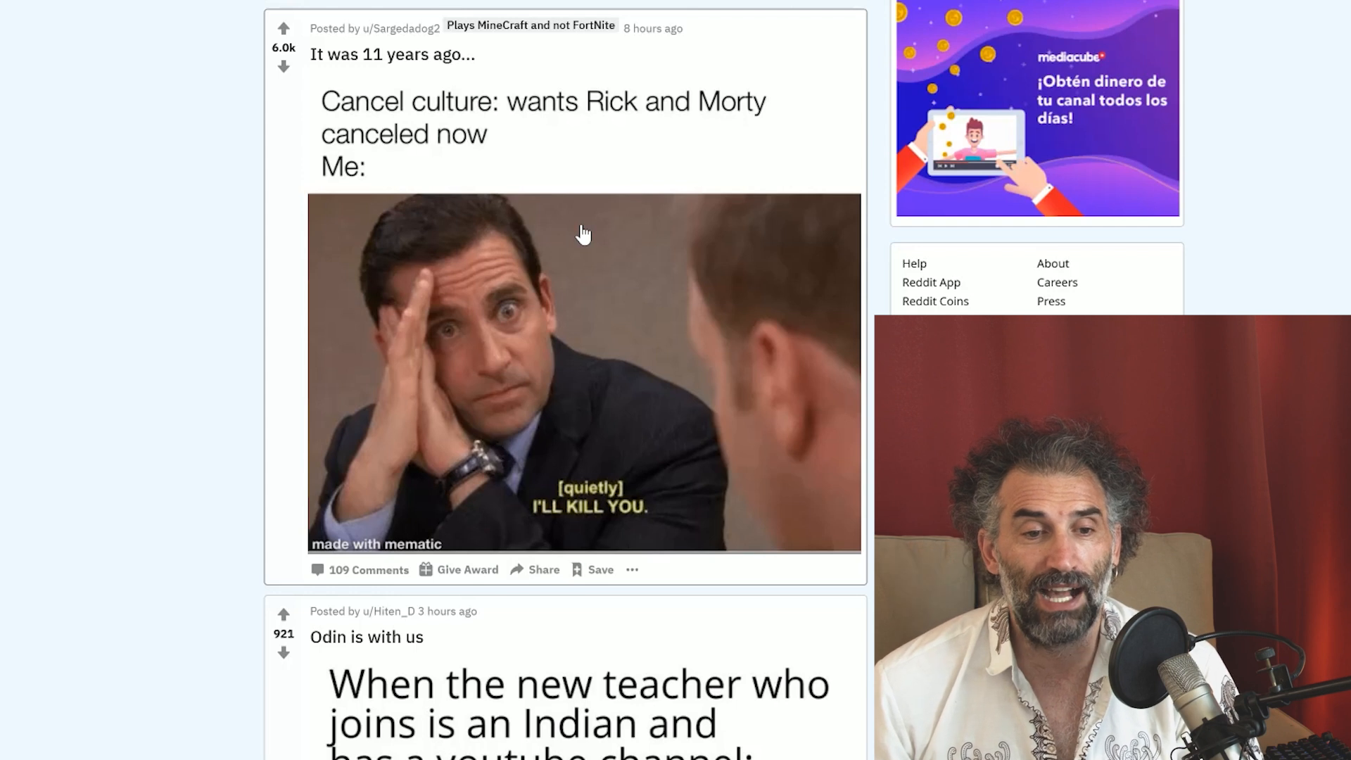
Scroll past the Star Wars teacher 'Odin is with us' meme to 'Right before you nut a jump scare happens'
scroll(down, 3)
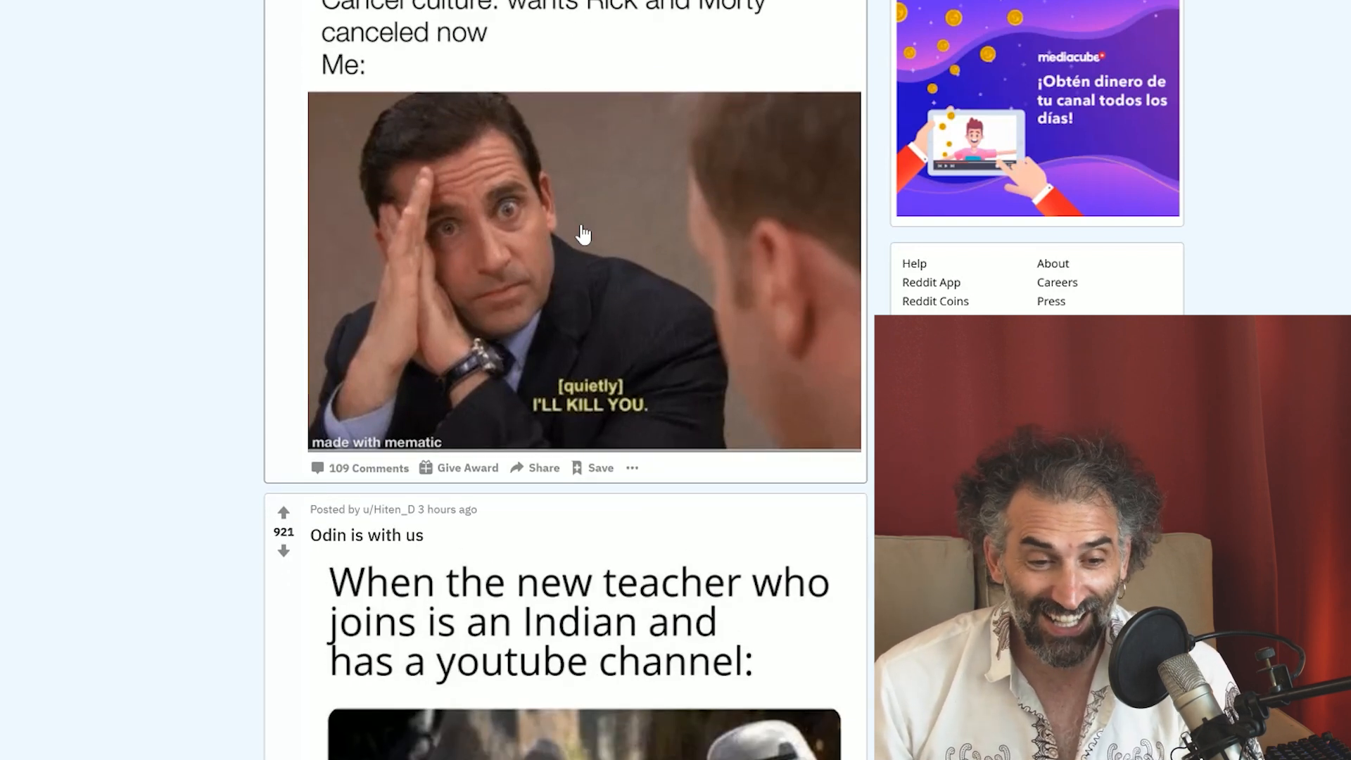
scroll(down, 3)
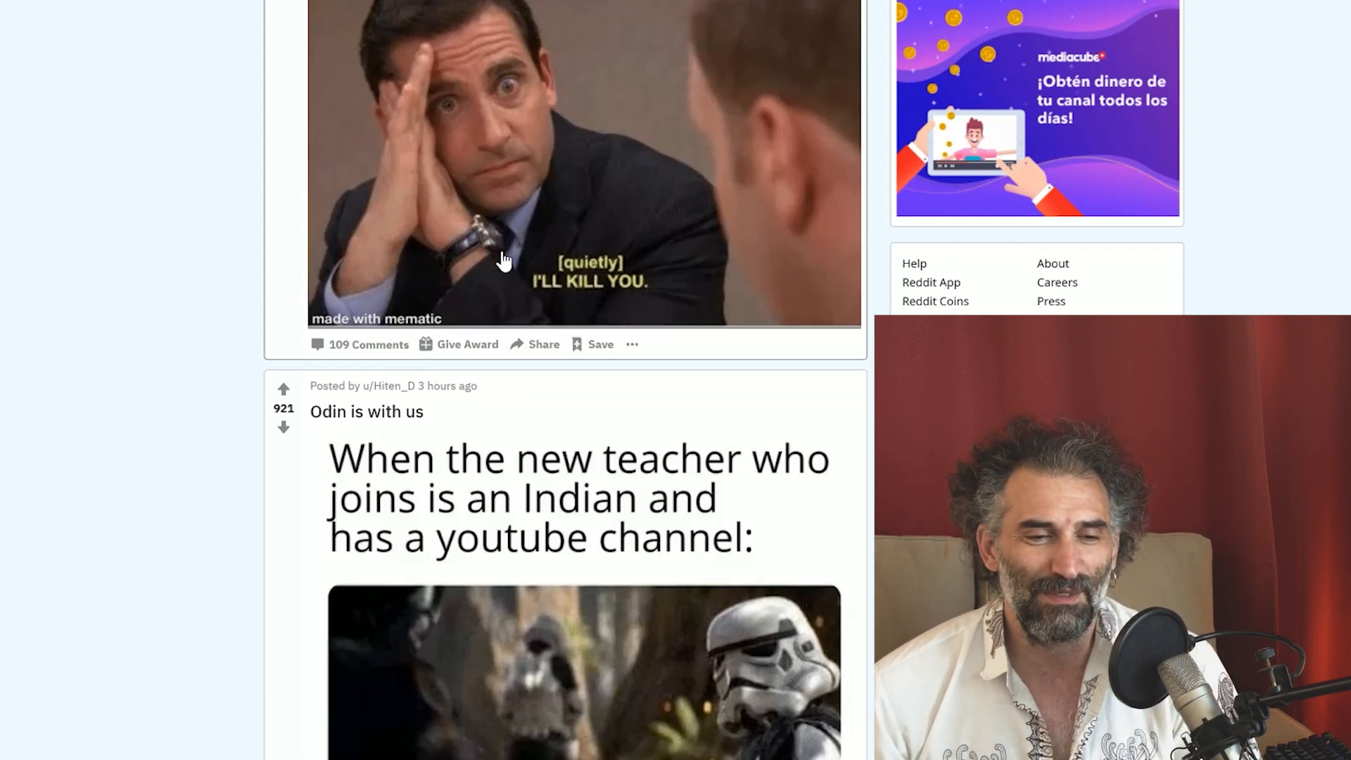
scroll(down, 3)
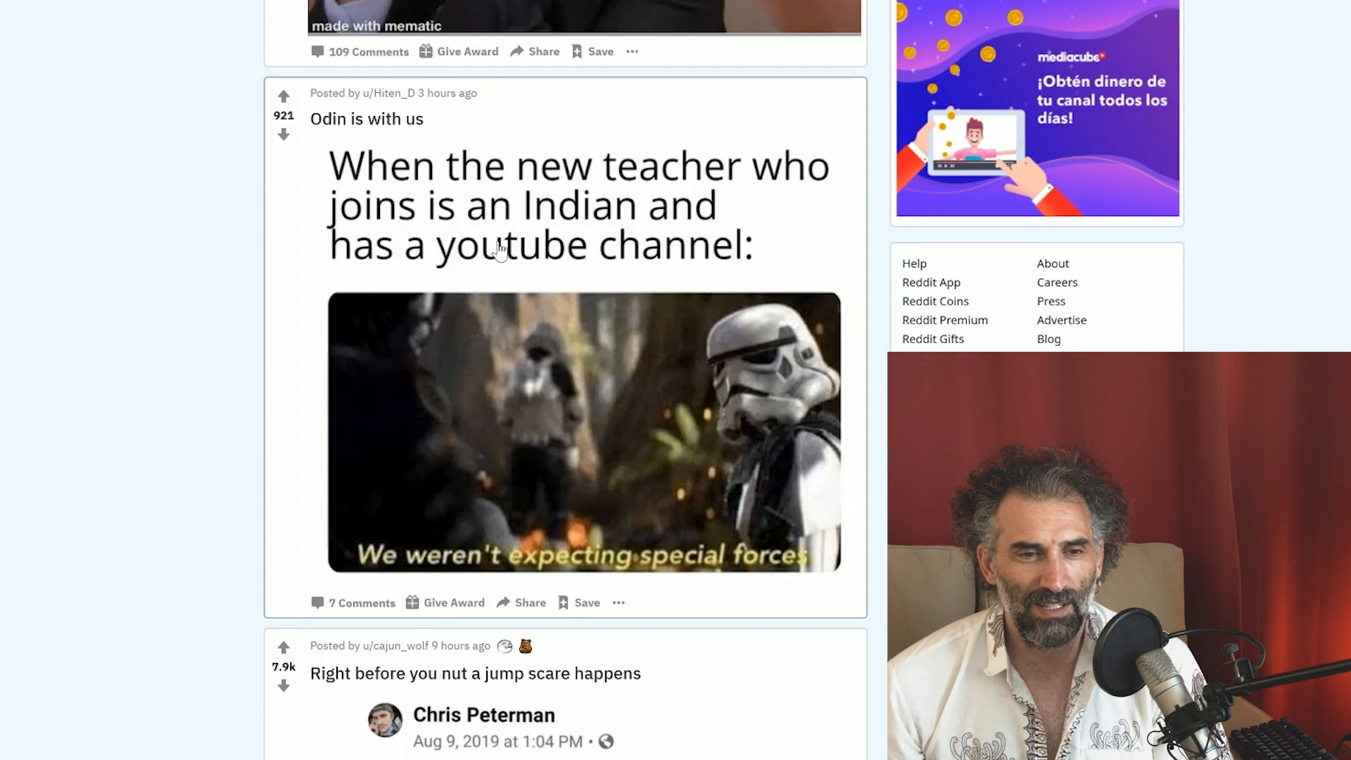
mouse_move(724, 242)
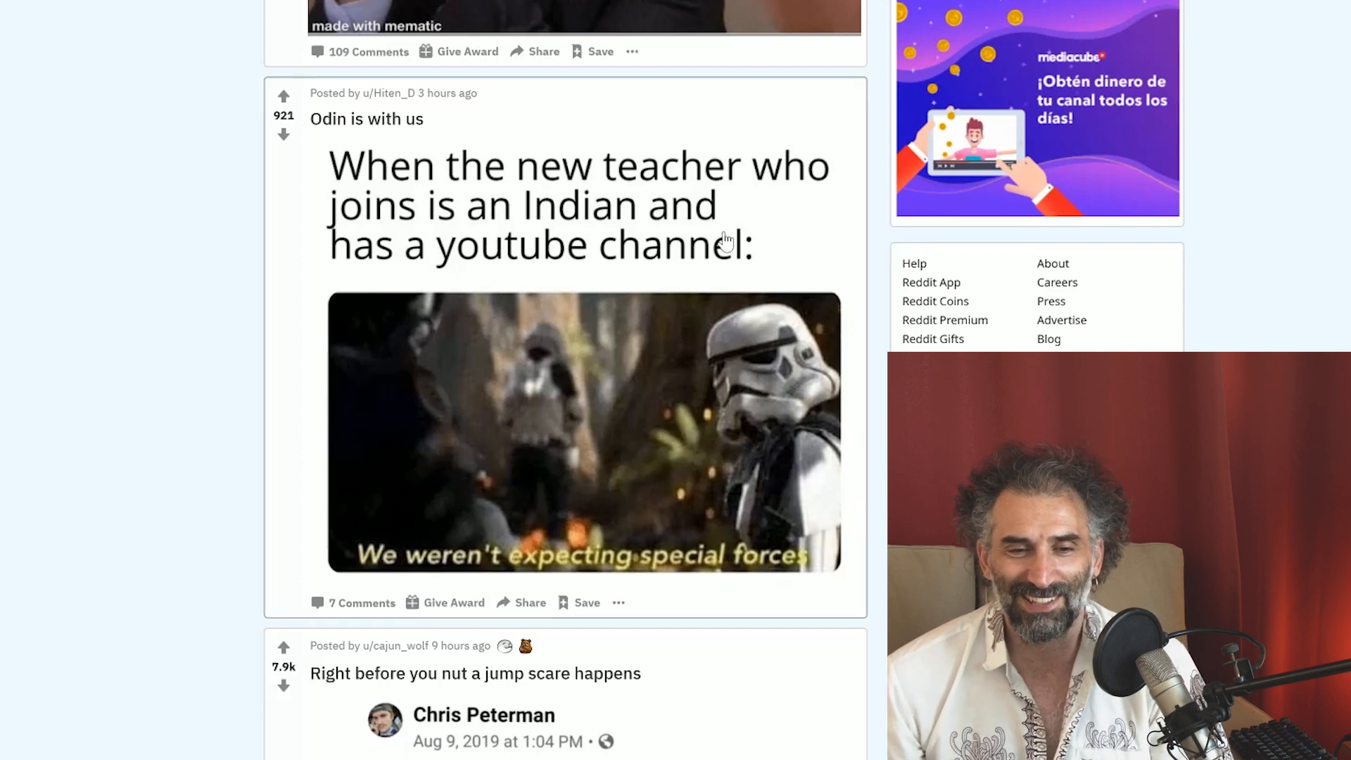
scroll(down, 3)
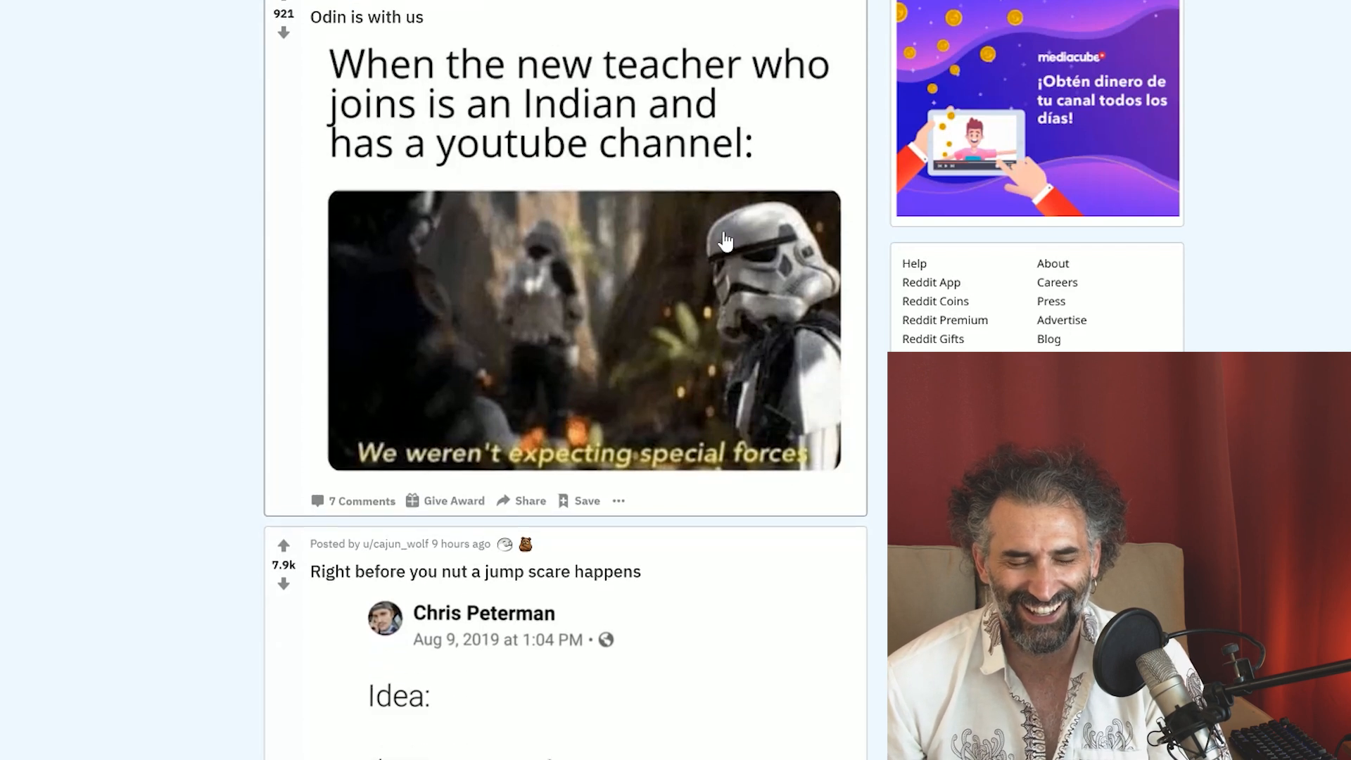
scroll(down, 3)
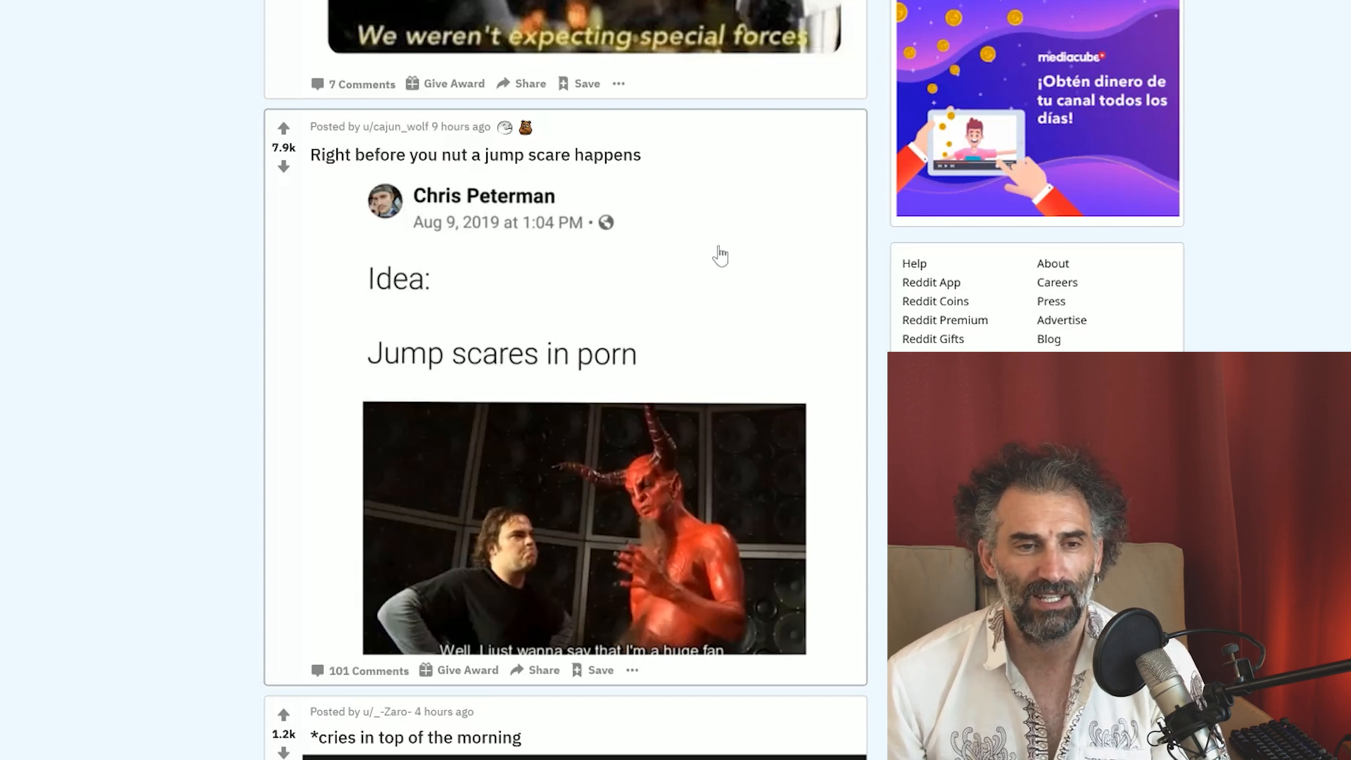
Scroll past '*cries in top of the morning' and the BlueStacks ad to 'best grandma ever'
scroll(down, 3)
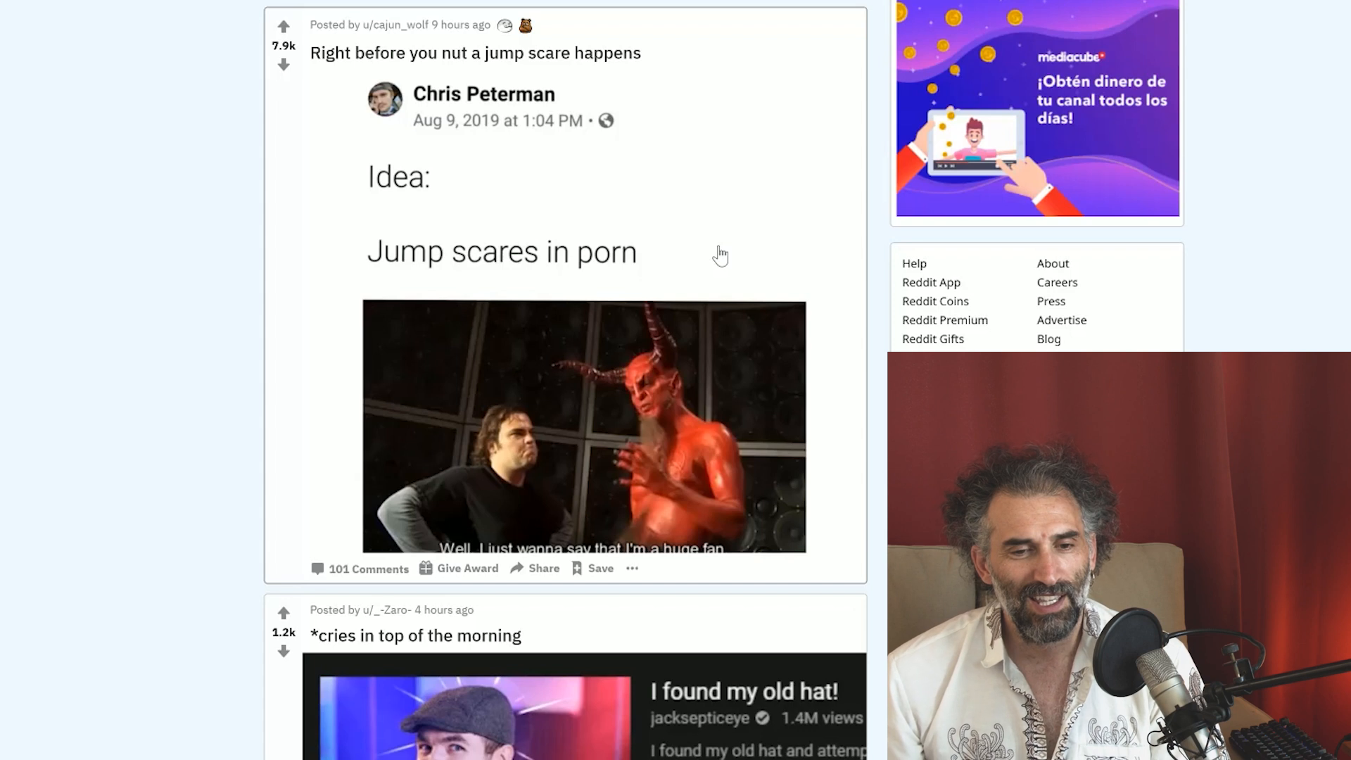
scroll(down, 3)
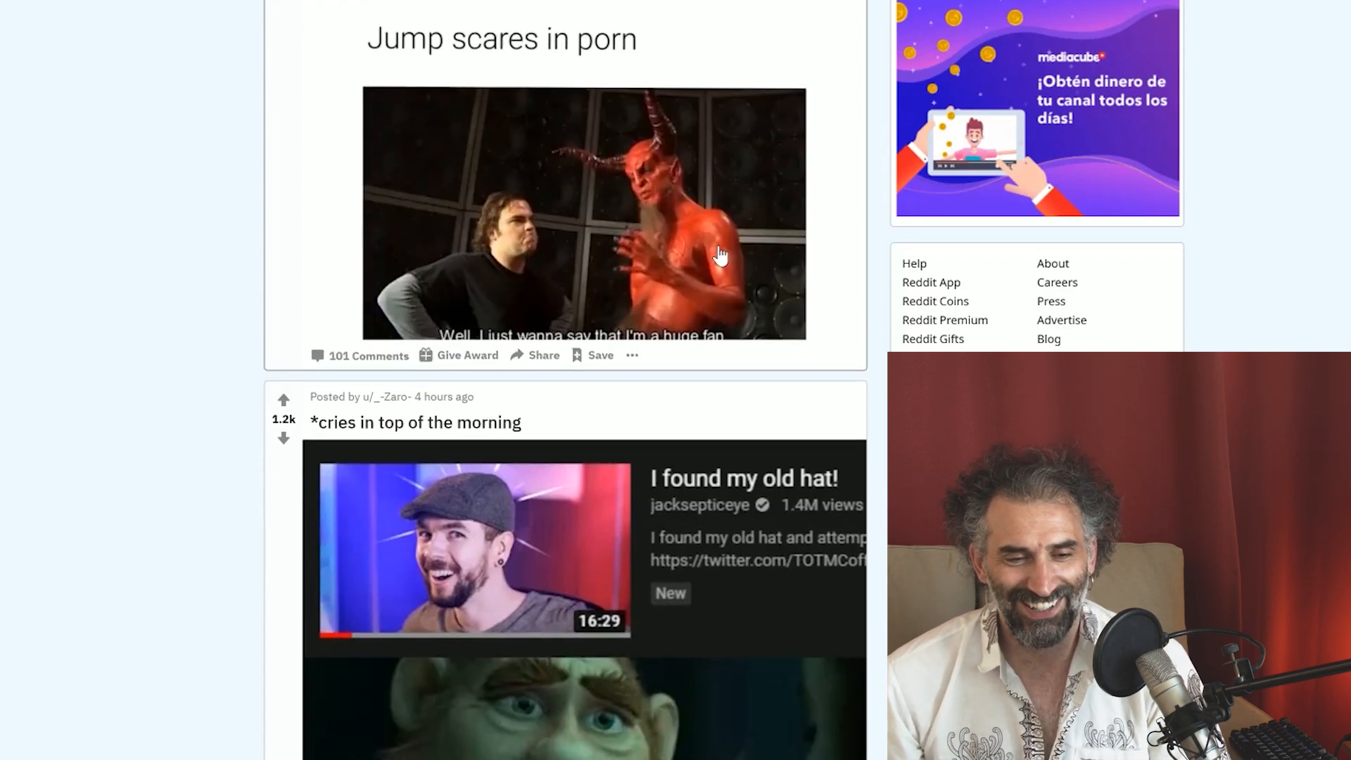
scroll(down, 3)
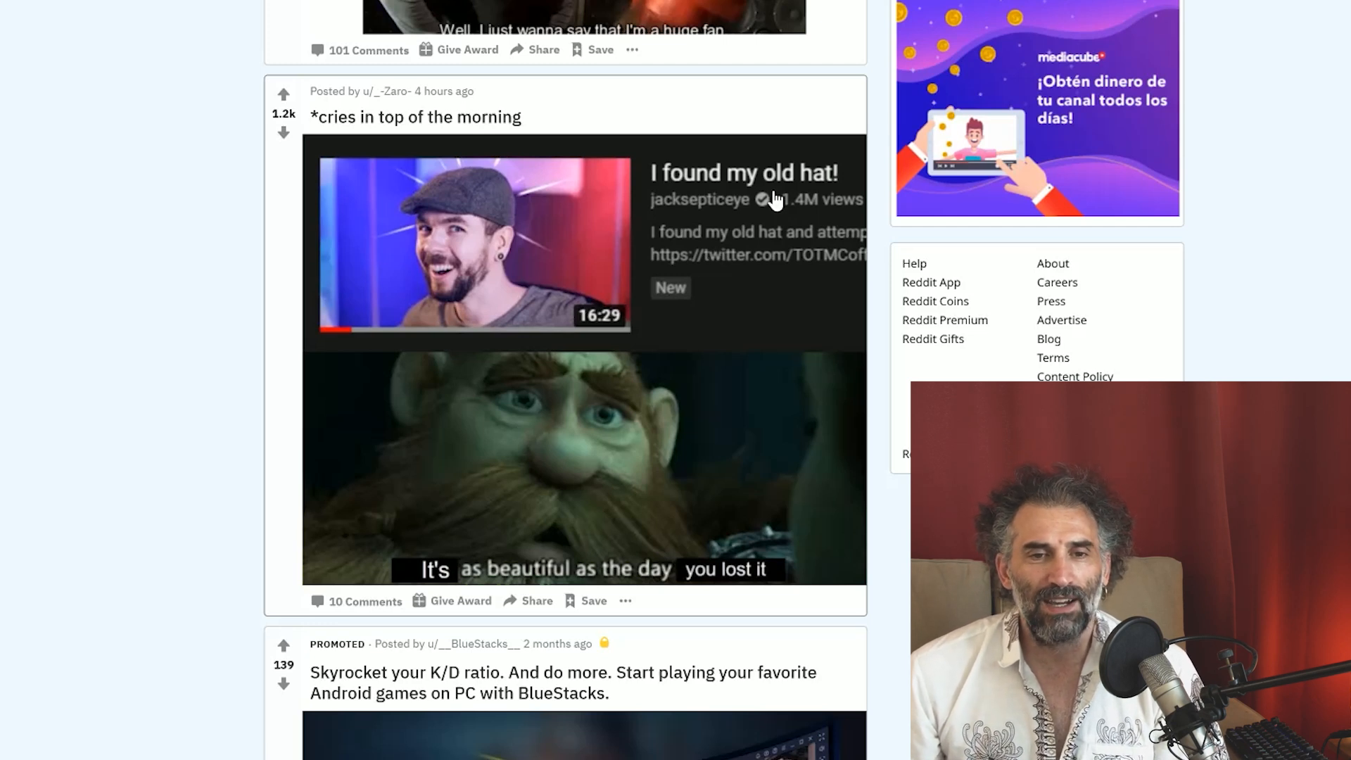
mouse_move(733, 228)
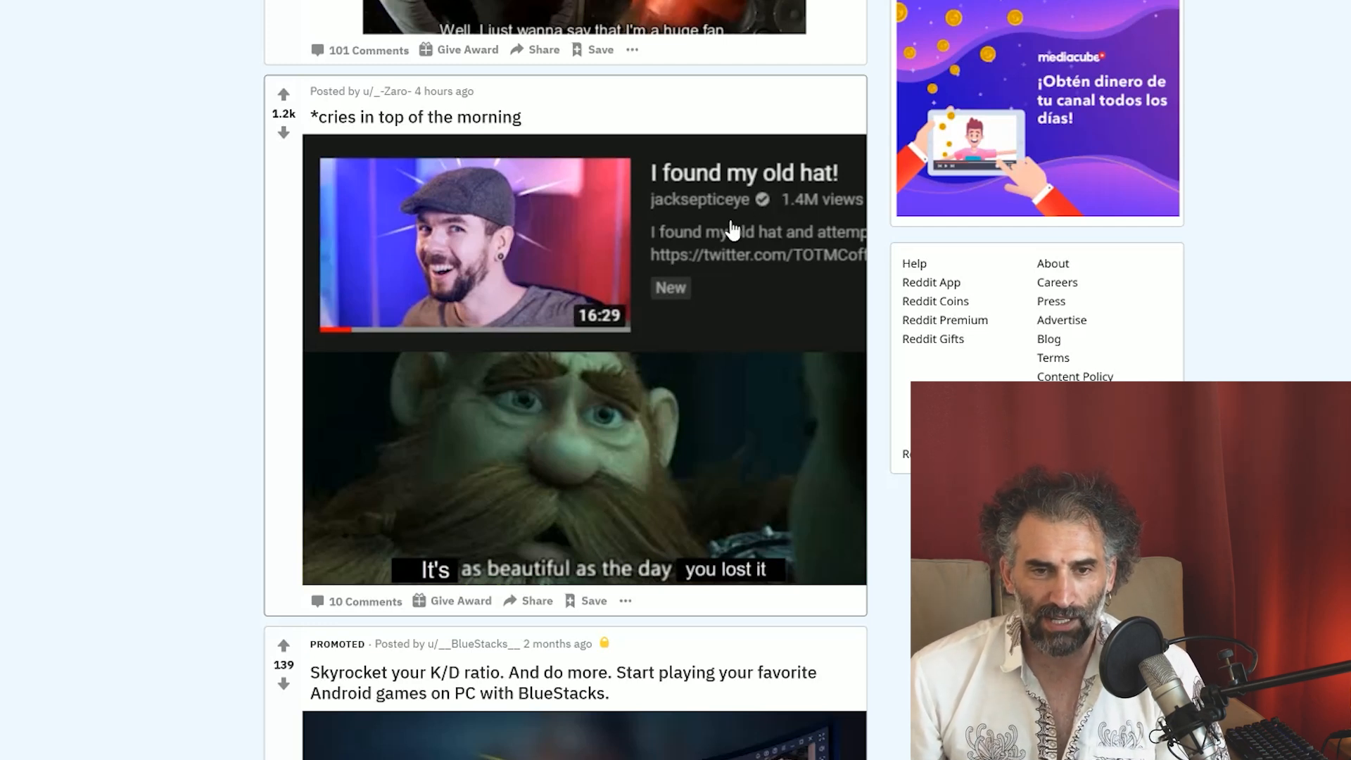
mouse_move(745, 224)
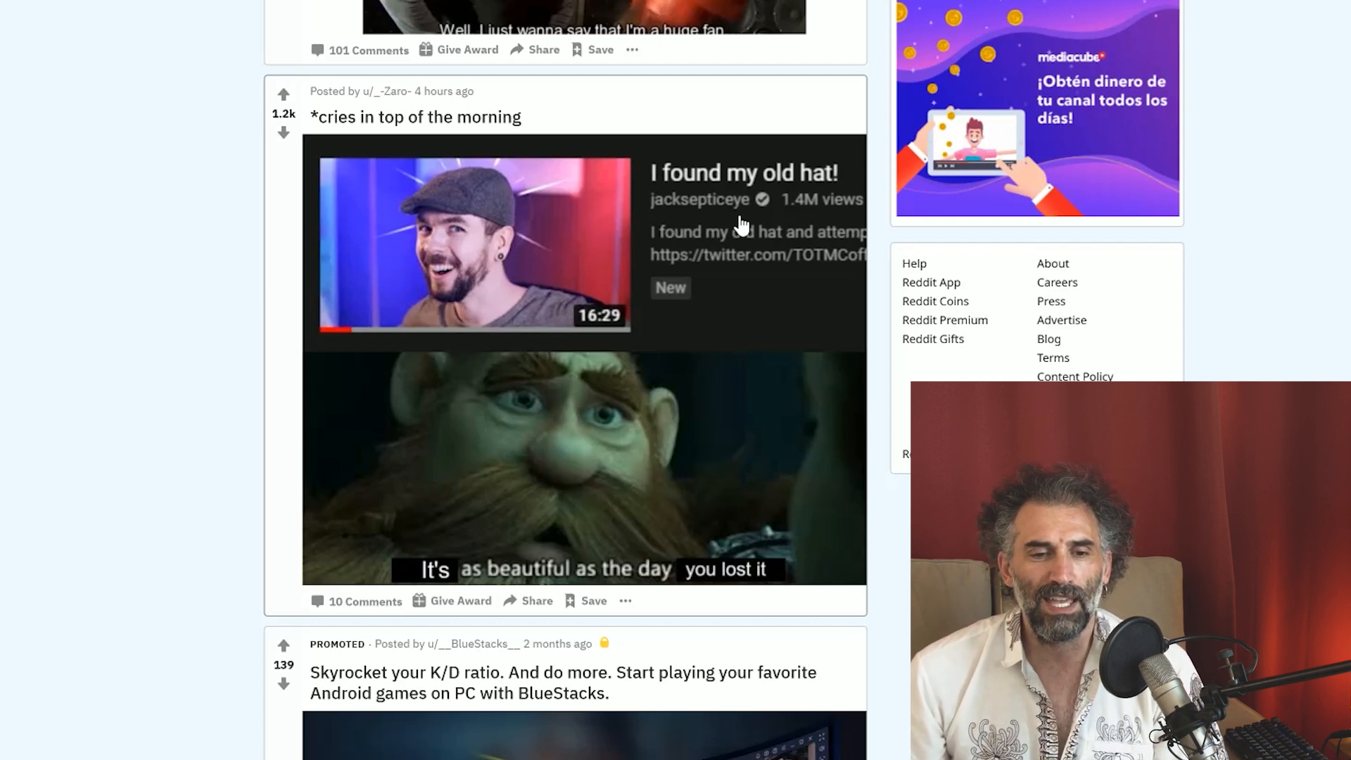
scroll(down, 3)
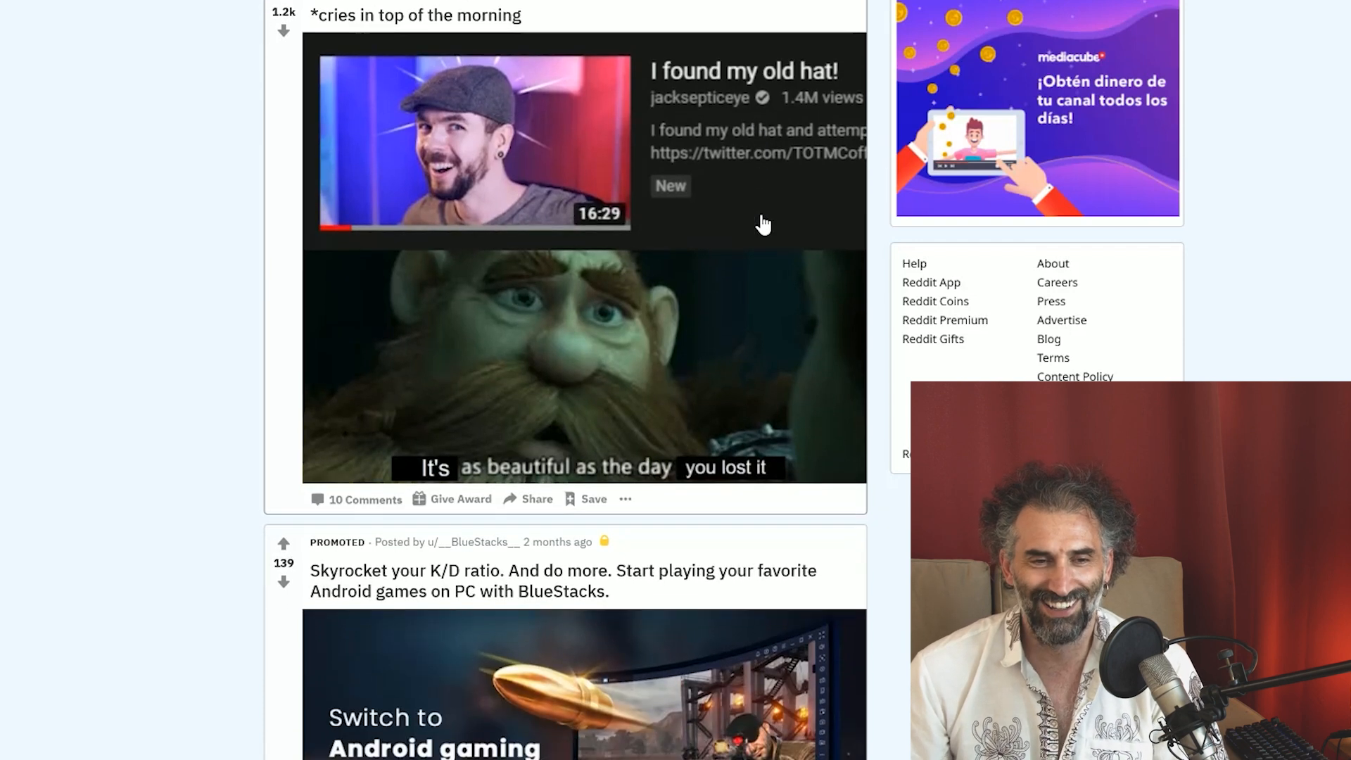
scroll(down, 3)
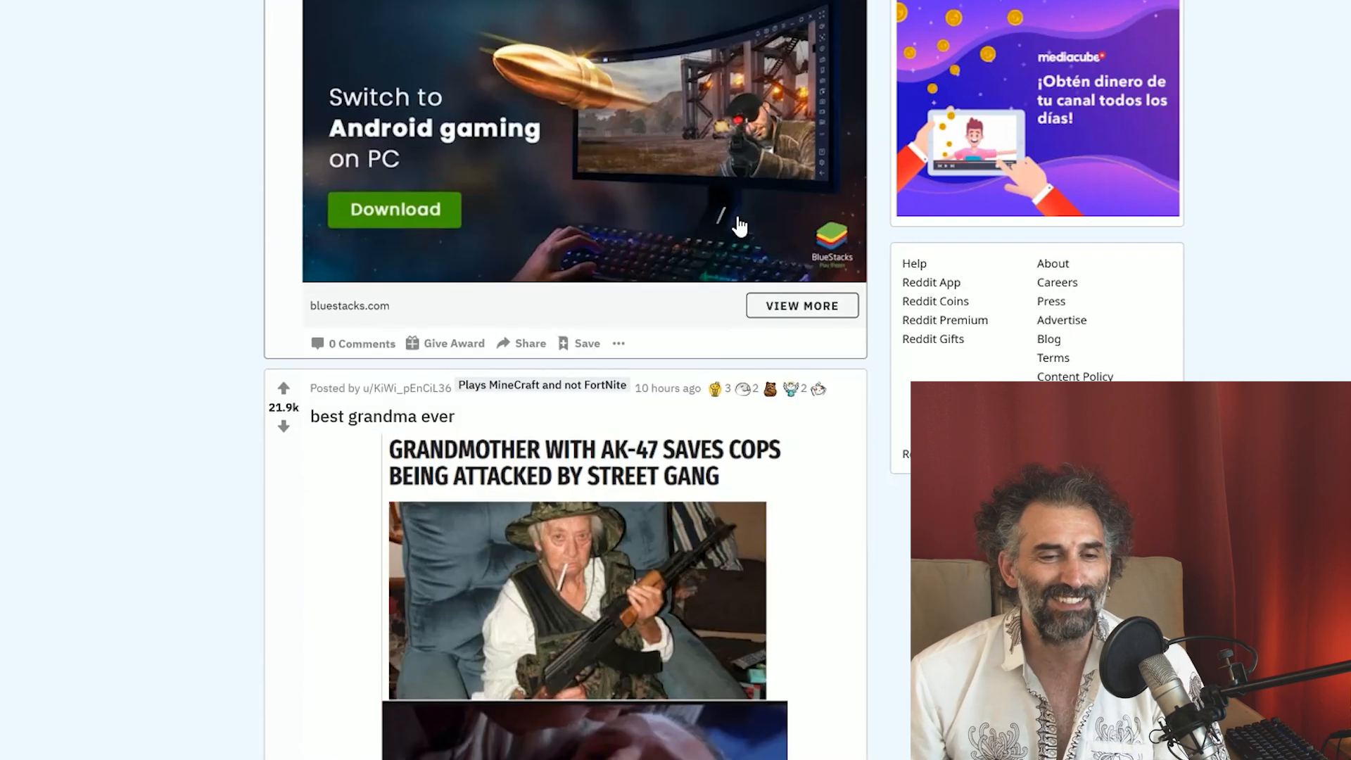
mouse_move(683, 200)
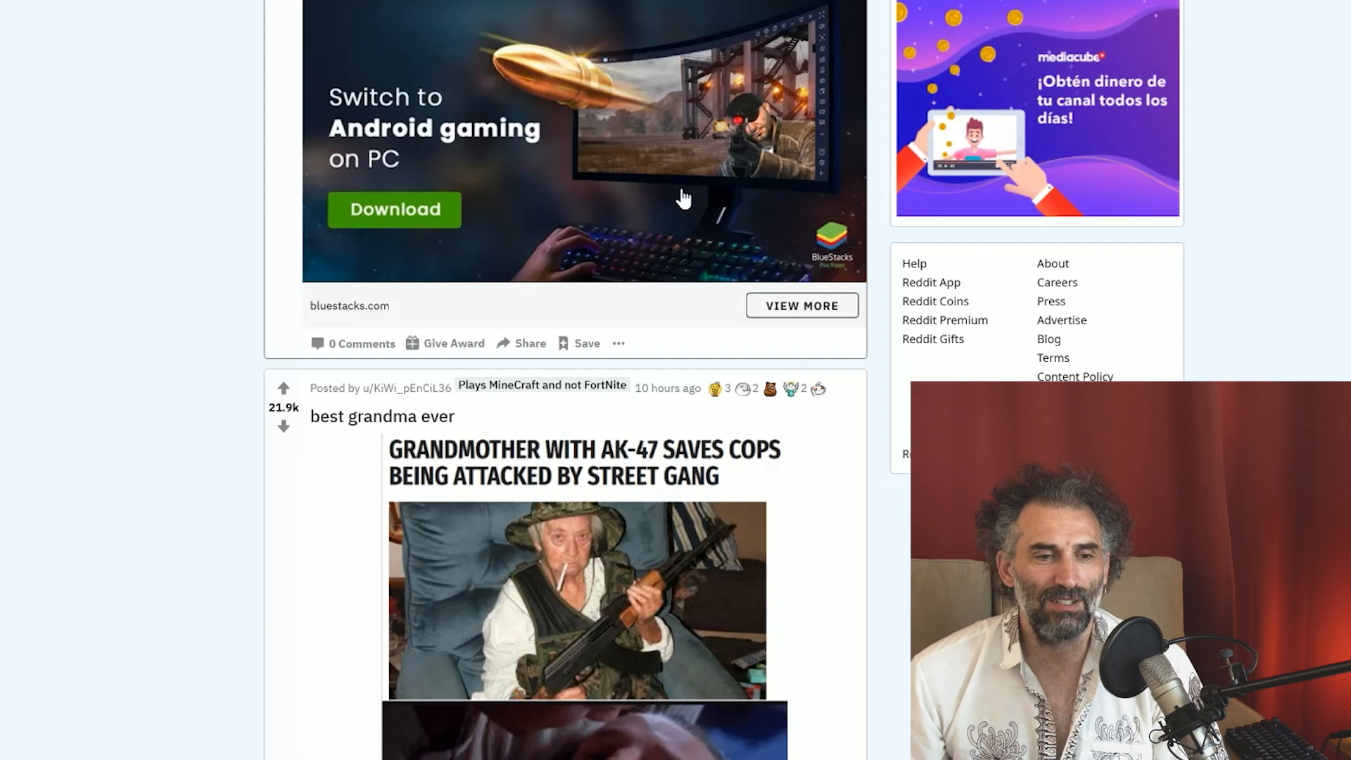
scroll(down, 3)
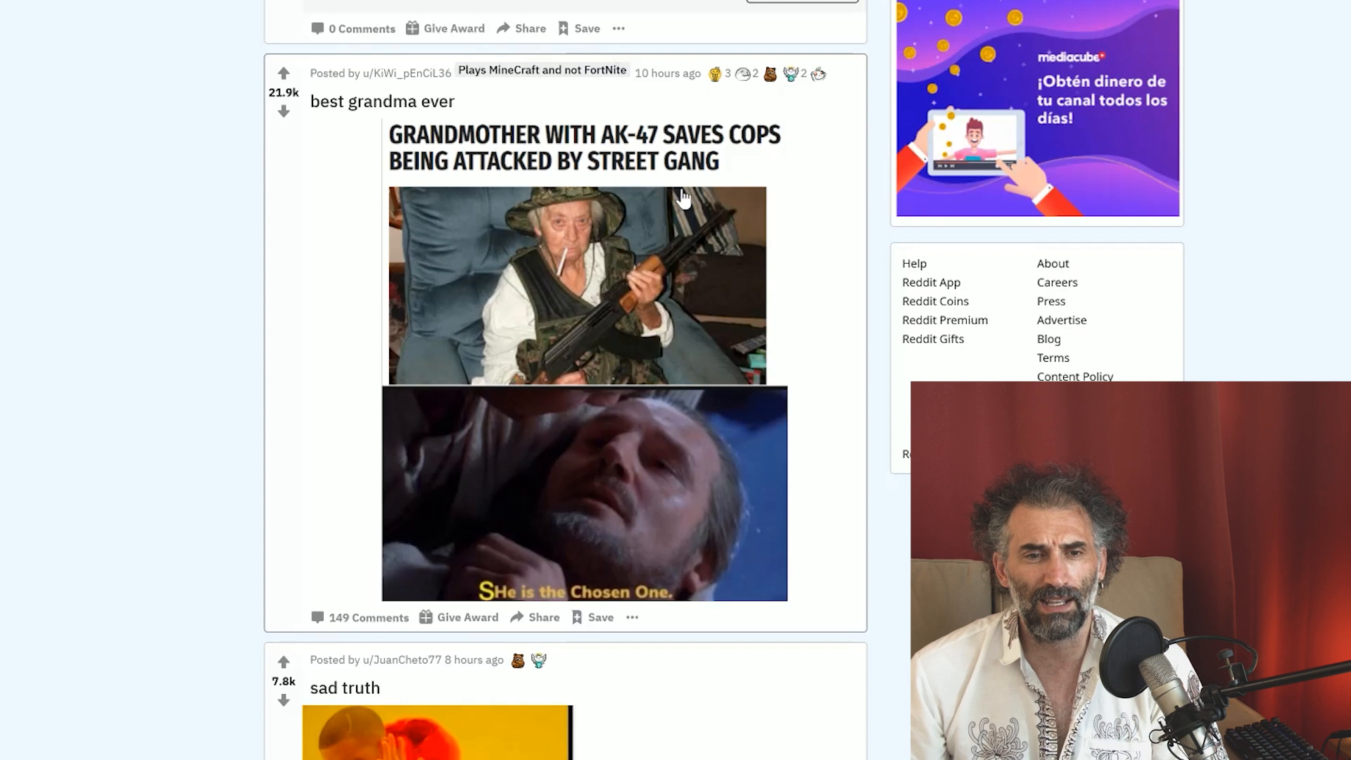
mouse_move(663, 353)
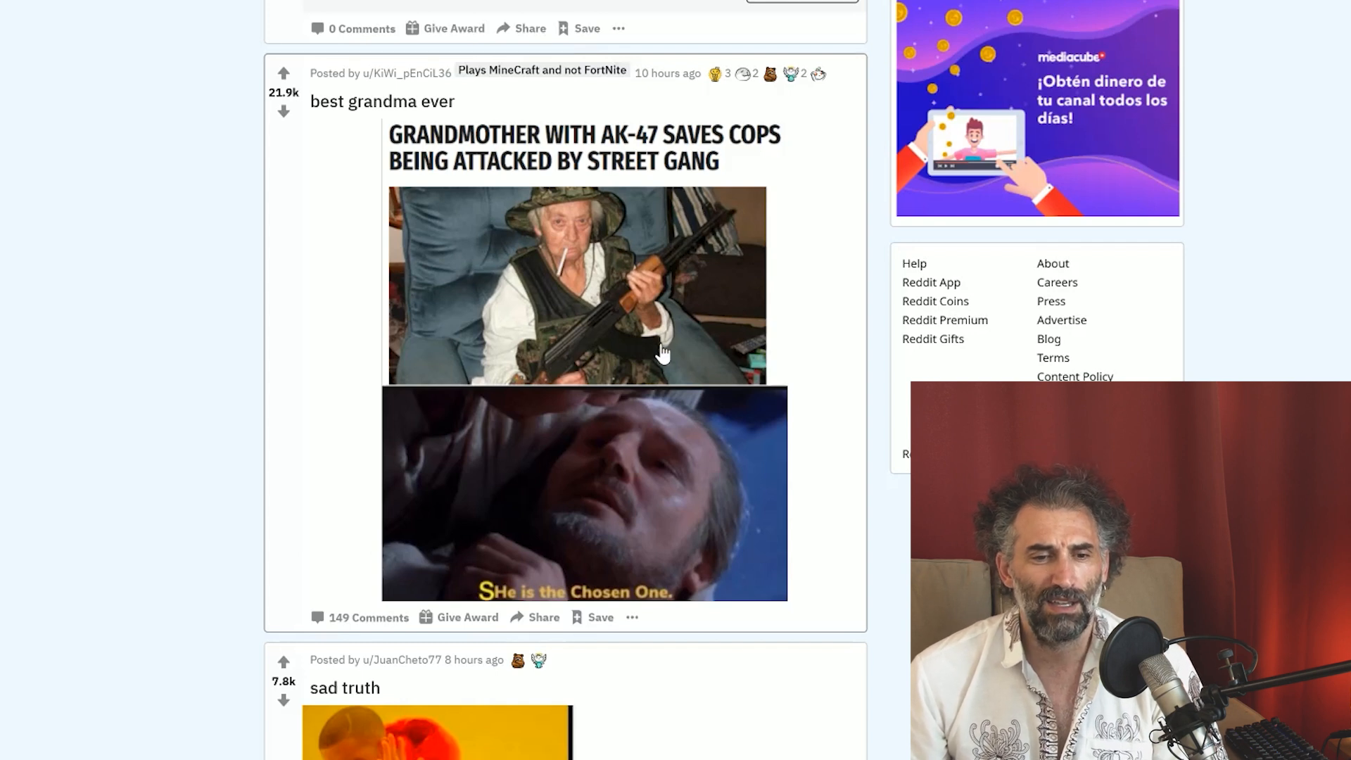
mouse_move(596, 532)
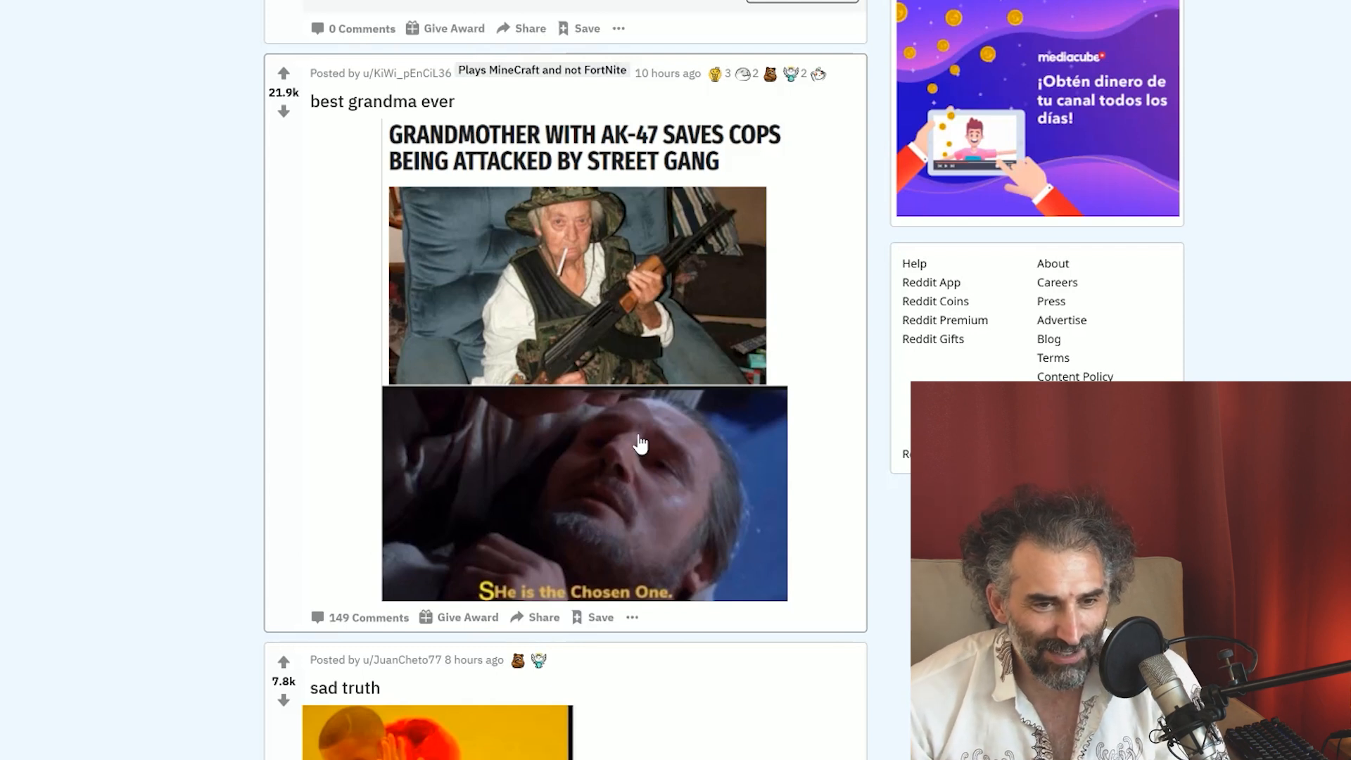
mouse_move(611, 378)
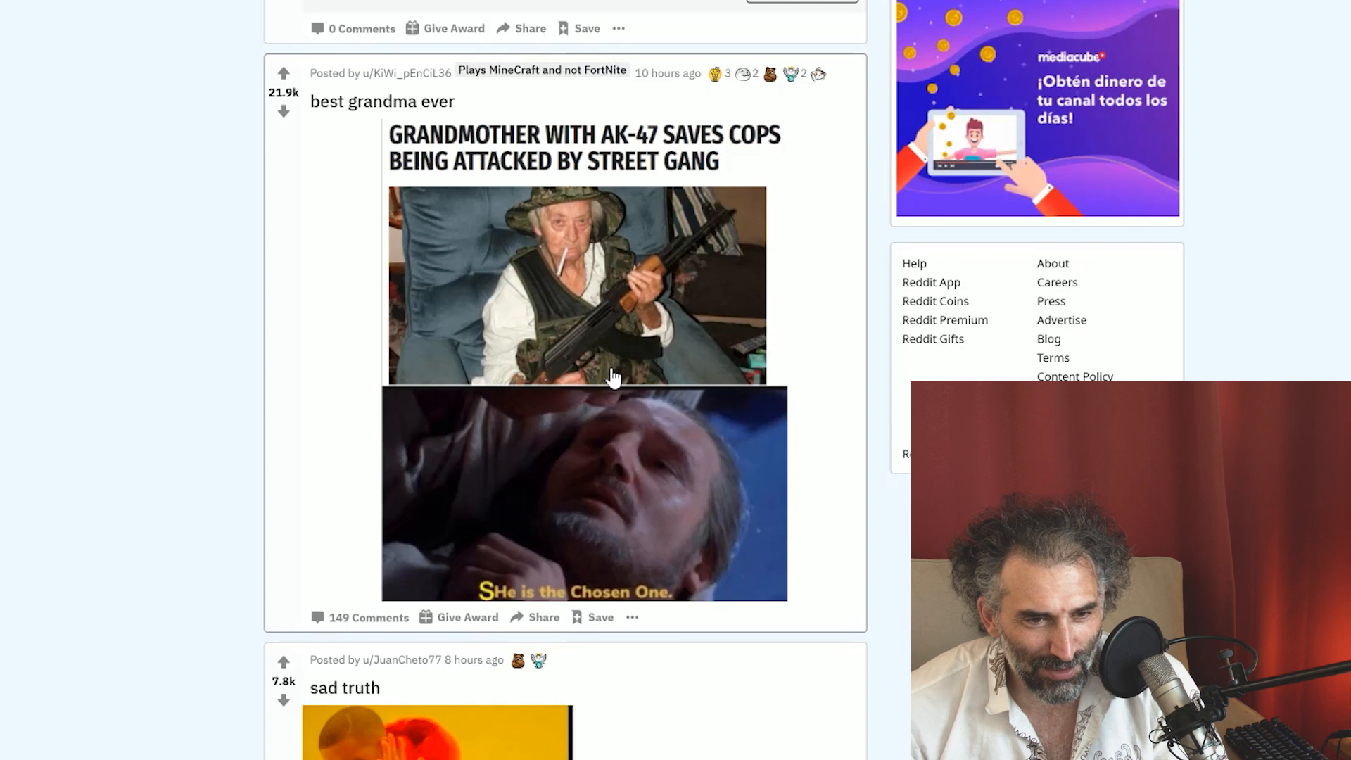
Scroll past the 'sad truth' drake meme until 'Meeting intensifies' about bus drivers and pilots appears
scroll(down, 3)
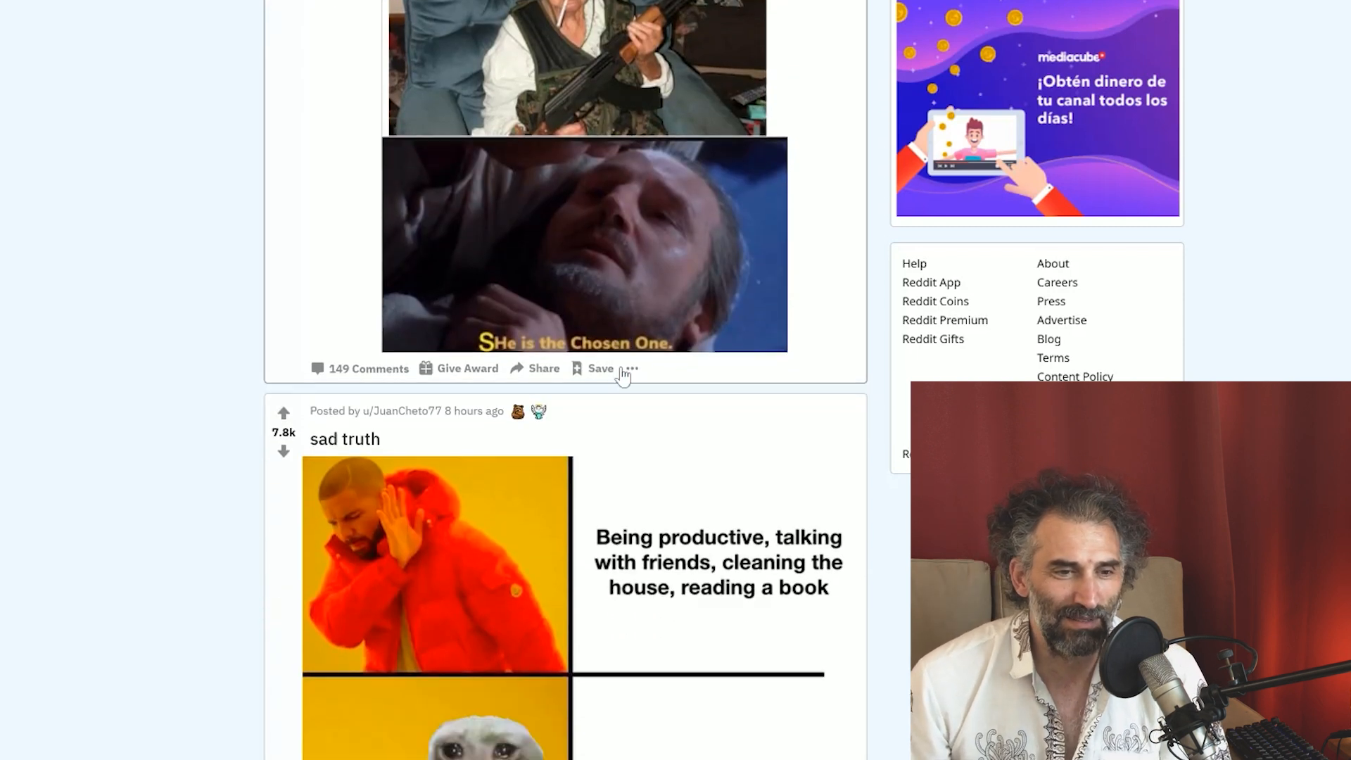
scroll(down, 3)
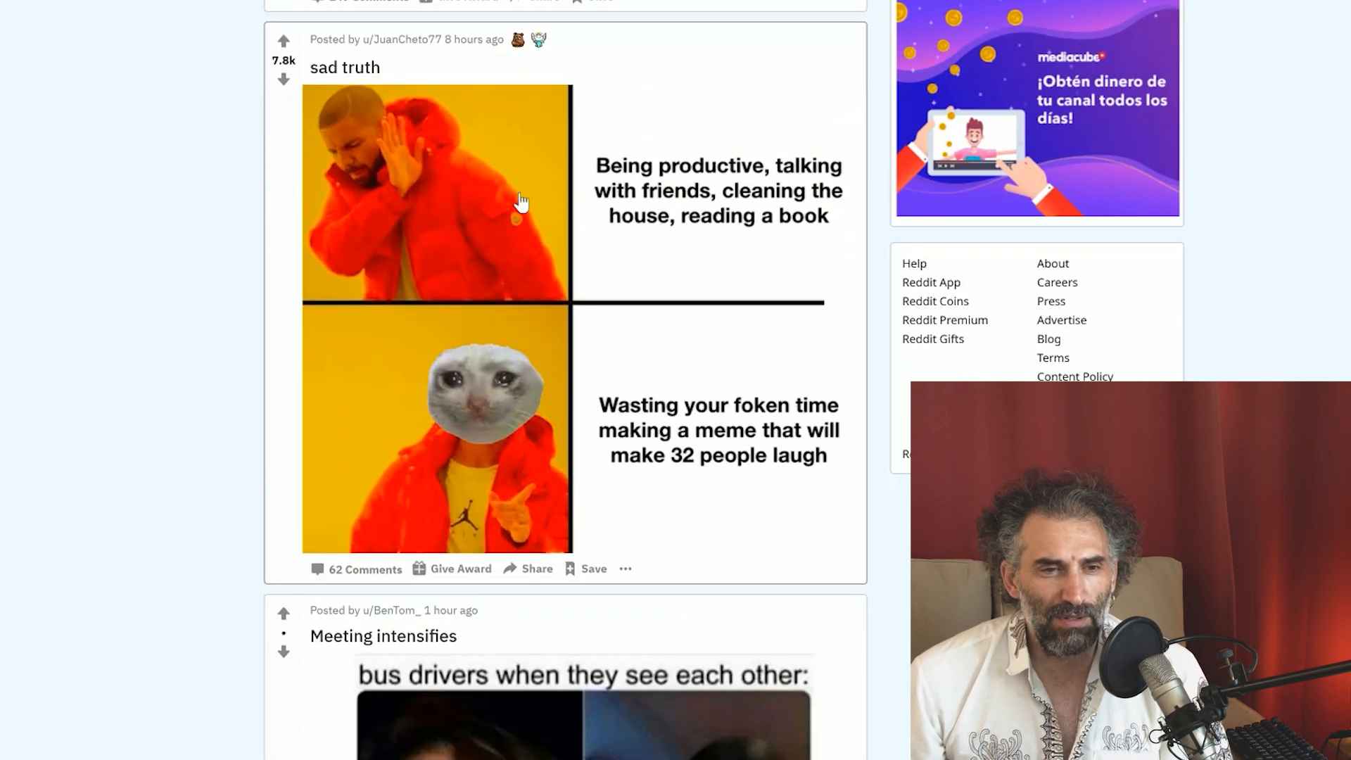
mouse_move(327, 194)
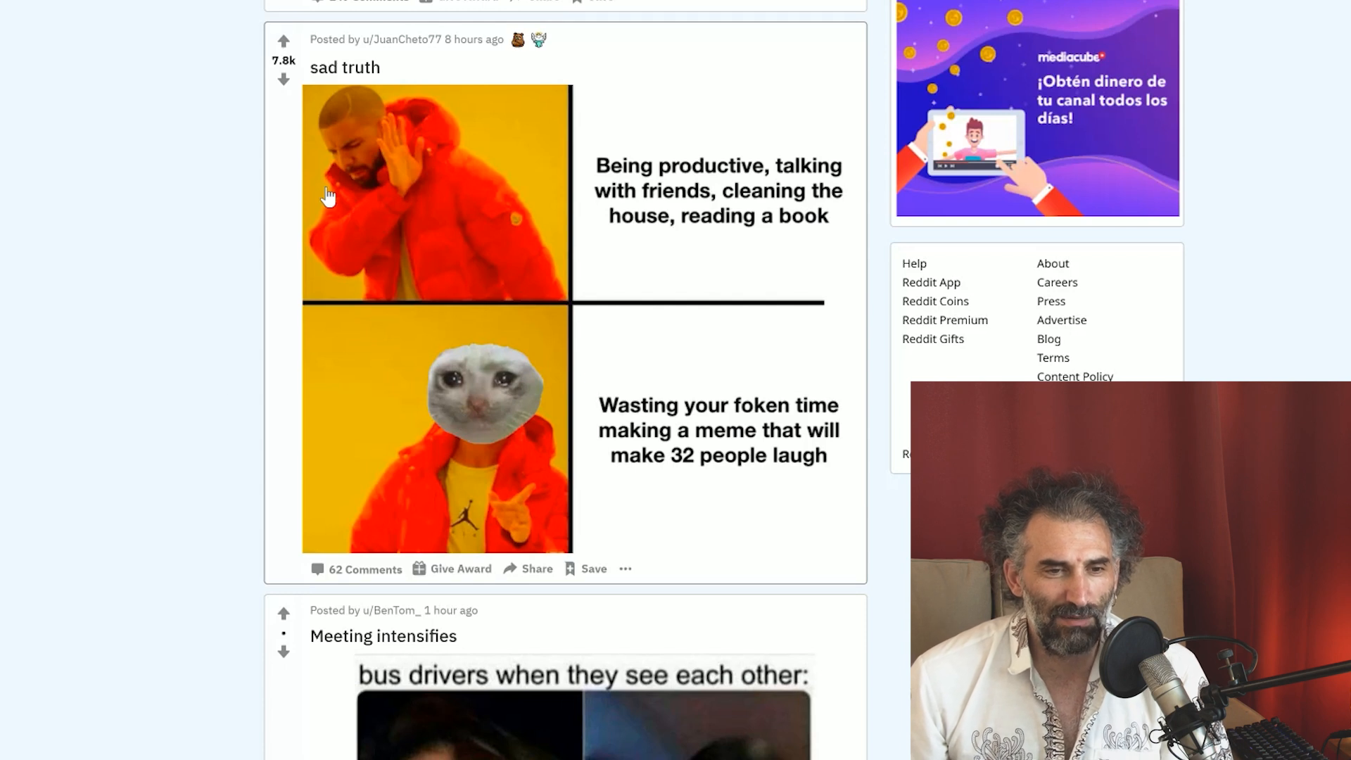
mouse_move(416, 189)
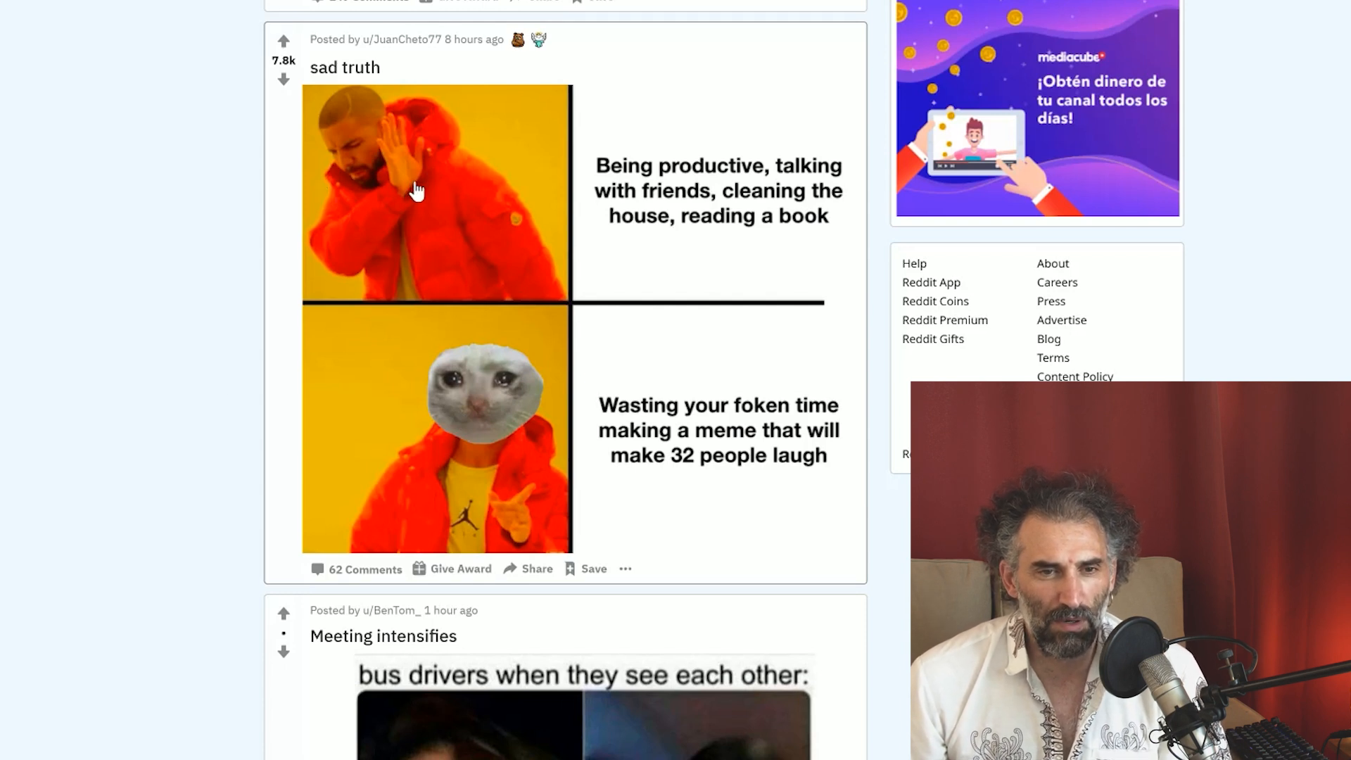
mouse_move(627, 250)
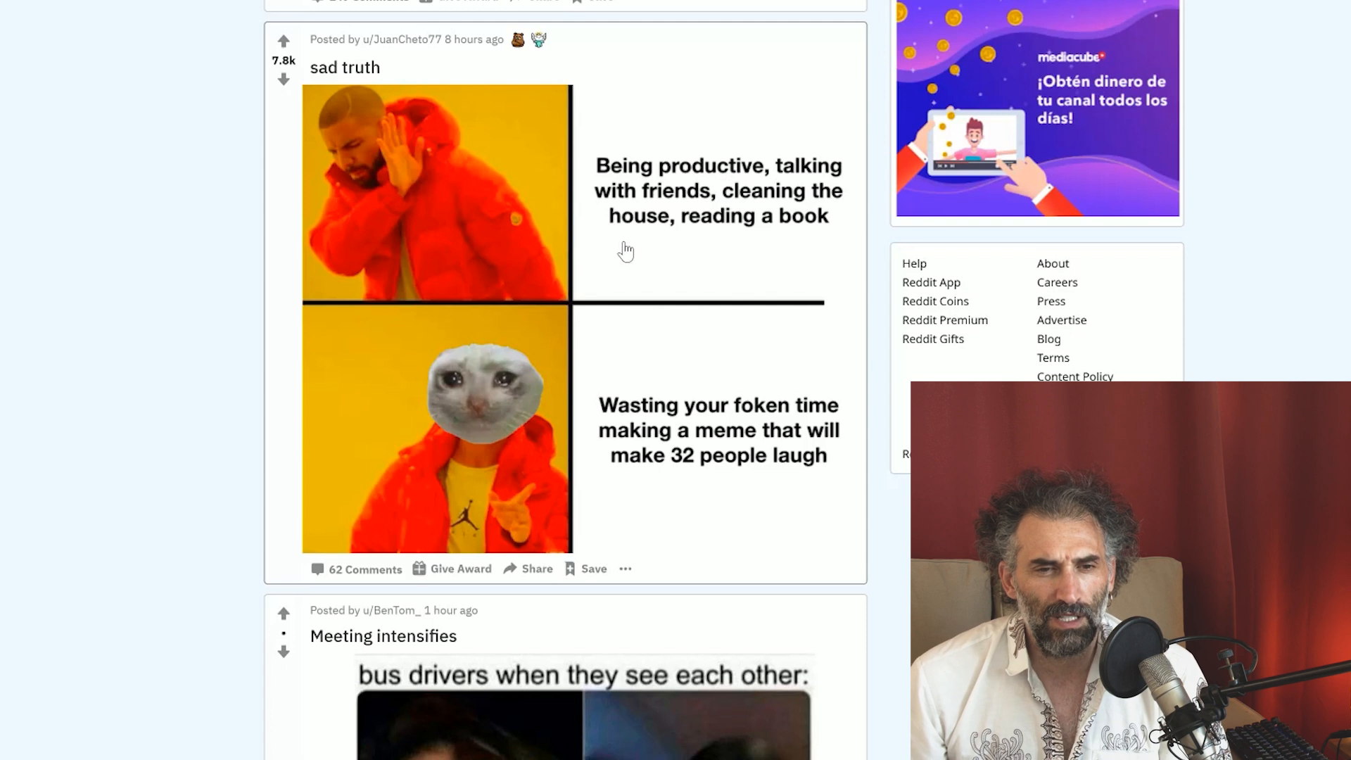
mouse_move(701, 208)
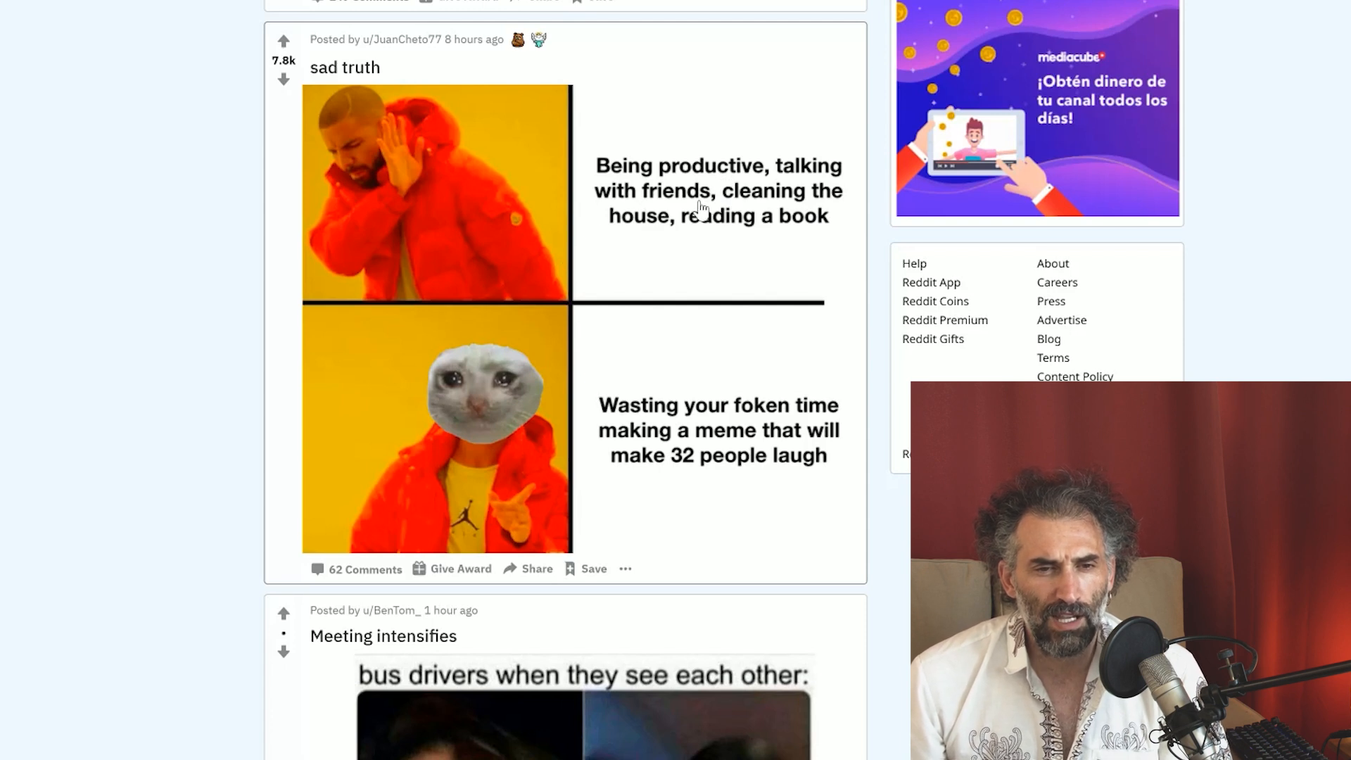
mouse_move(786, 227)
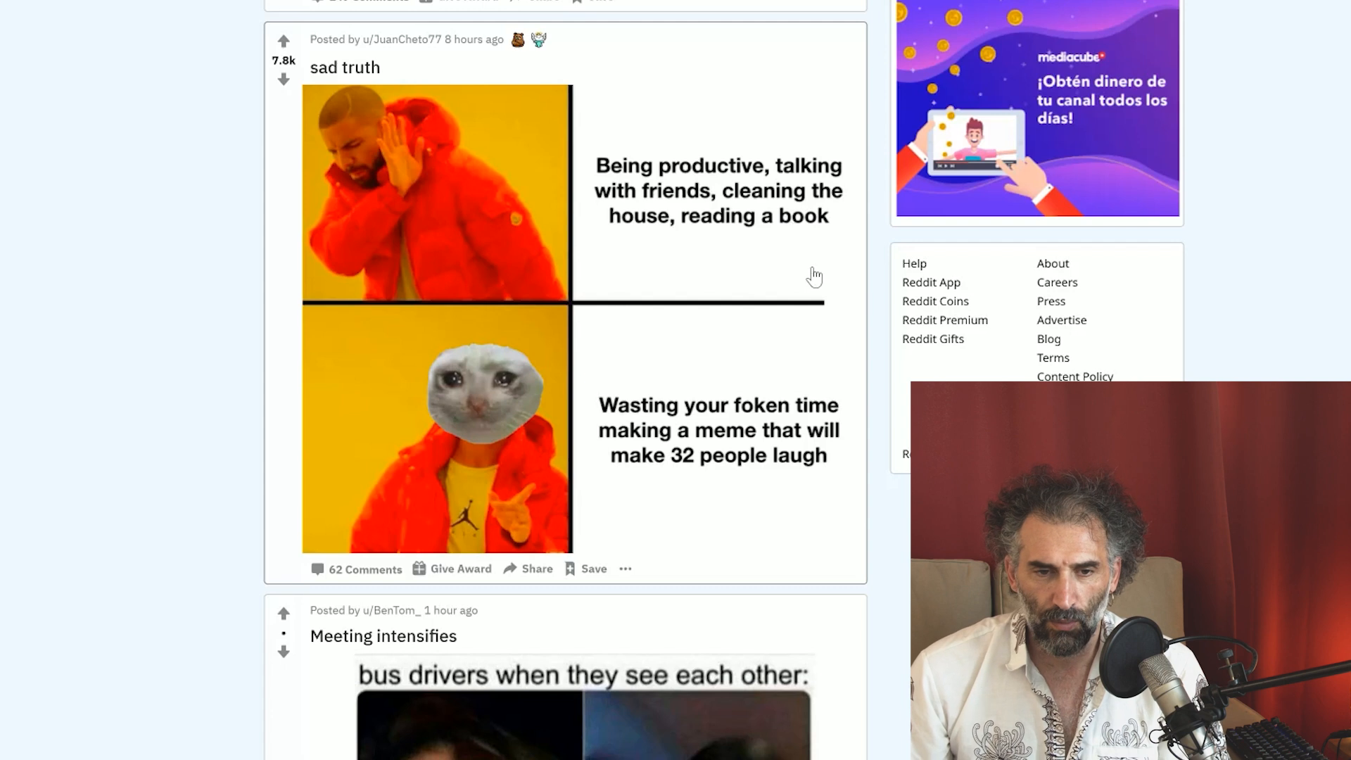
mouse_move(681, 435)
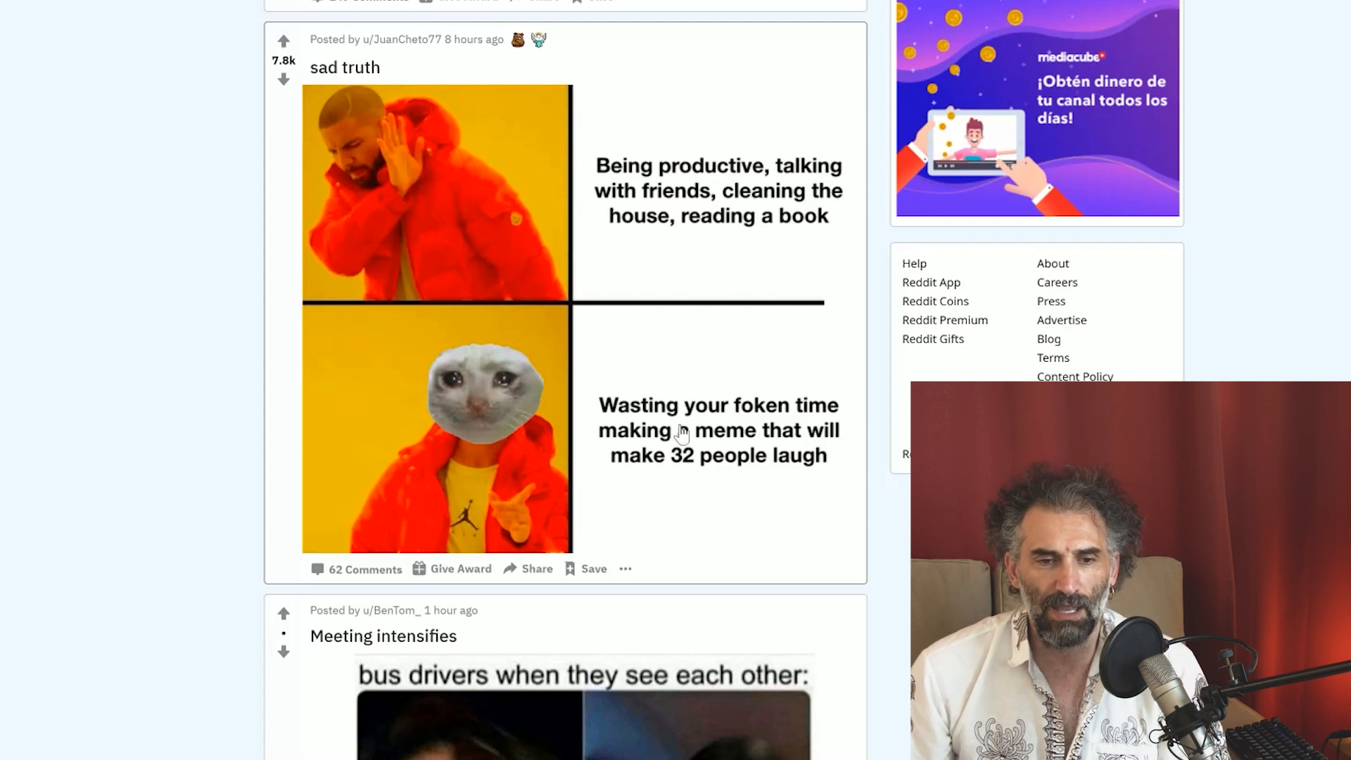
mouse_move(853, 479)
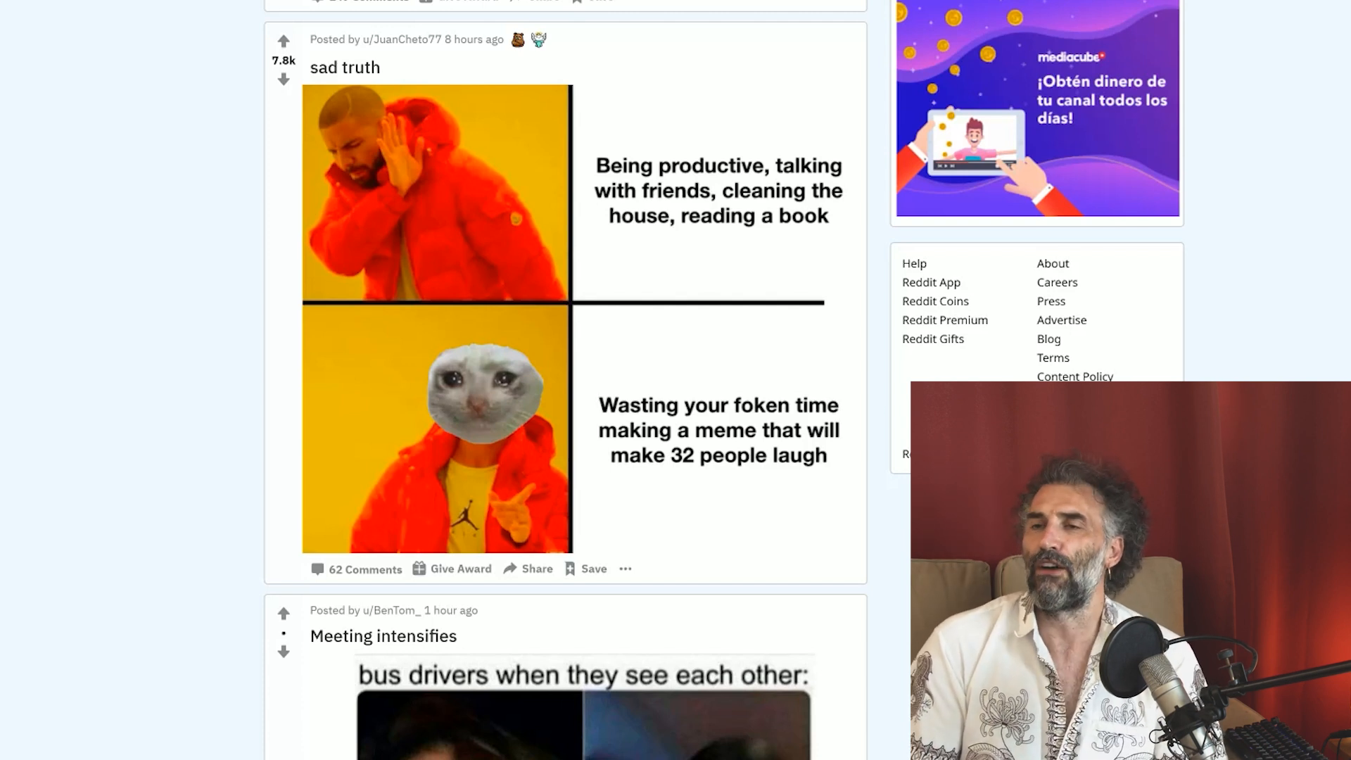
scroll(down, 3)
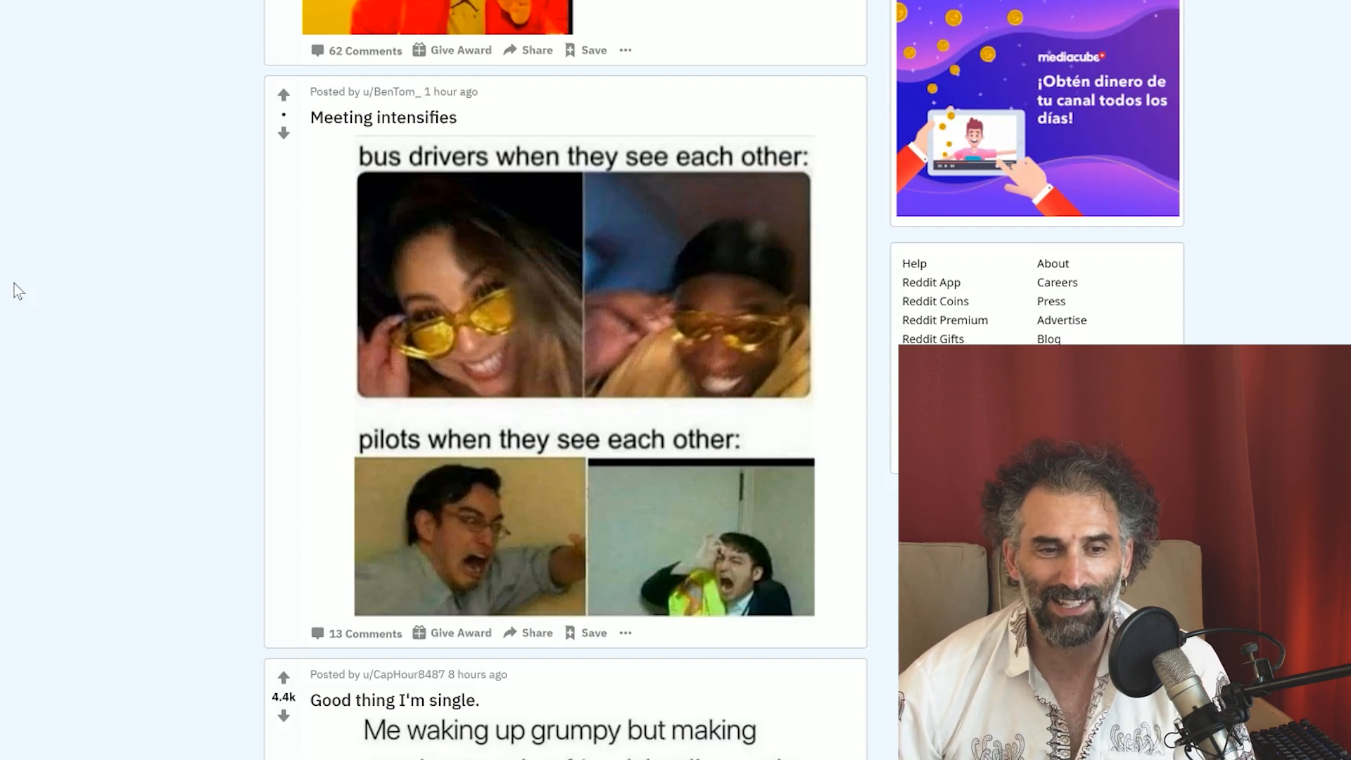
Scroll past the 'Good thing I'm single.' Pingu meme to 'I am not sleeping today.'
scroll(down, 3)
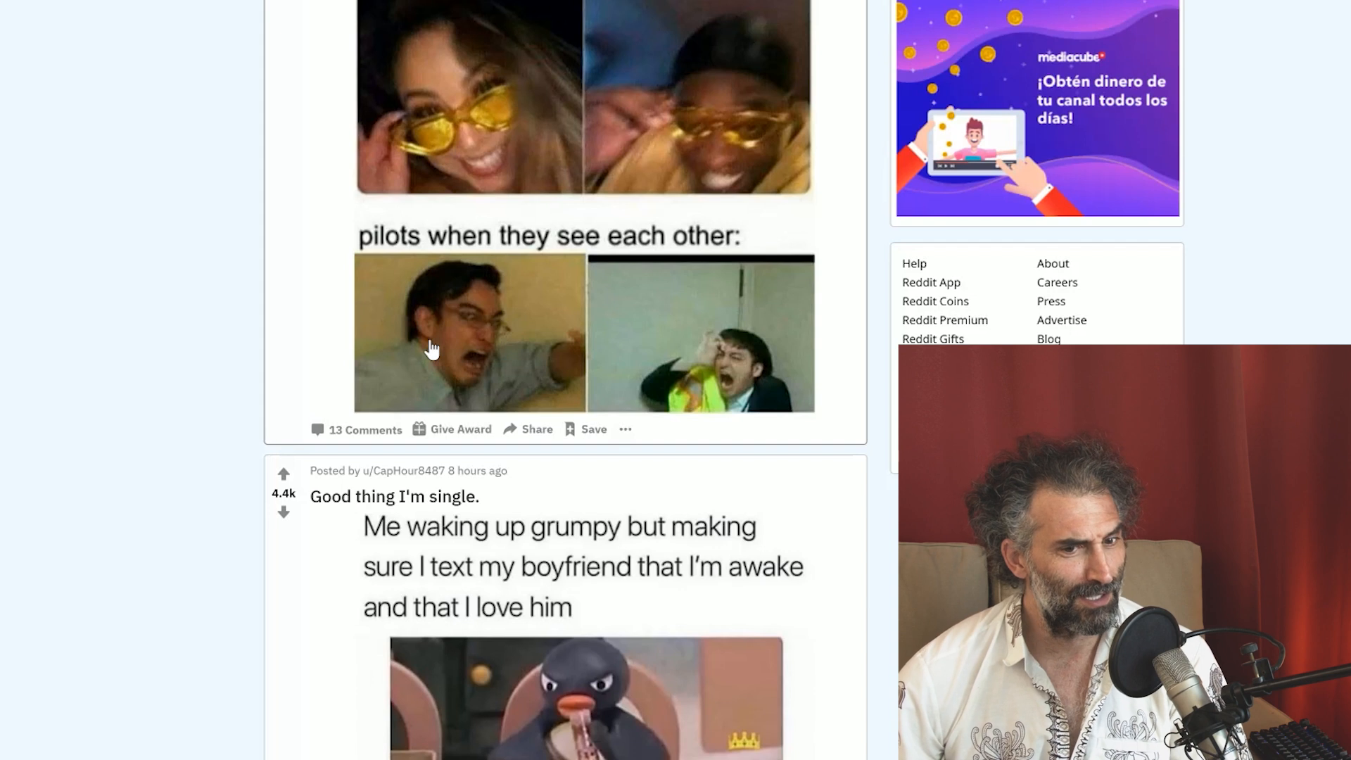
mouse_move(454, 352)
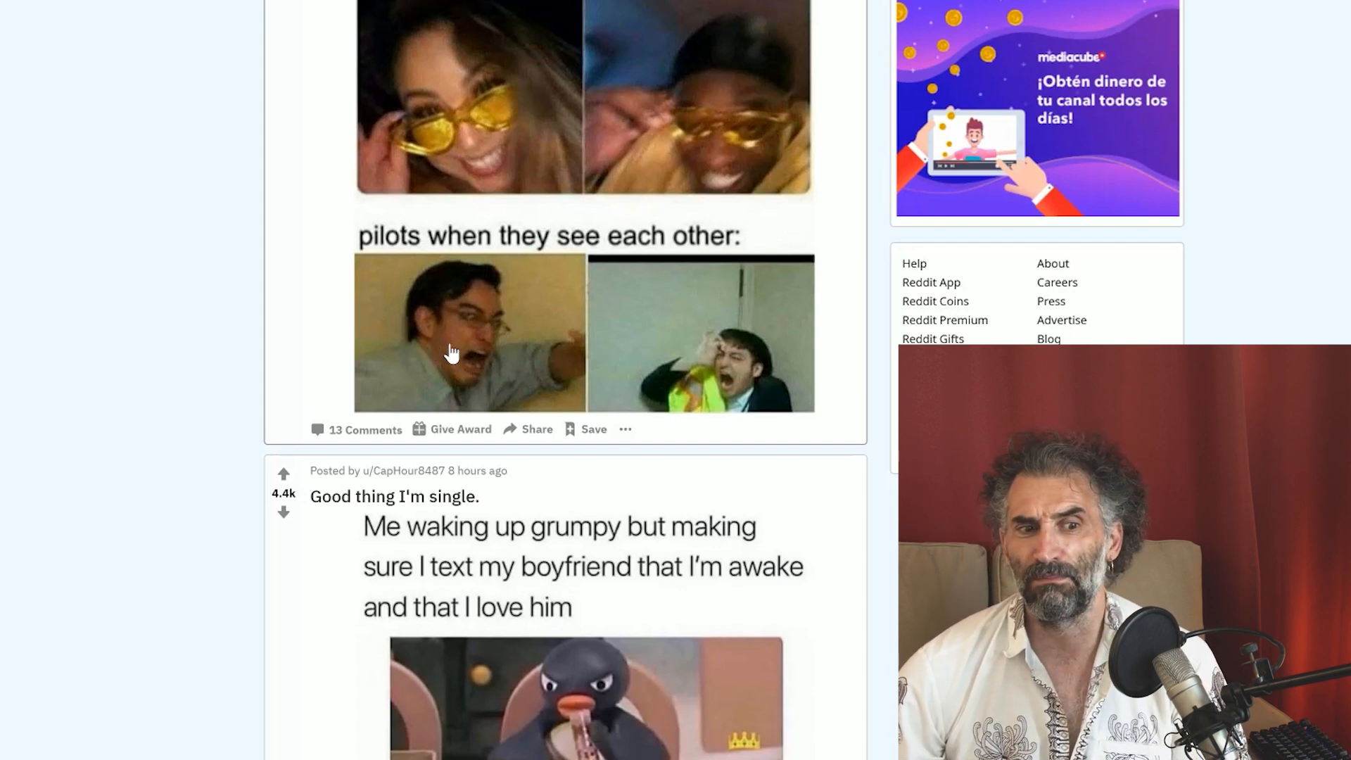
scroll(down, 3)
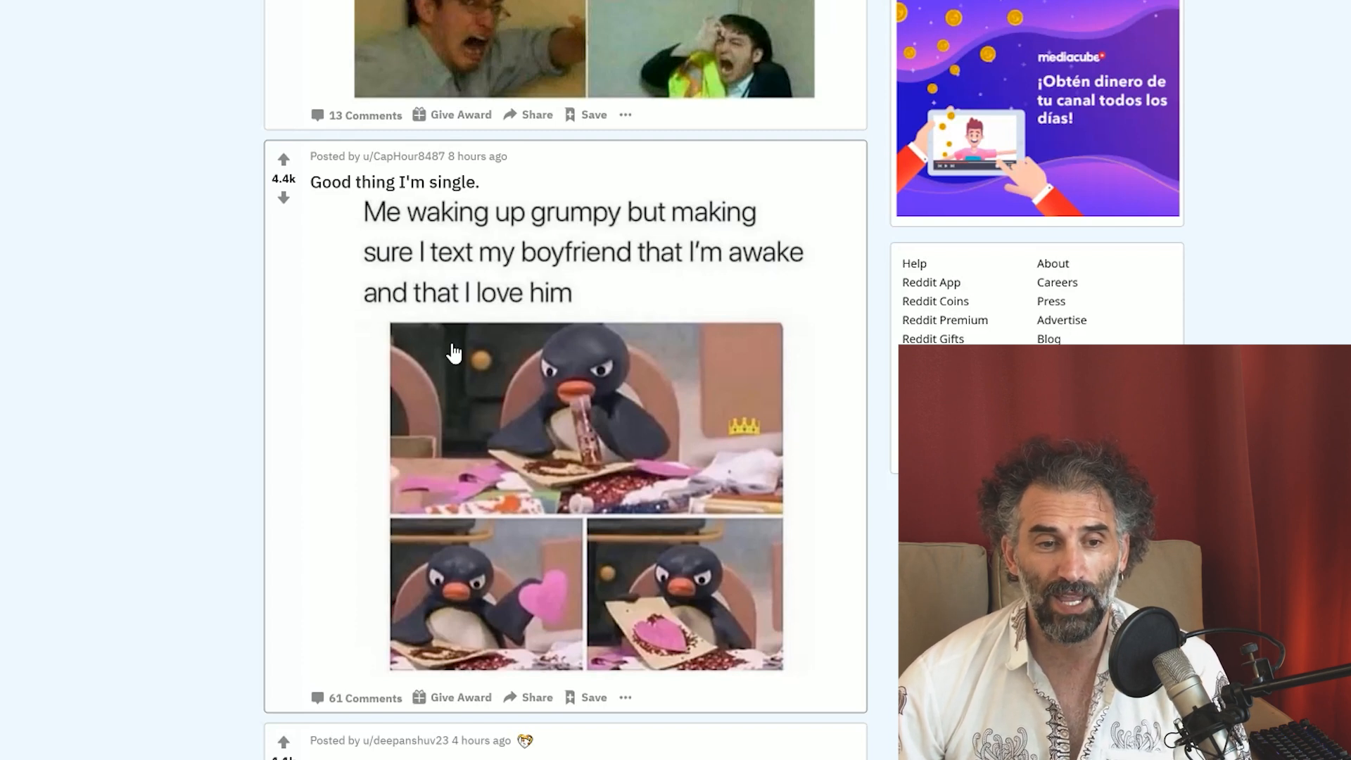
scroll(down, 3)
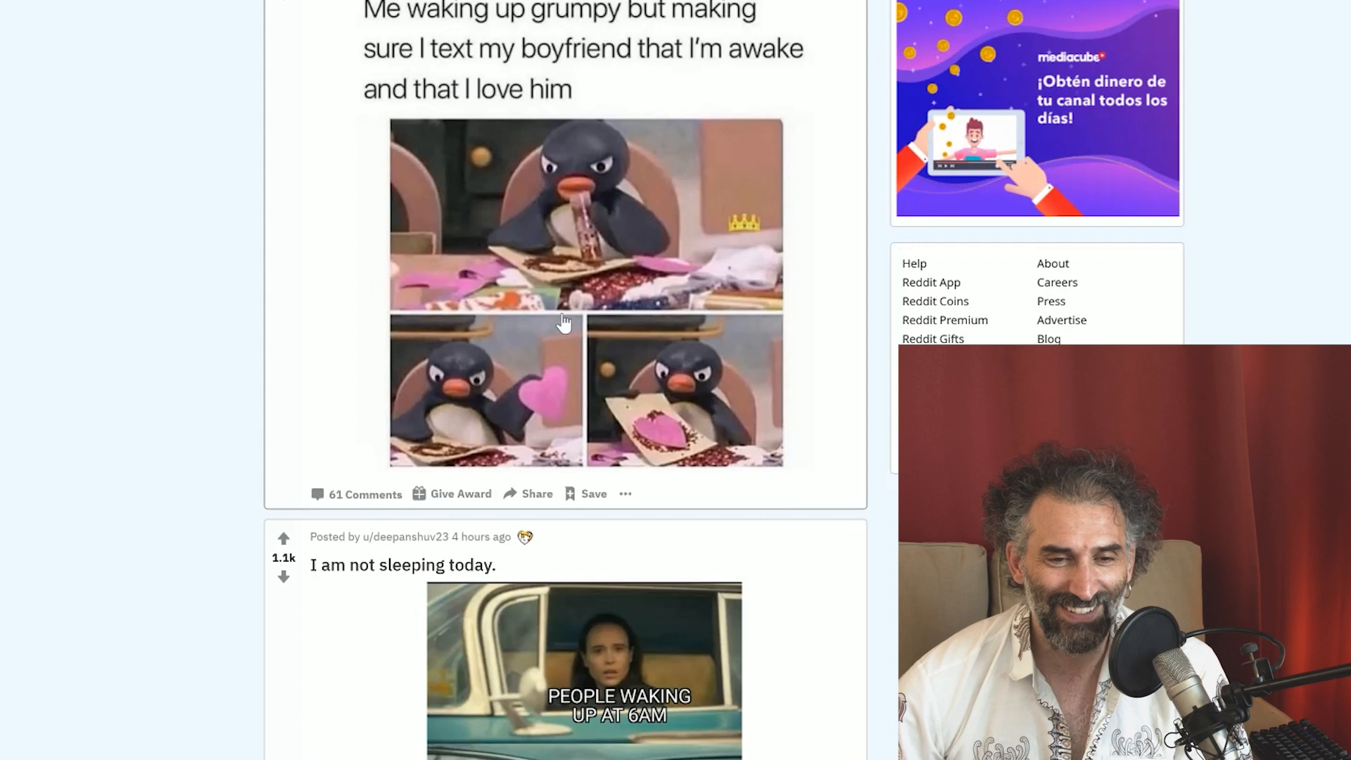
mouse_move(600, 319)
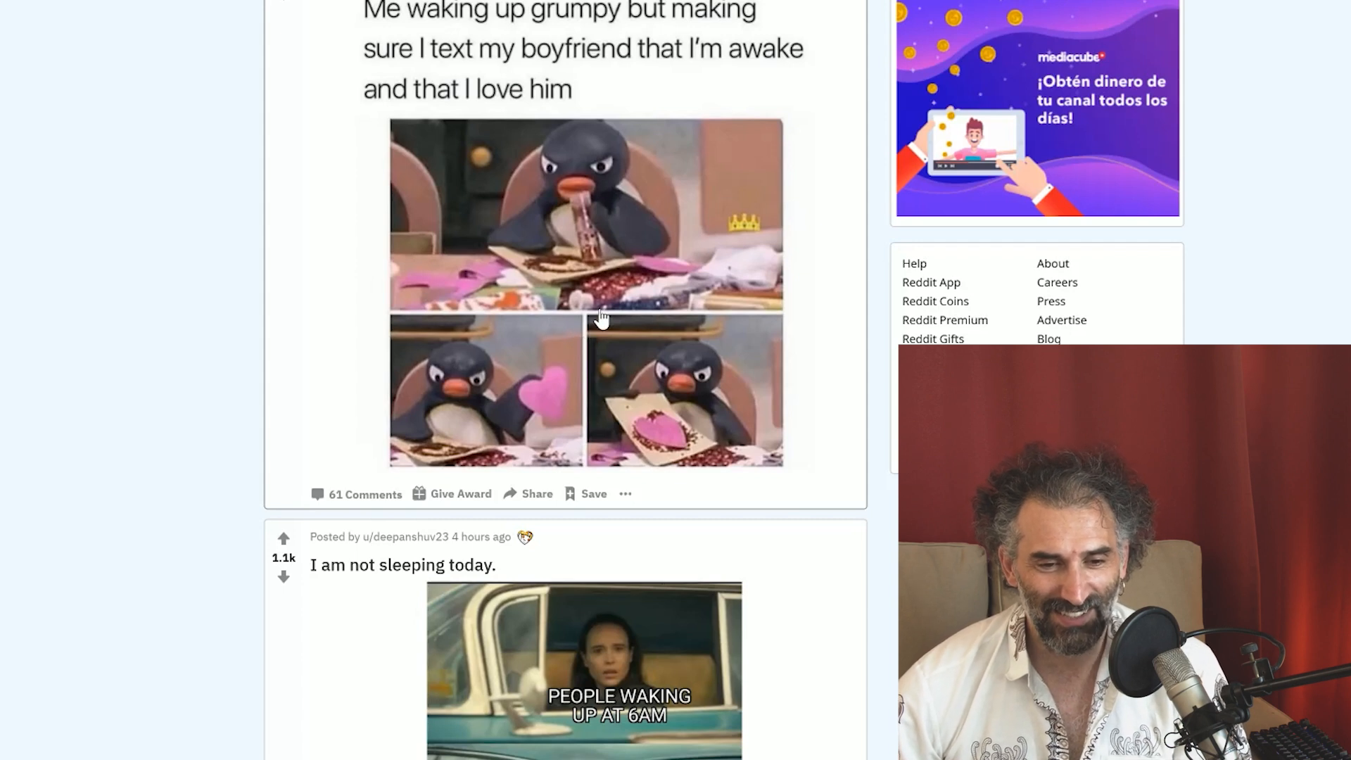
scroll(down, 3)
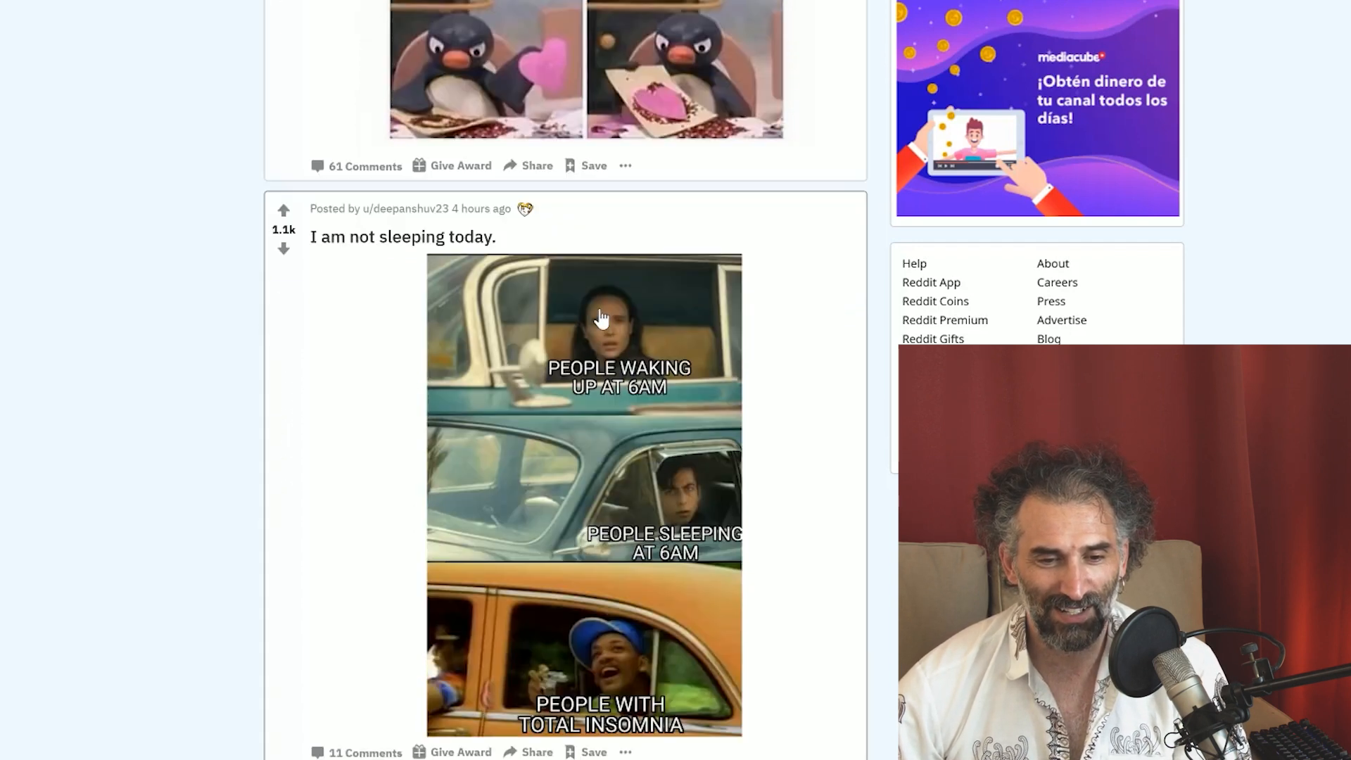
scroll(down, 3)
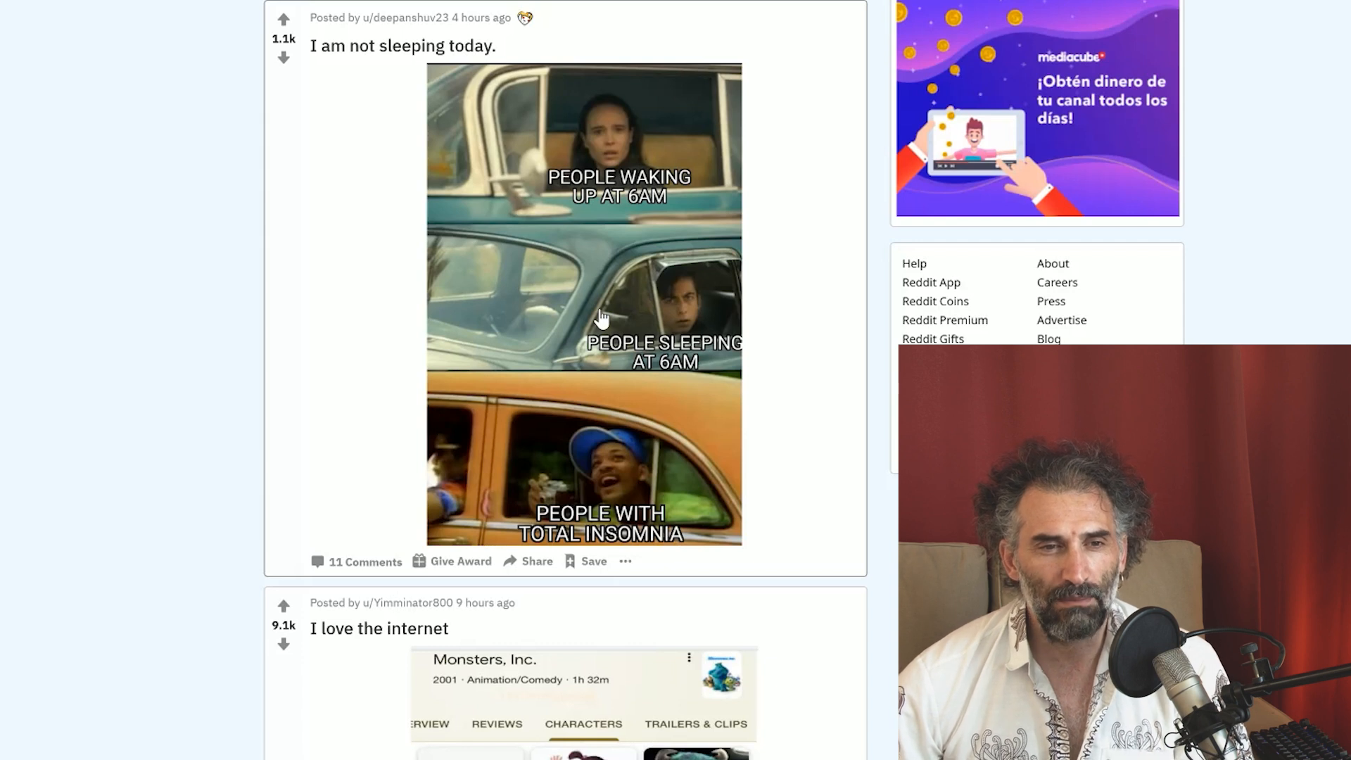
mouse_move(549, 185)
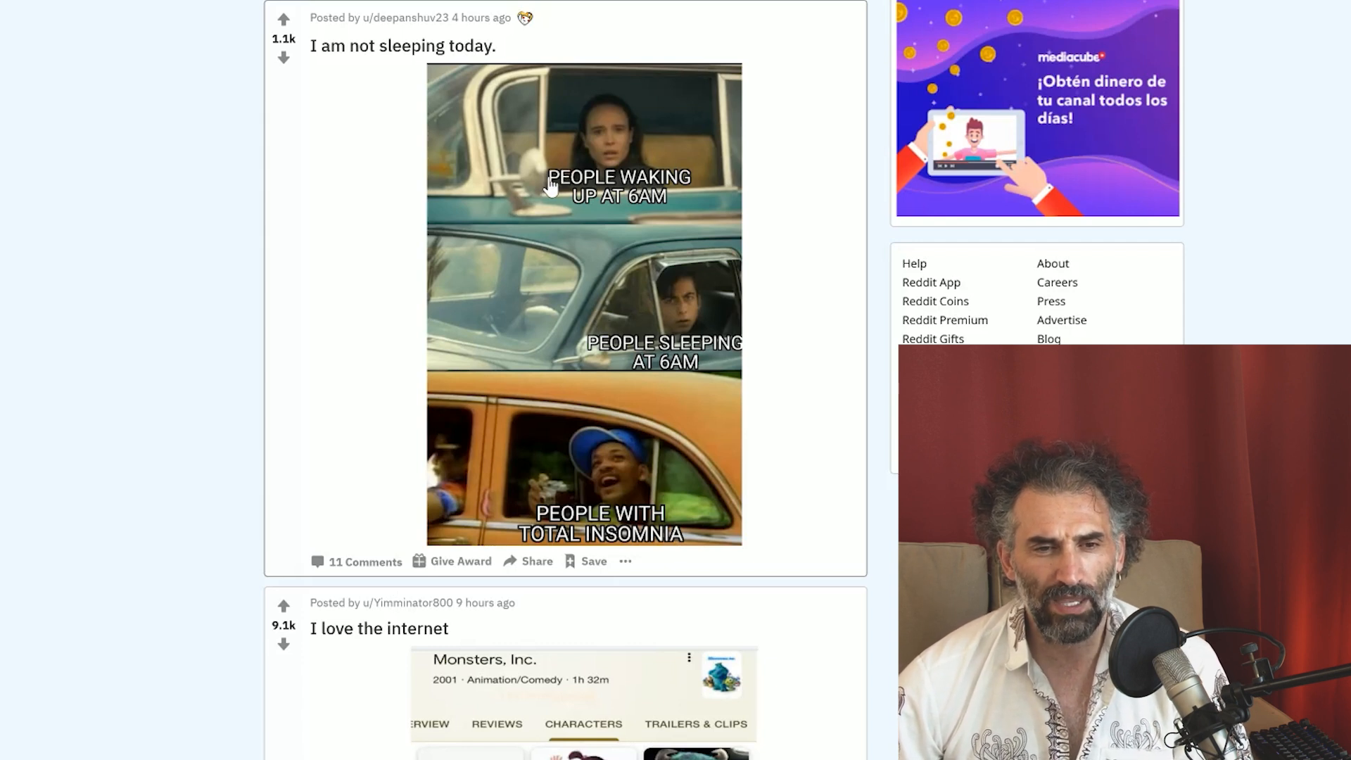
mouse_move(655, 371)
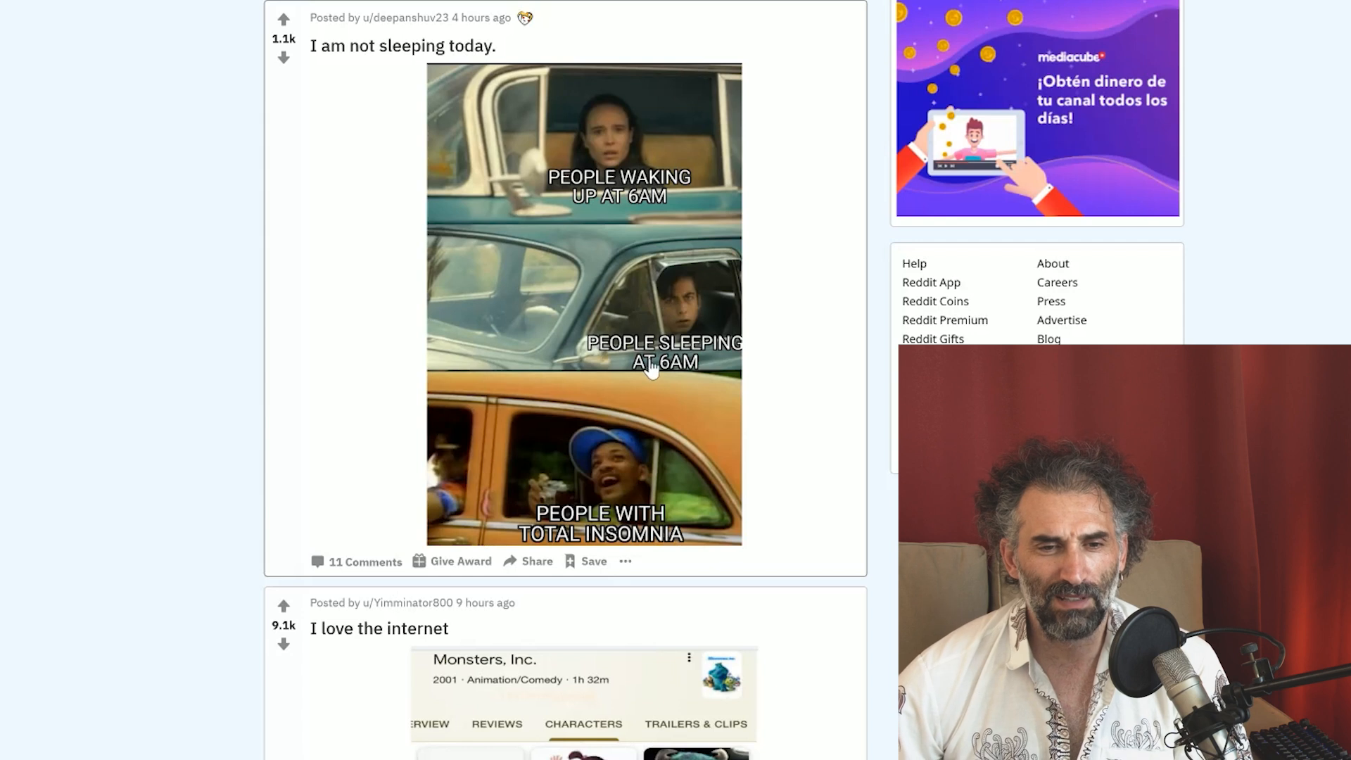
mouse_move(582, 508)
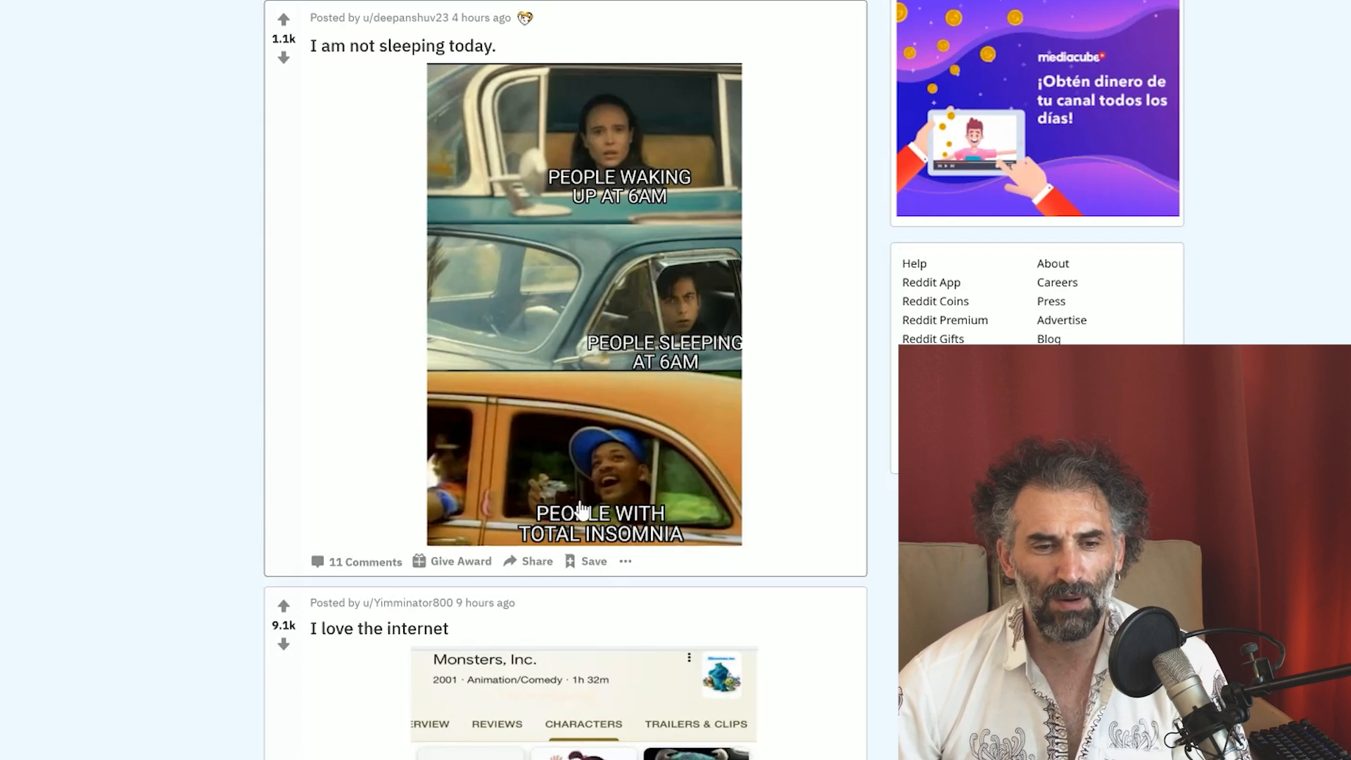
mouse_move(543, 297)
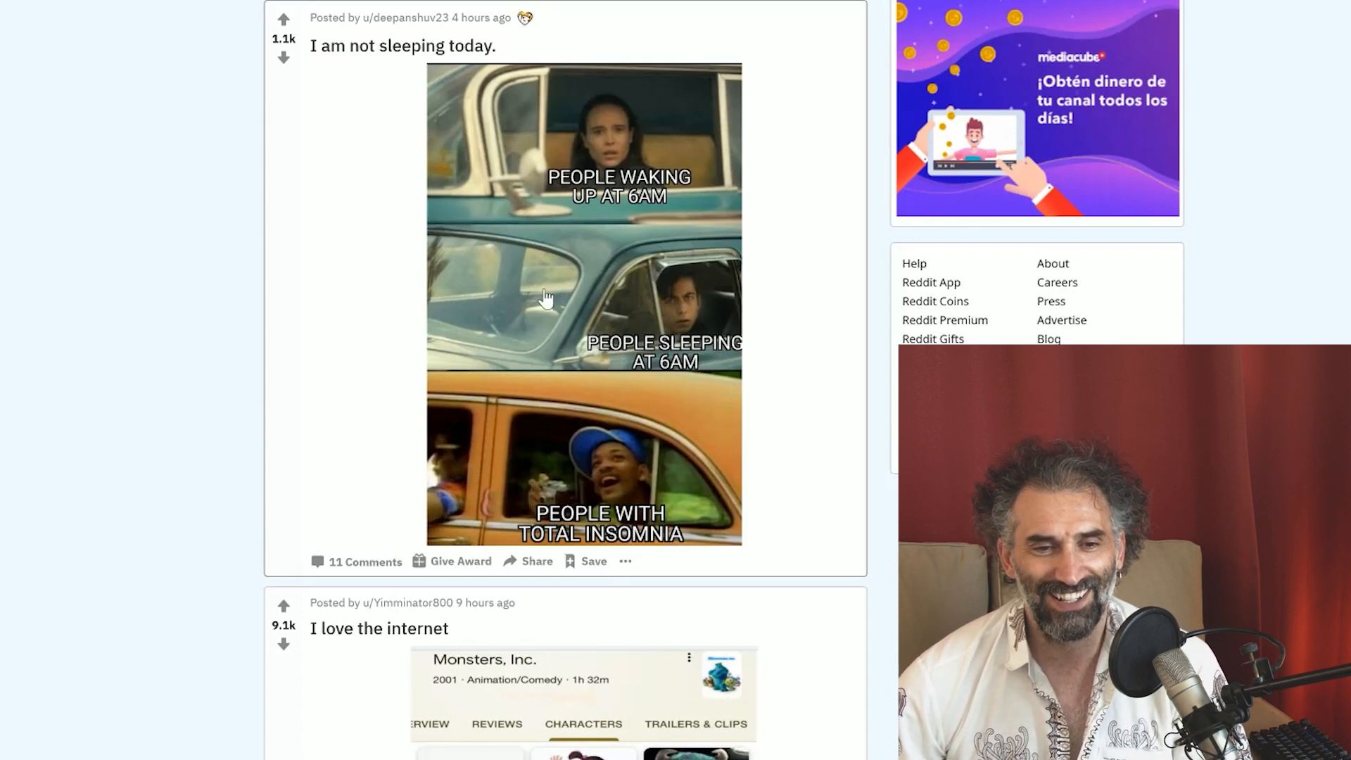
Scroll past the 'I love the internet' Monsters, Inc. meme to the 'please help me' post
scroll(down, 3)
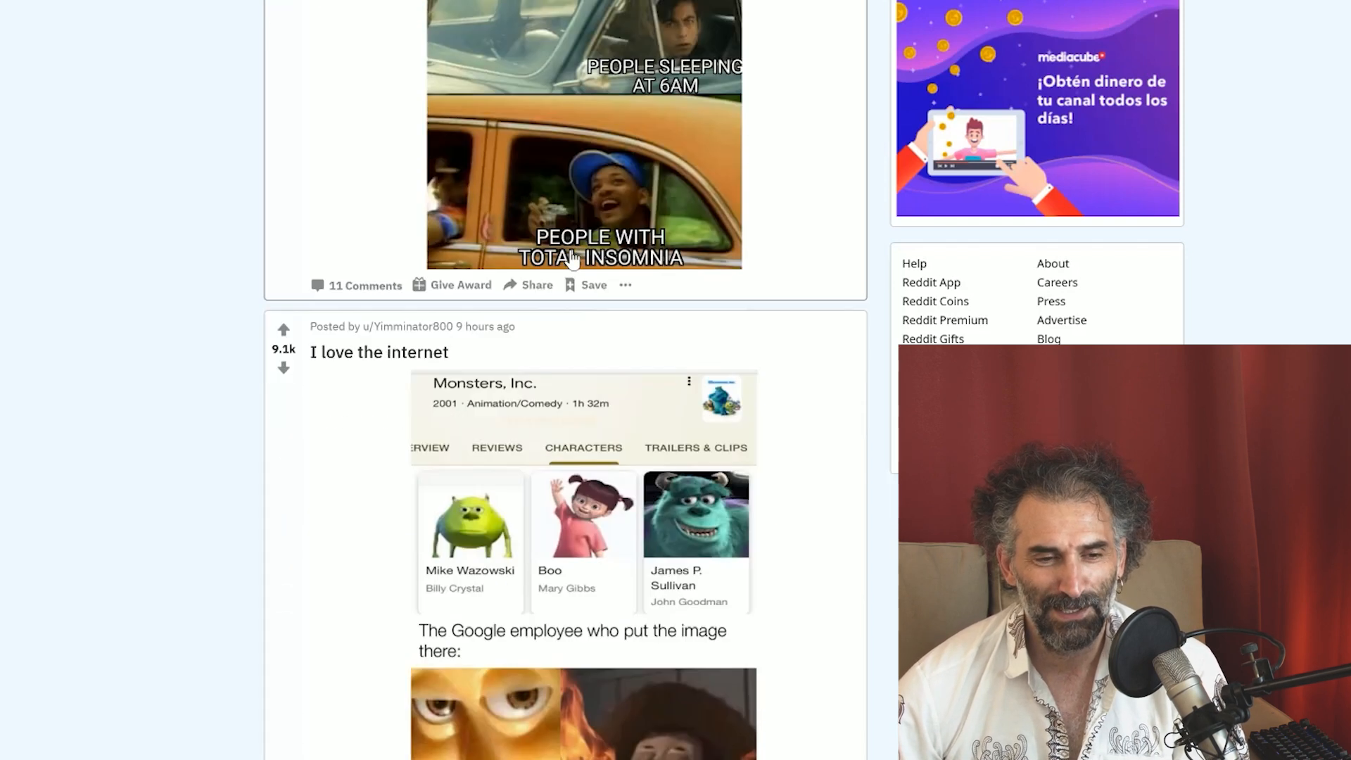
scroll(down, 3)
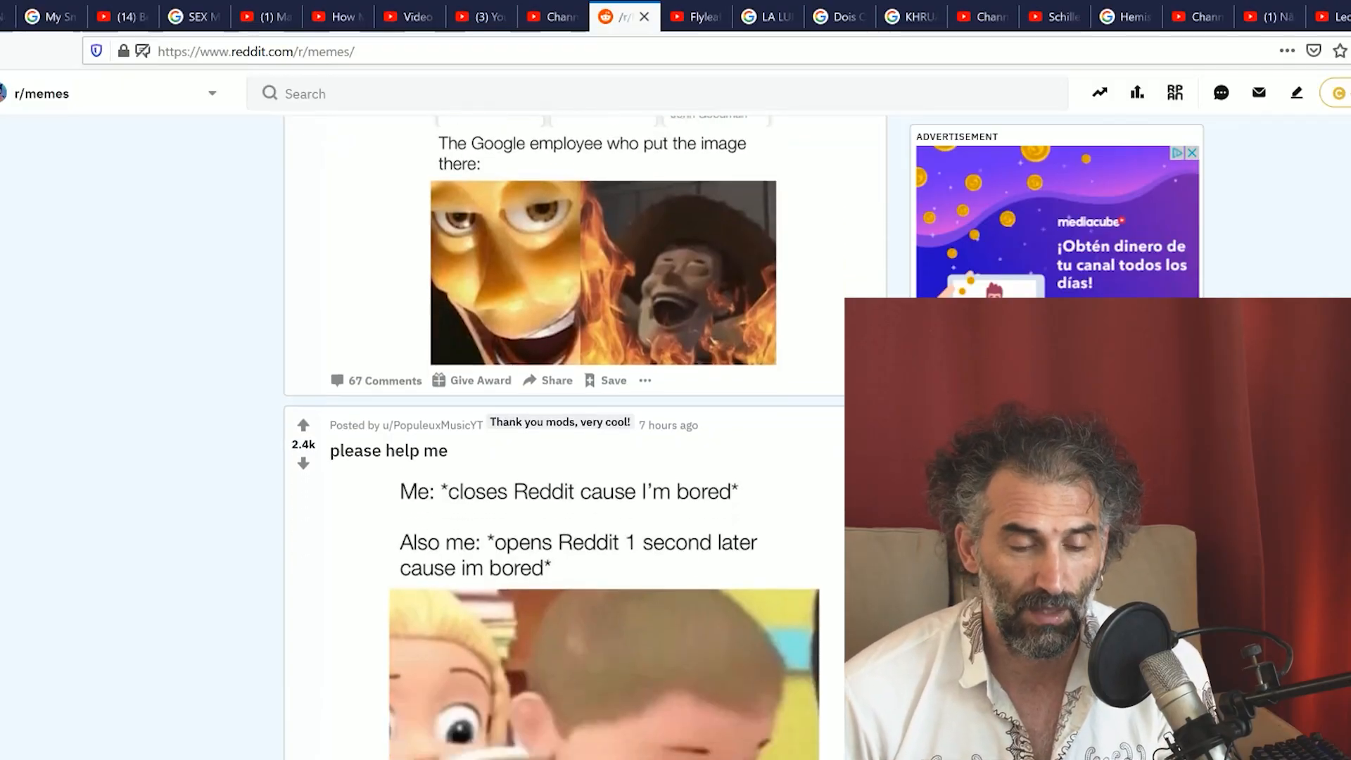
Scroll to the promoted game video ad, click it, and settle back at the asking-out meme
scroll(down, 3)
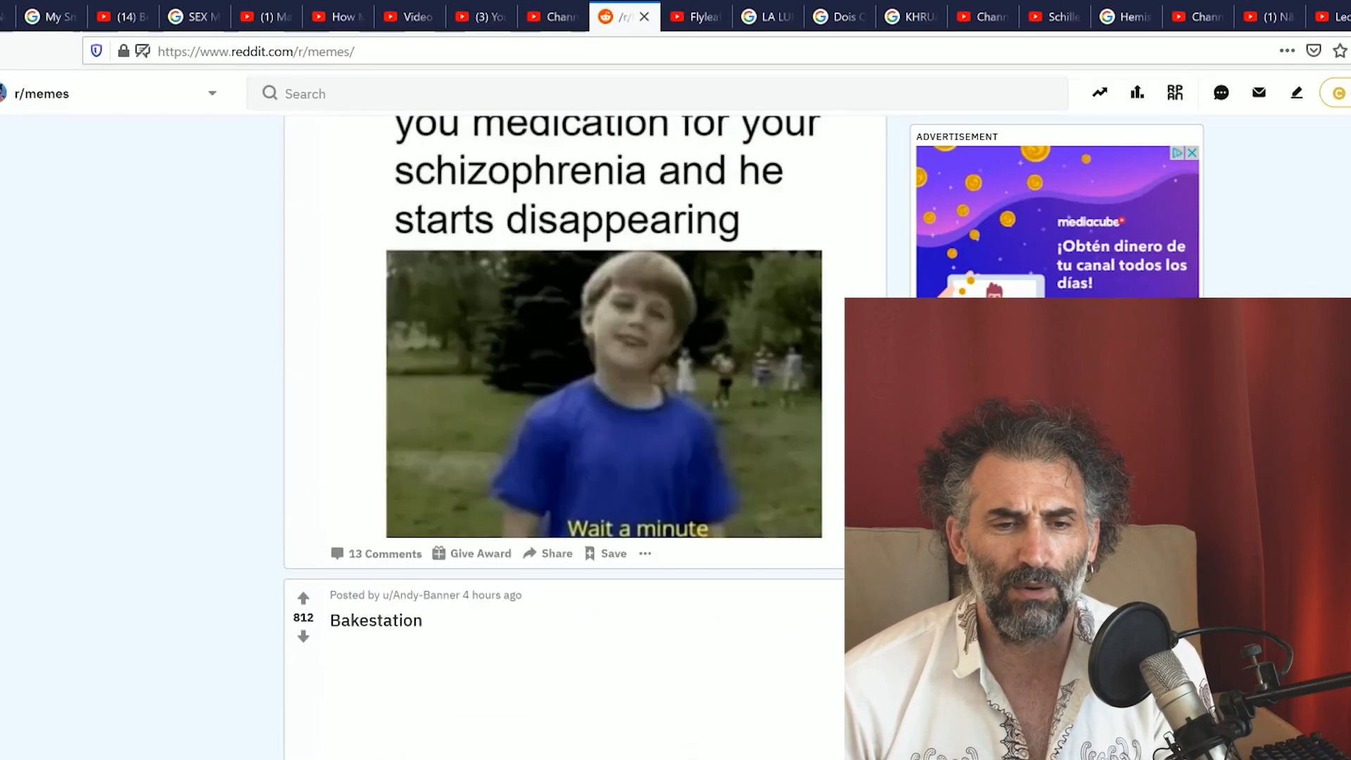
scroll(up, 3)
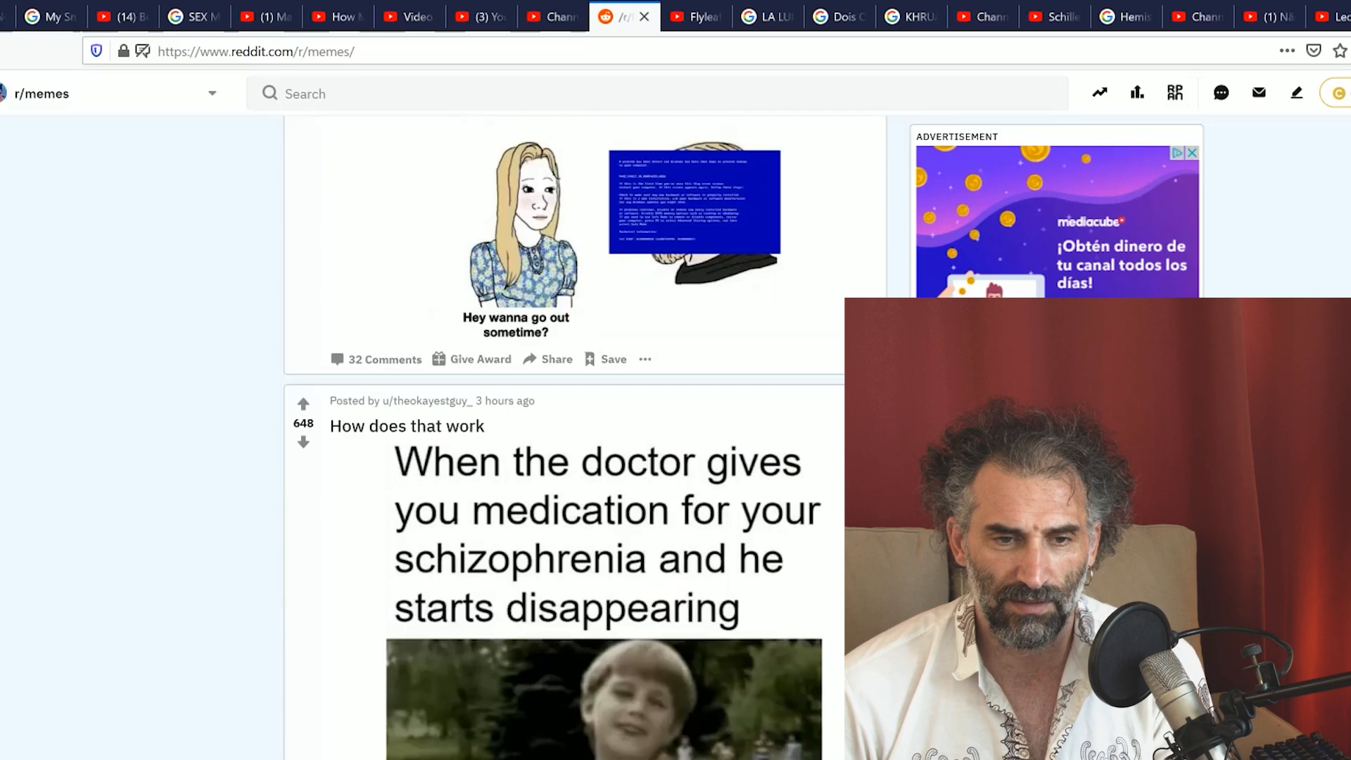
scroll(down, 3)
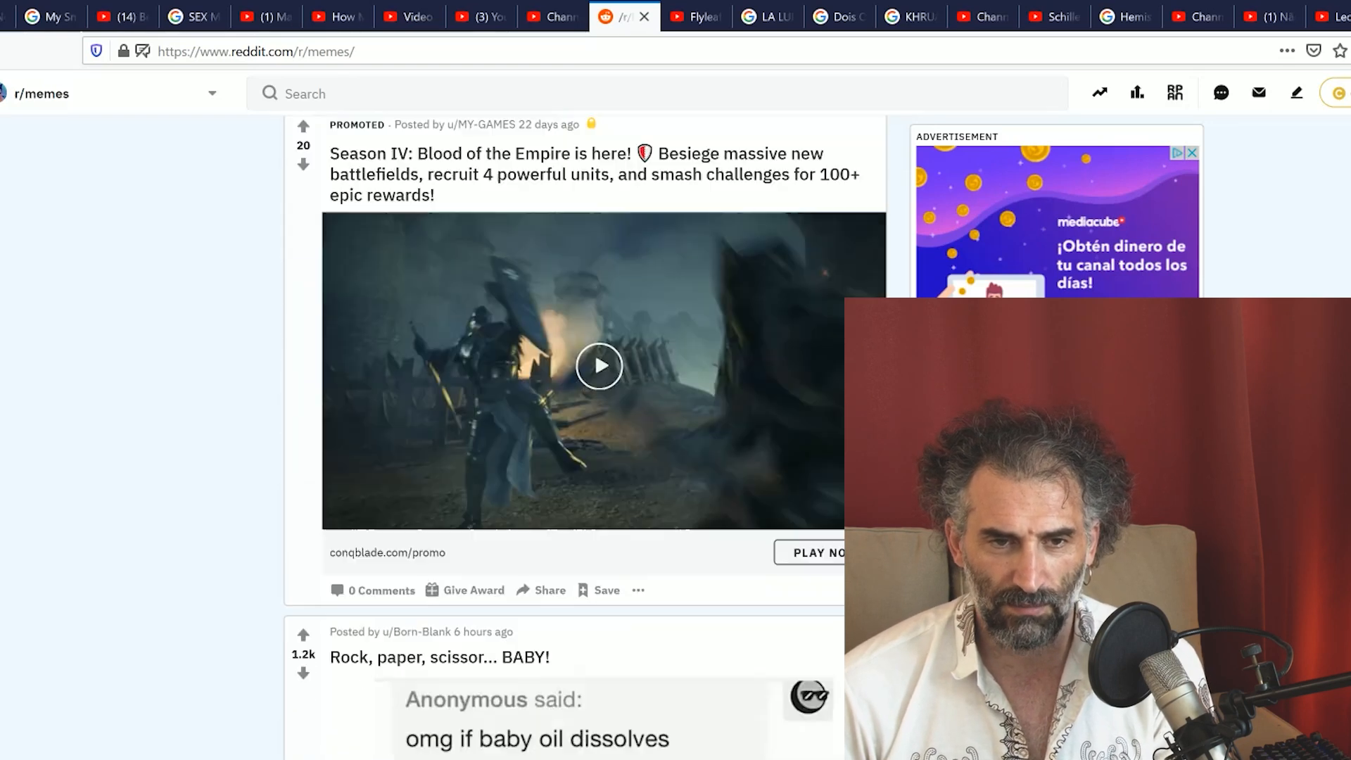
scroll(down, 3)
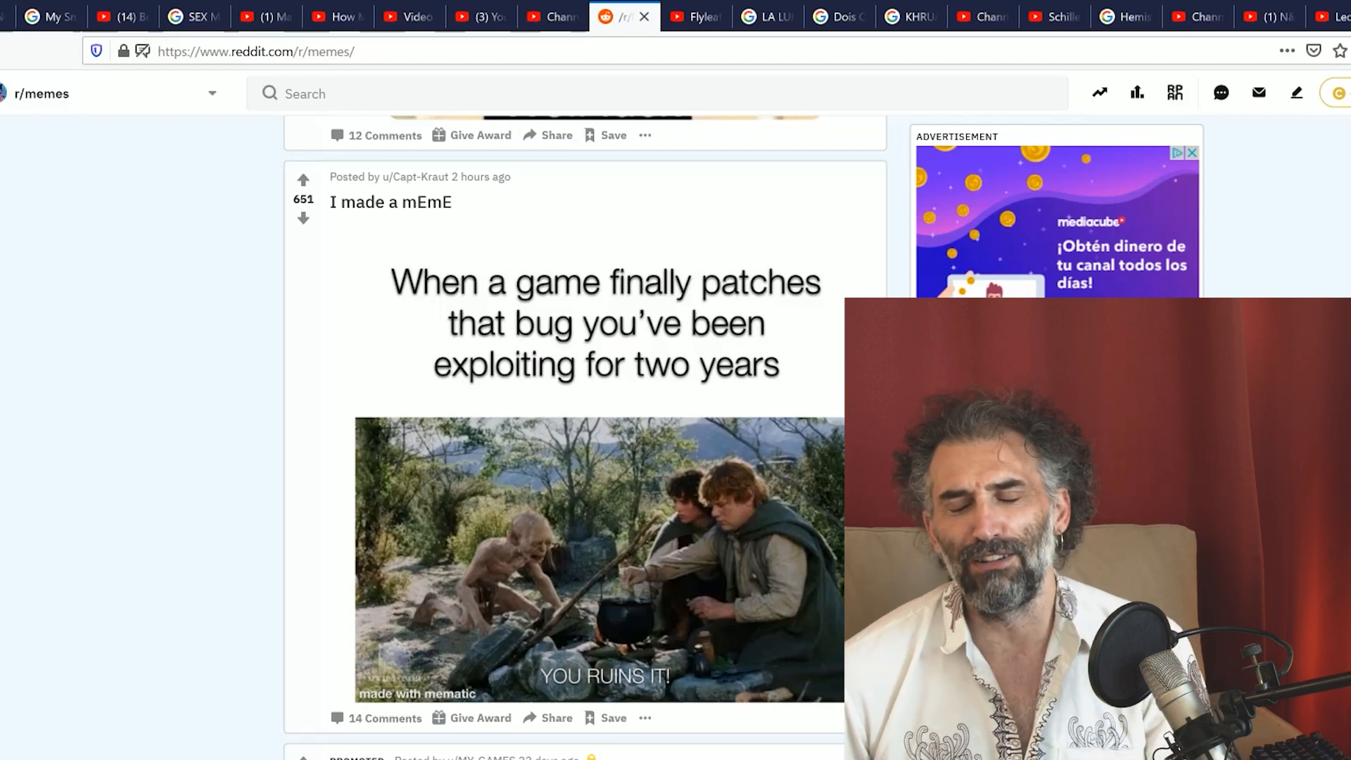
scroll(down, 3)
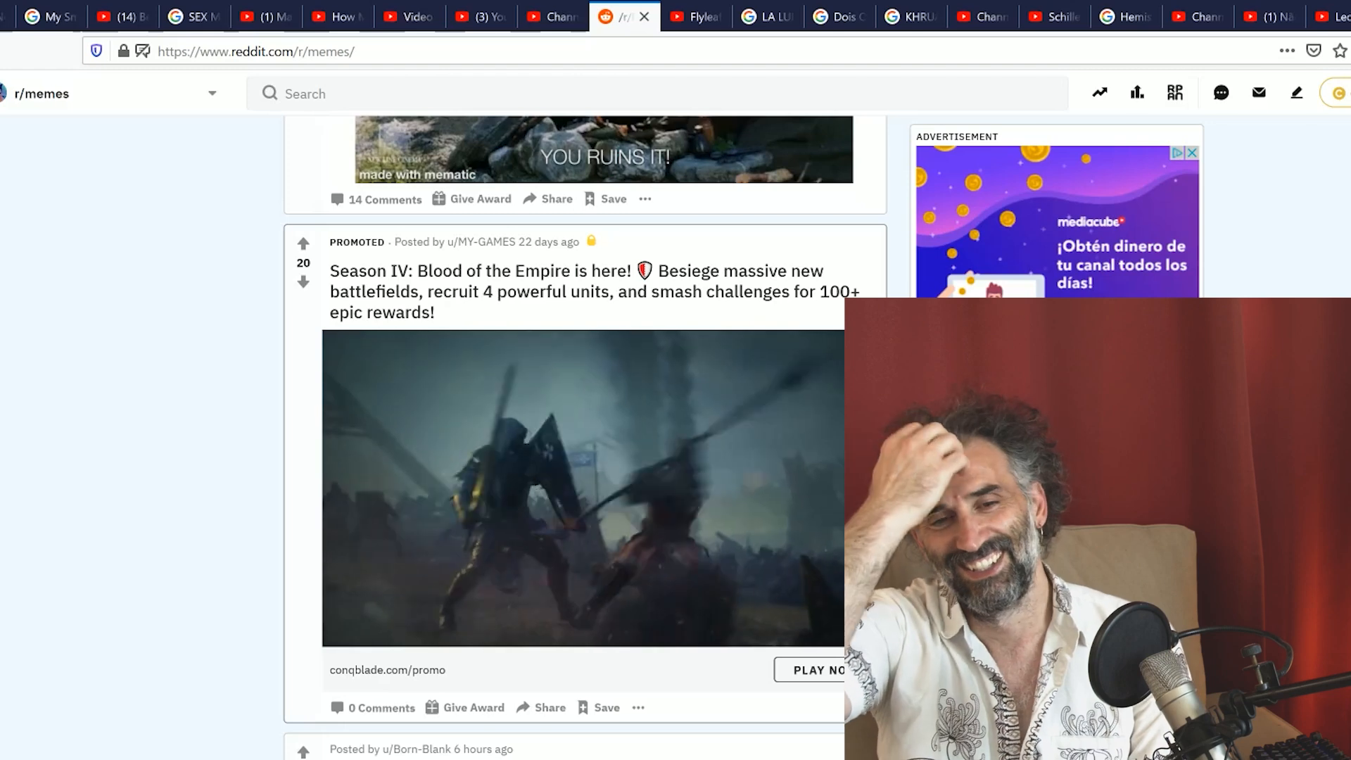
click(580, 489)
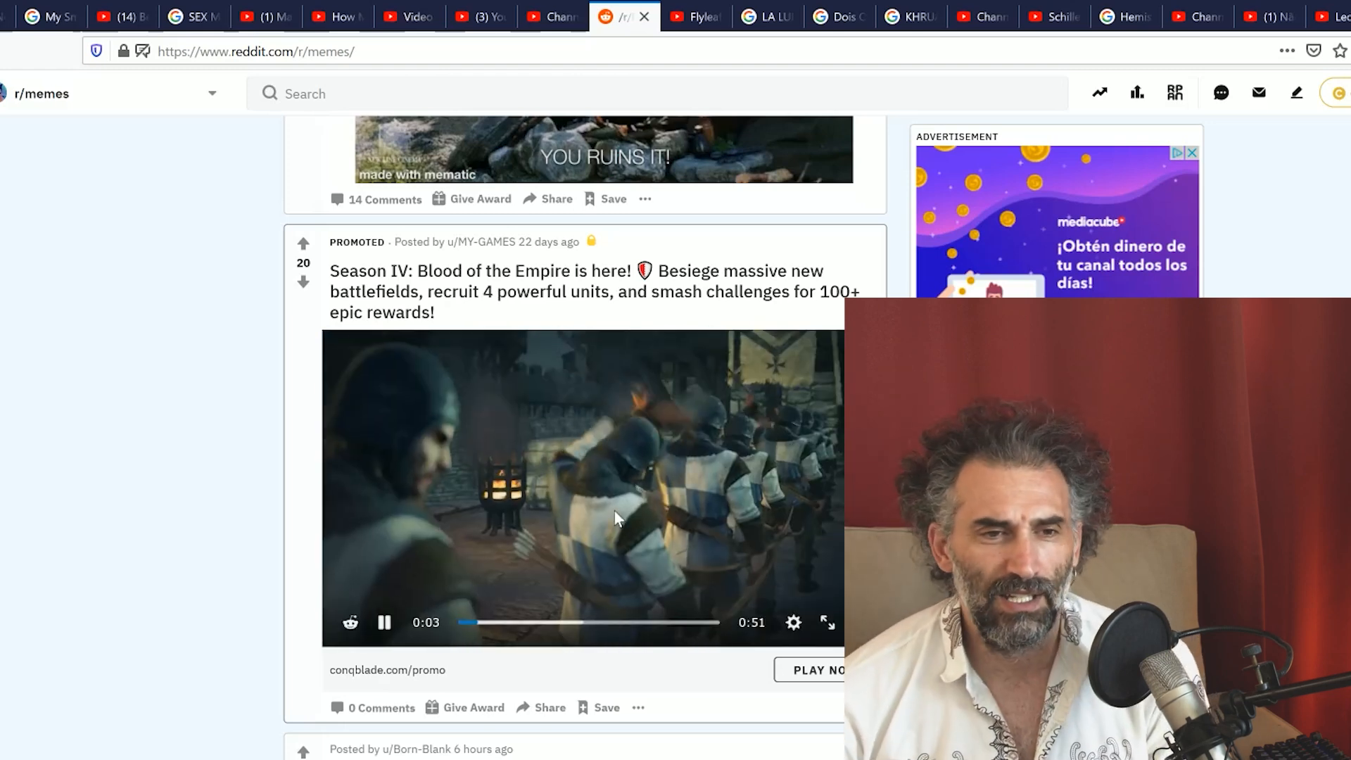
scroll(down, 3)
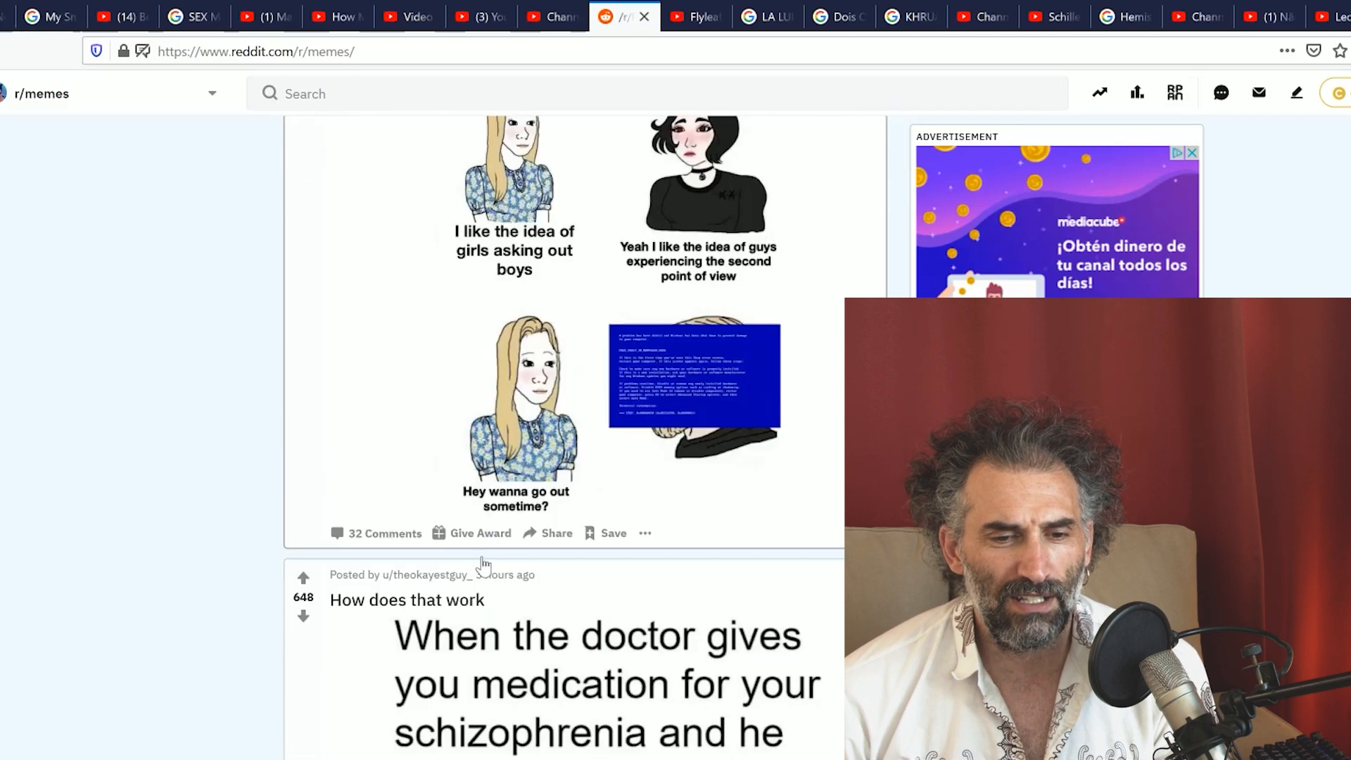
Scroll past 'Bakestation' and upvote the 'I'm sorry, little one' laptop-tabs meme
scroll(down, 3)
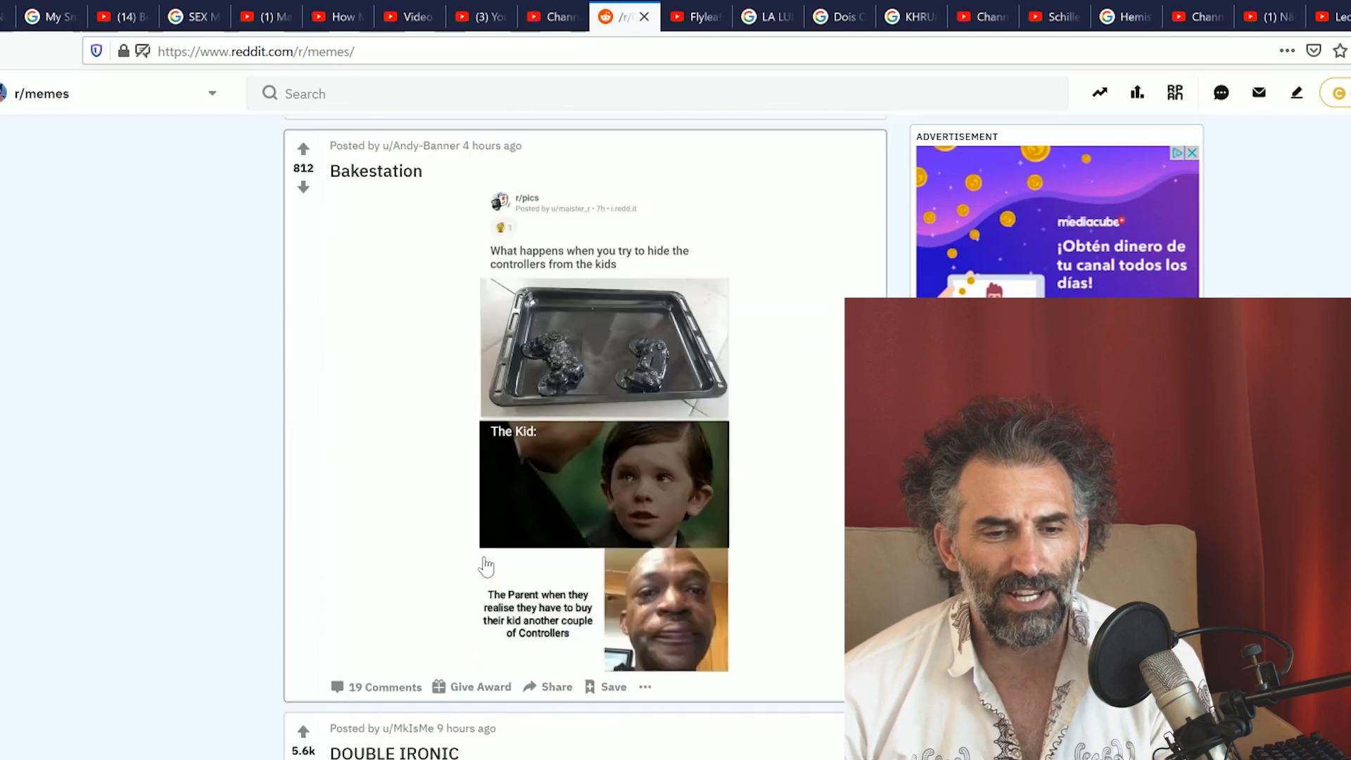
scroll(down, 3)
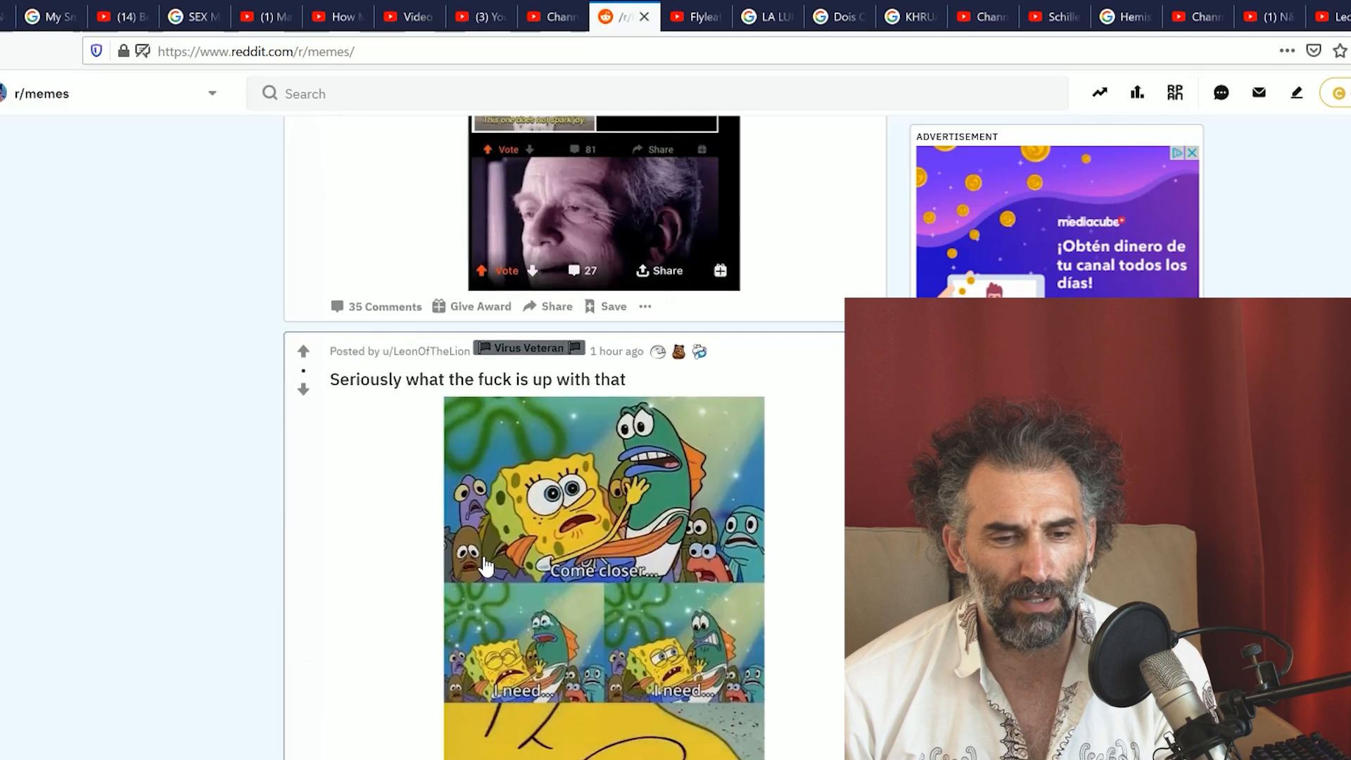
scroll(down, 3)
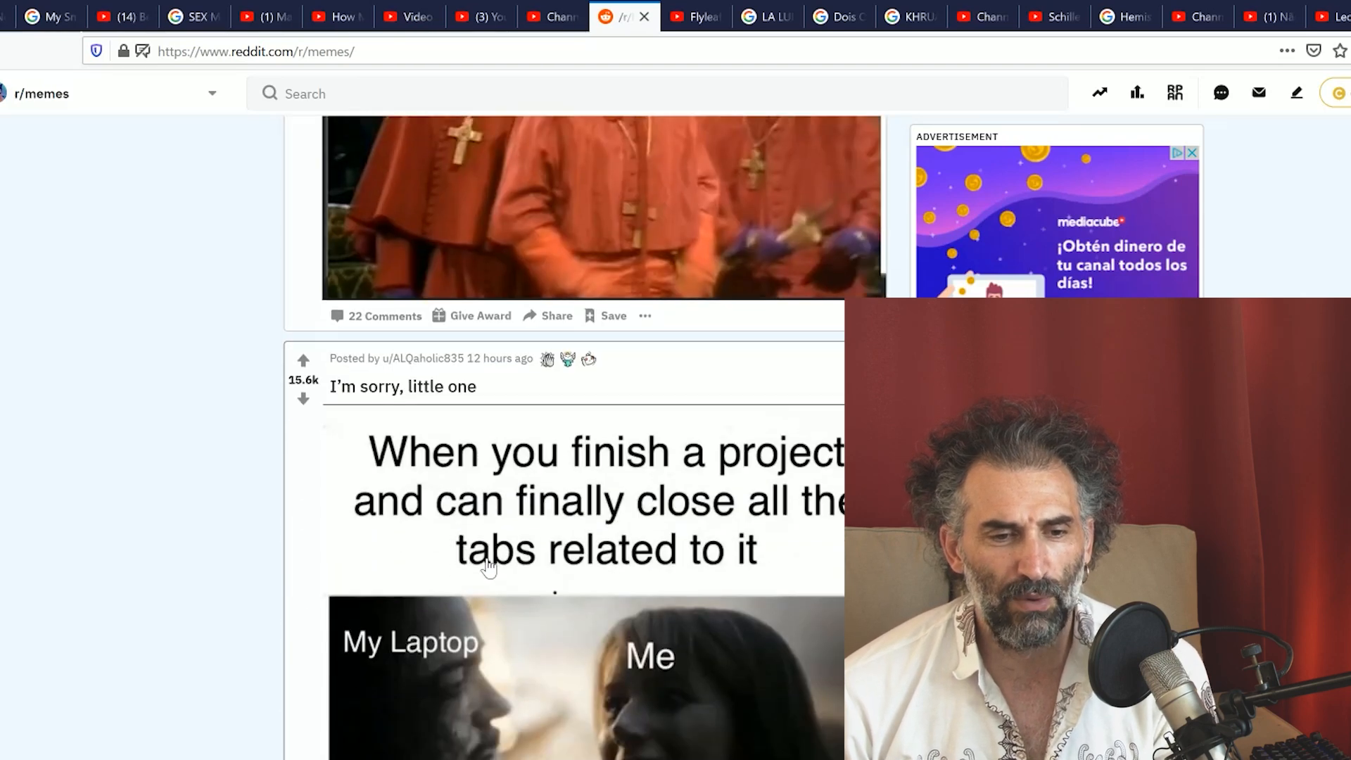
scroll(down, 3)
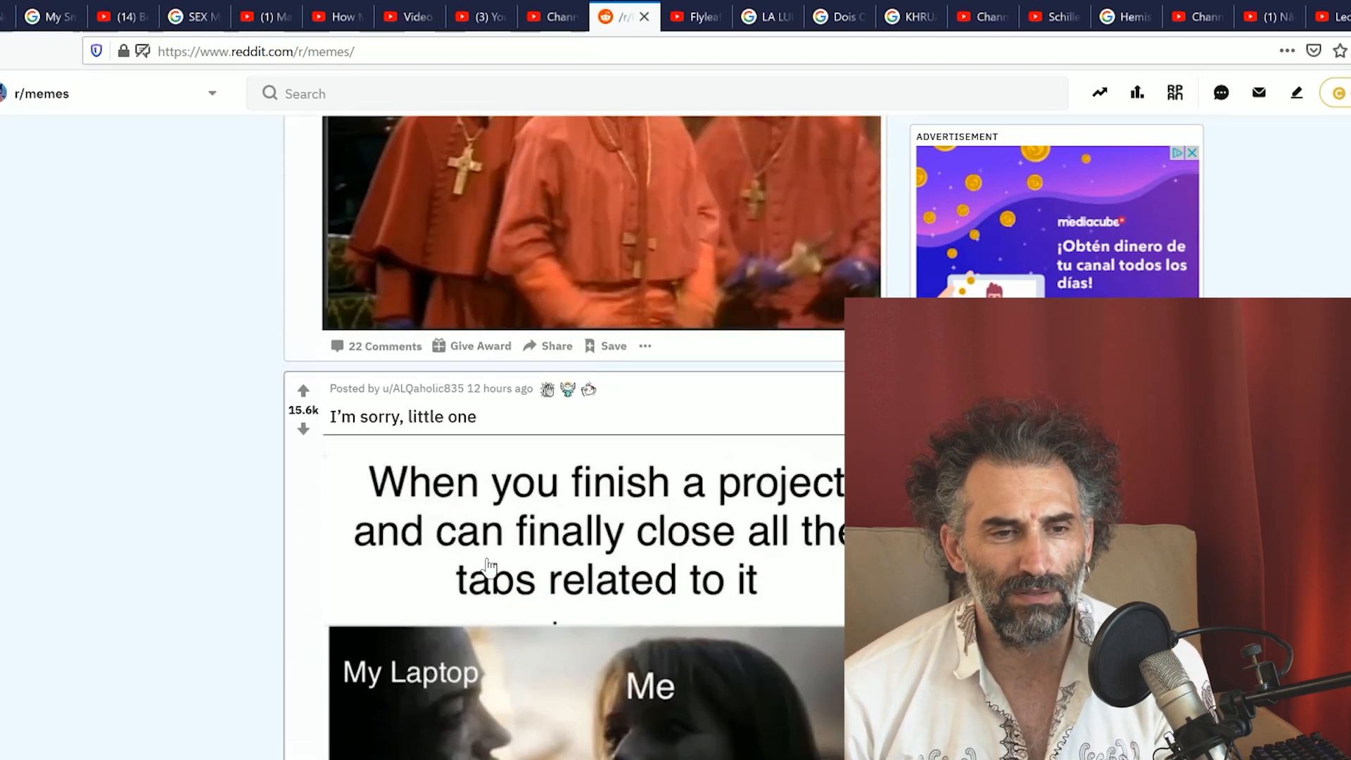
scroll(down, 3)
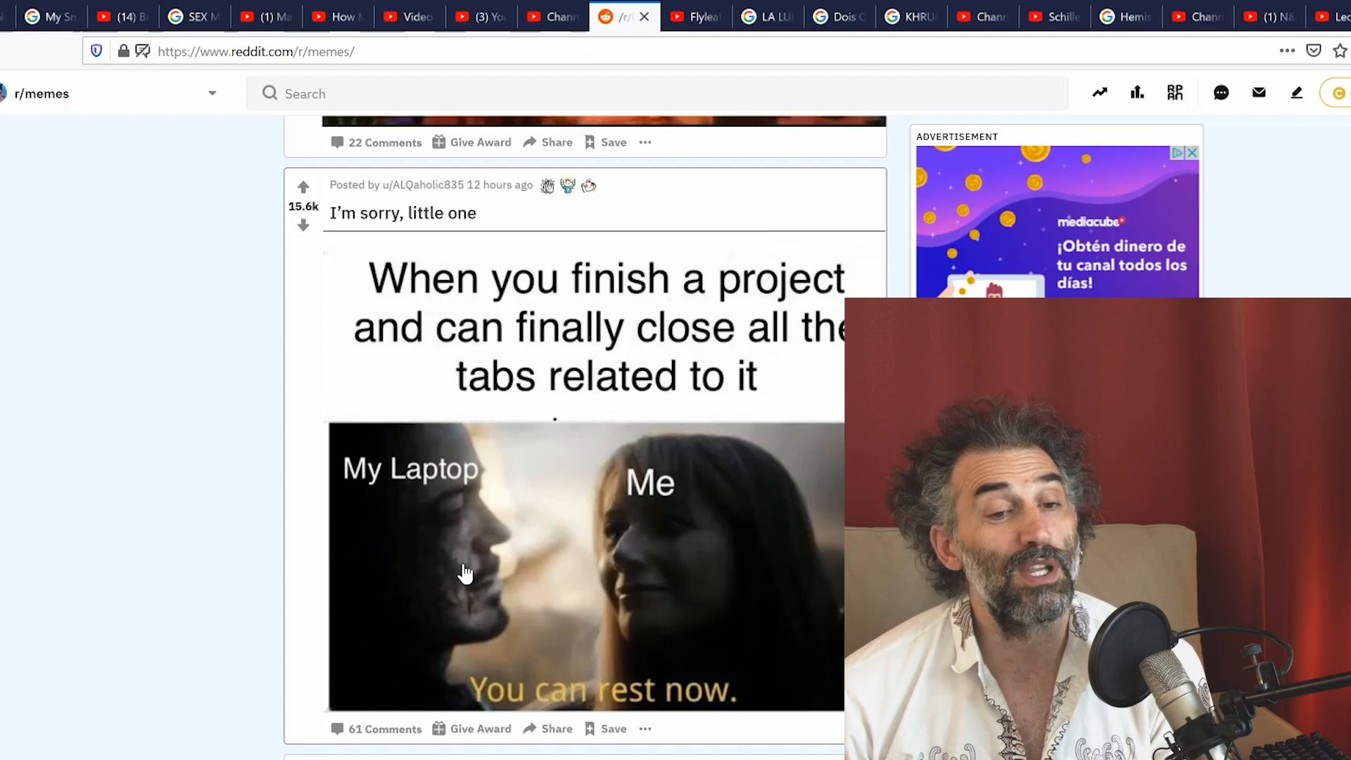
mouse_move(487, 349)
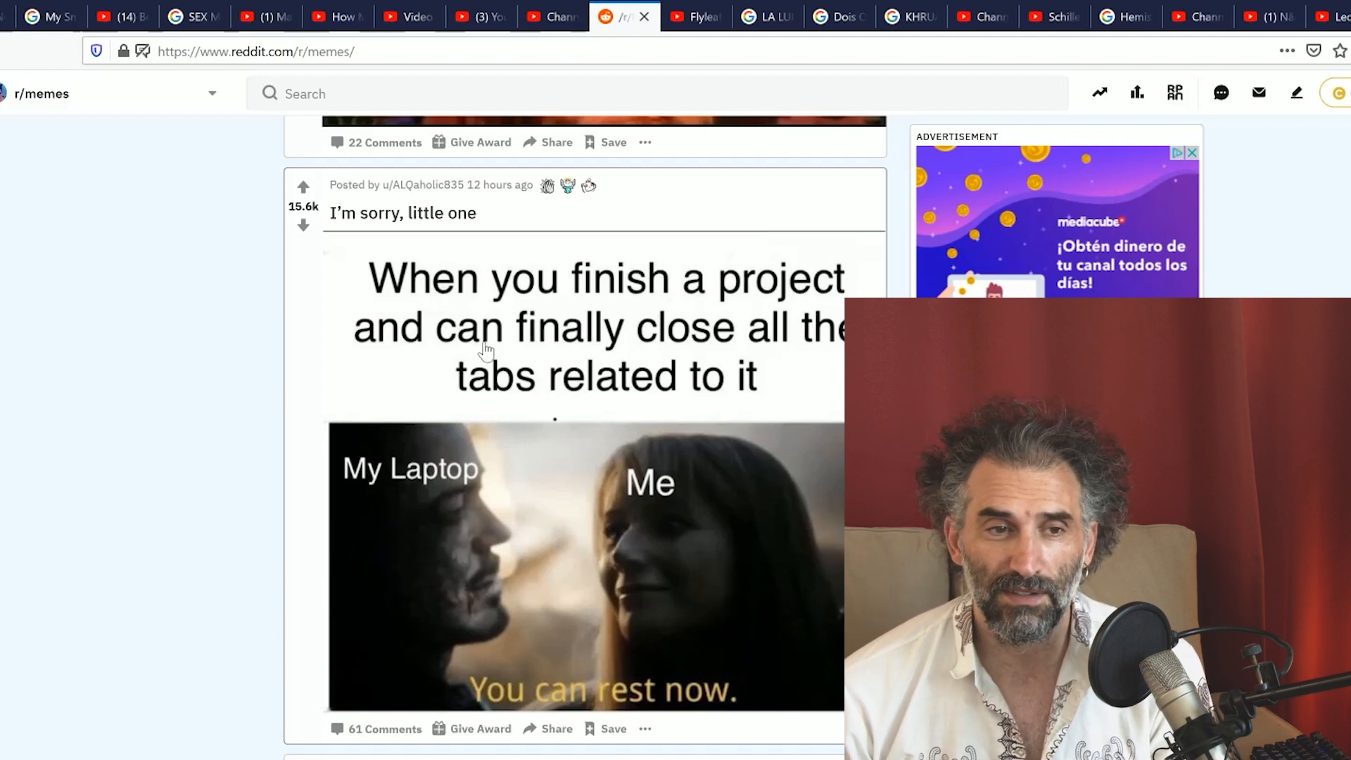
click(303, 187)
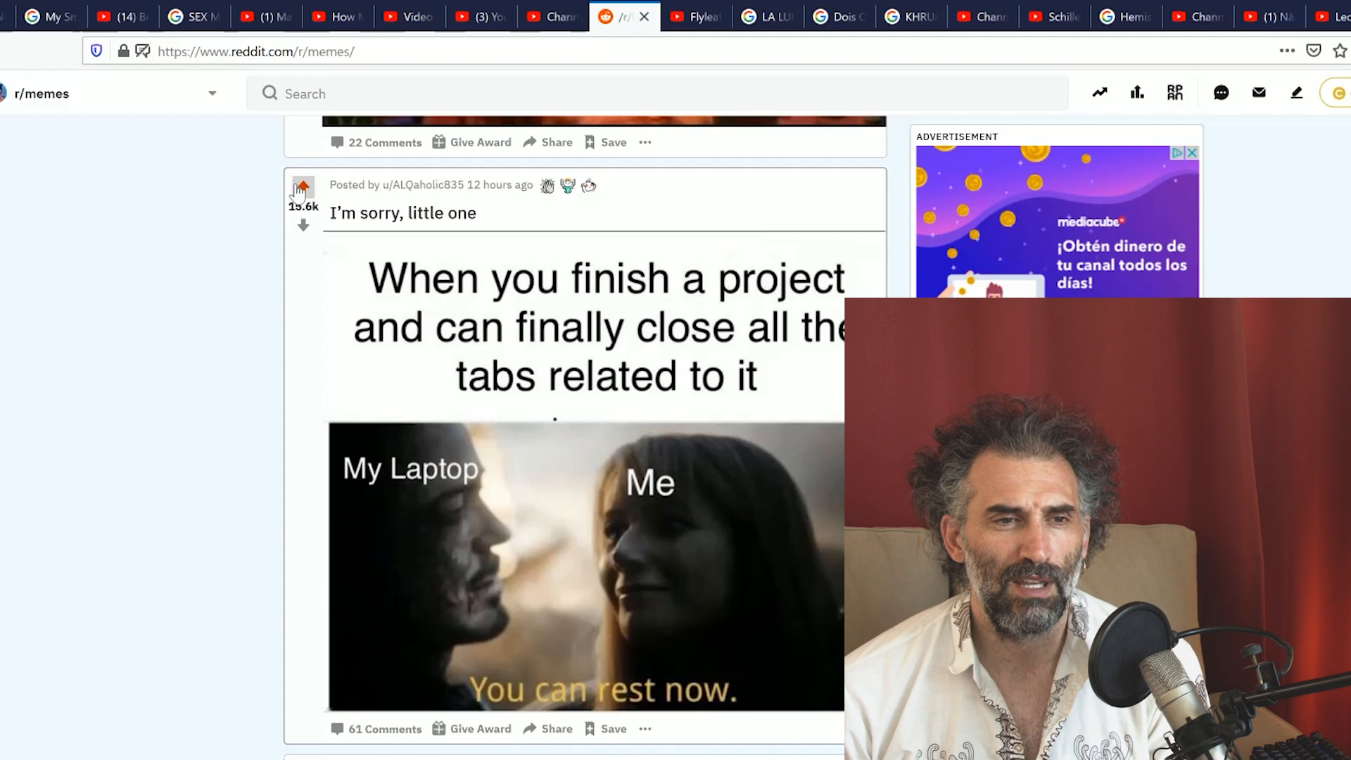
click(303, 188)
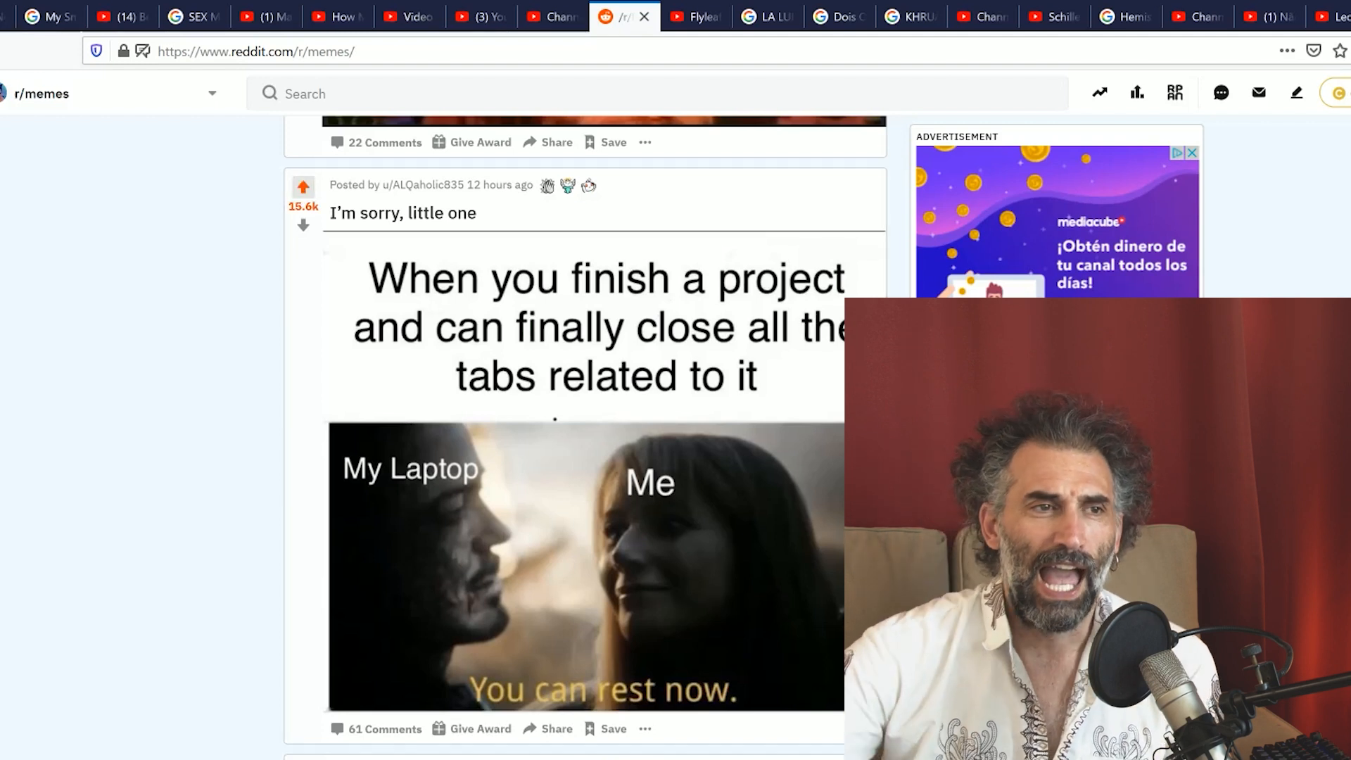